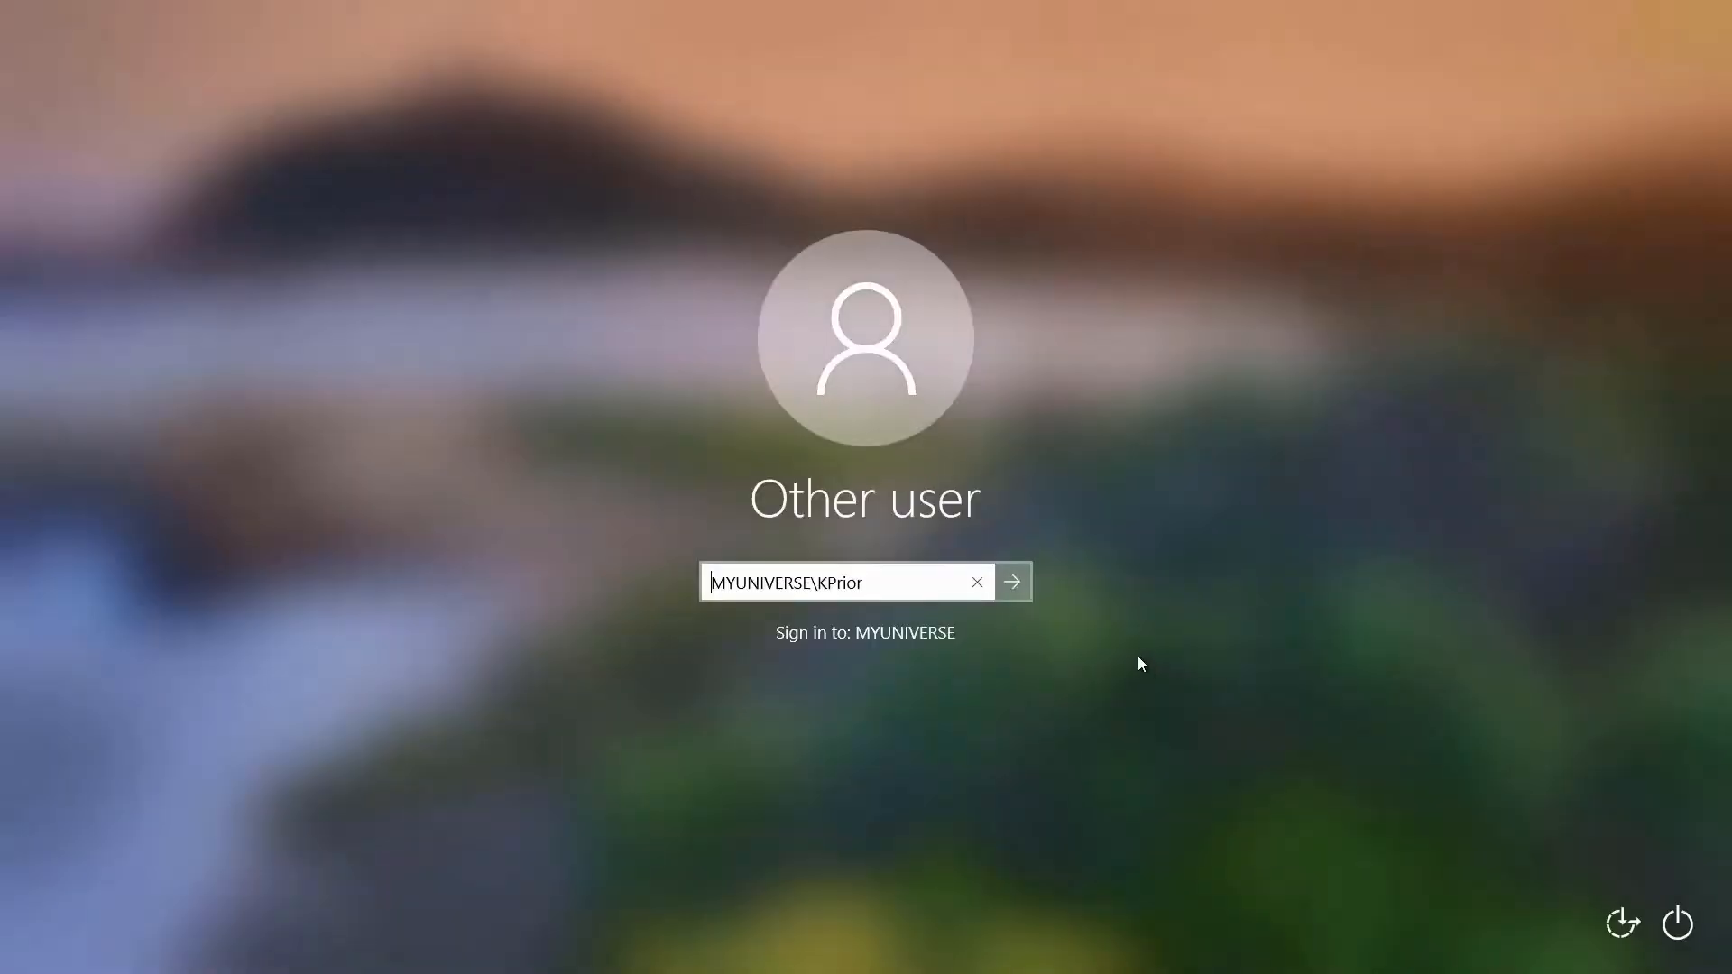
pyautogui.moveTo(1013, 582)
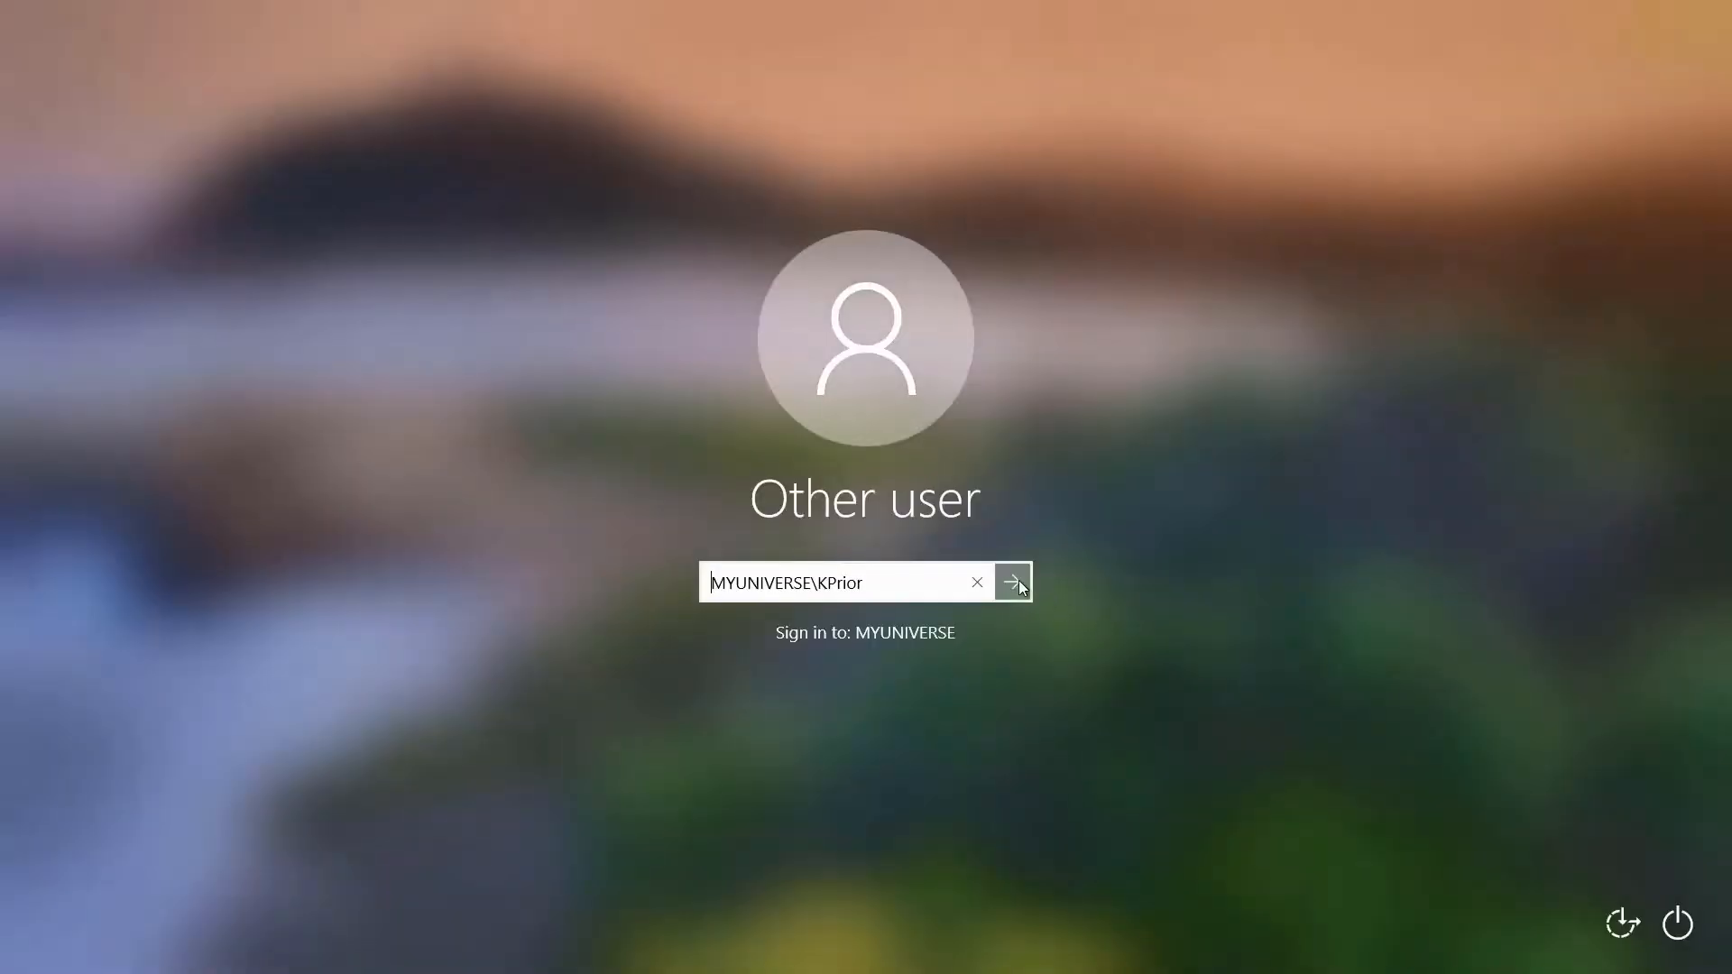
# Step: Sign in to Windows as the MYUNIVERSE domain user with username and password
pyautogui.click(1011, 581)
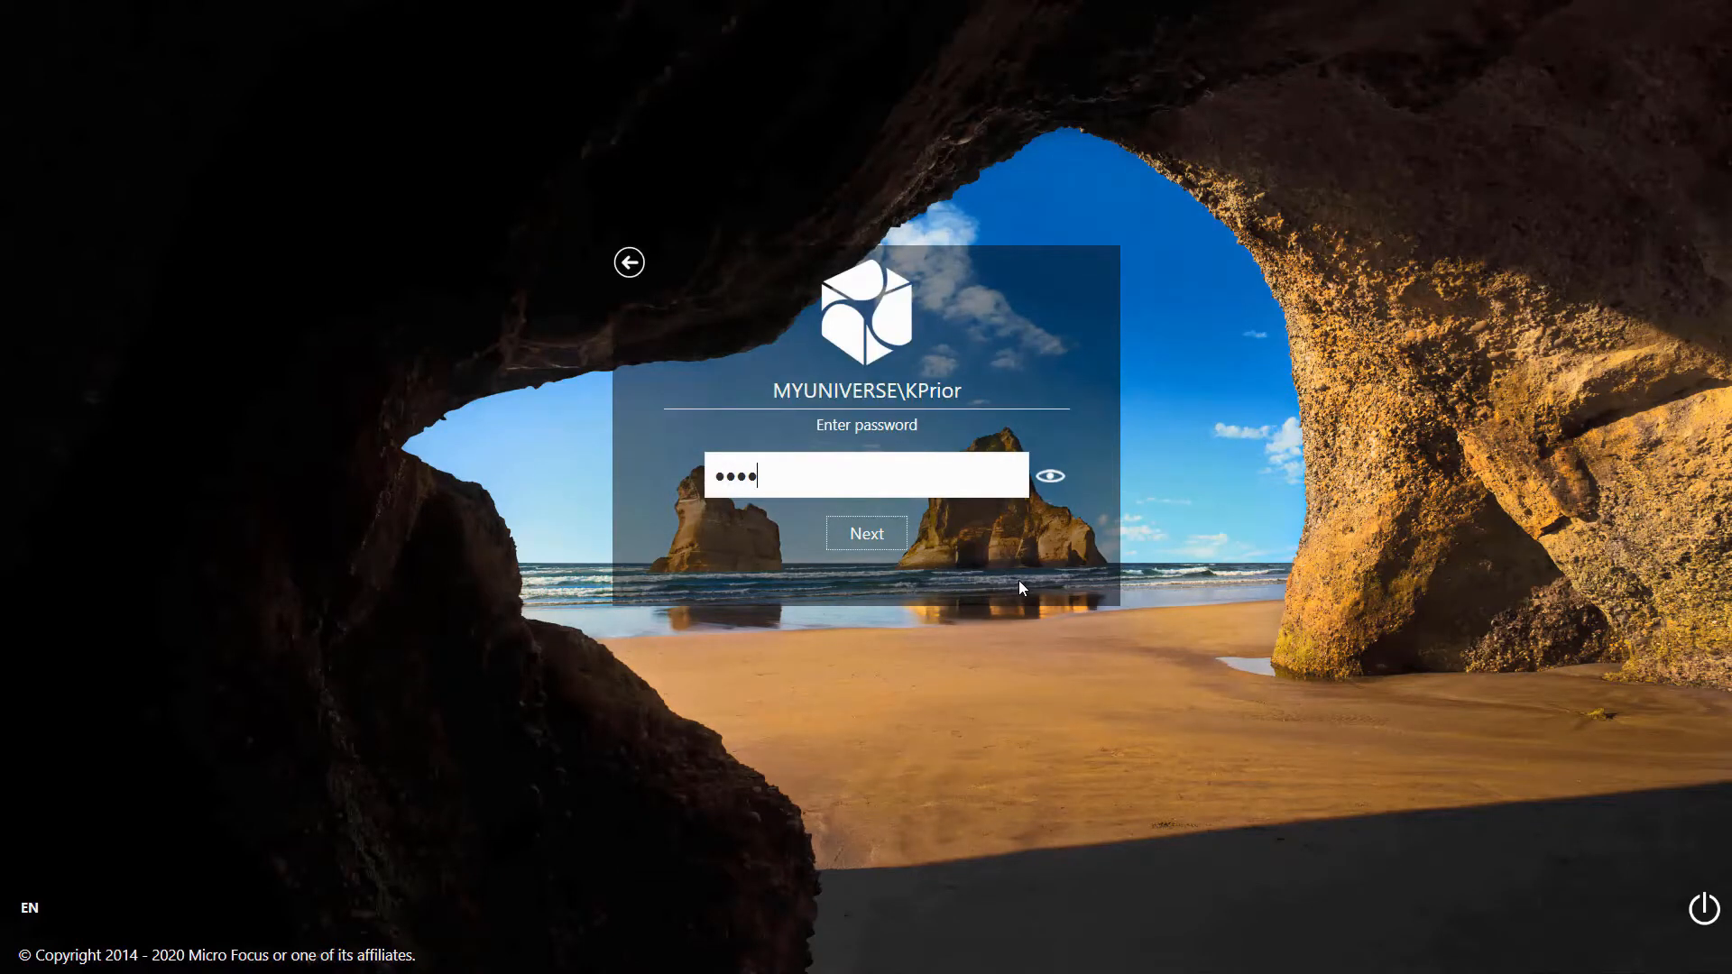
pyautogui.click(866, 532)
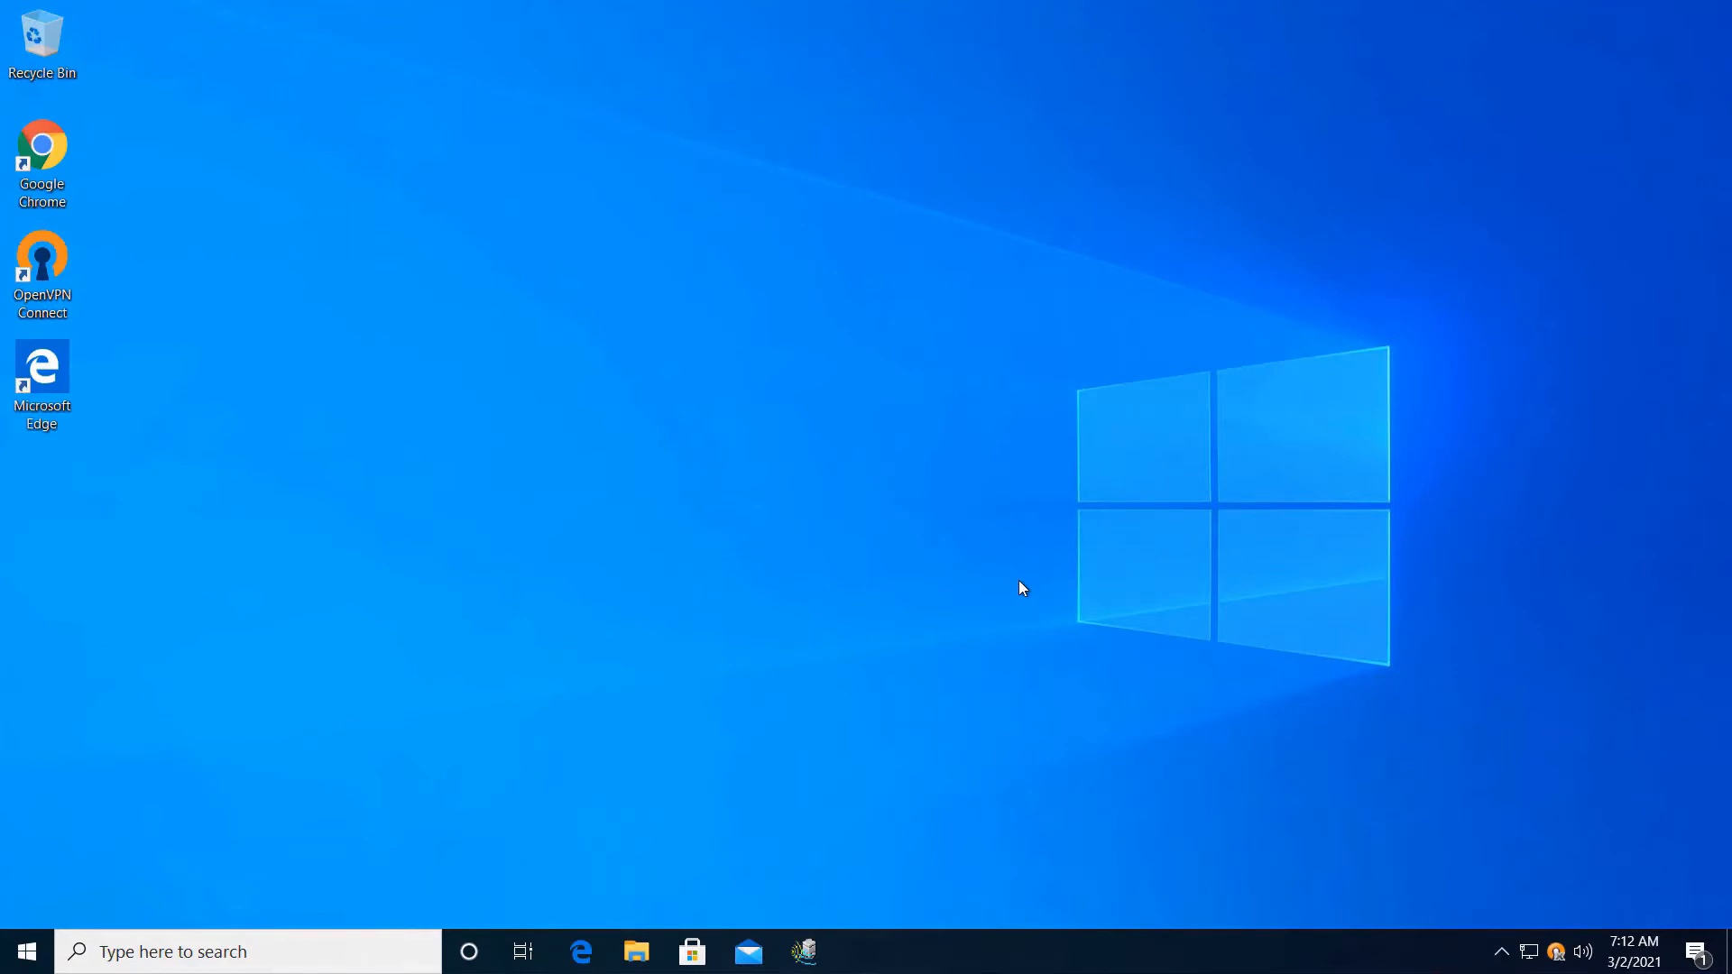
pyautogui.moveTo(1030, 591)
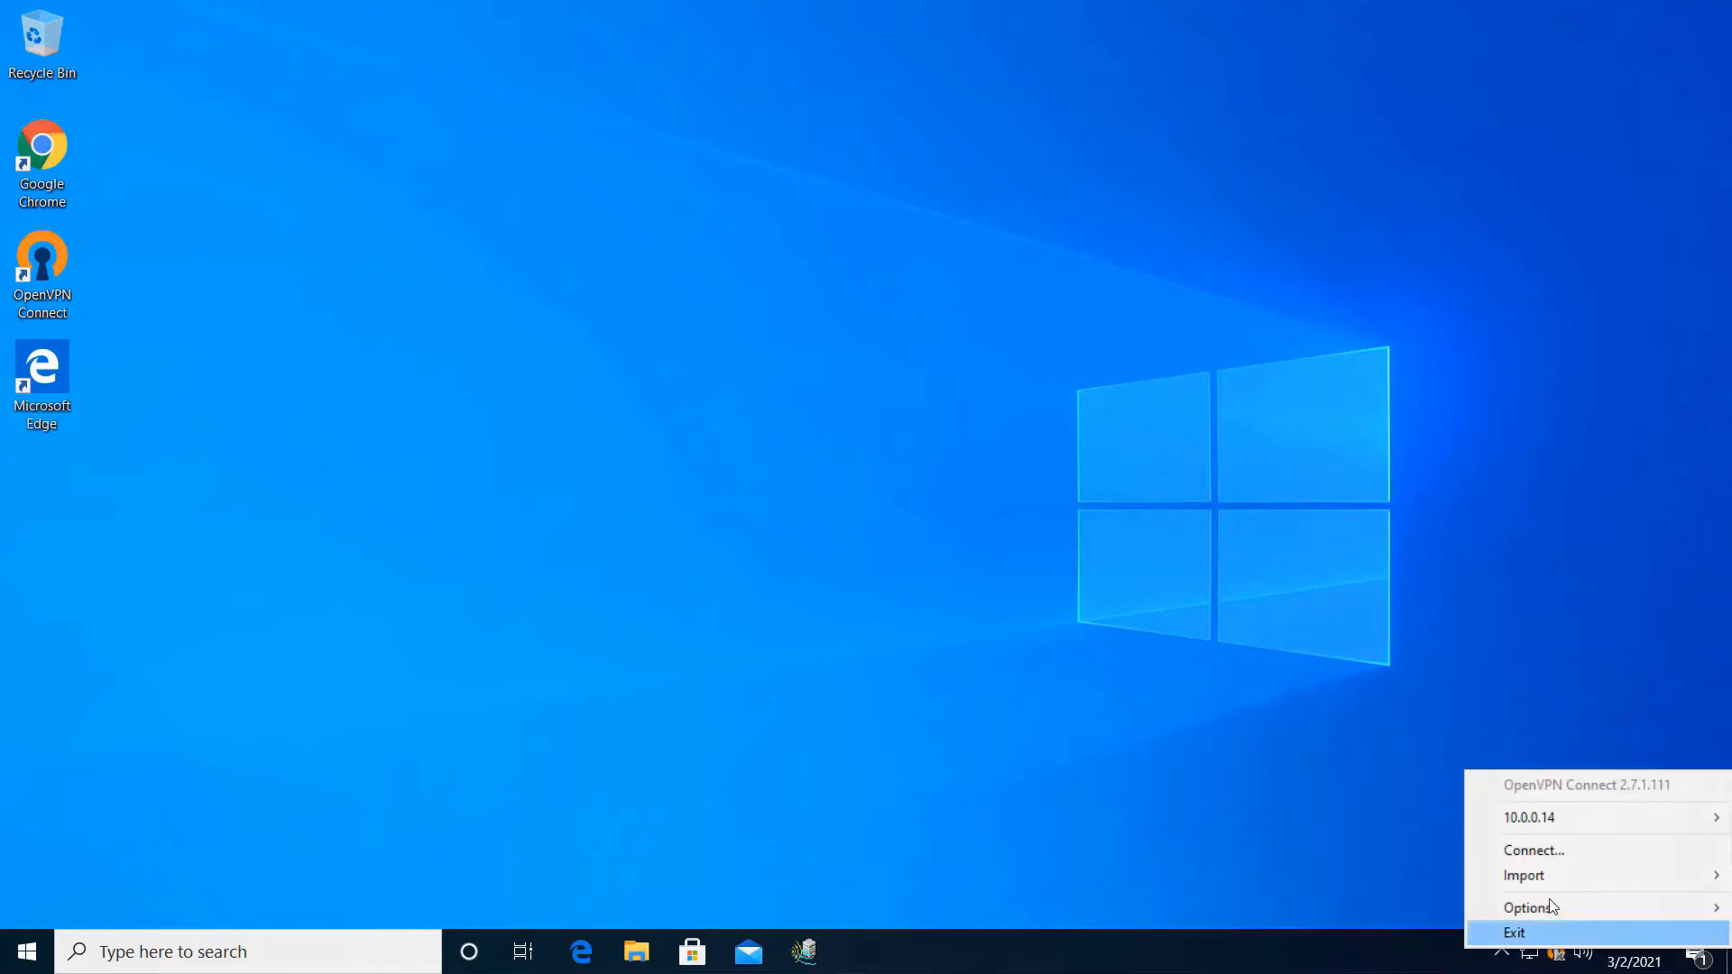
pyautogui.moveTo(1529, 817)
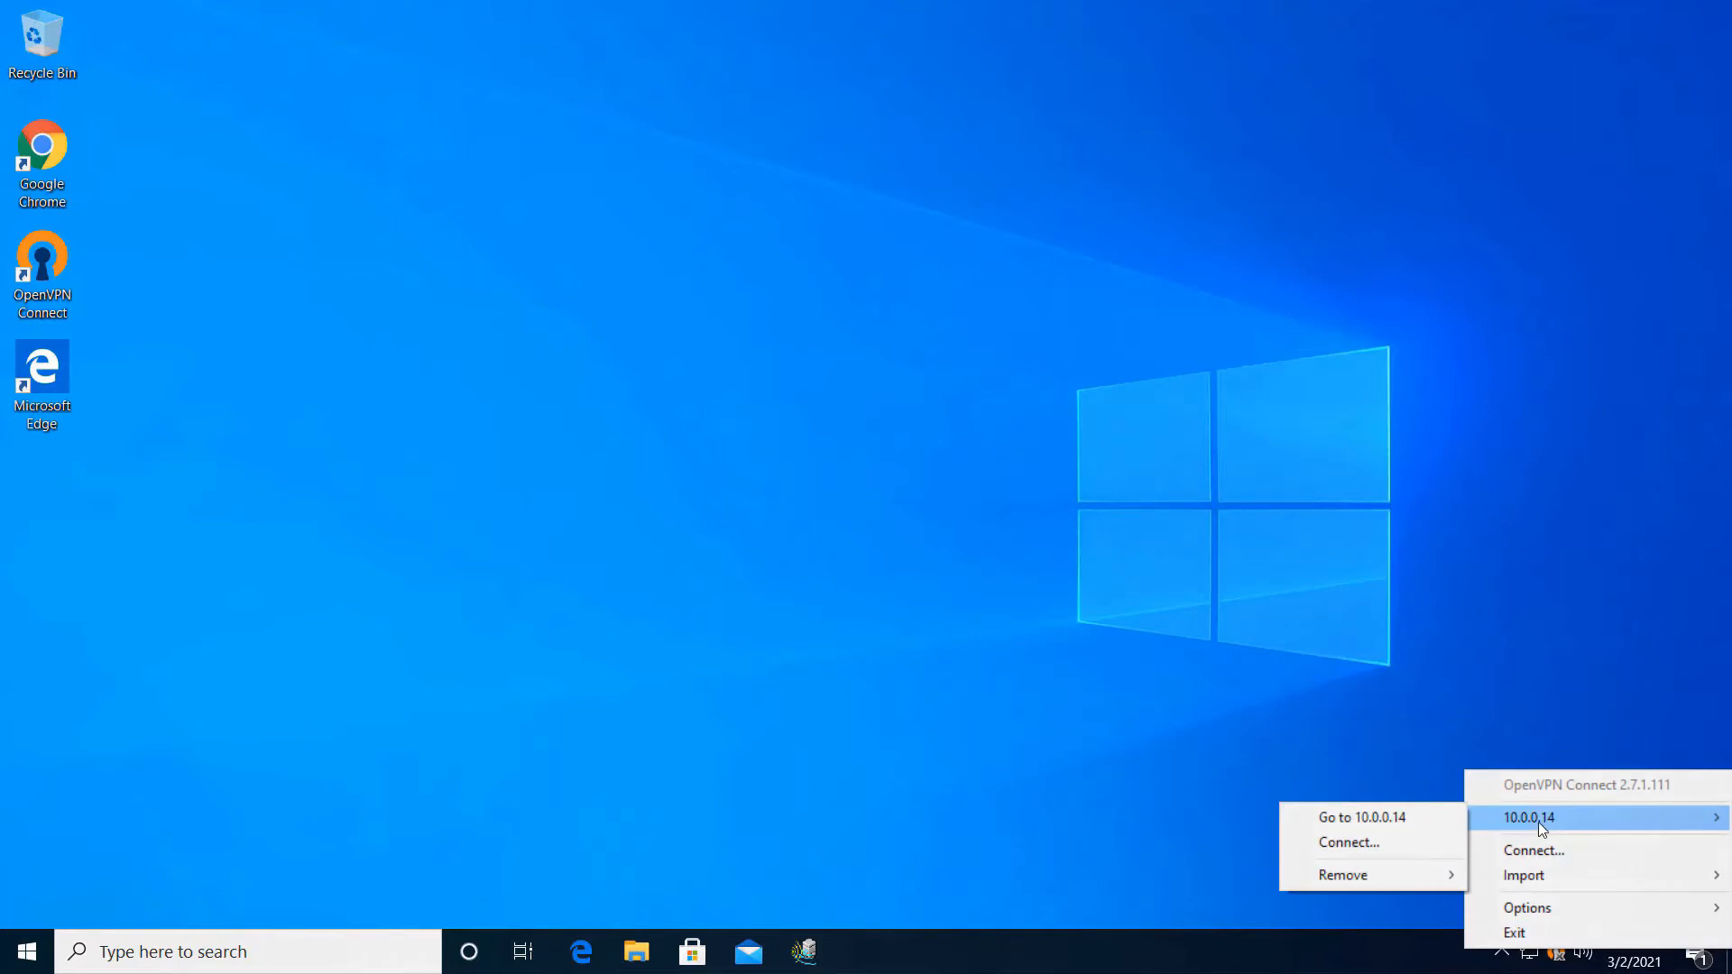
# Step: Connect OpenVPN to the 10.0.0.14 server using the account password
pyautogui.click(1348, 842)
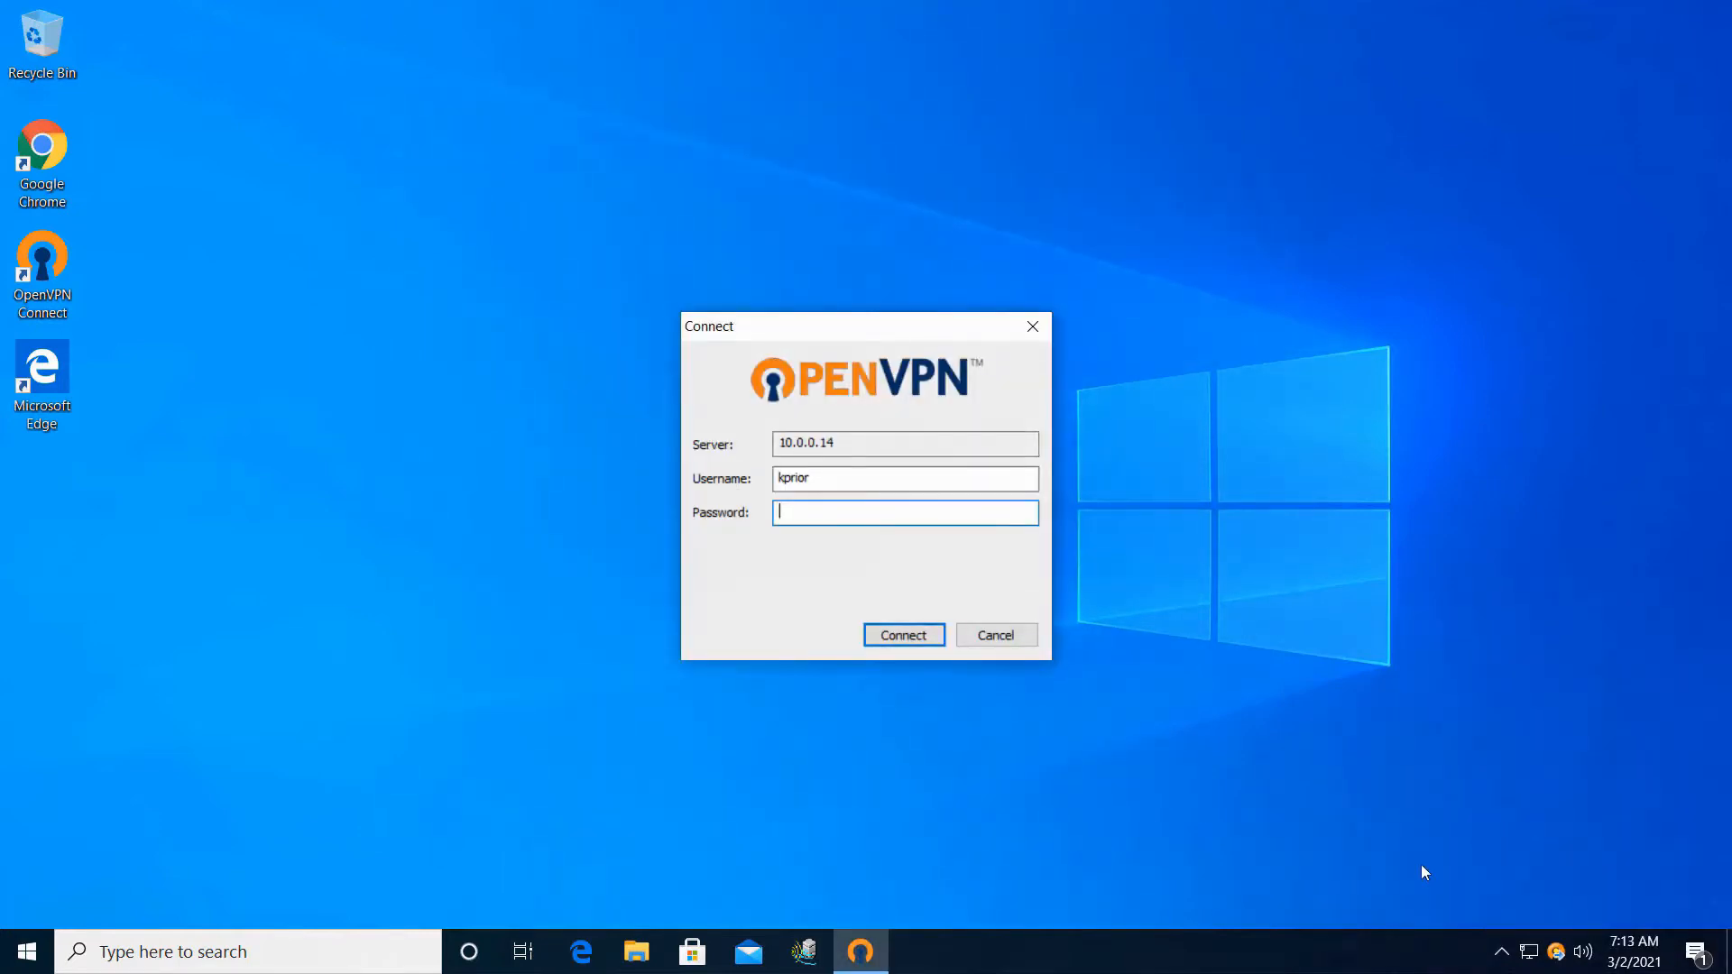
pyautogui.write('••')
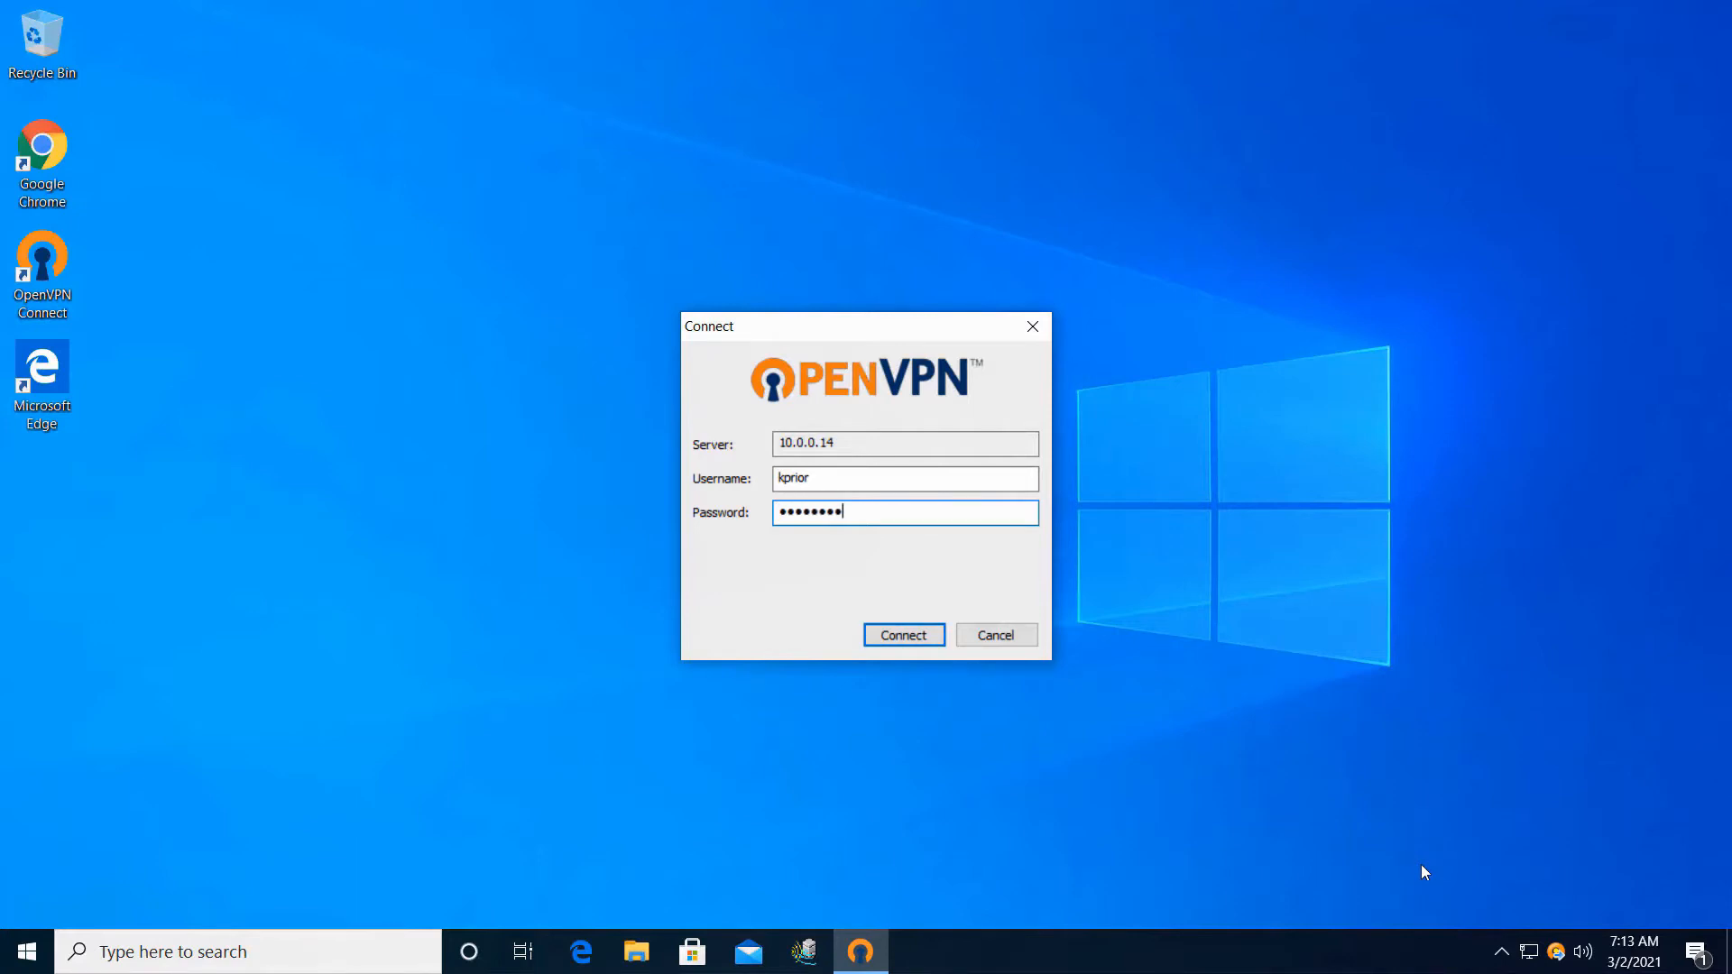
pyautogui.click(902, 635)
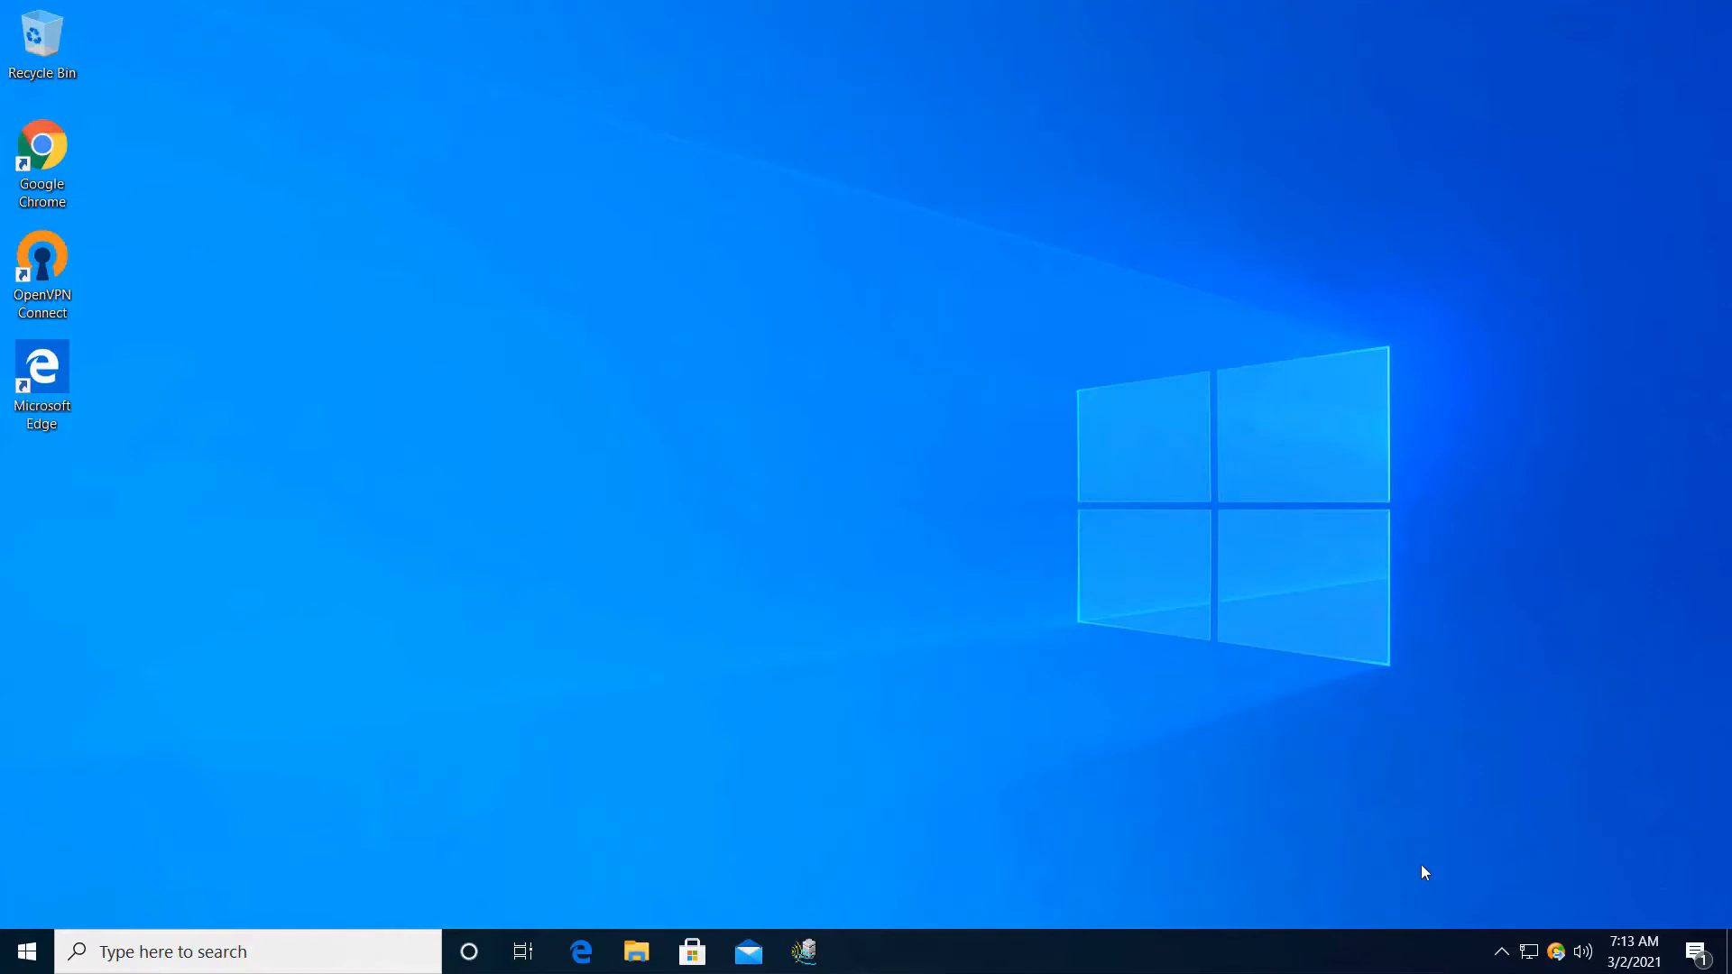
pyautogui.moveTo(1558, 946)
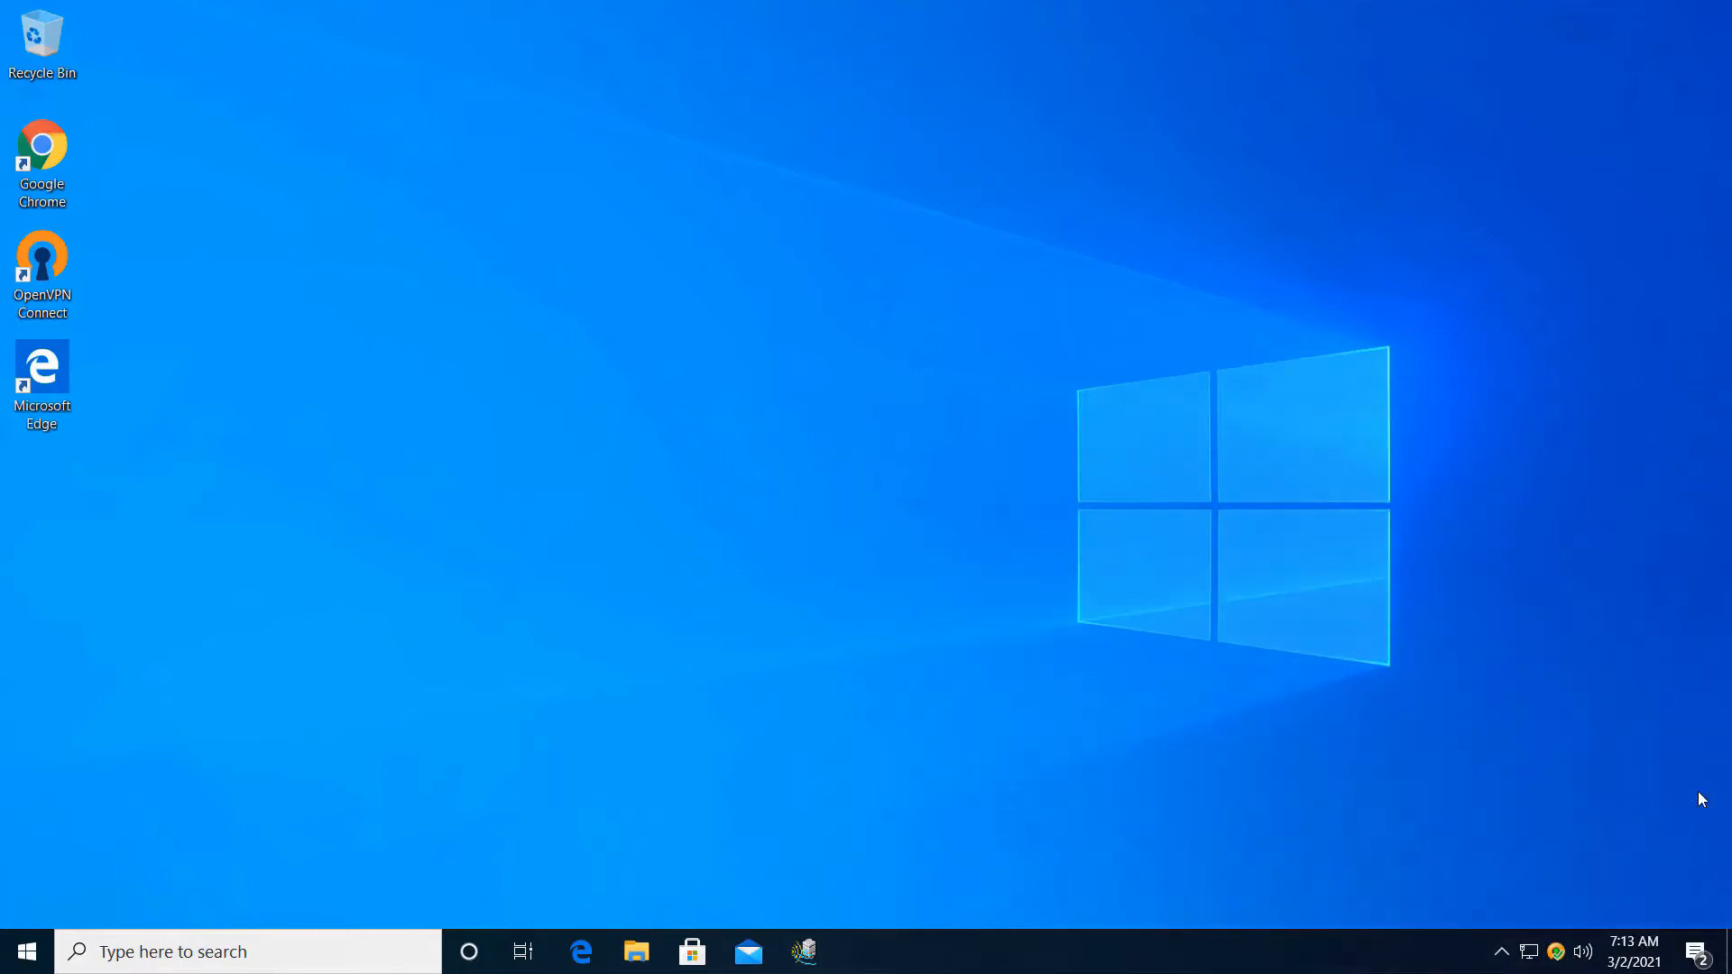
pyautogui.moveTo(1565, 910)
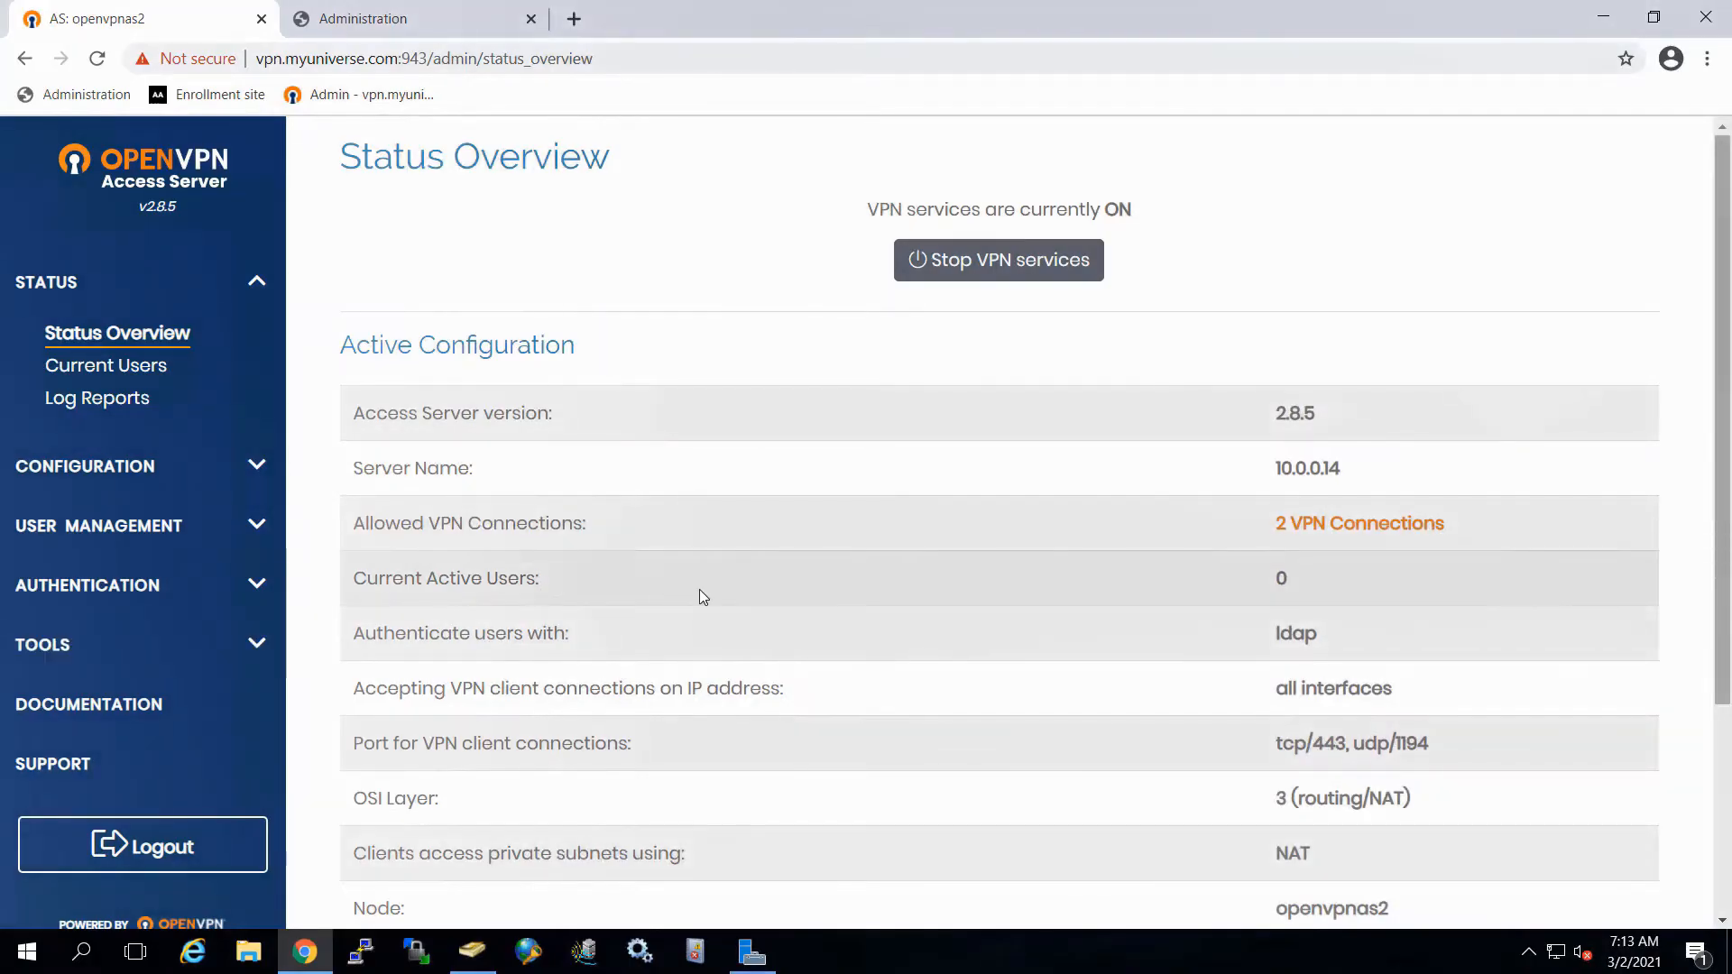
pyautogui.moveTo(773, 634)
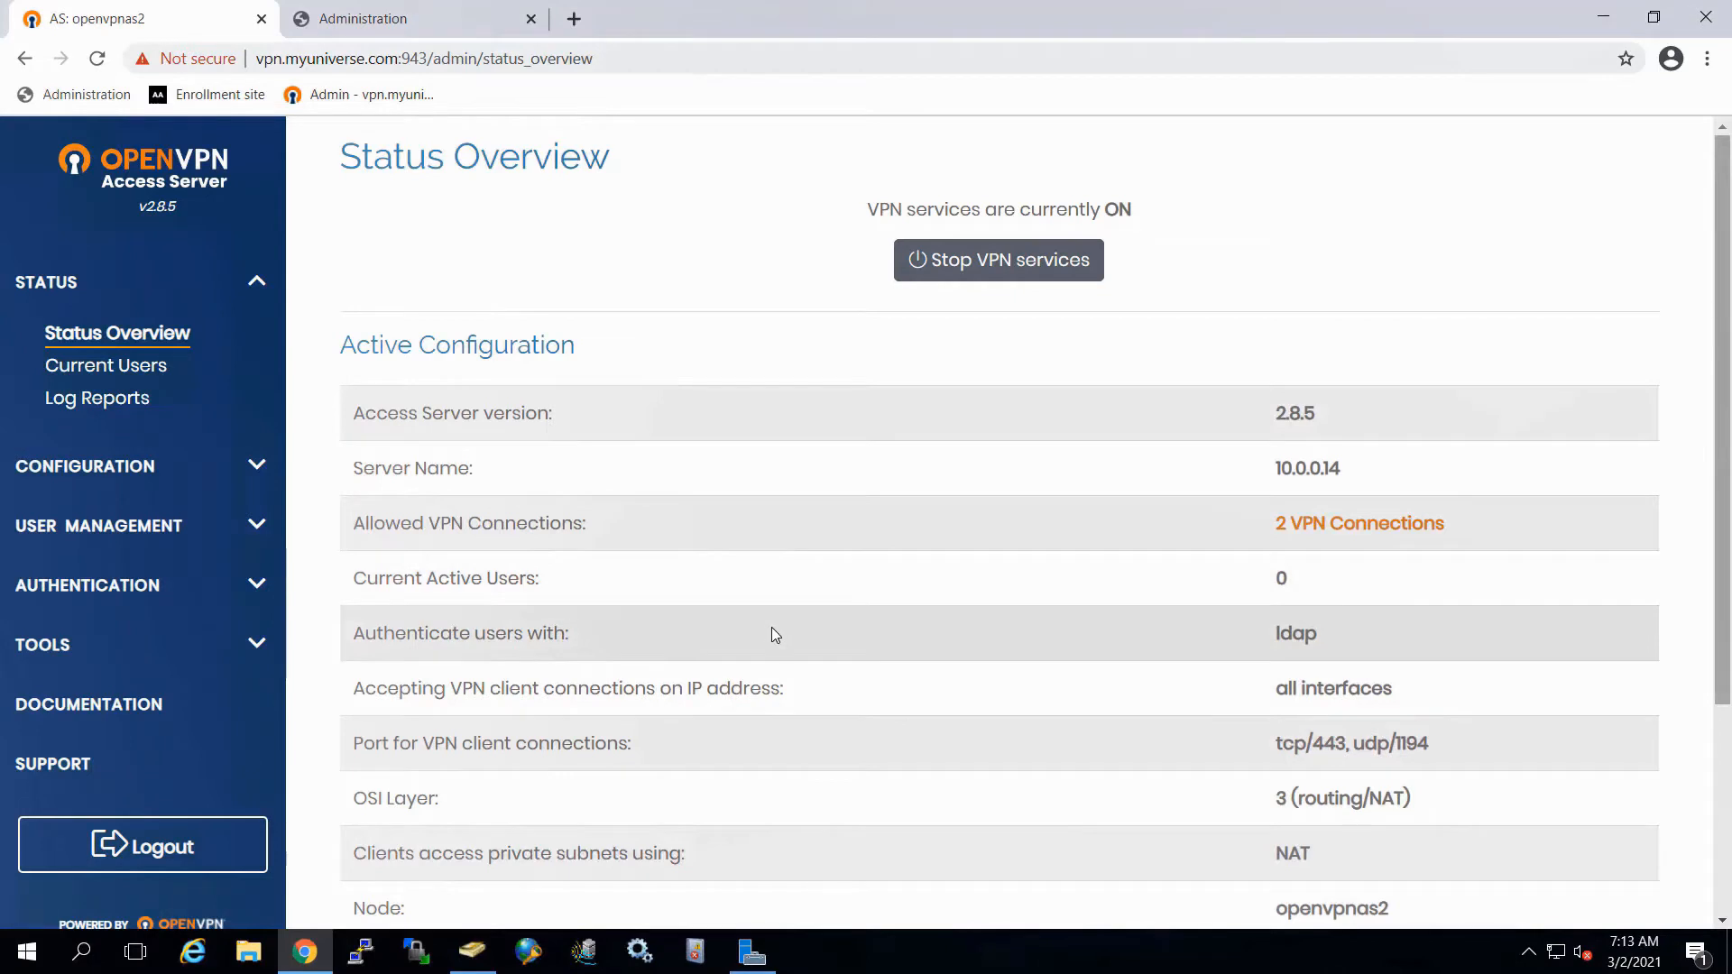
pyautogui.moveTo(779, 636)
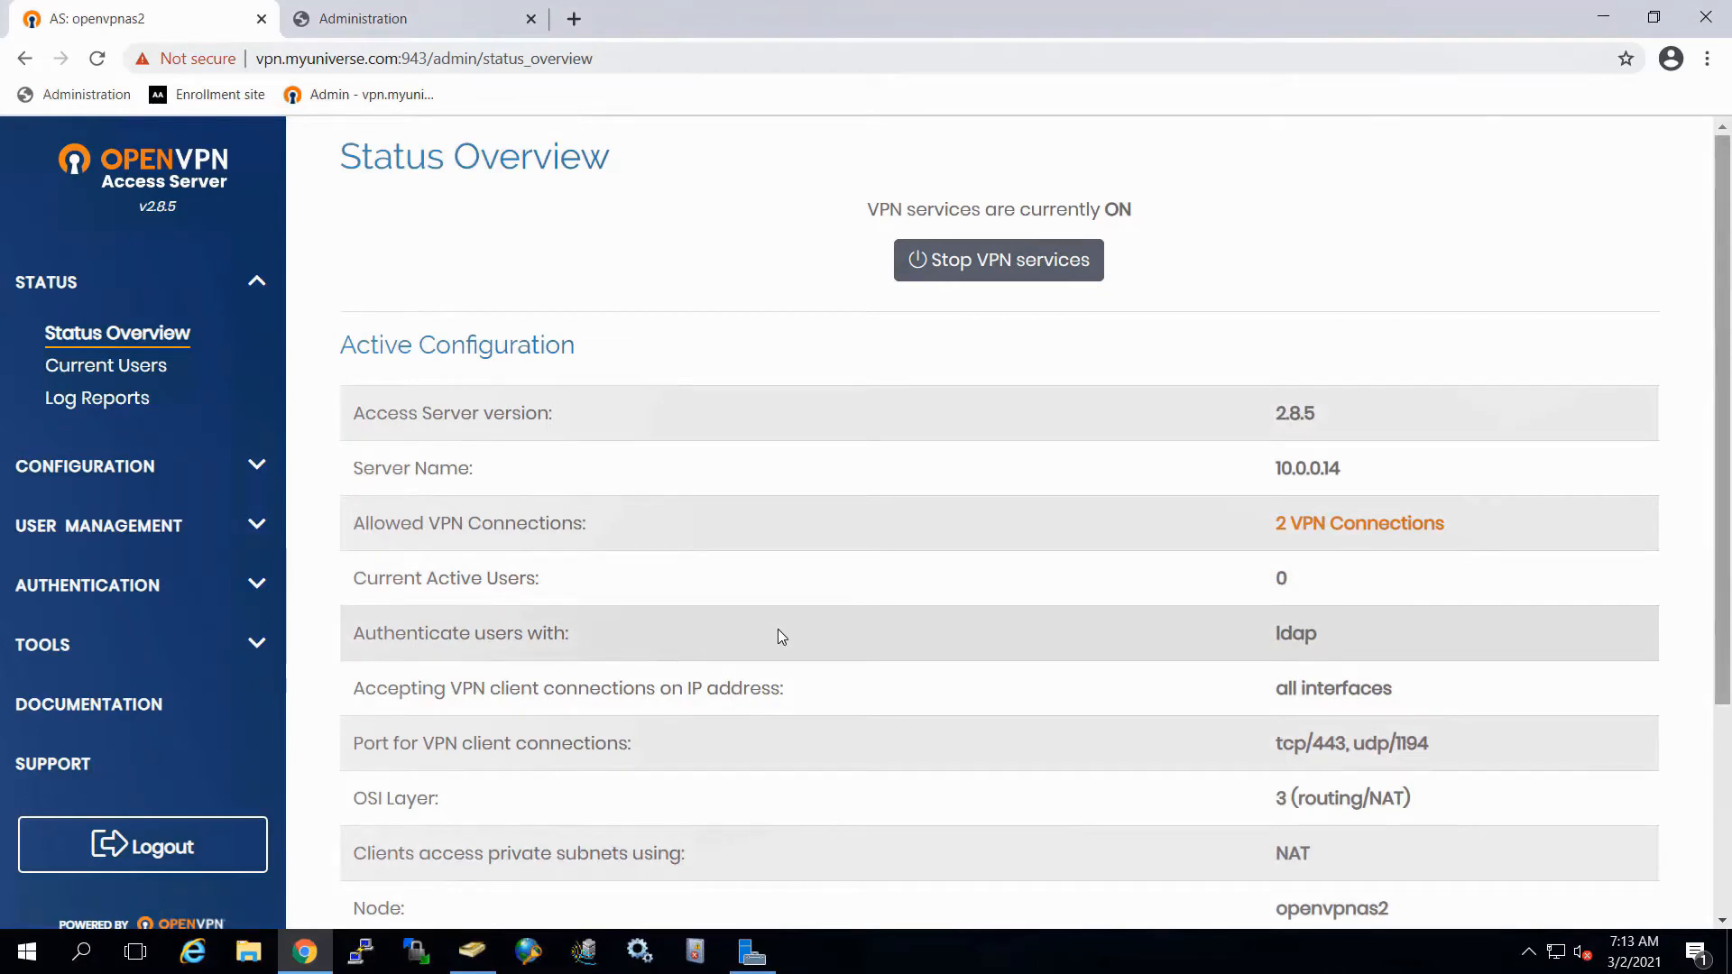
# Step: Highlight the LDAP authentication method on Status Overview and expand the Authentication sidebar section
pyautogui.doubleClick(459, 634)
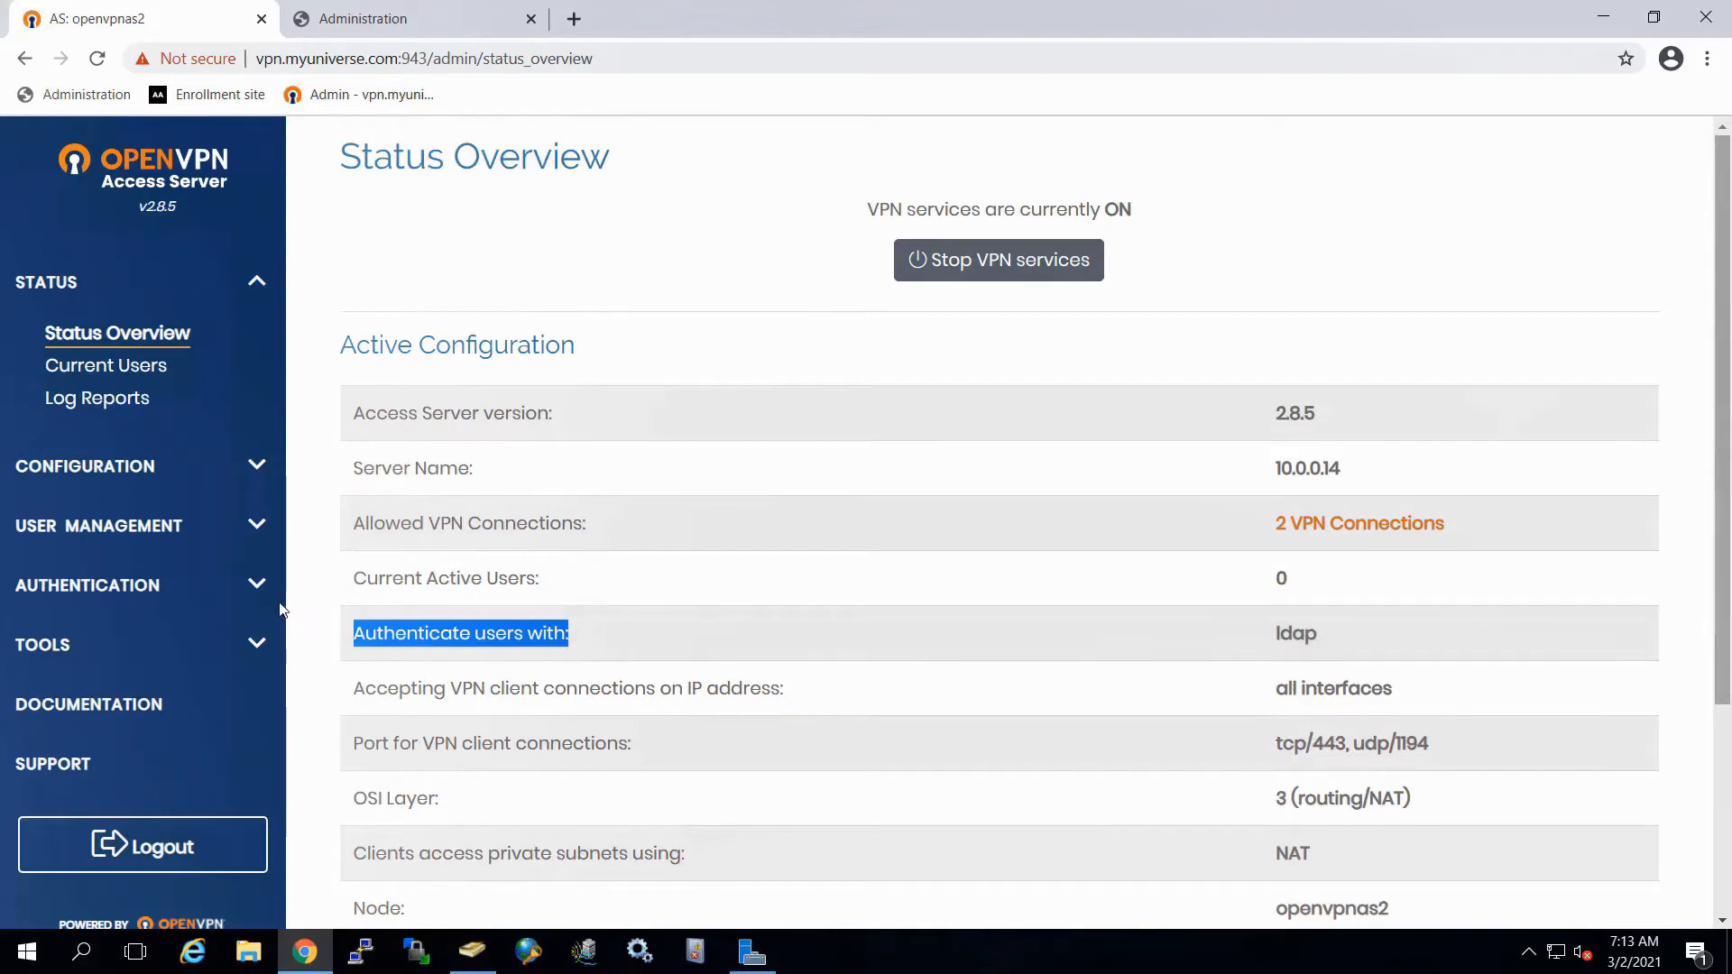
pyautogui.click(87, 584)
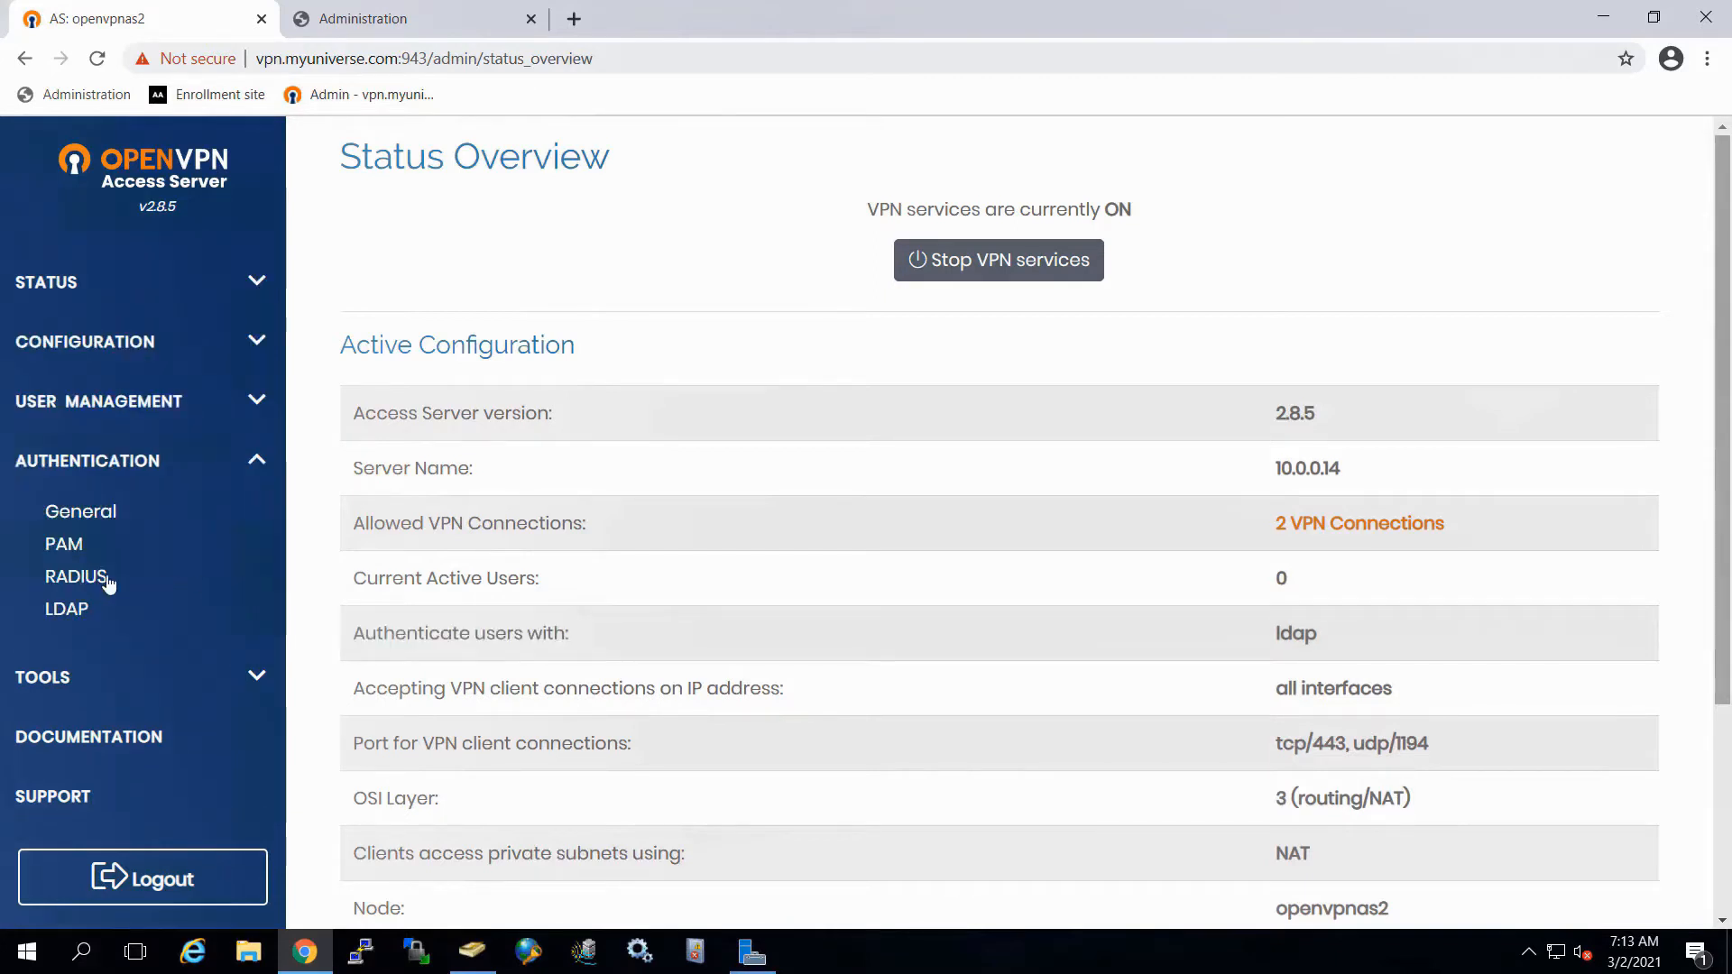
# Step: Review the RADIUS server address, switch authentication to RADIUS, and update the running server
pyautogui.click(74, 576)
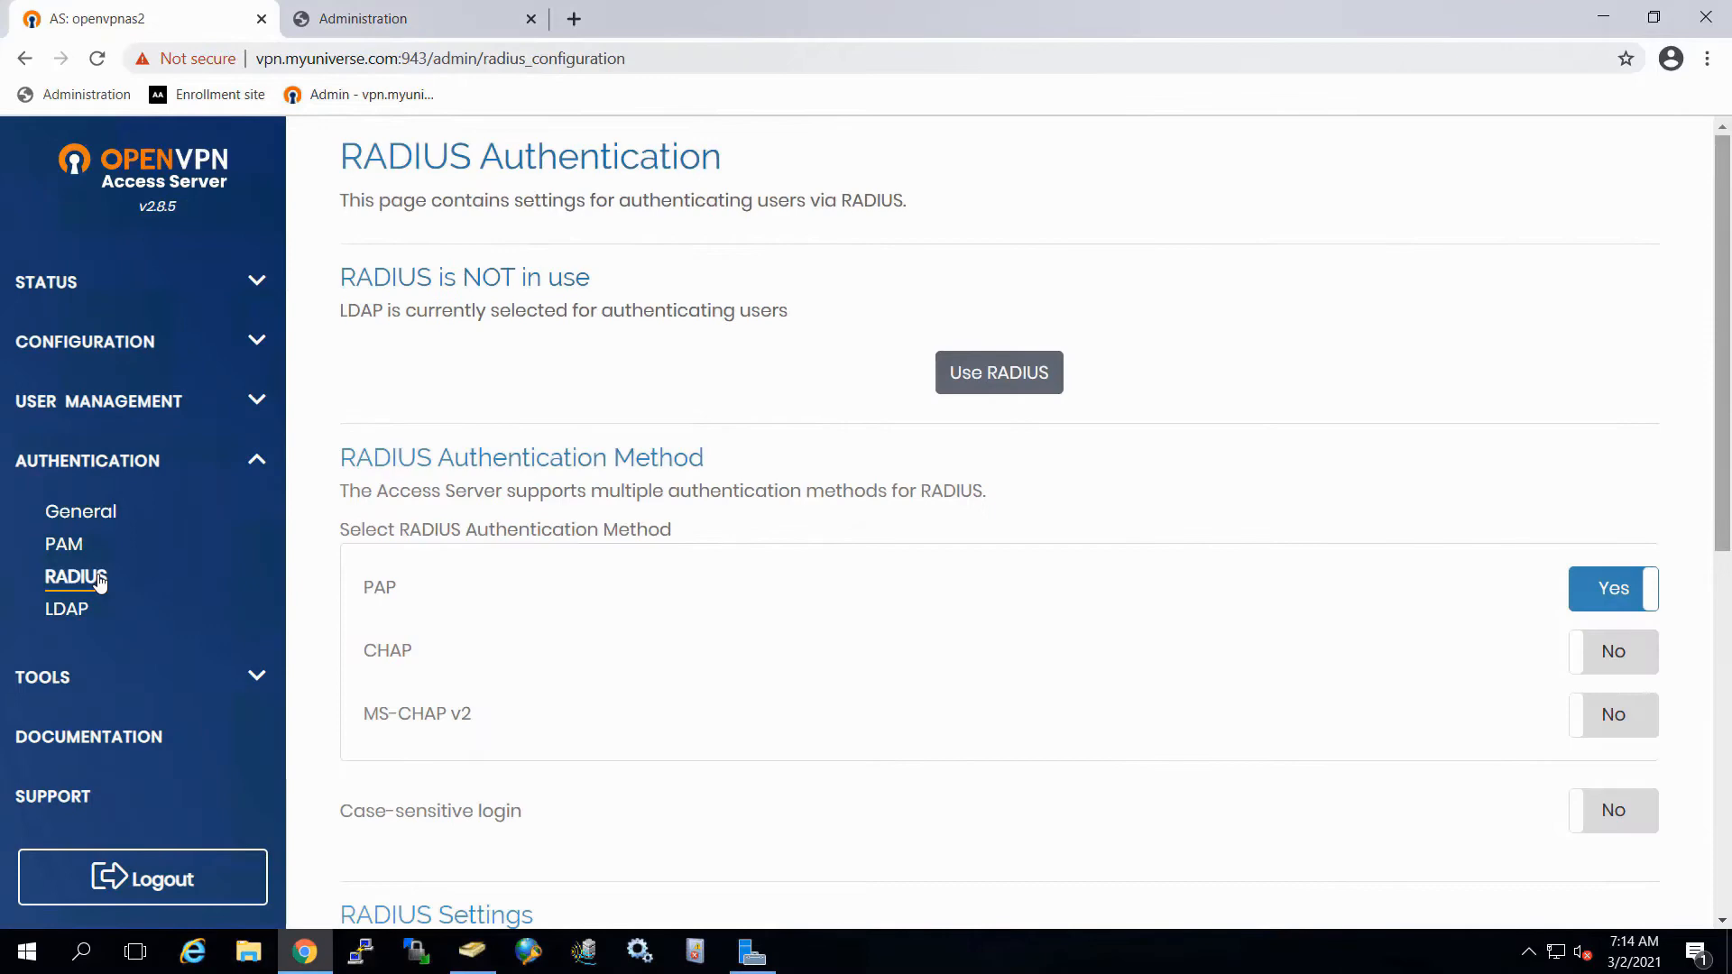
pyautogui.scroll(-3)
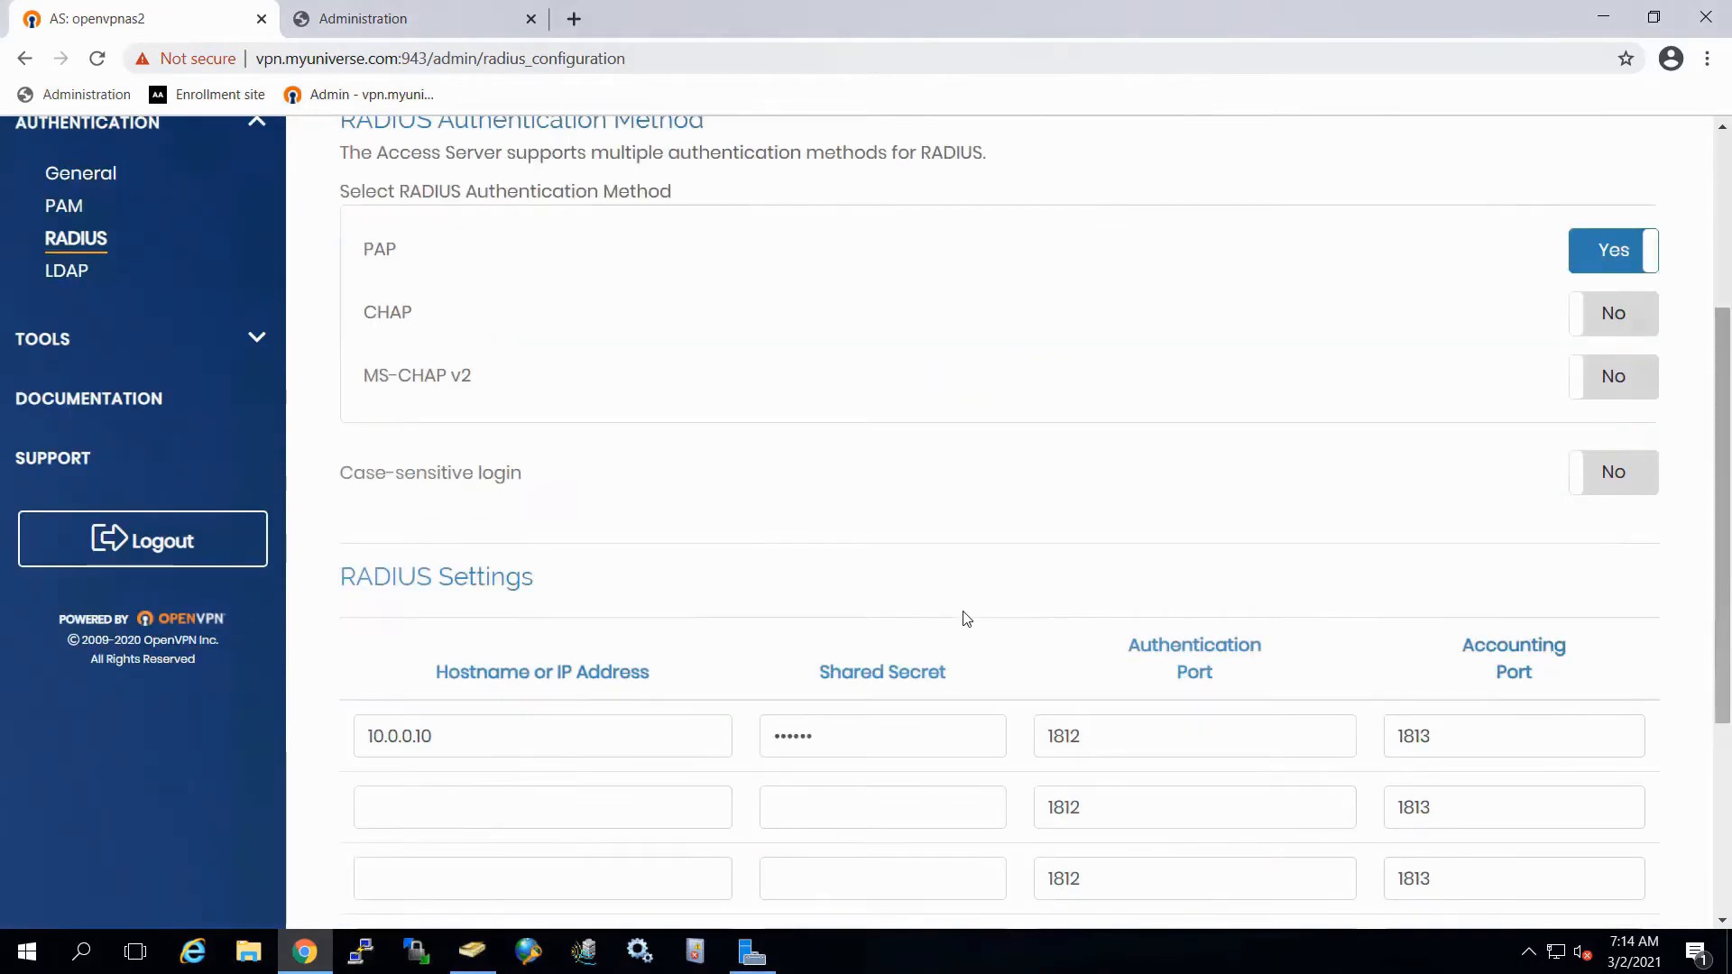
pyautogui.scroll(-3)
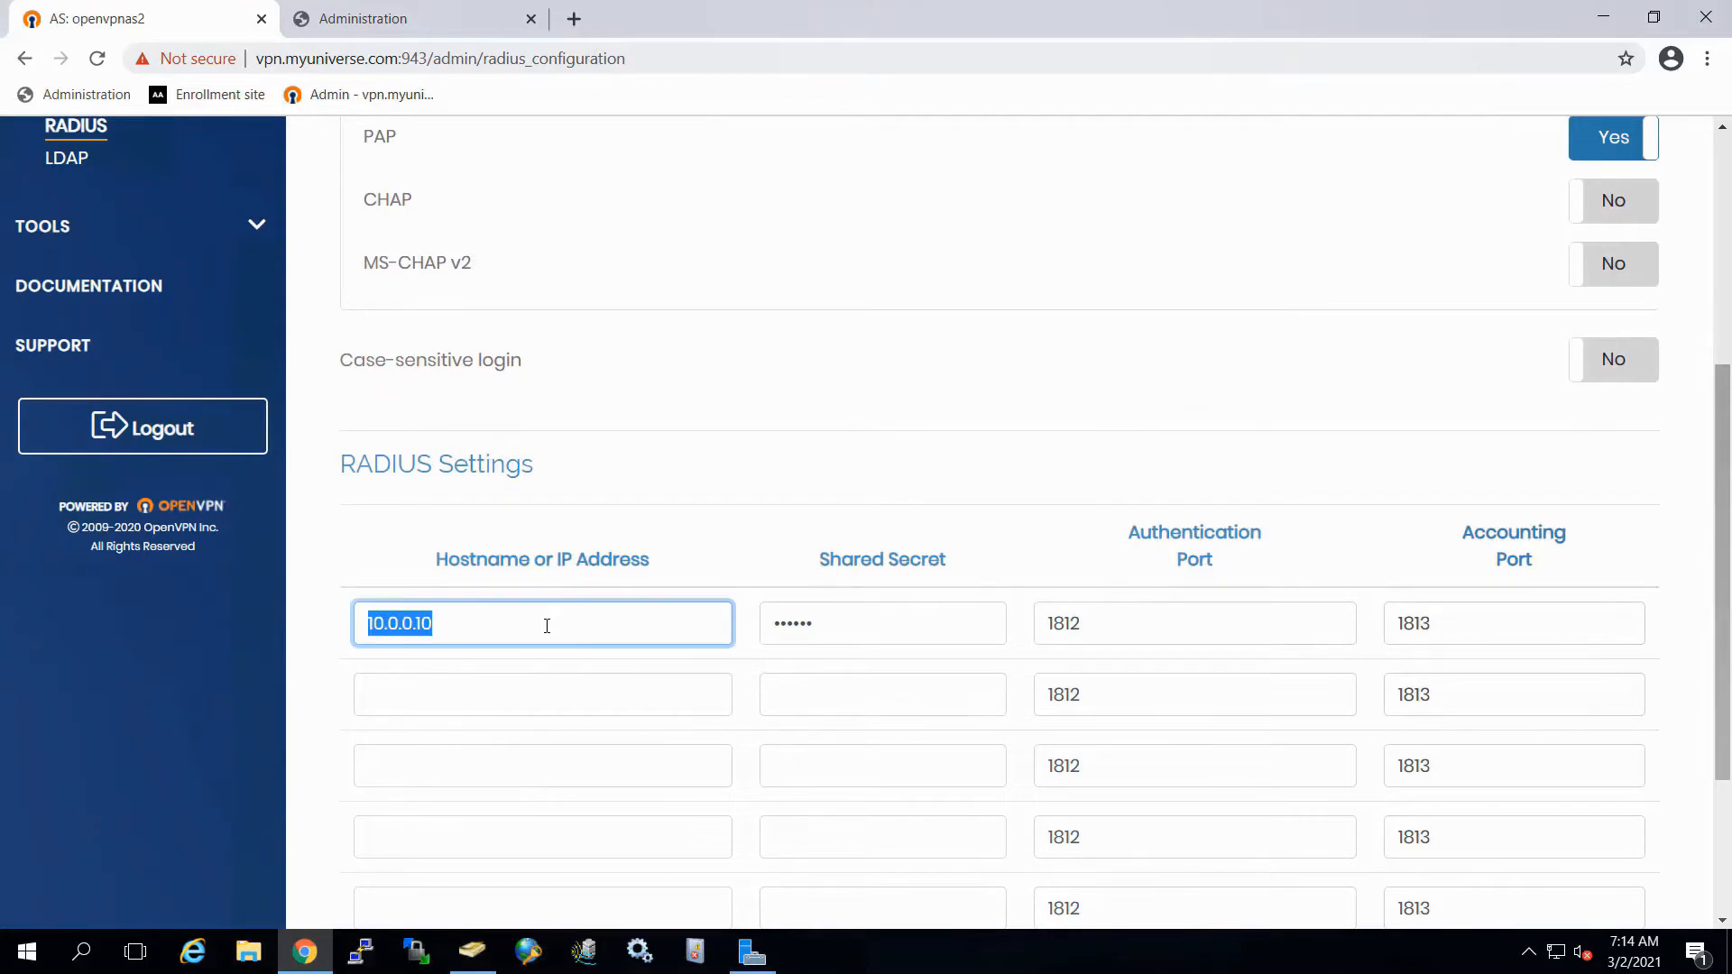
pyautogui.click(882, 623)
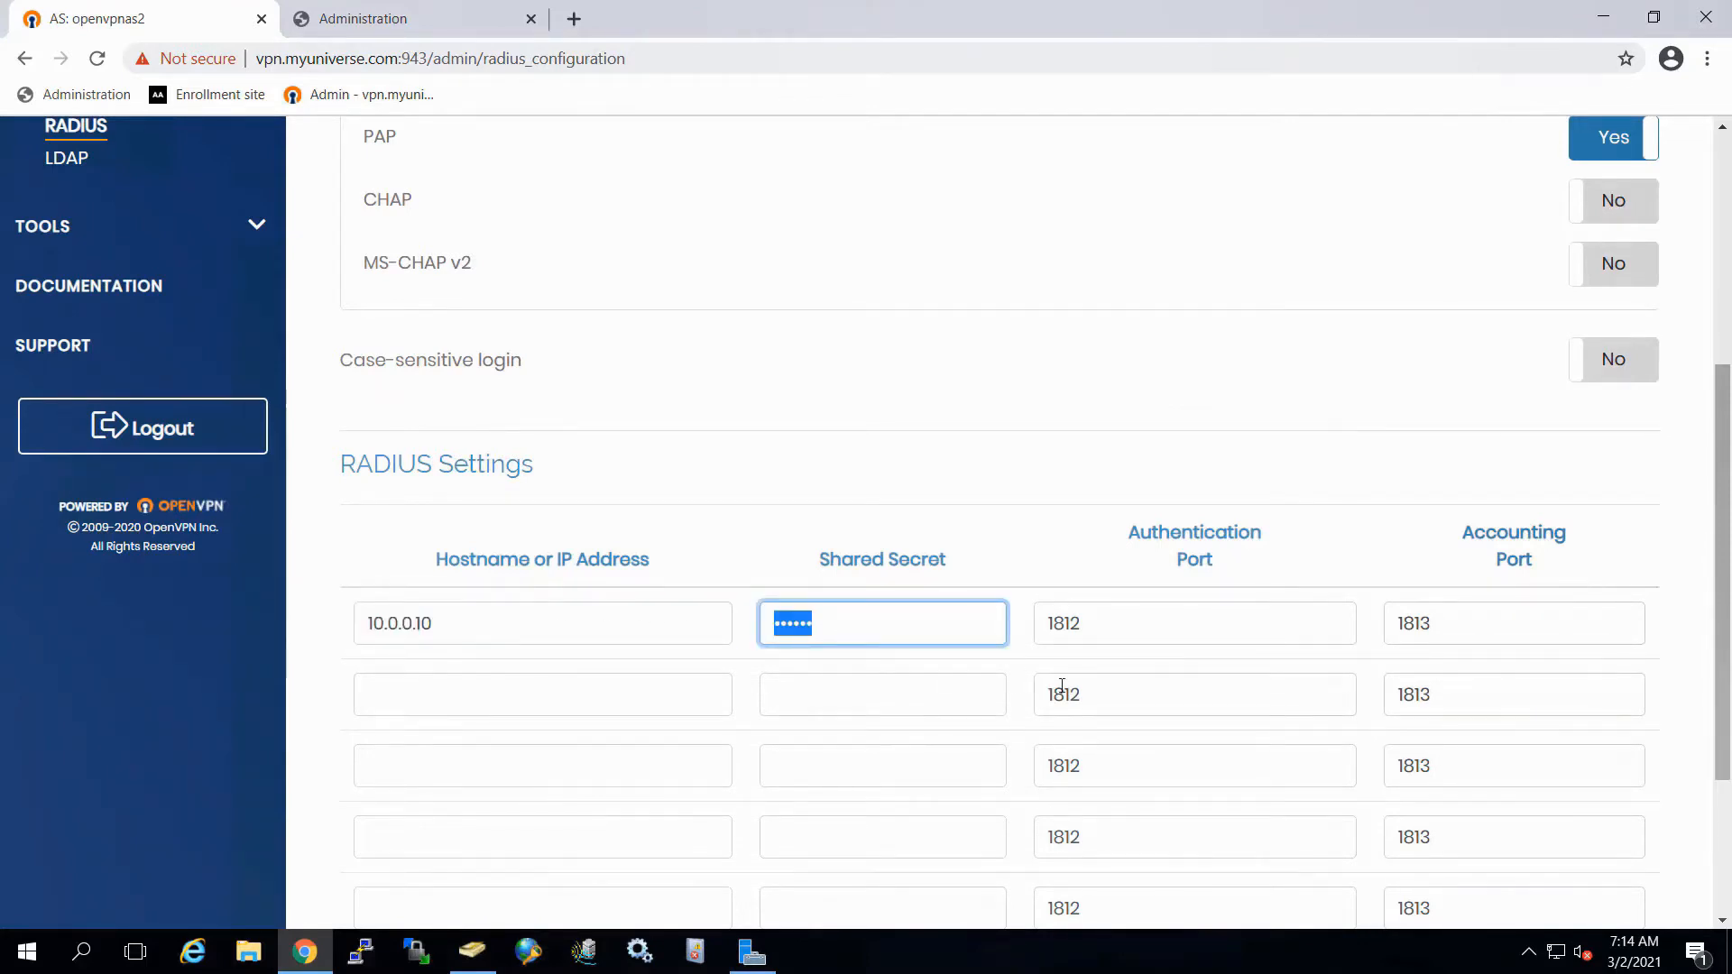
pyautogui.scroll(3)
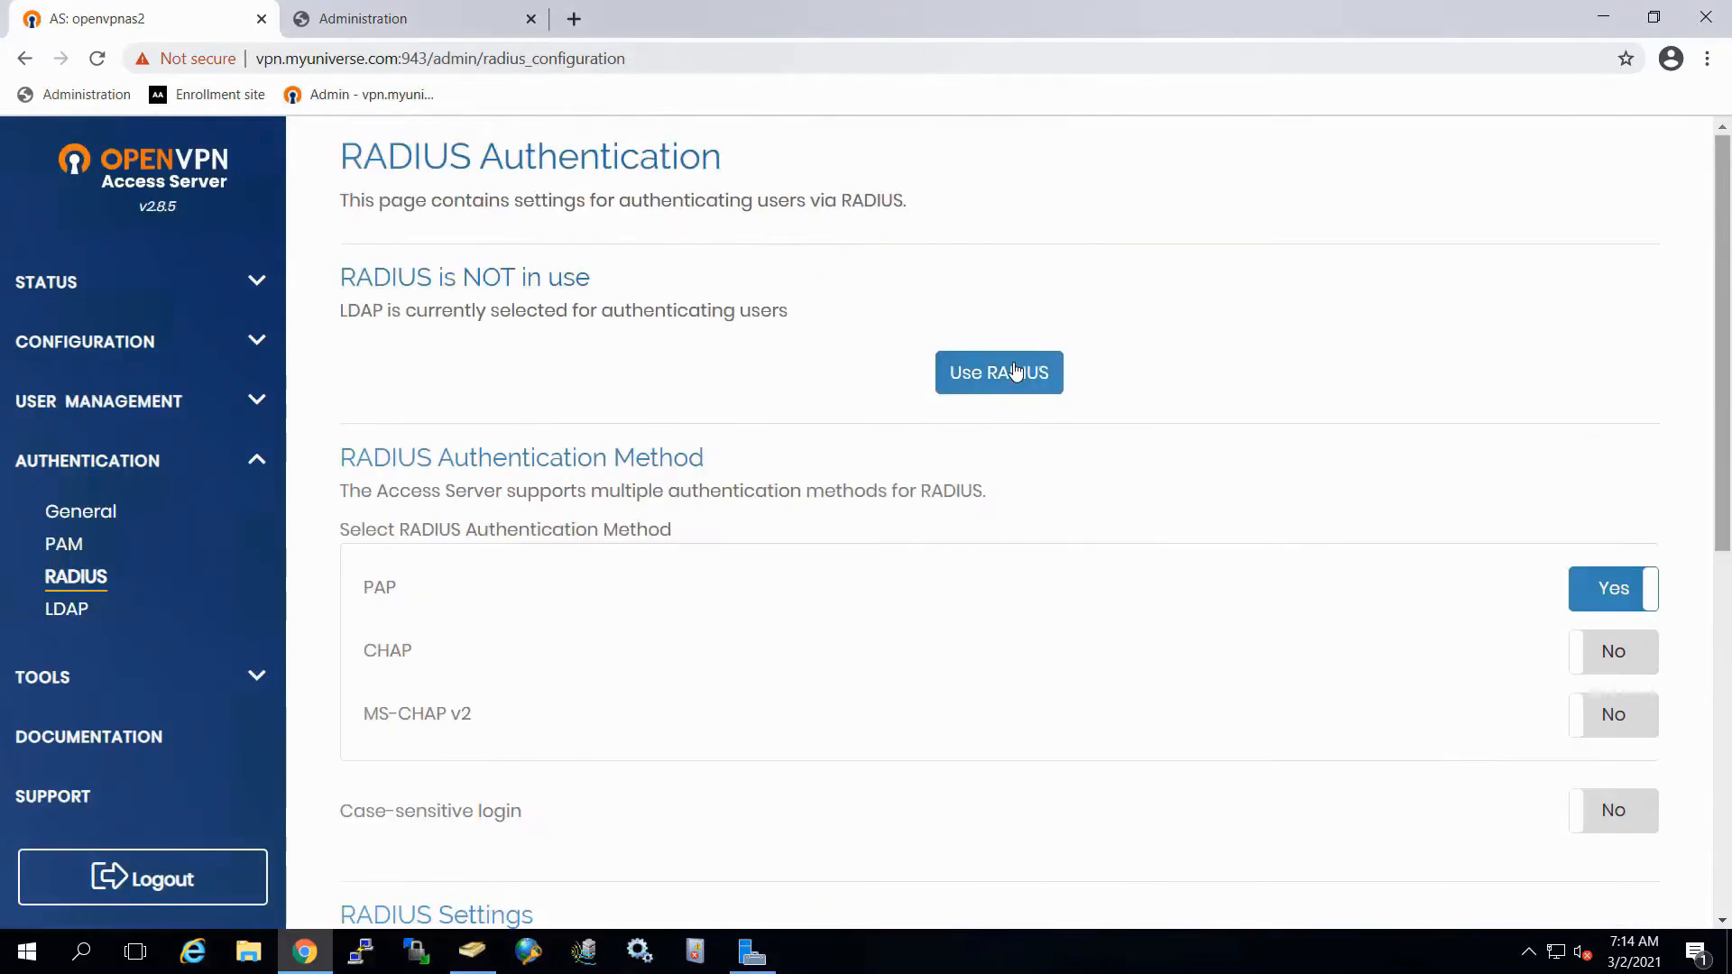
pyautogui.click(998, 372)
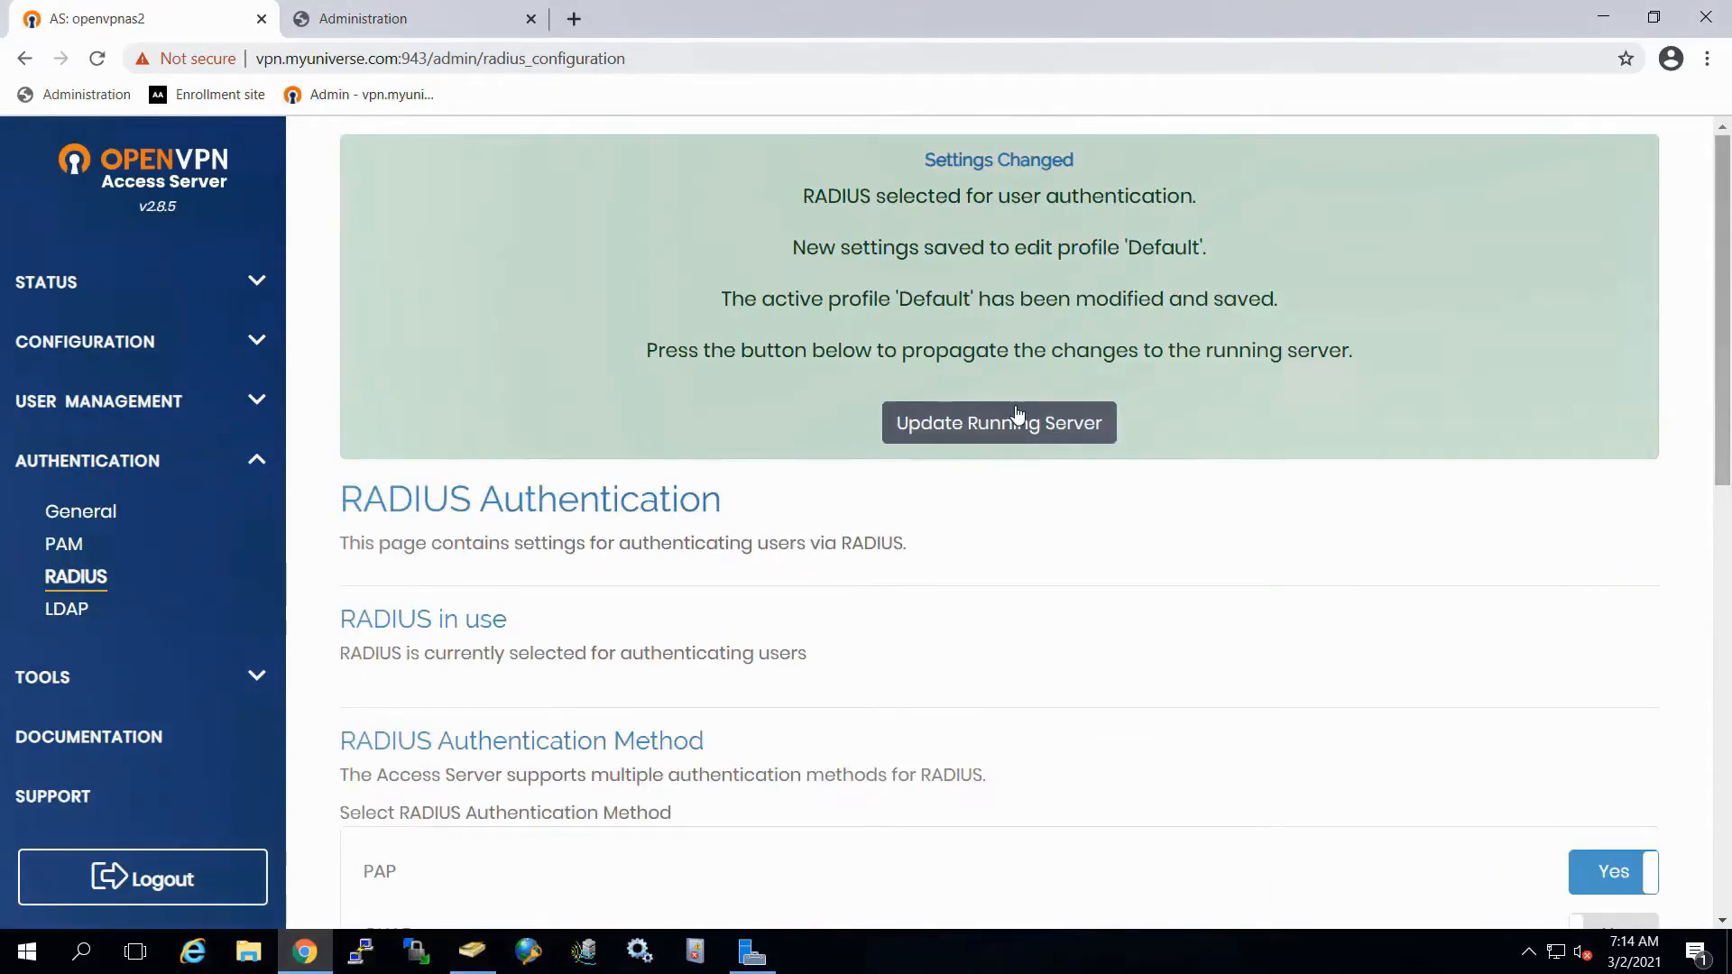
pyautogui.click(997, 422)
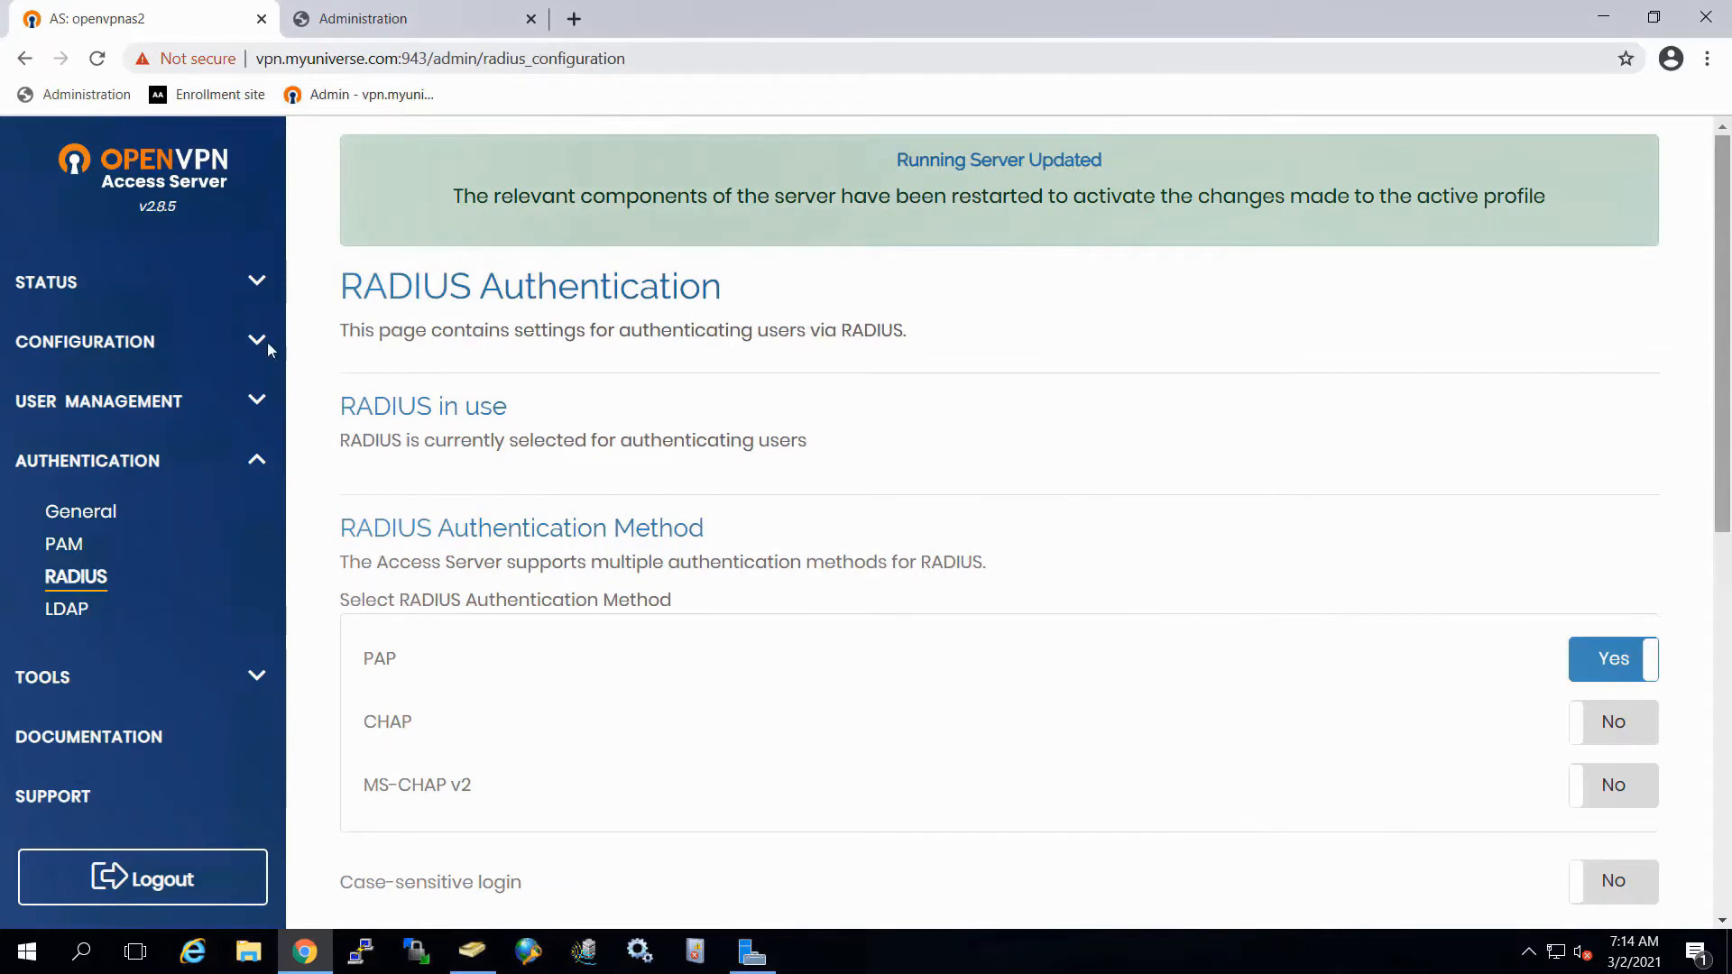
# Step: Confirm on Status Overview that users now authenticate with radius
pyautogui.click(46, 281)
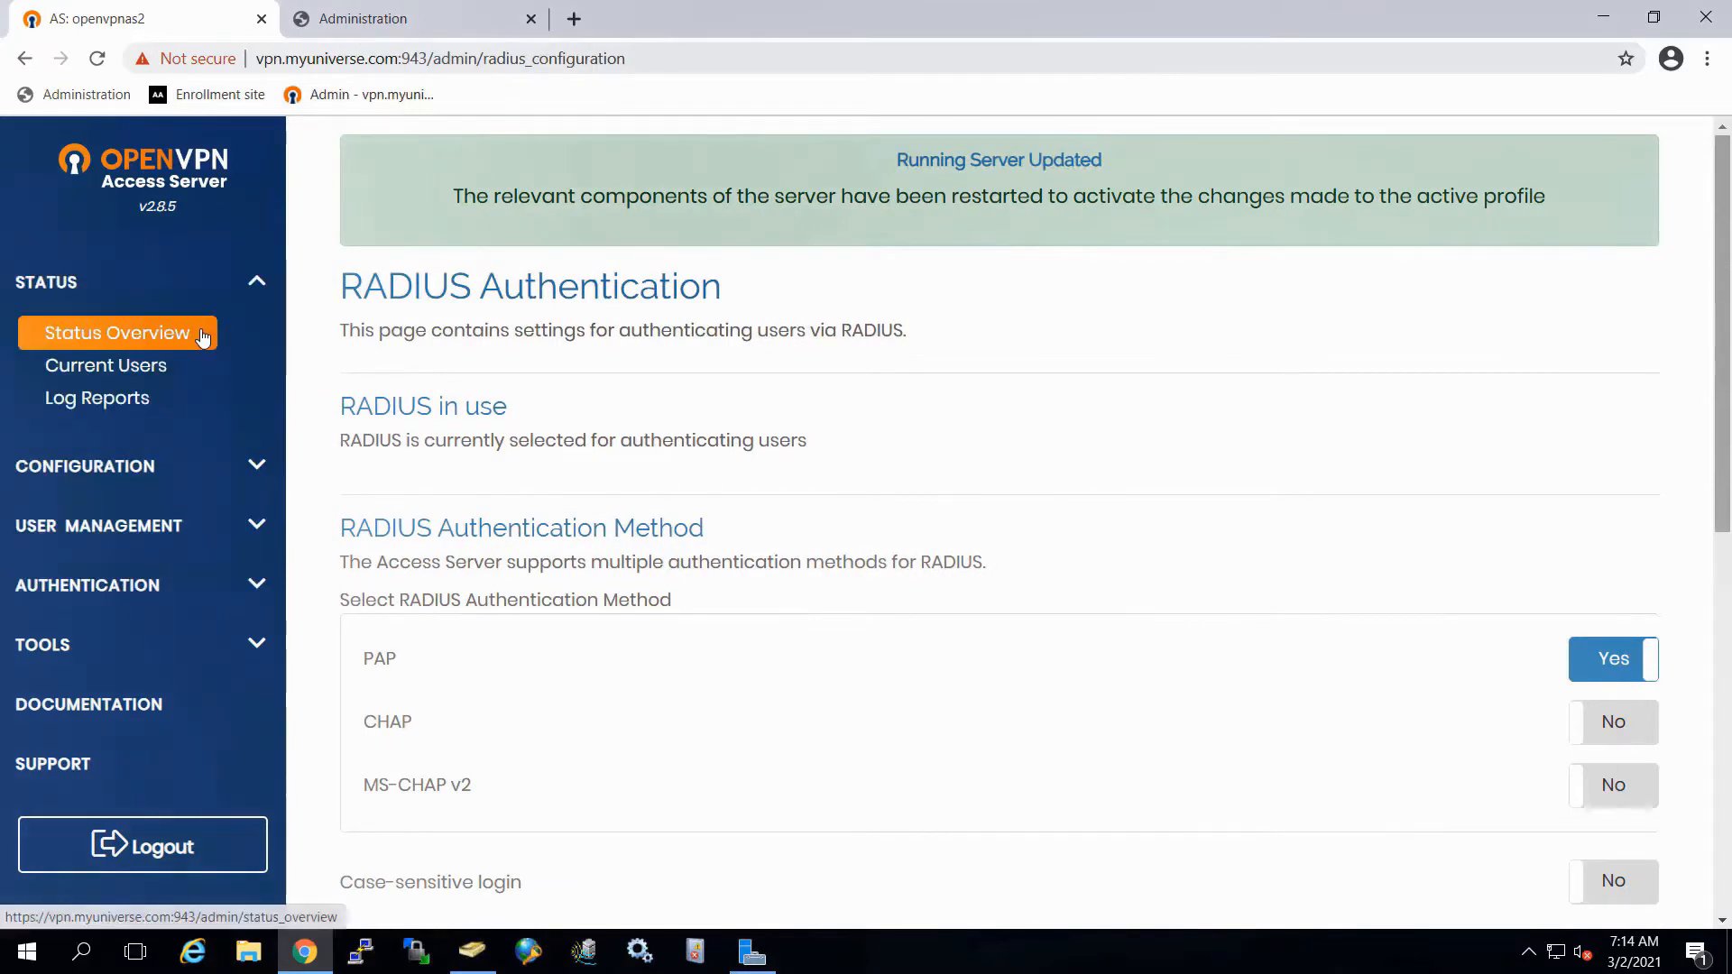
pyautogui.click(117, 333)
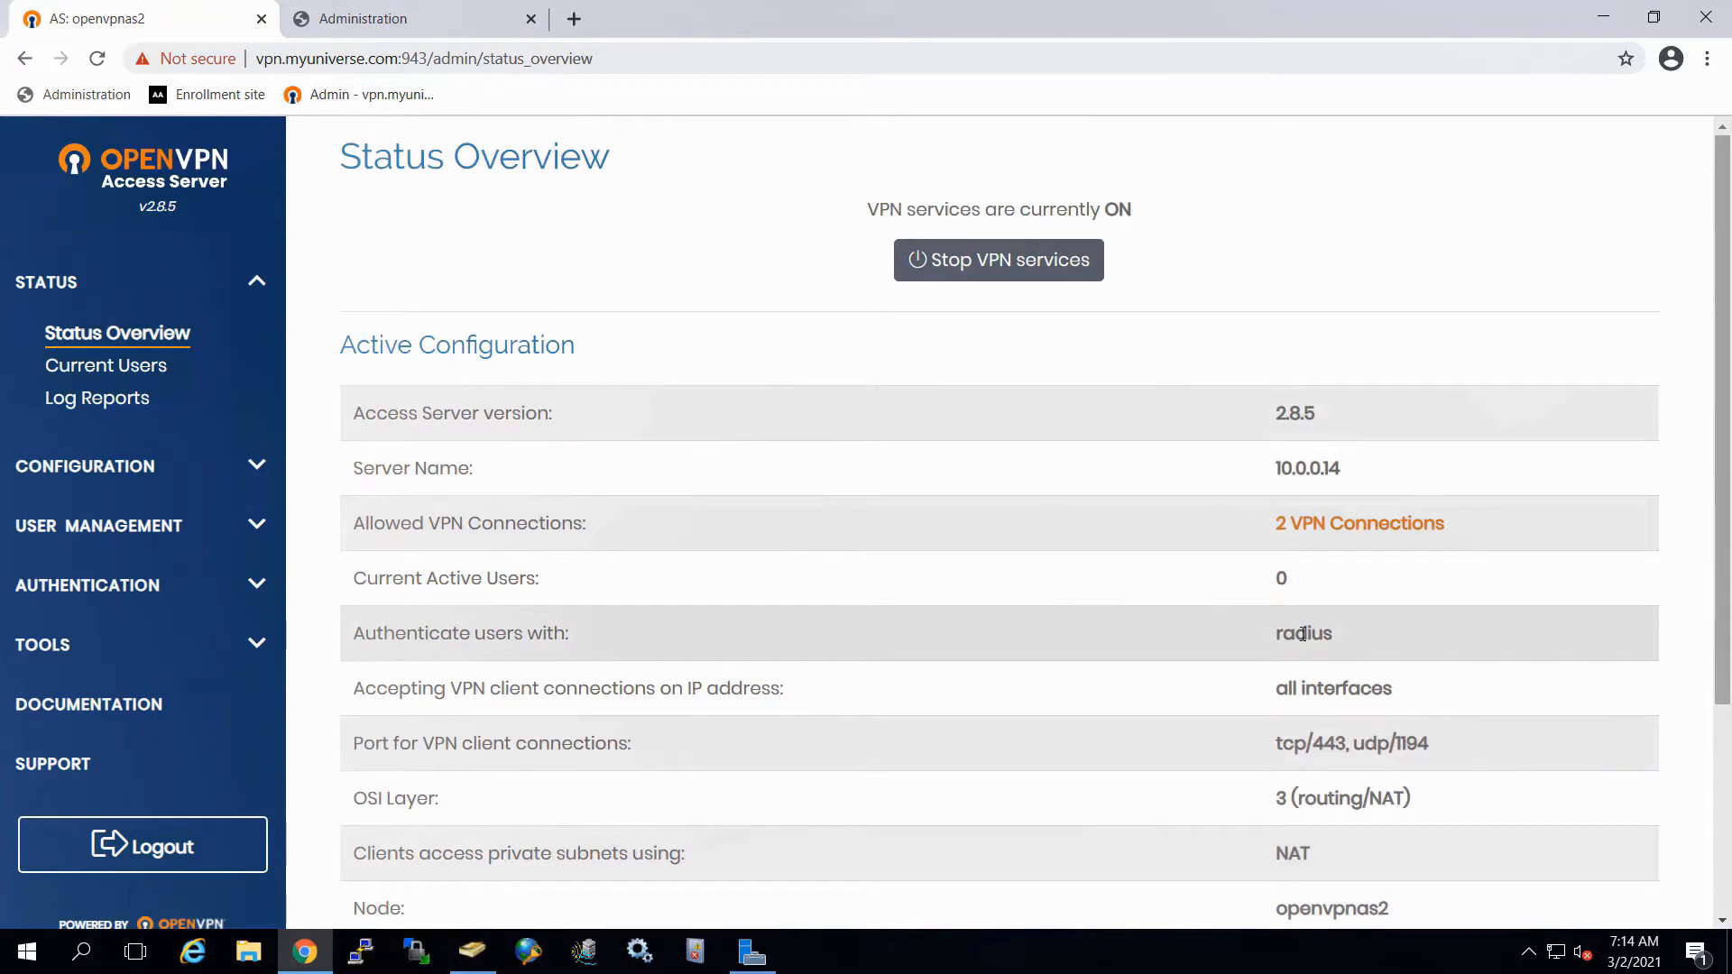
pyautogui.doubleClick(1302, 633)
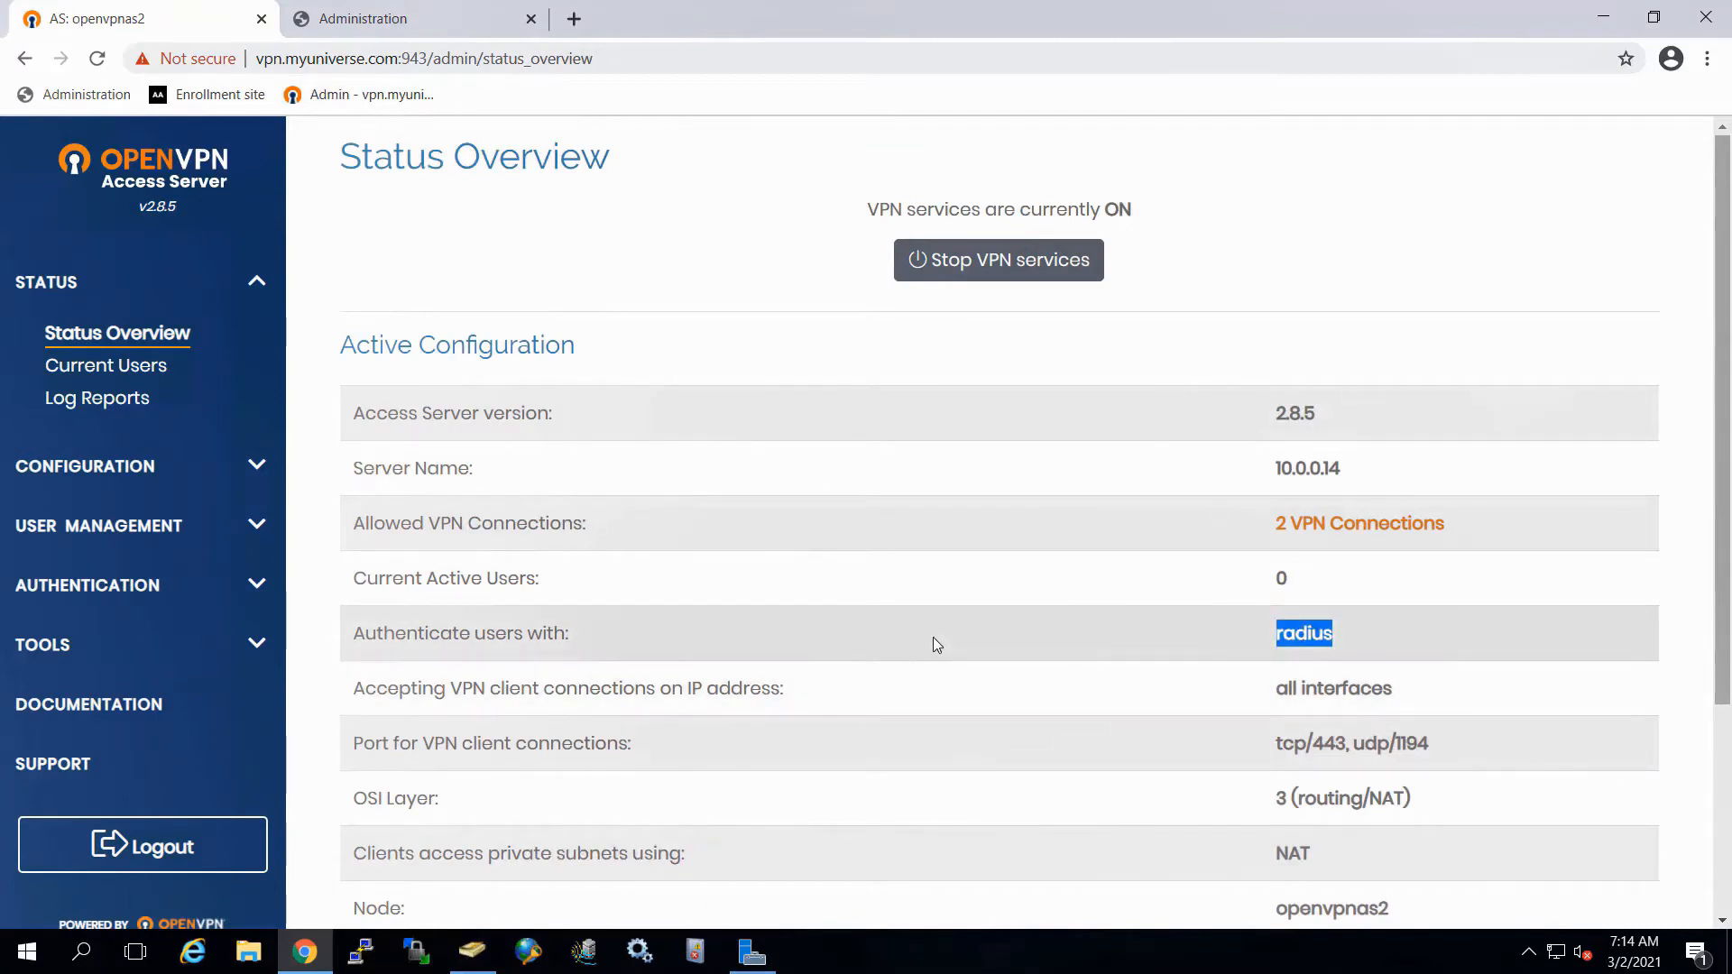
pyautogui.click(414, 19)
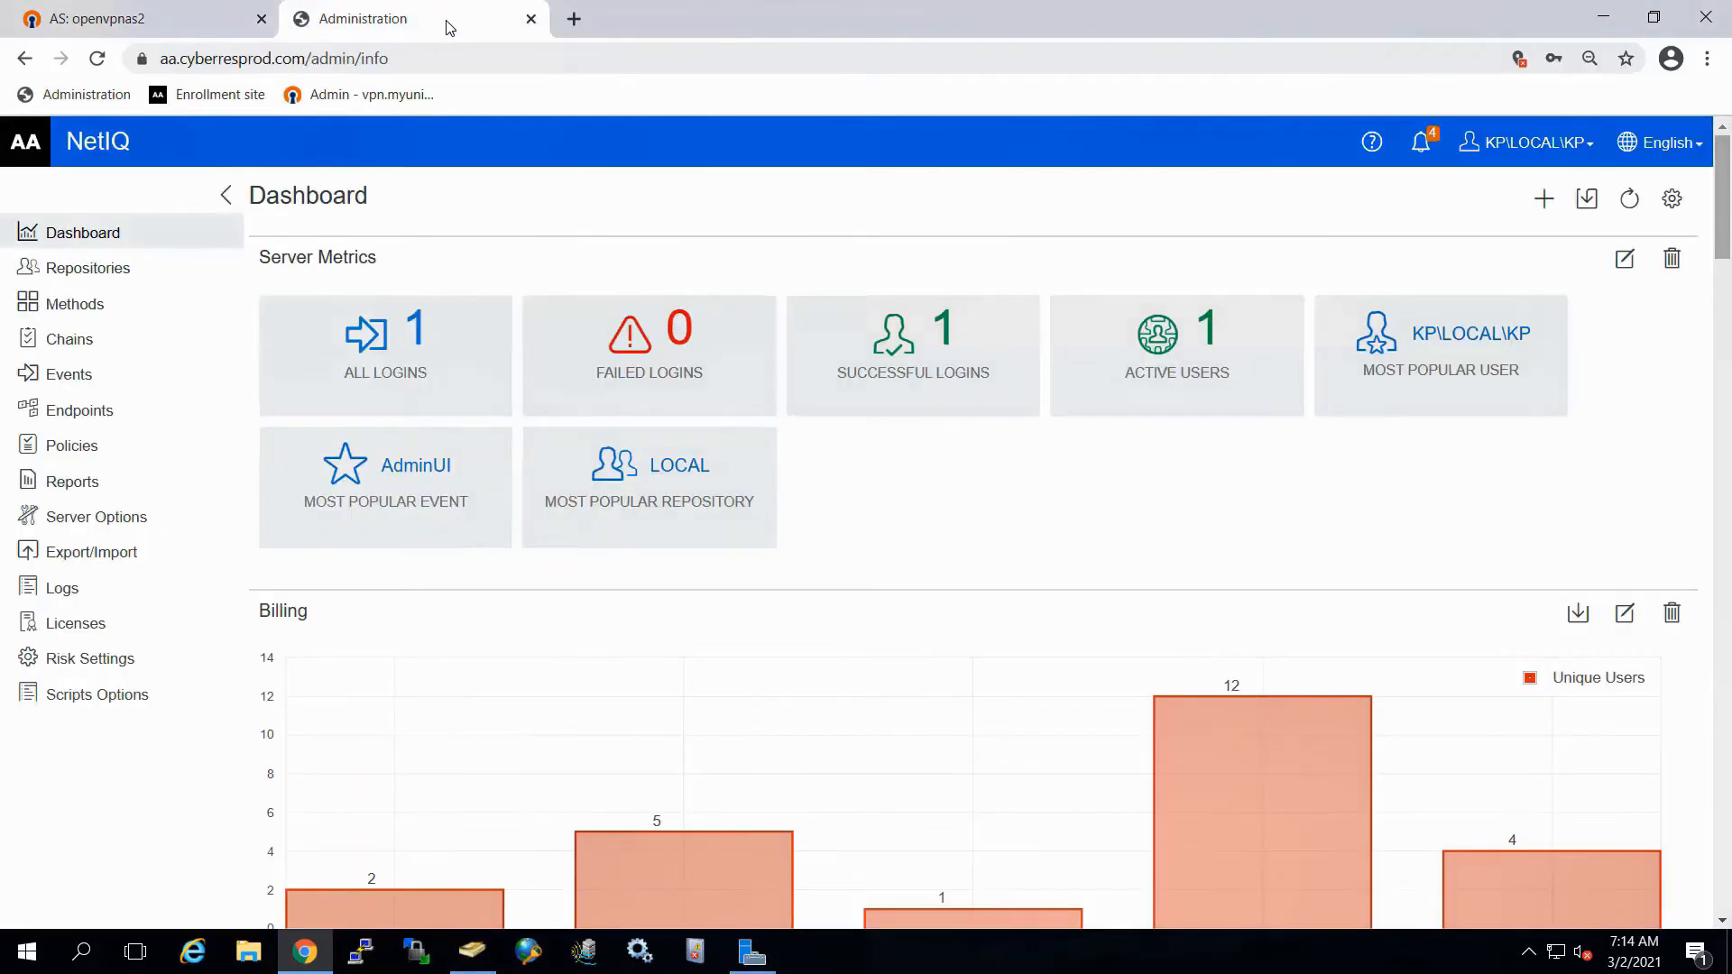
pyautogui.moveTo(70, 339)
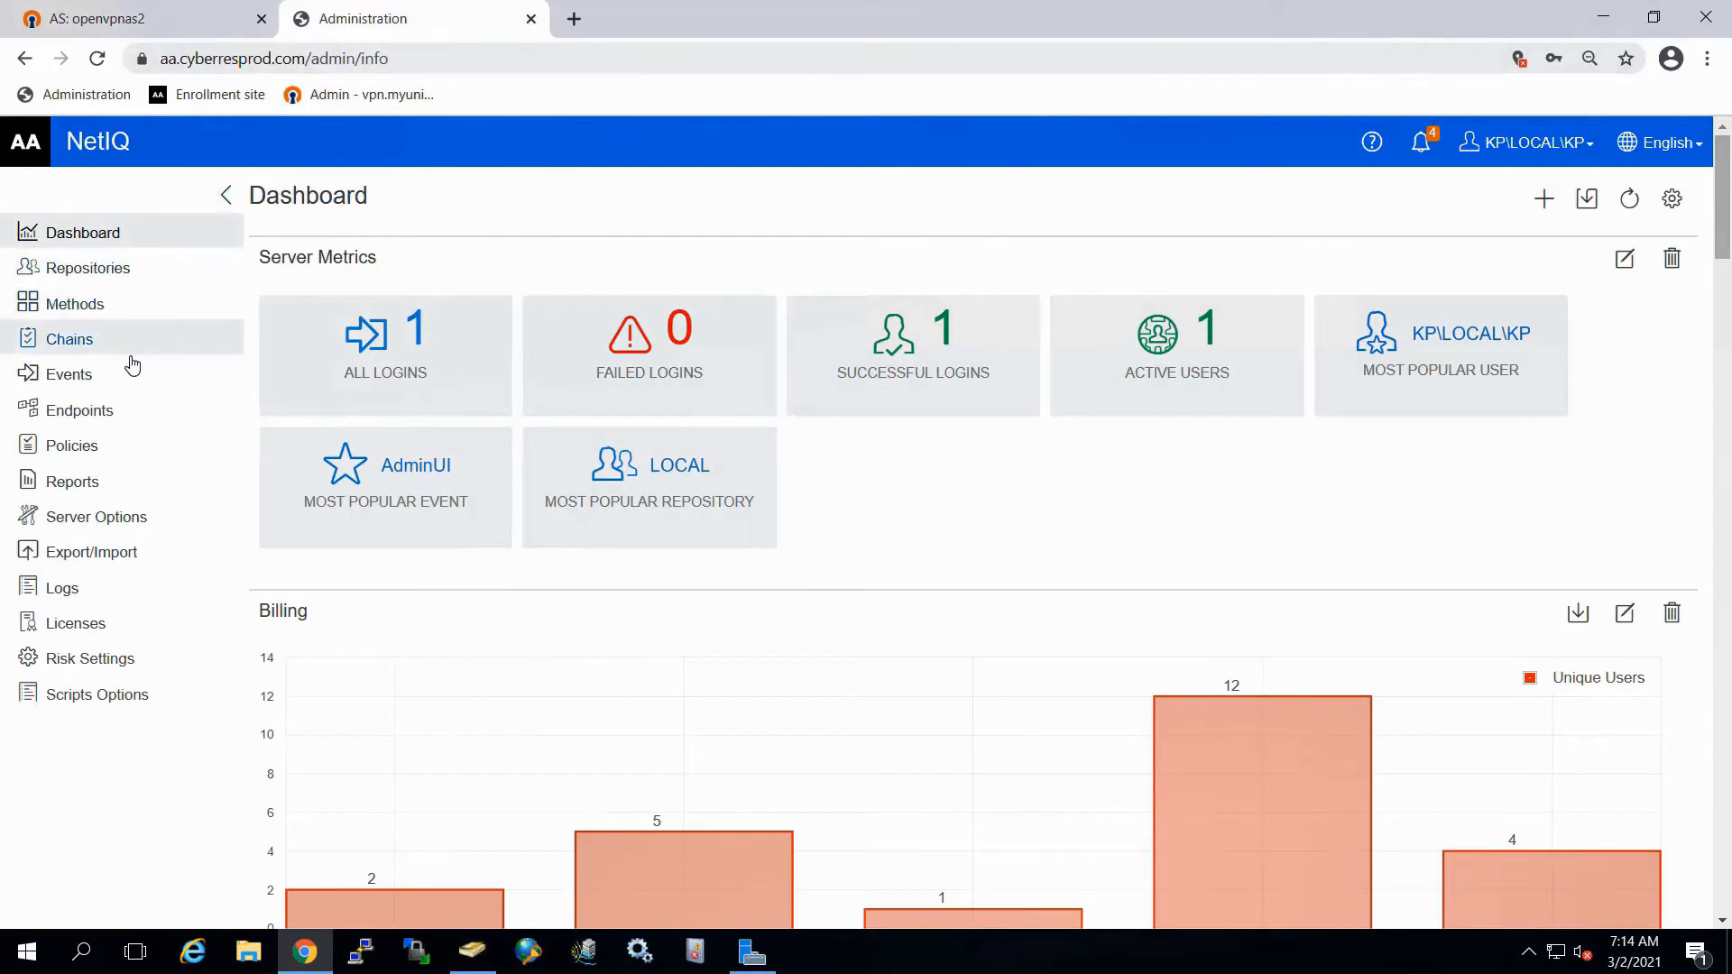
pyautogui.moveTo(70, 445)
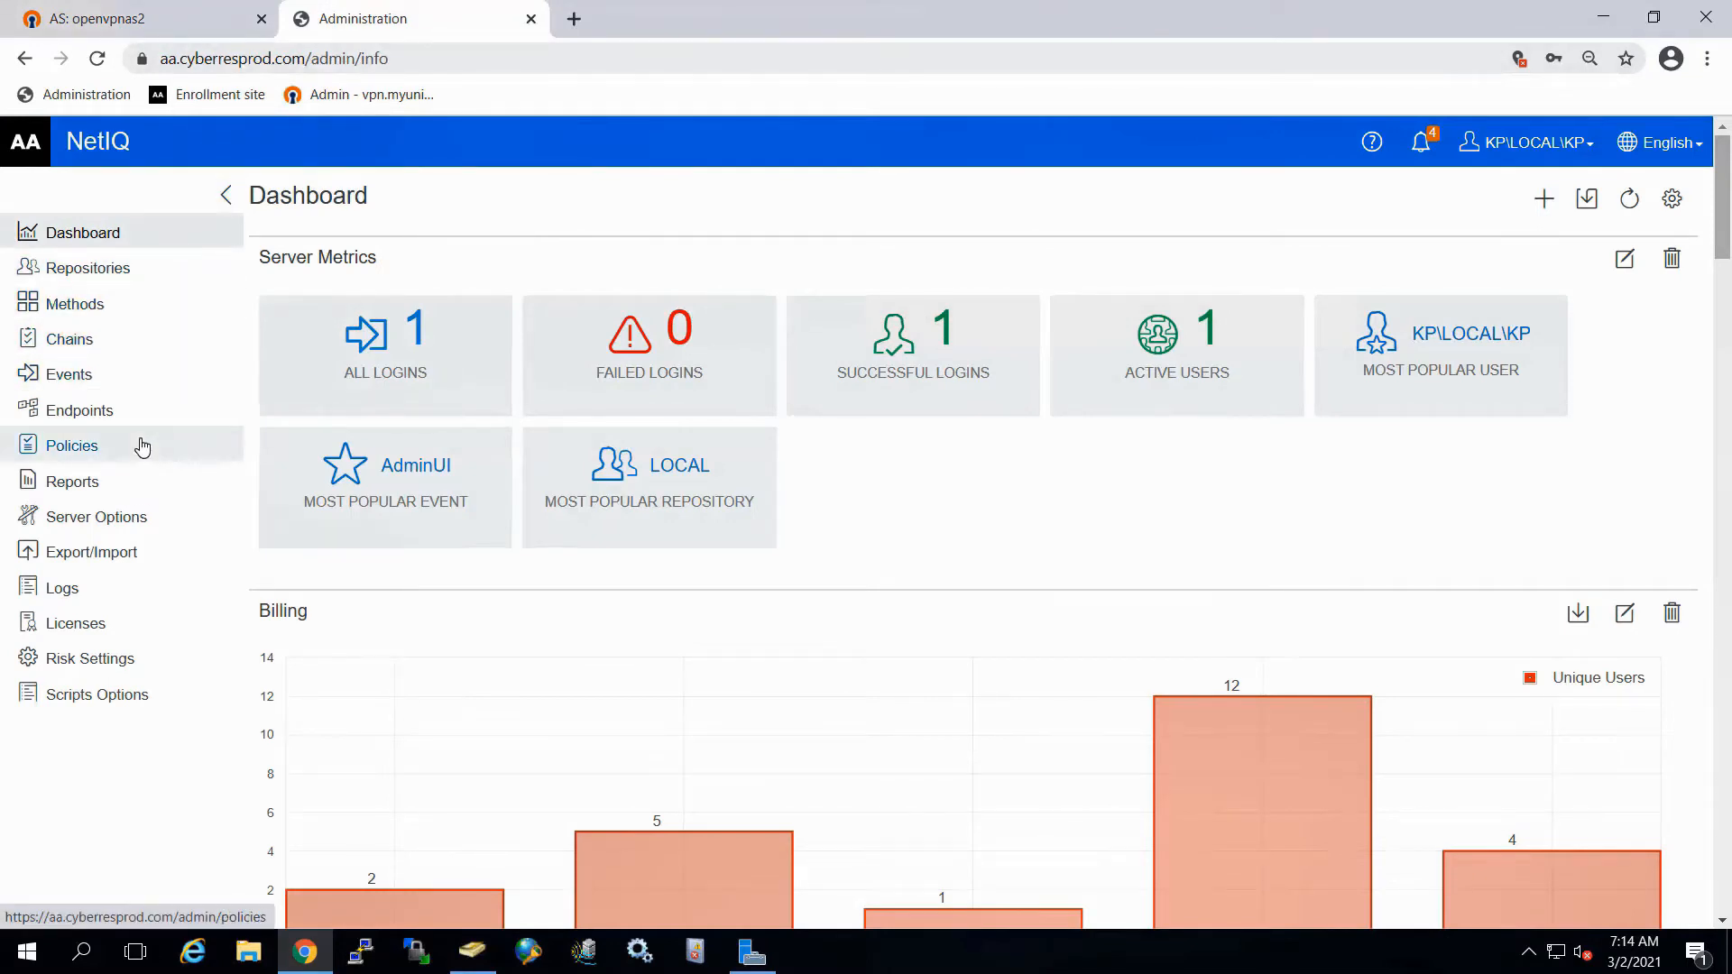
# Step: Open the Radius Options policy from the Policies list
pyautogui.click(70, 445)
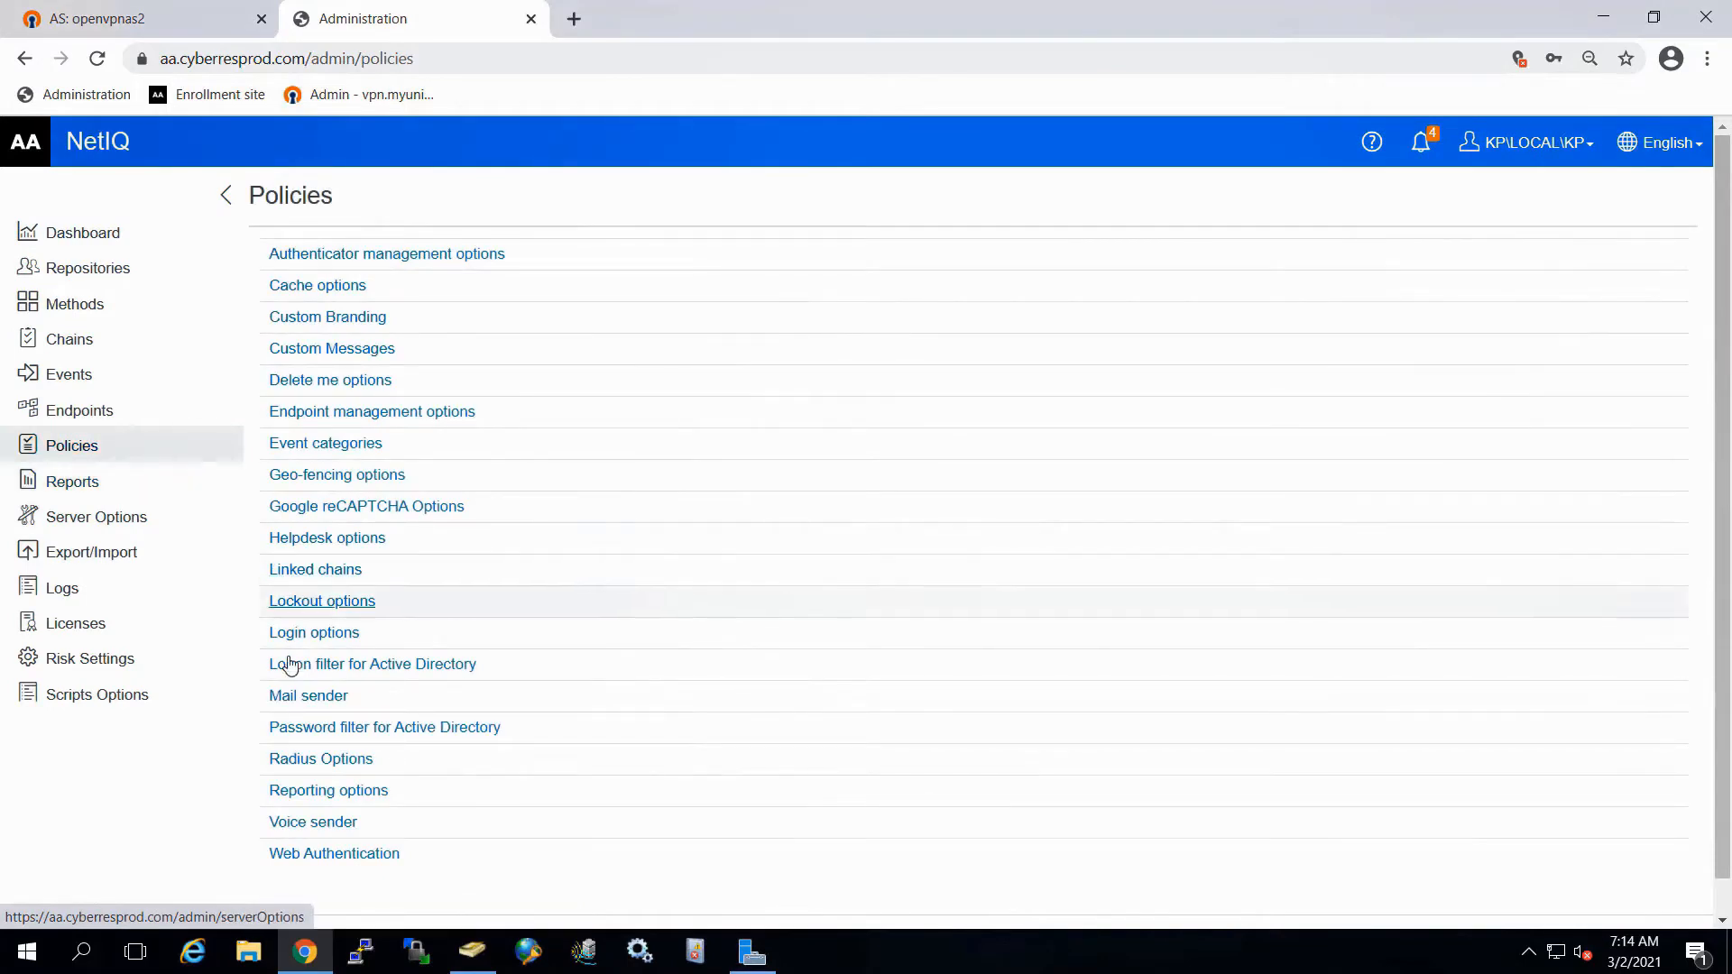
pyautogui.click(320, 759)
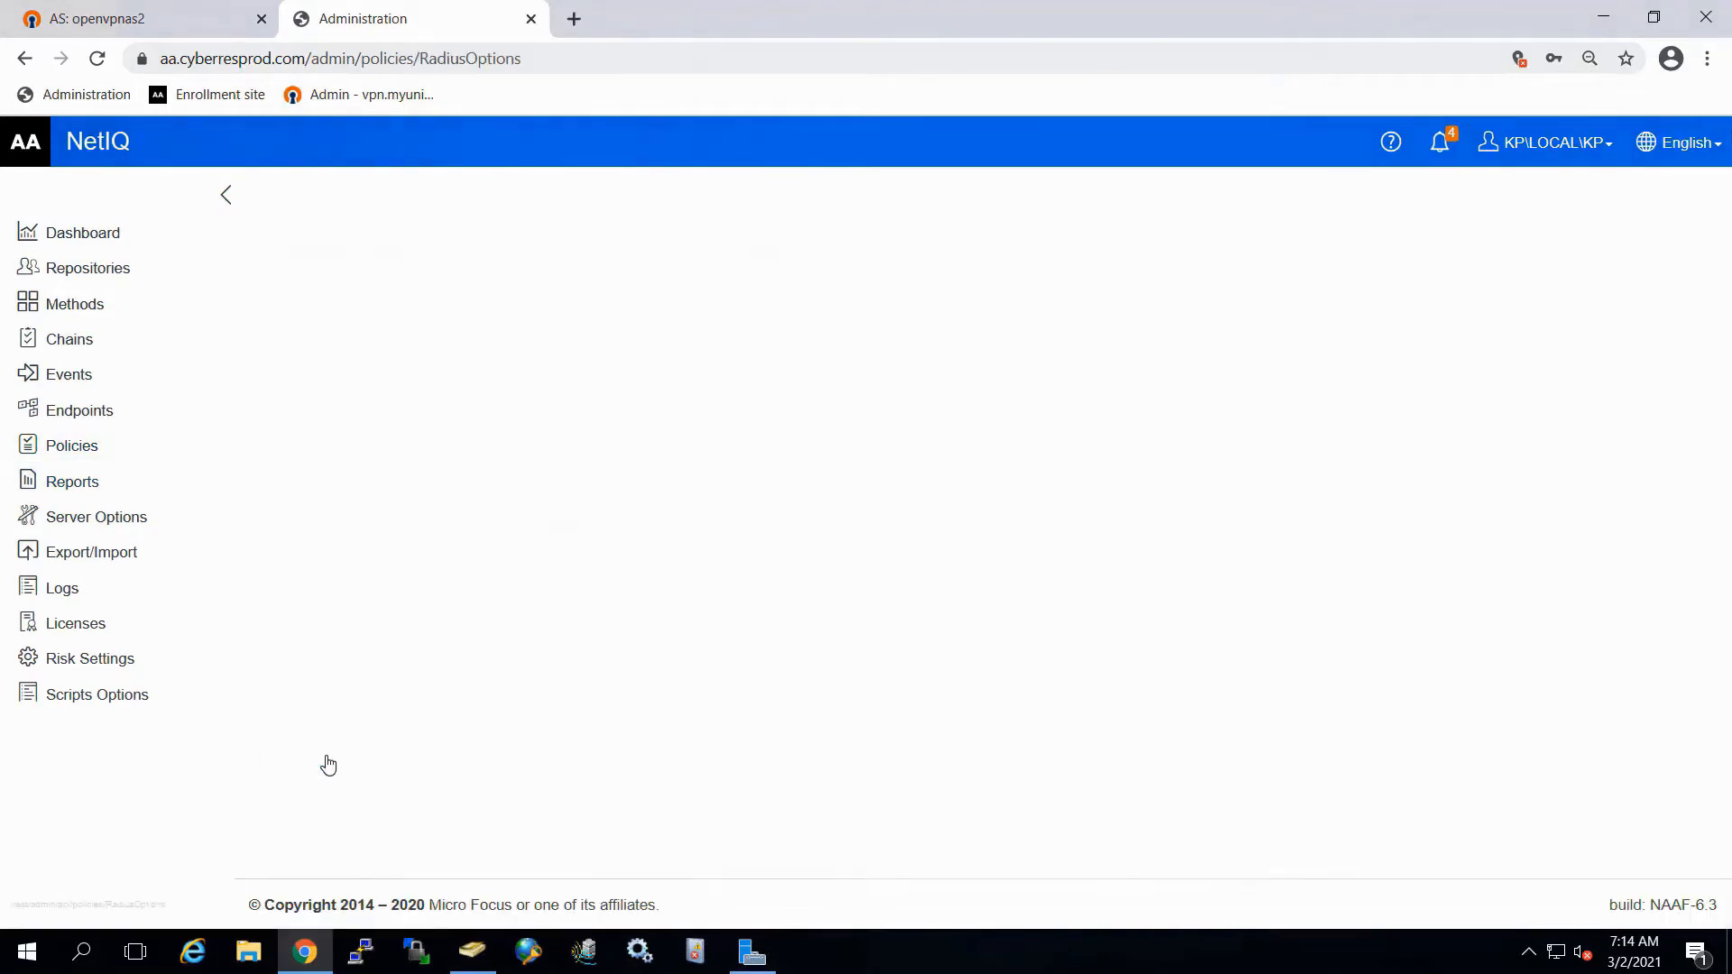
# Step: Add RADIUS client 10.0.0.14 named VPN with its shared secret, then go to Chains
pyautogui.scroll(-3)
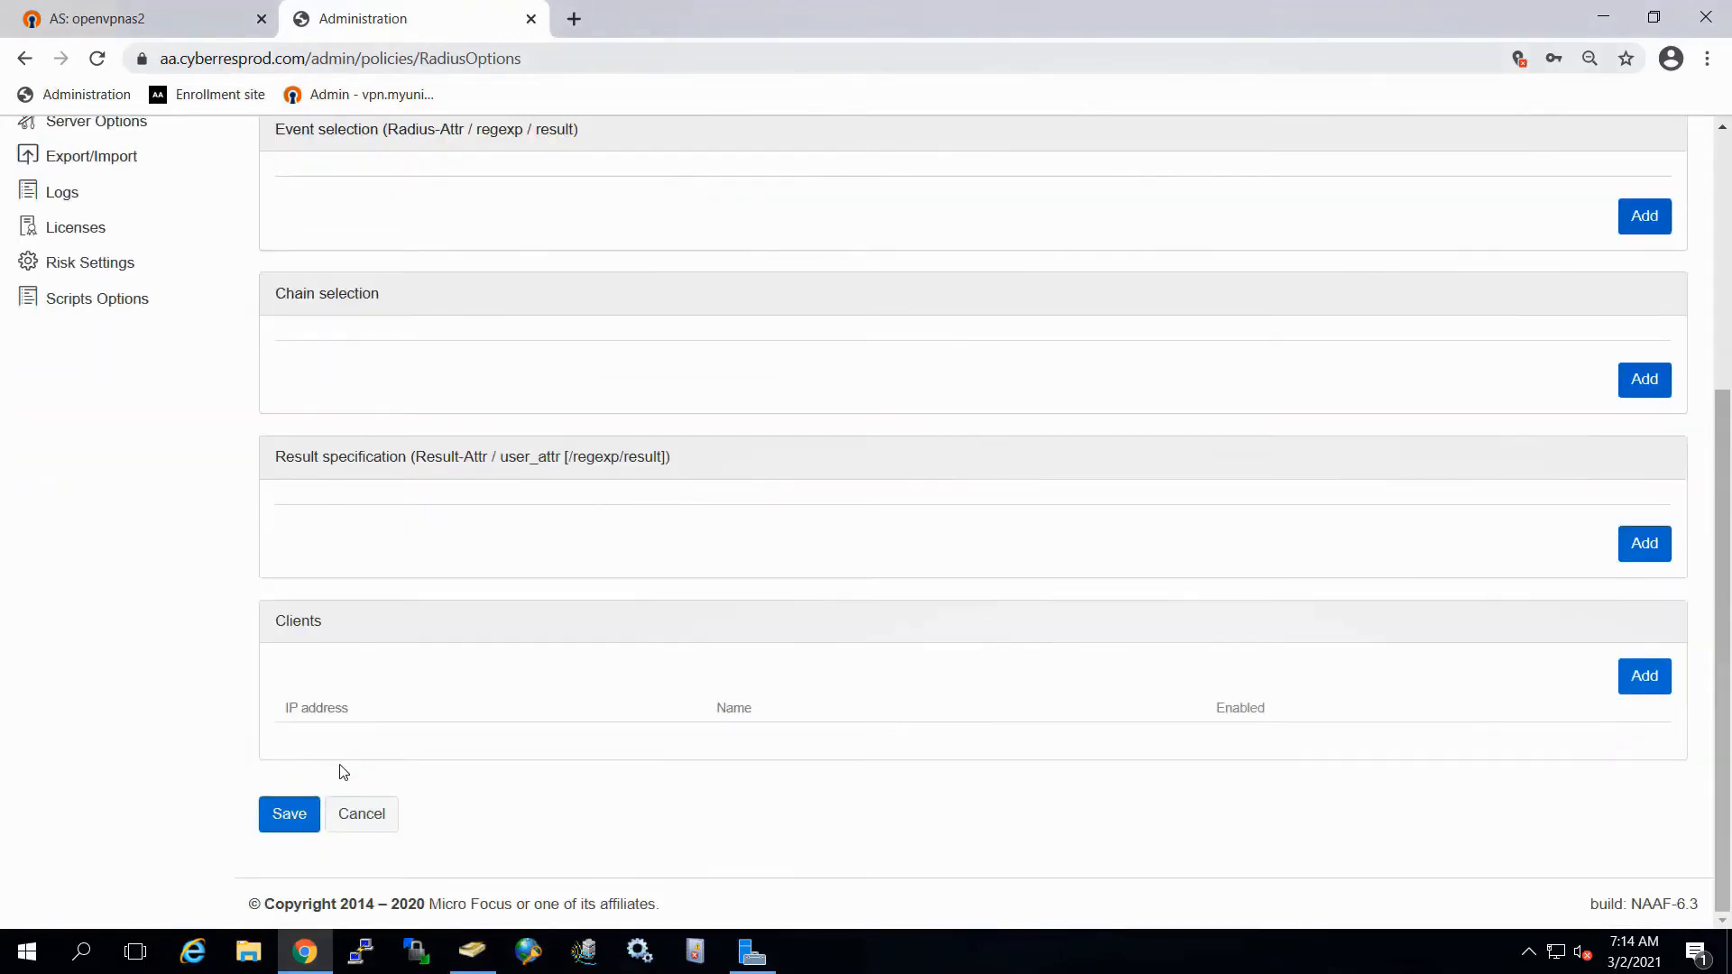
pyautogui.click(1644, 675)
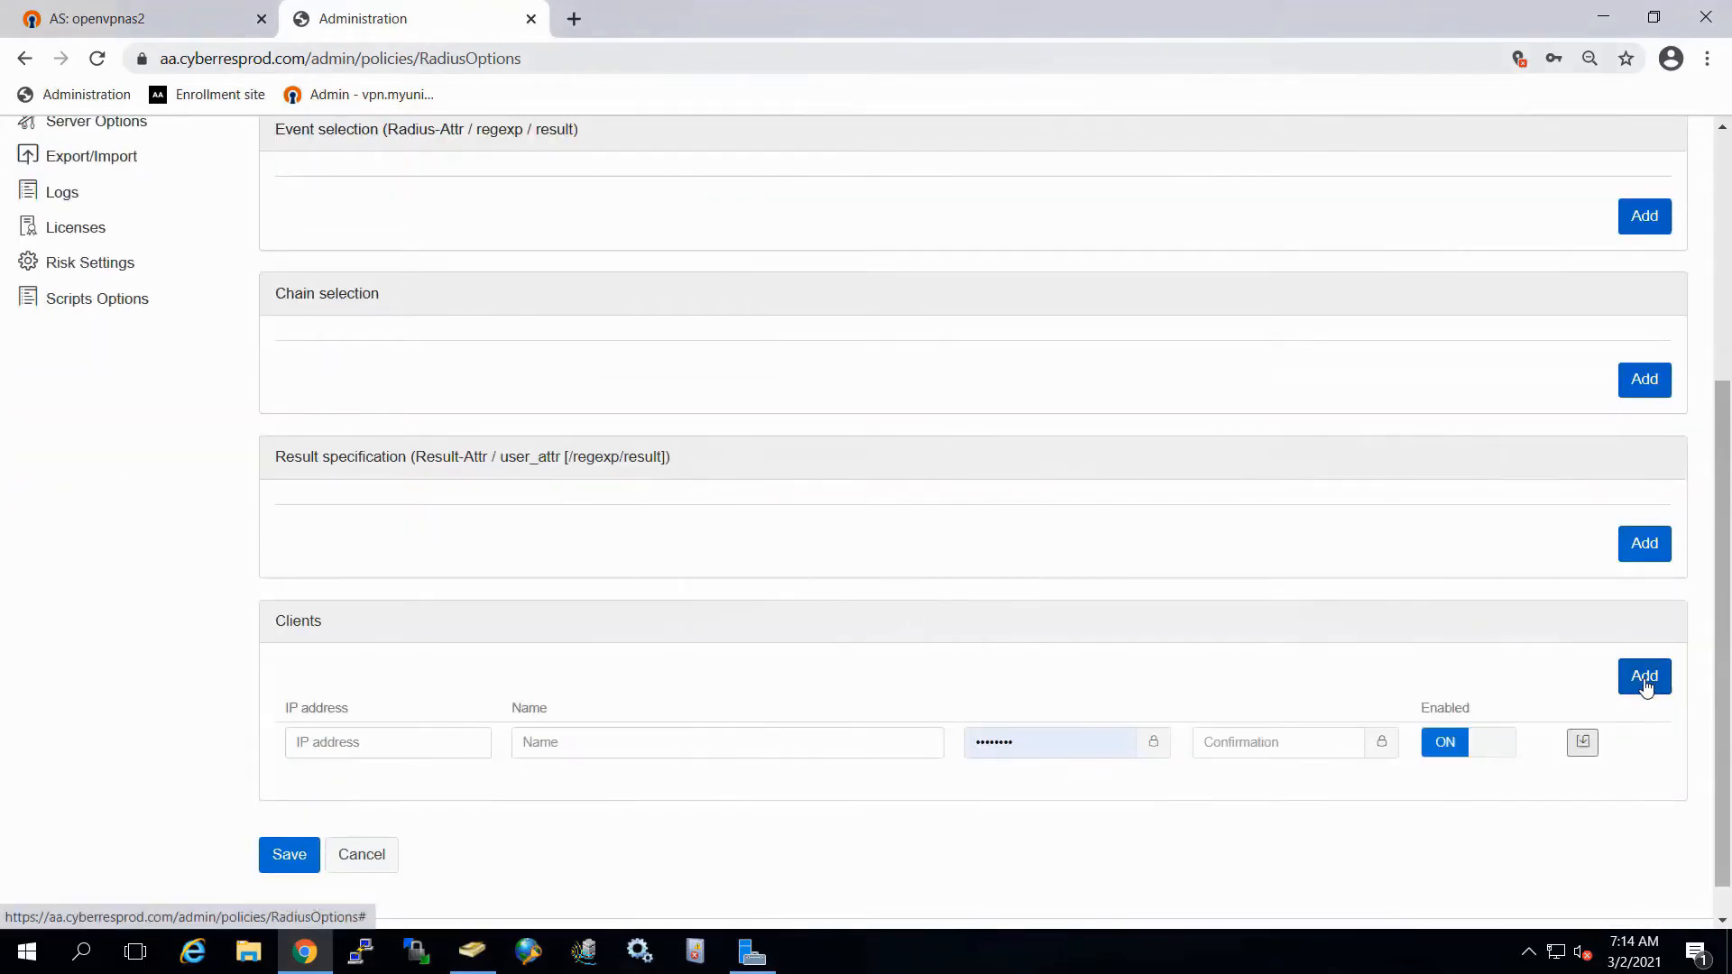
pyautogui.click(388, 742)
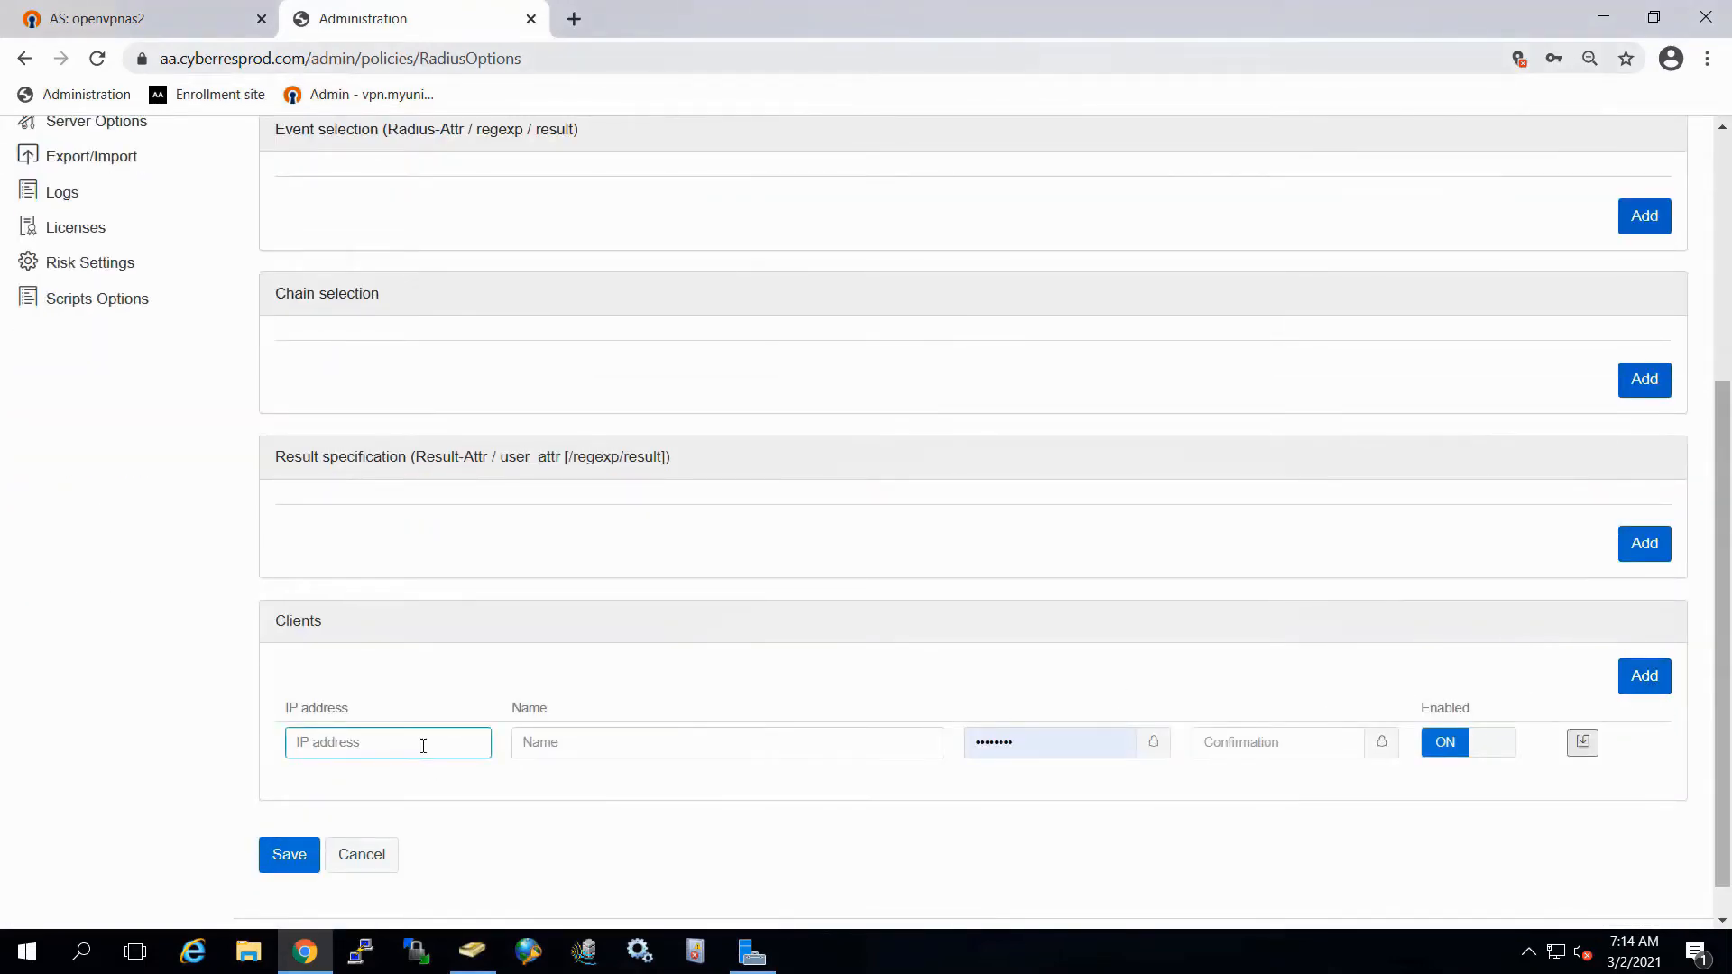
pyautogui.write('10.0.0.14')
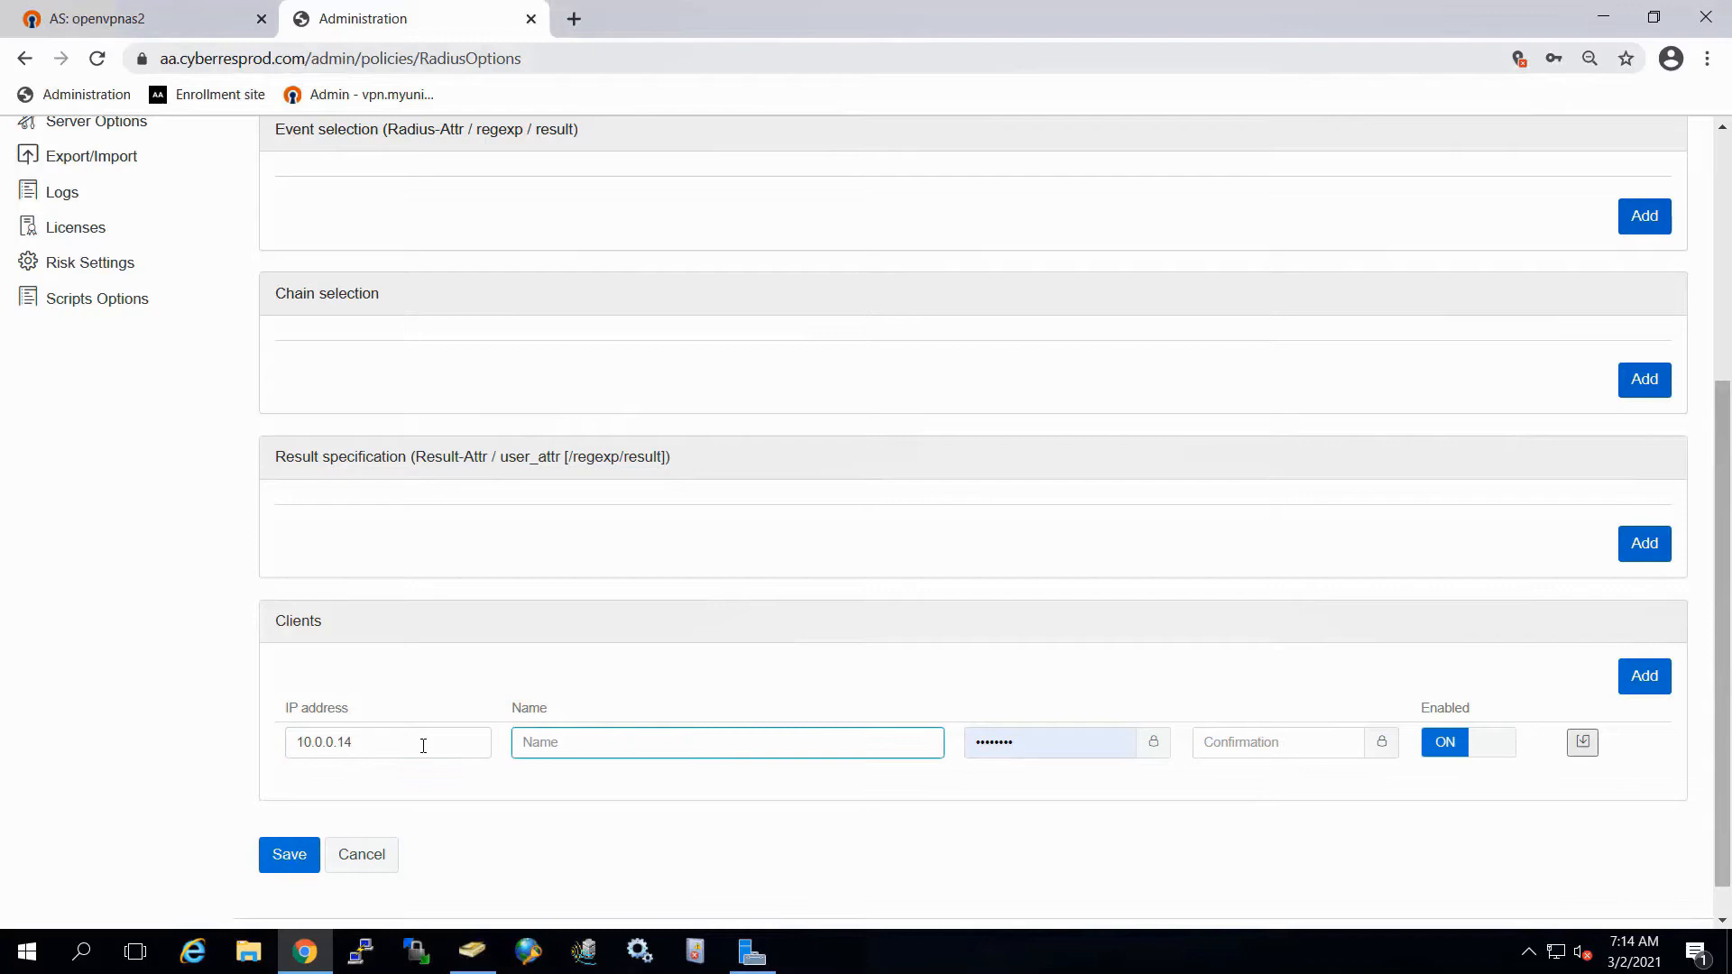
pyautogui.write('VPN')
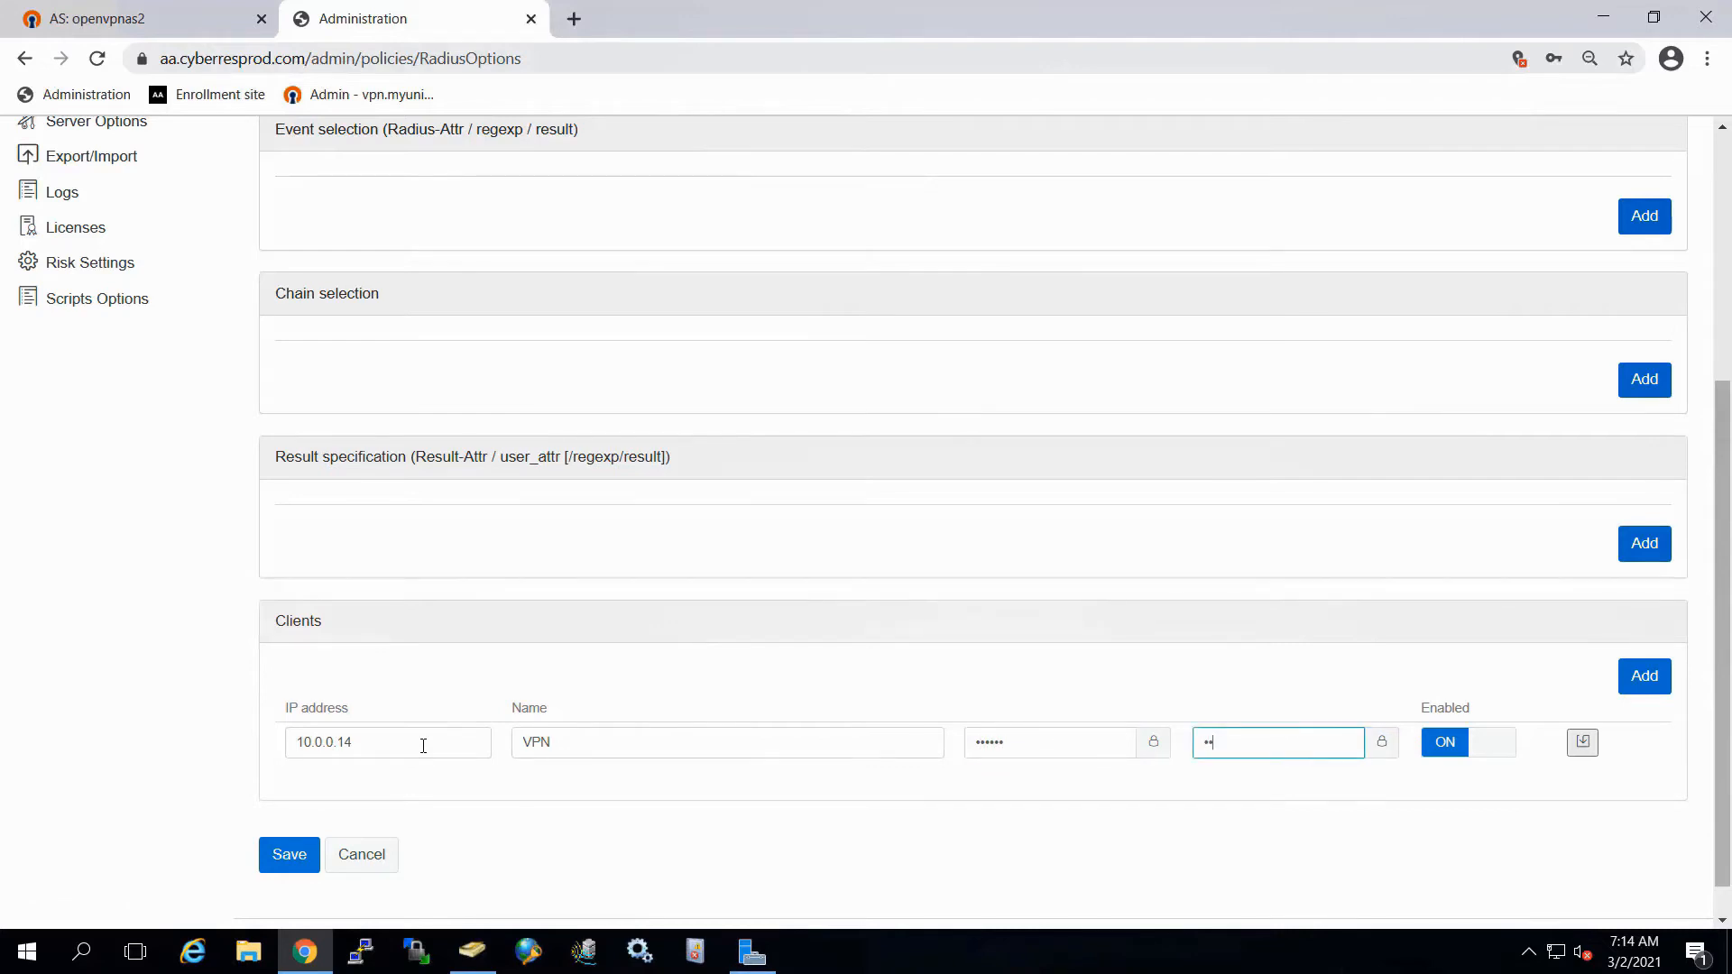
pyautogui.write('••••••')
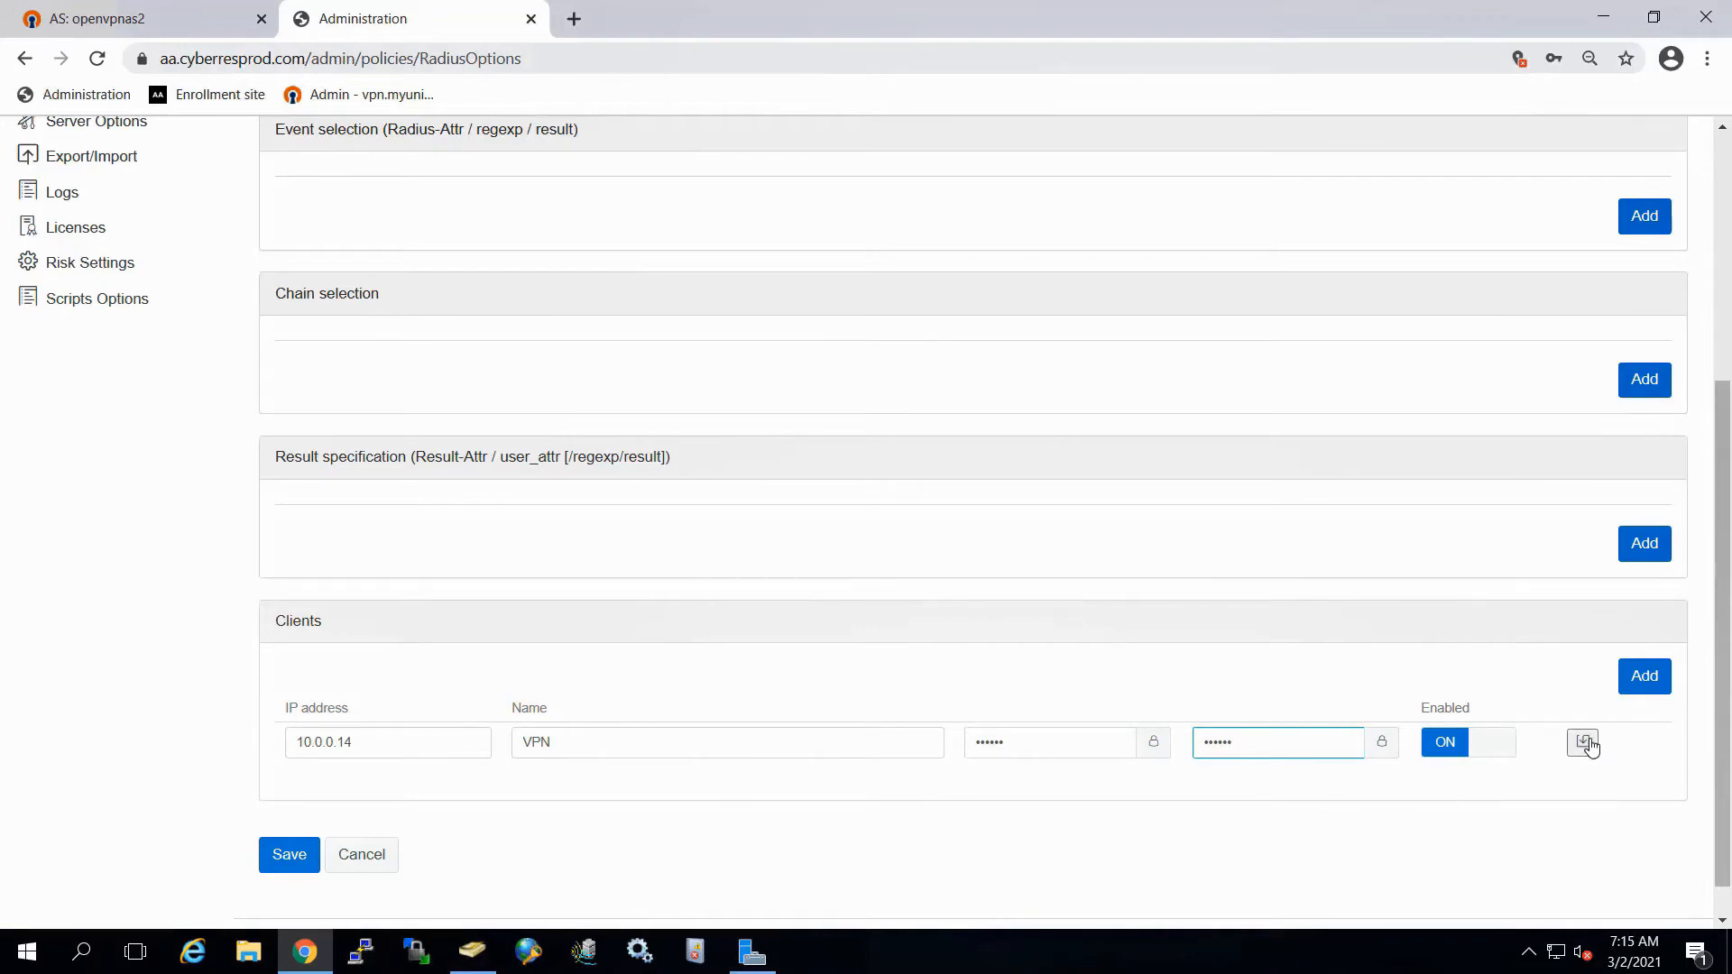
pyautogui.click(1584, 742)
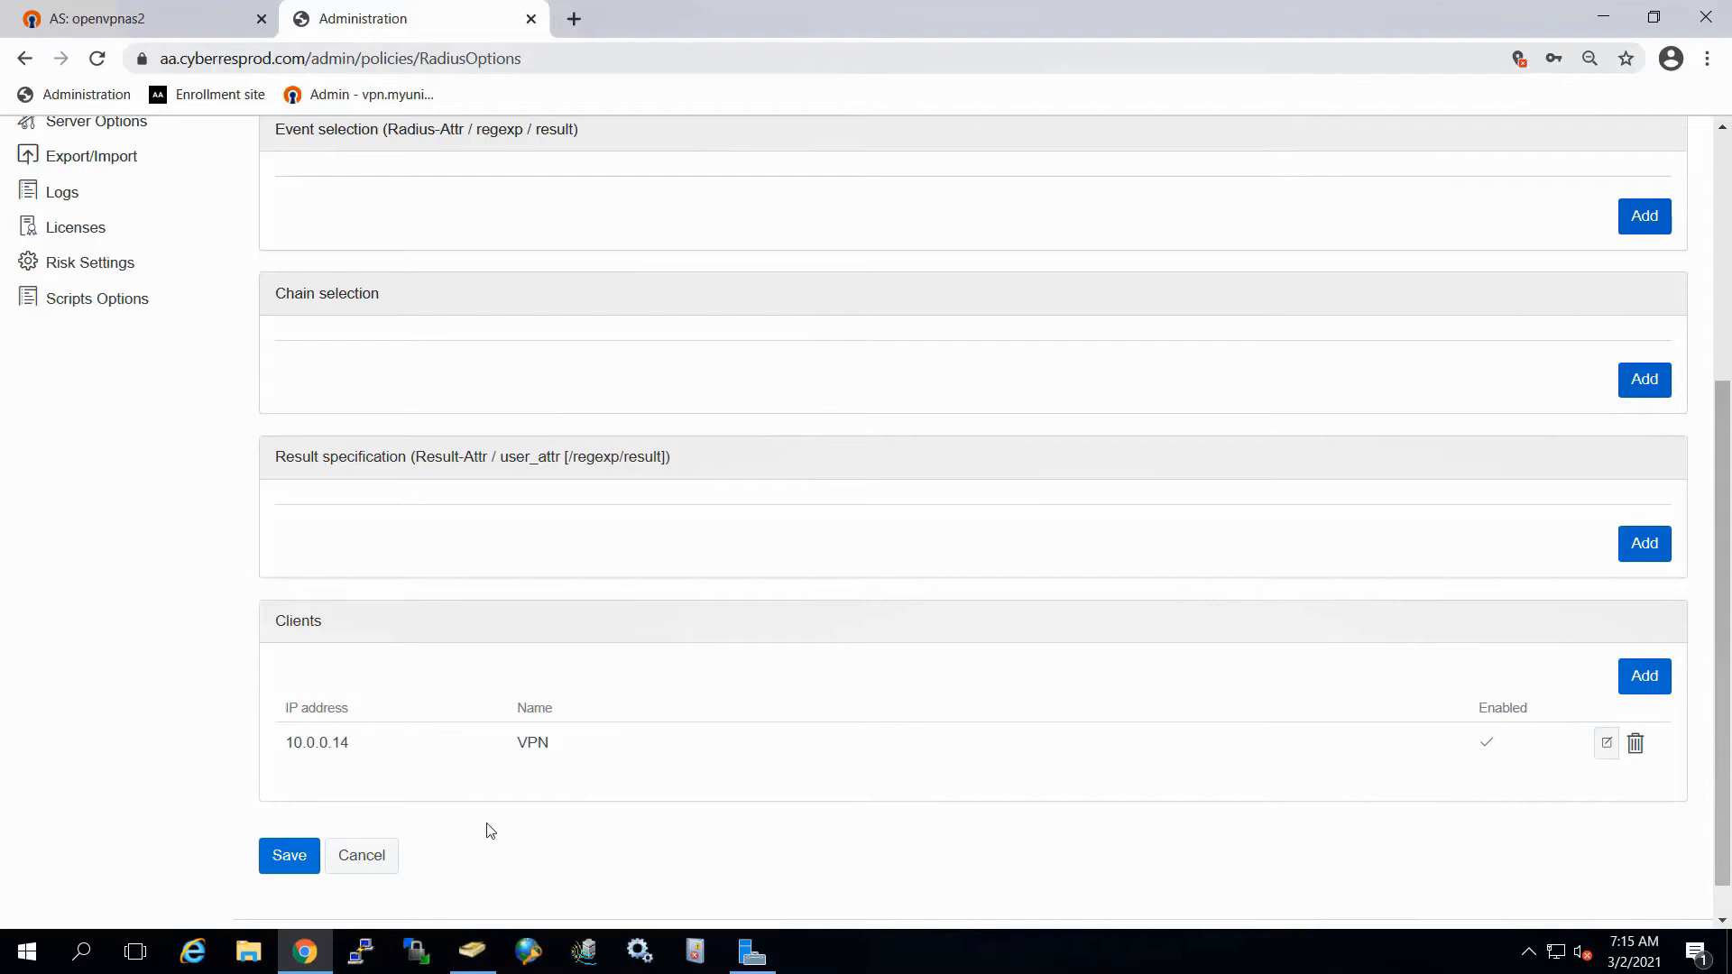
pyautogui.click(69, 339)
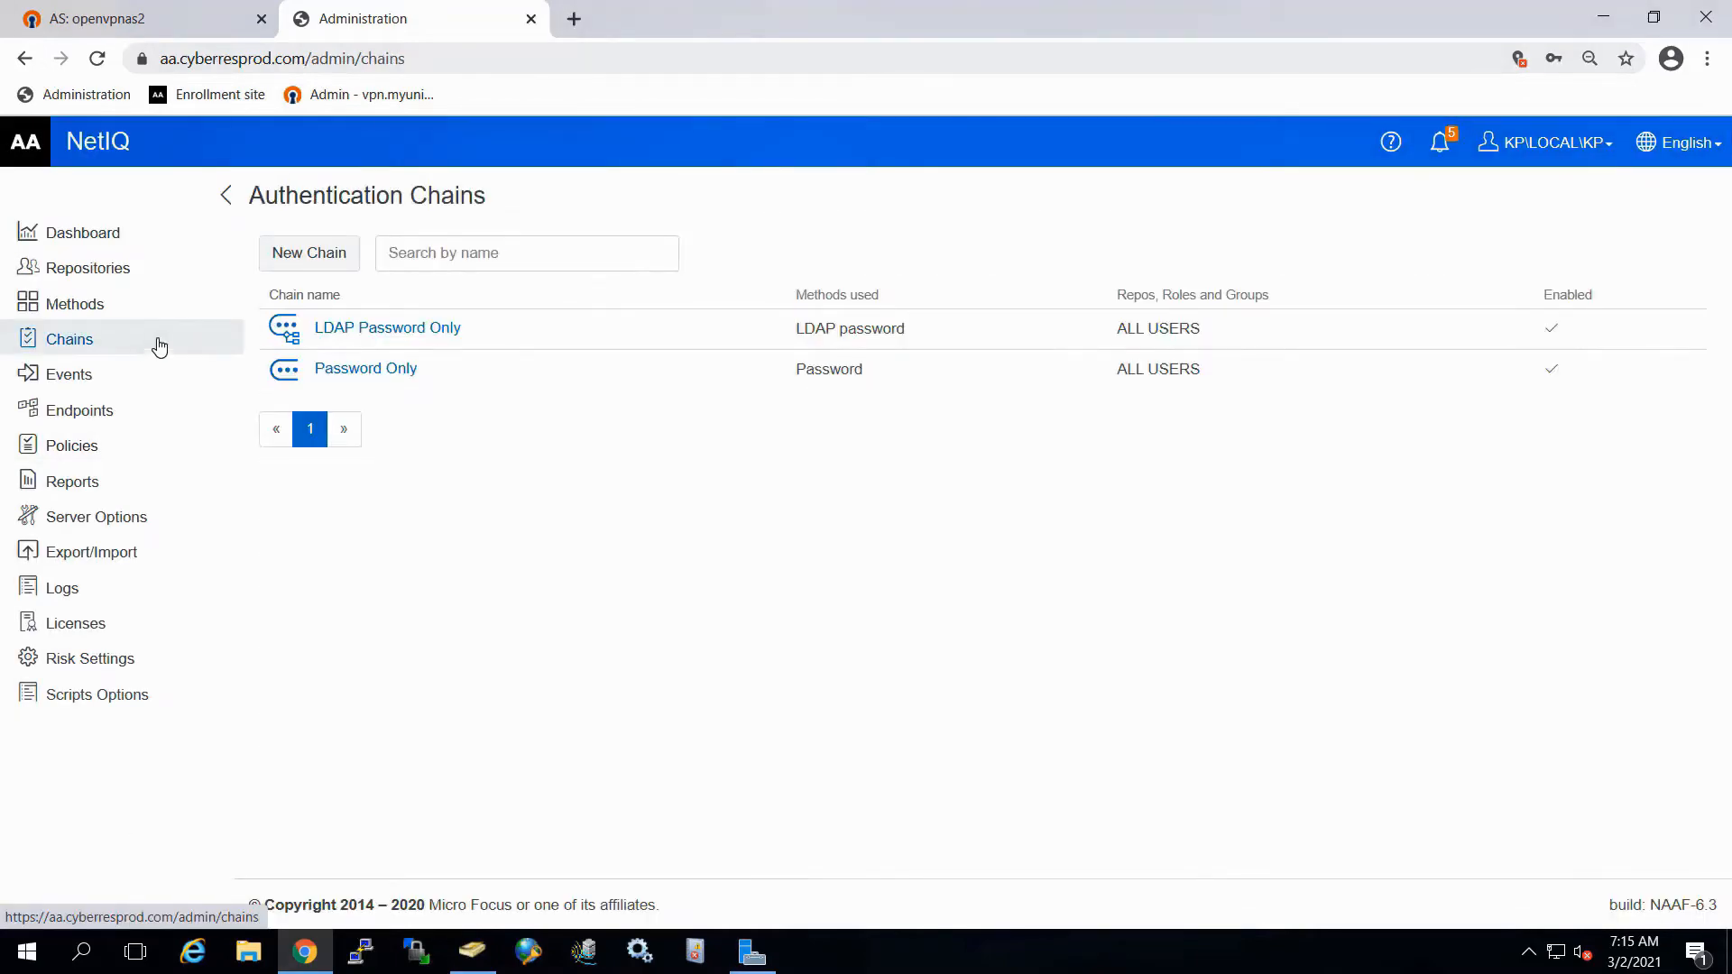
# Step: Create chain 'VPN - Smartphone' with LDAP password and Smartphone for group VPN USERS
pyautogui.click(308, 253)
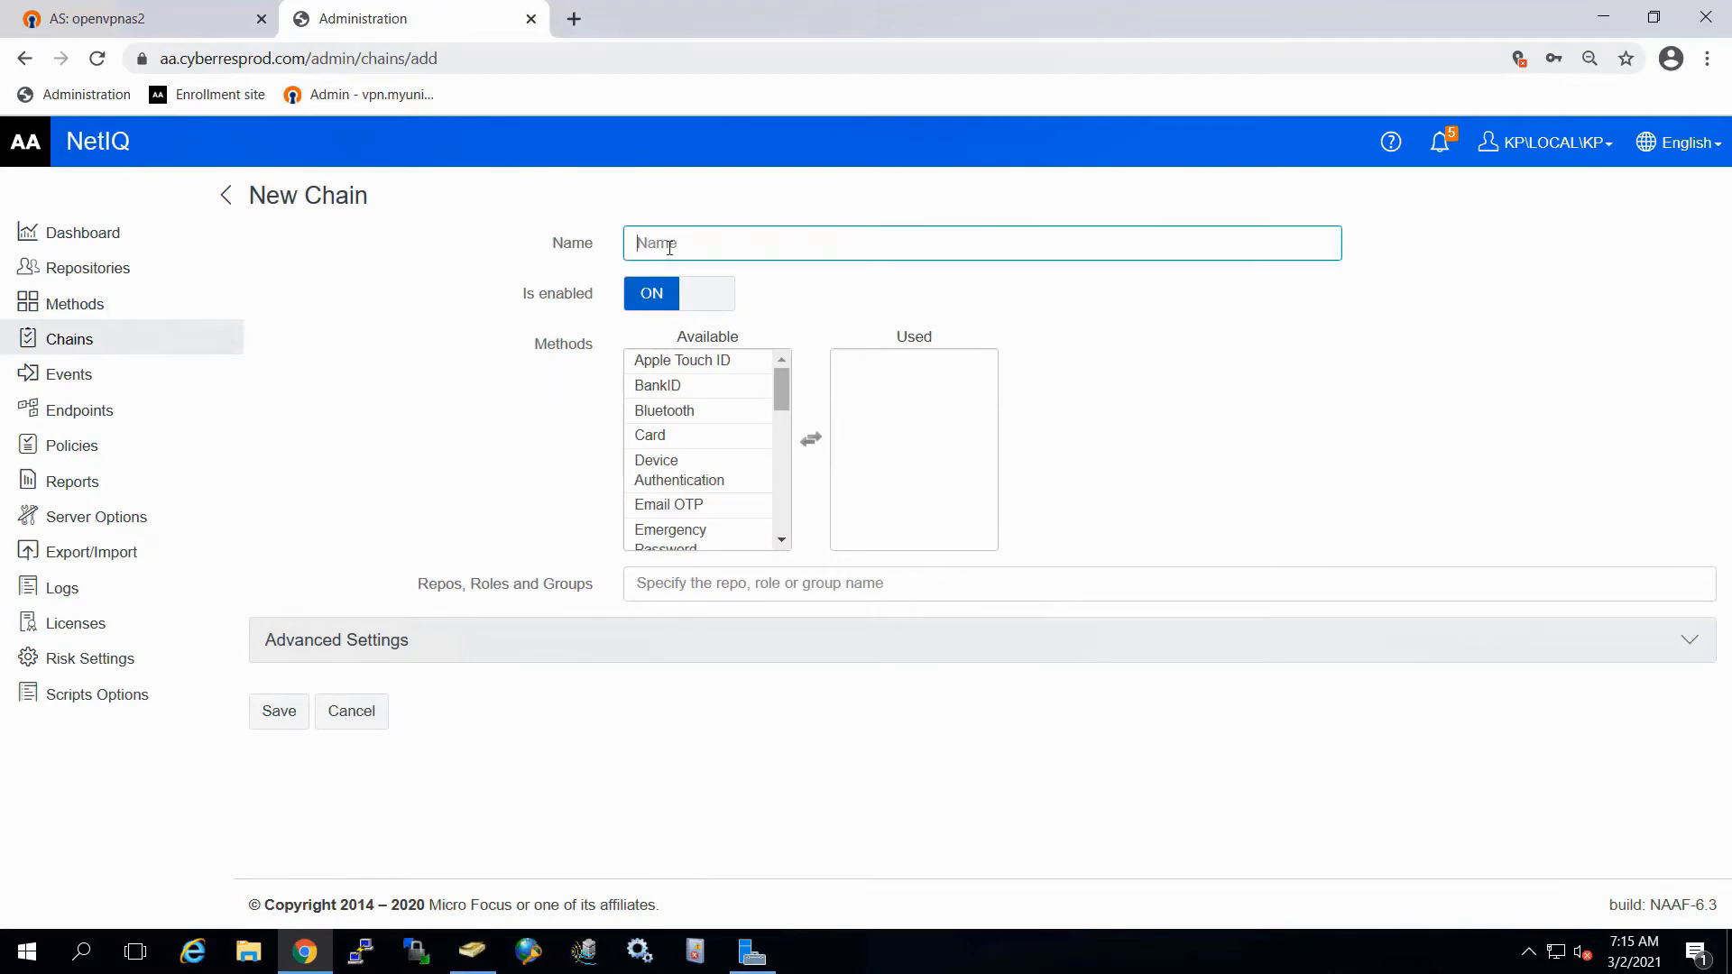
pyautogui.write('V')
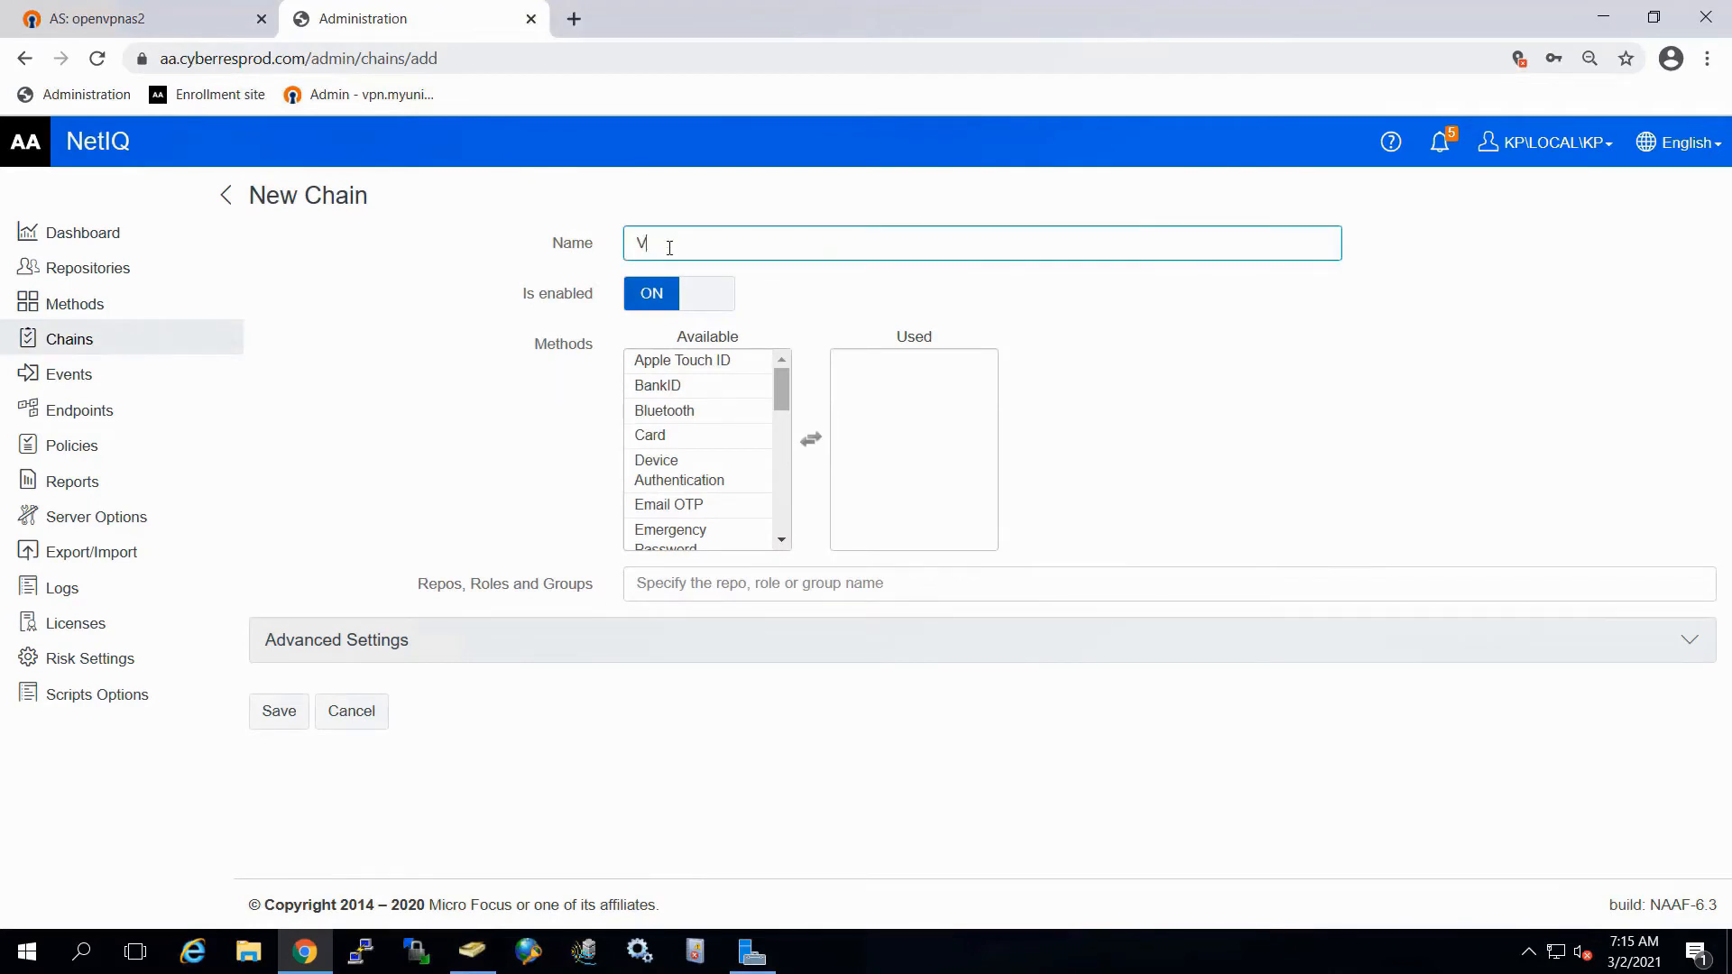
pyautogui.write('PN - S')
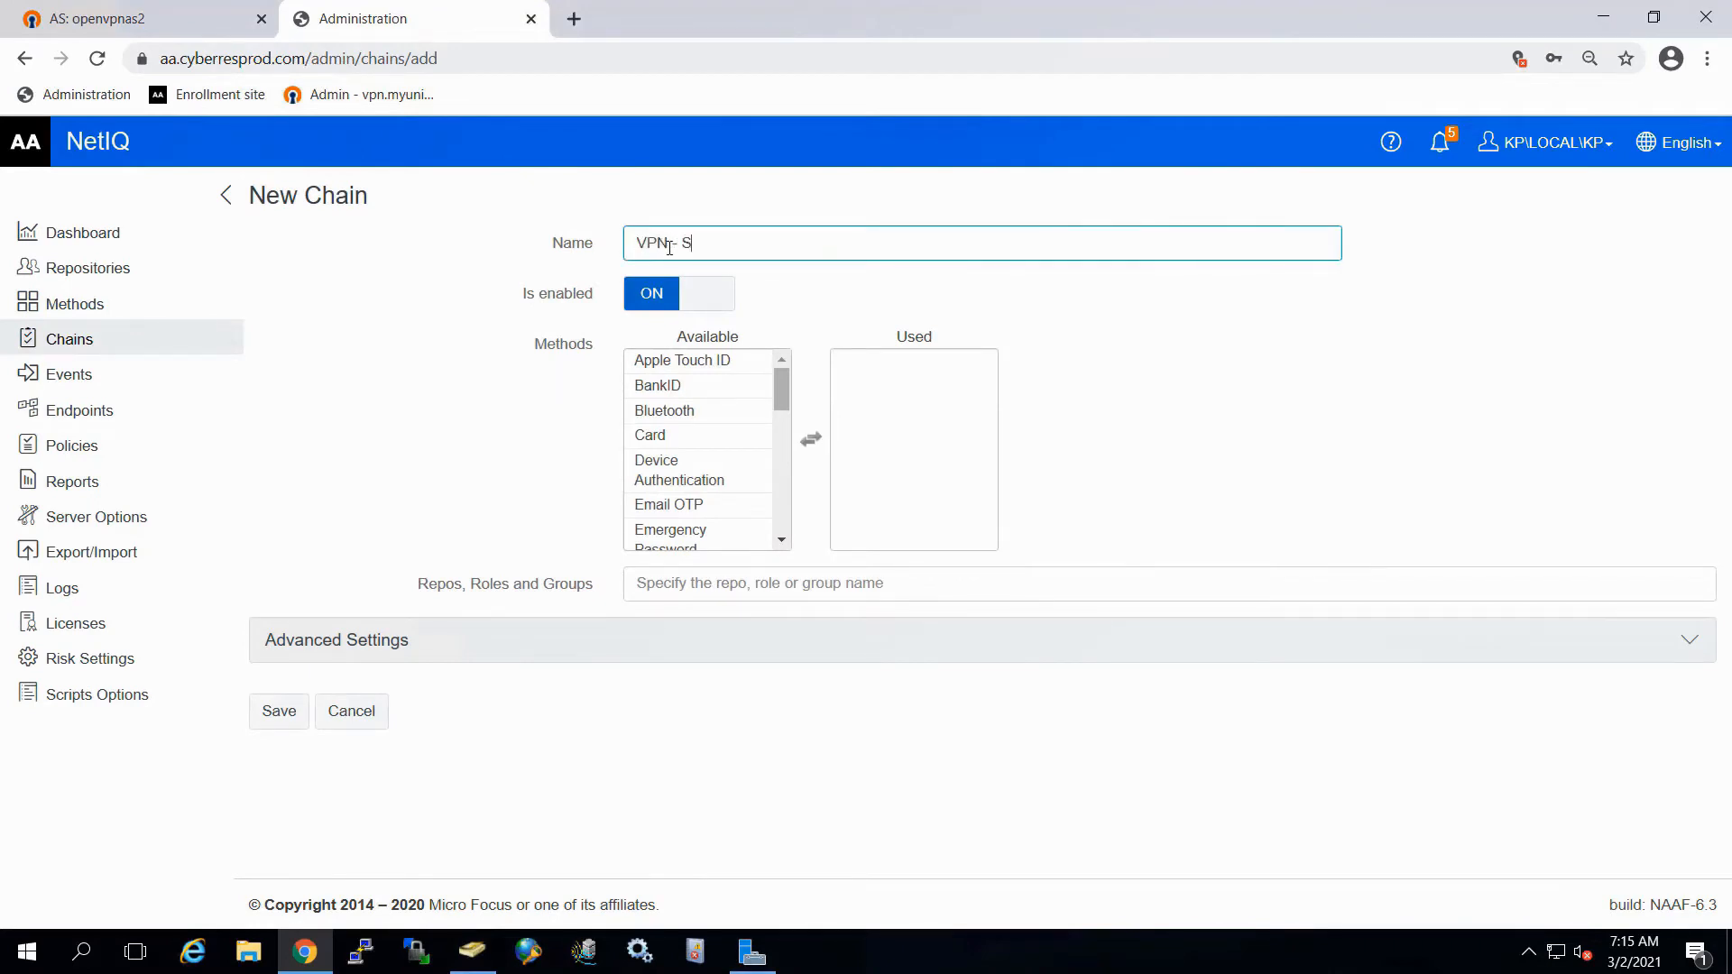
pyautogui.write('martpho')
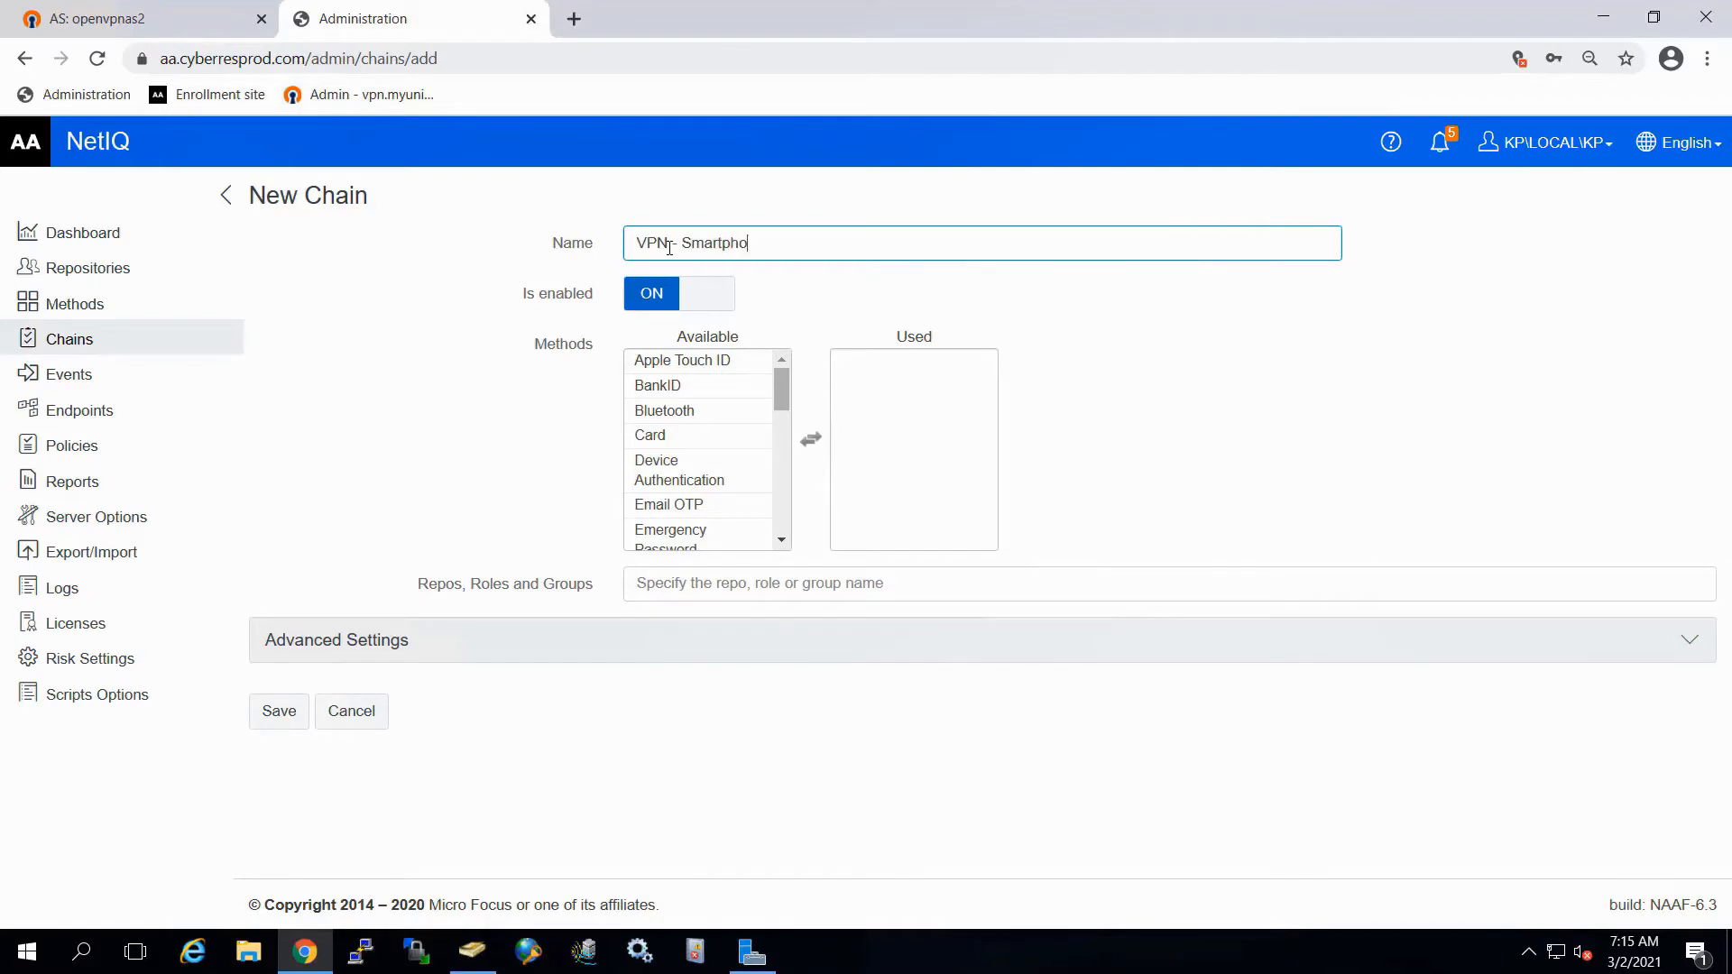
pyautogui.write('ne')
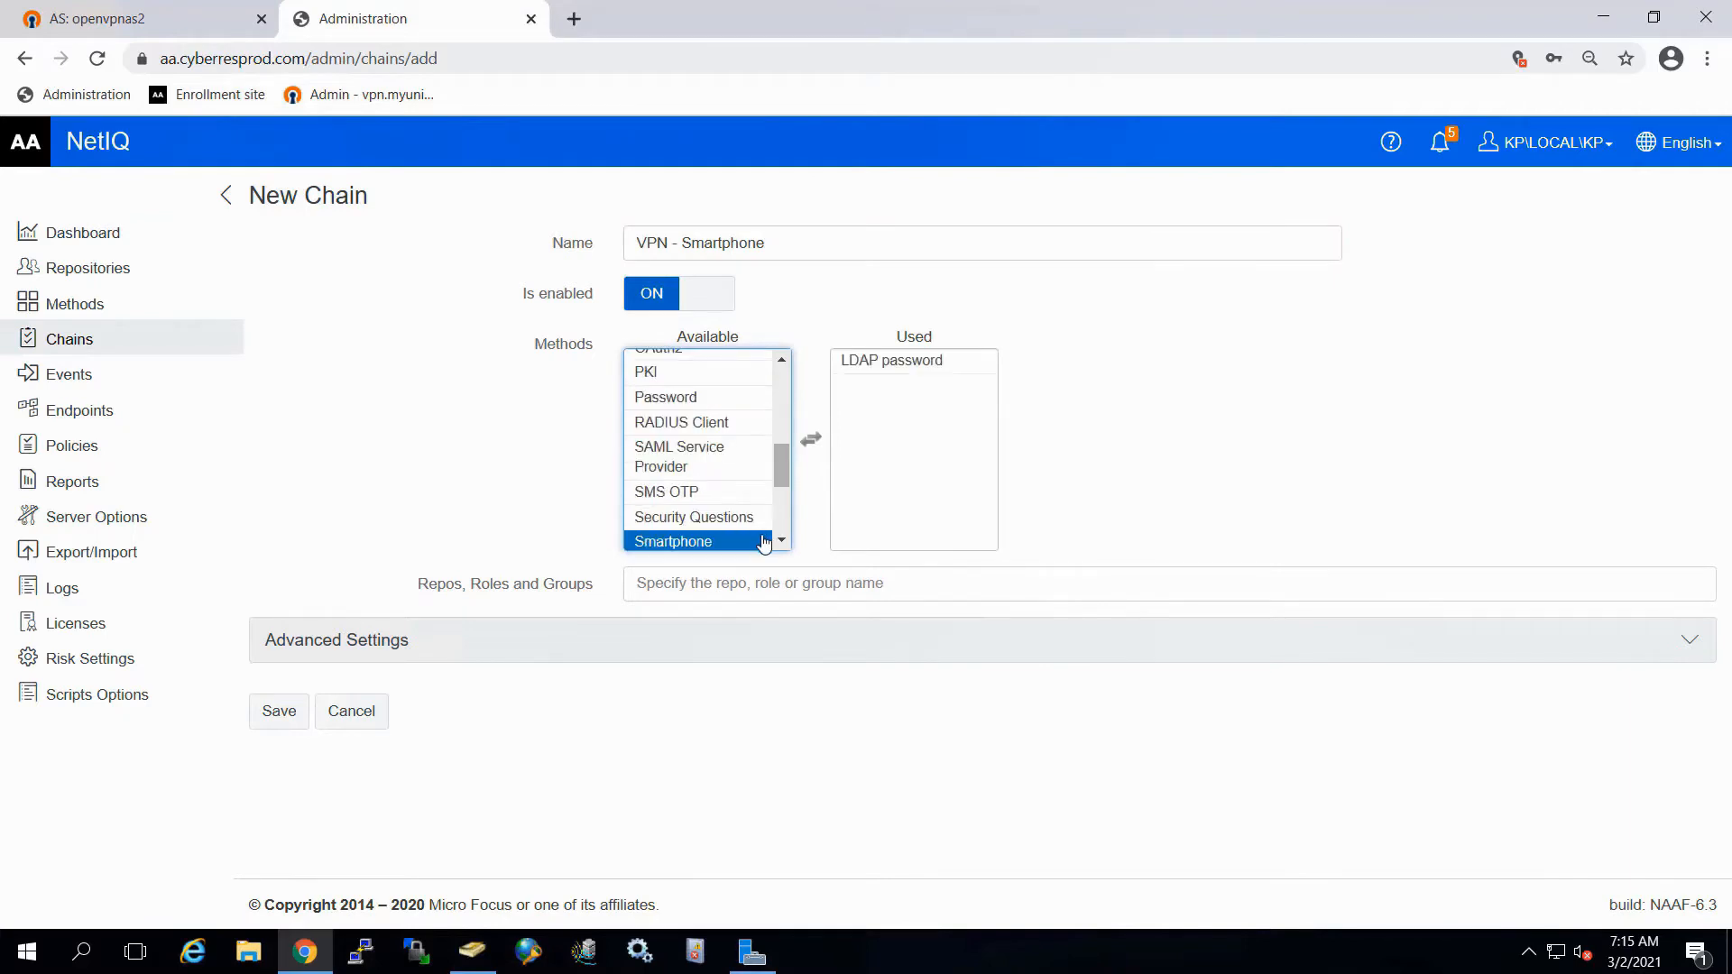
pyautogui.doubleClick(673, 541)
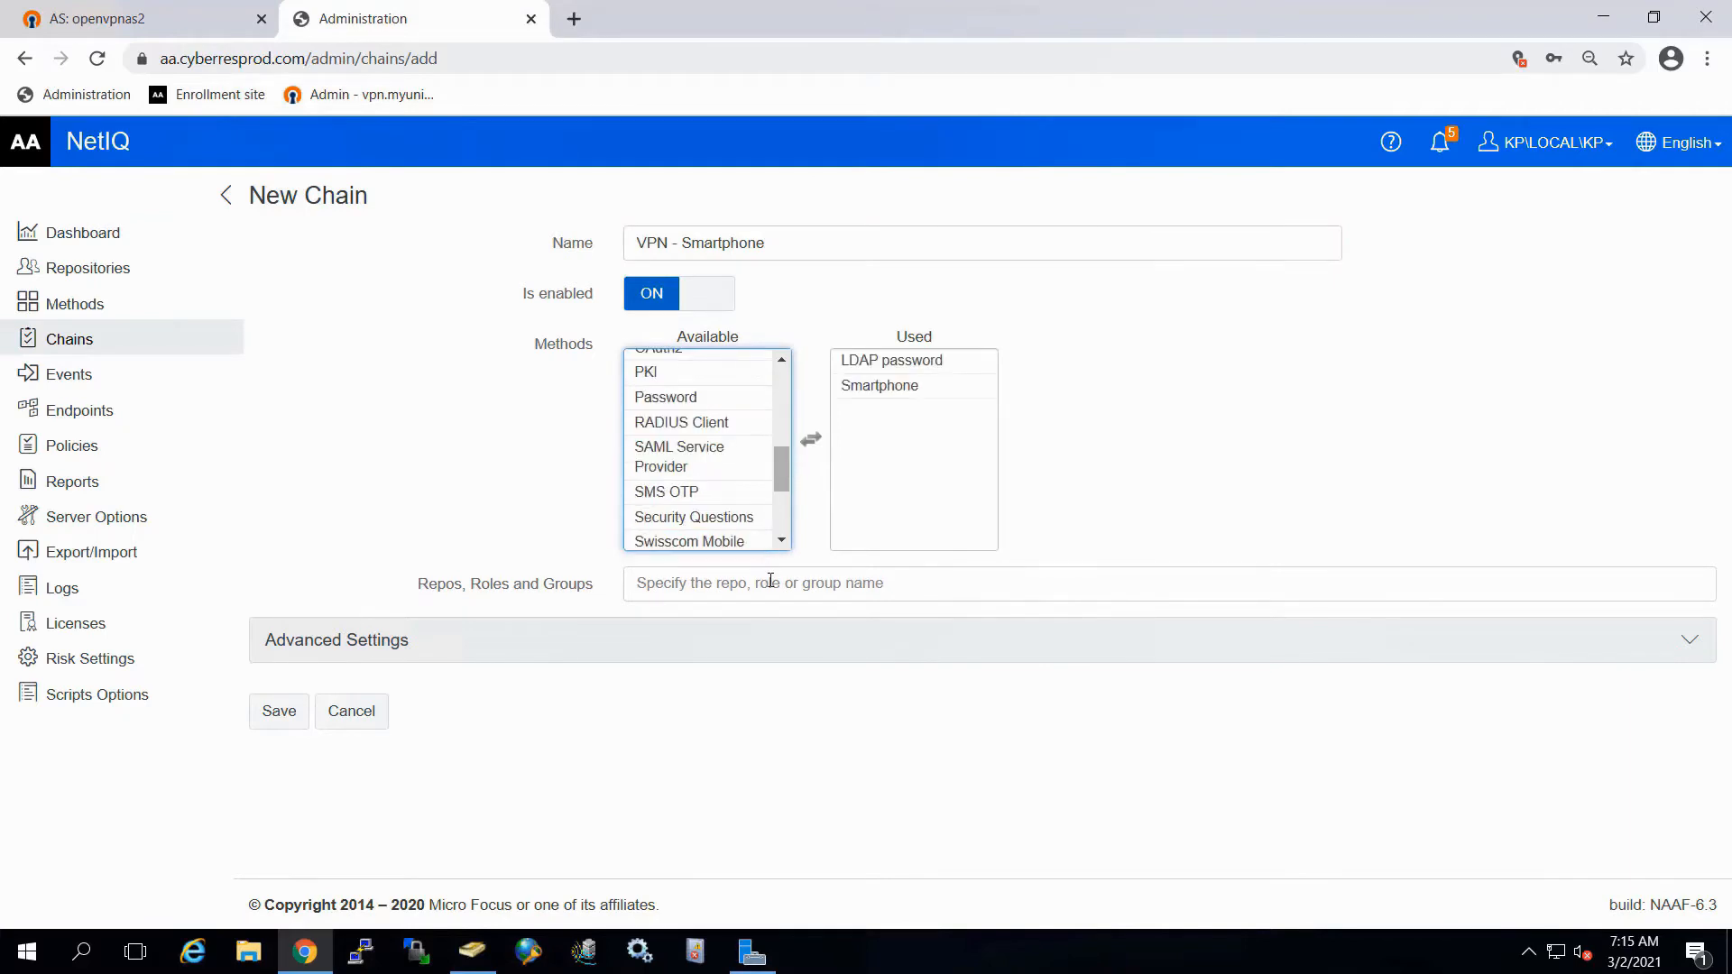
pyautogui.write('v')
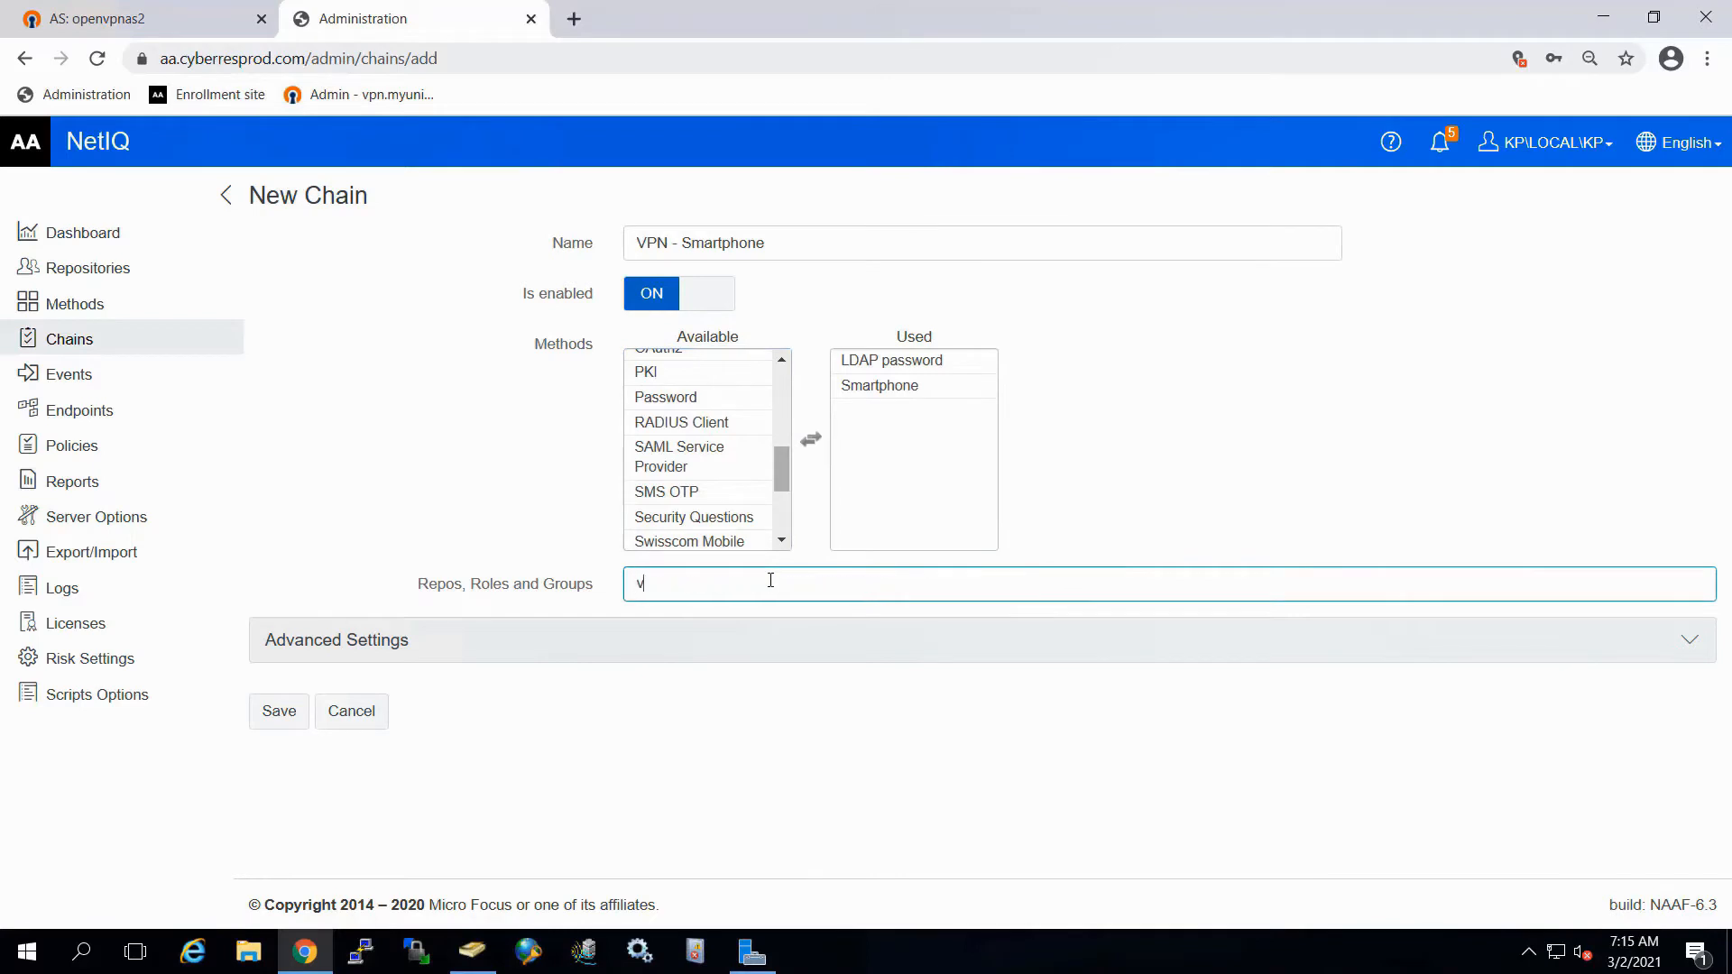
pyautogui.write('pn')
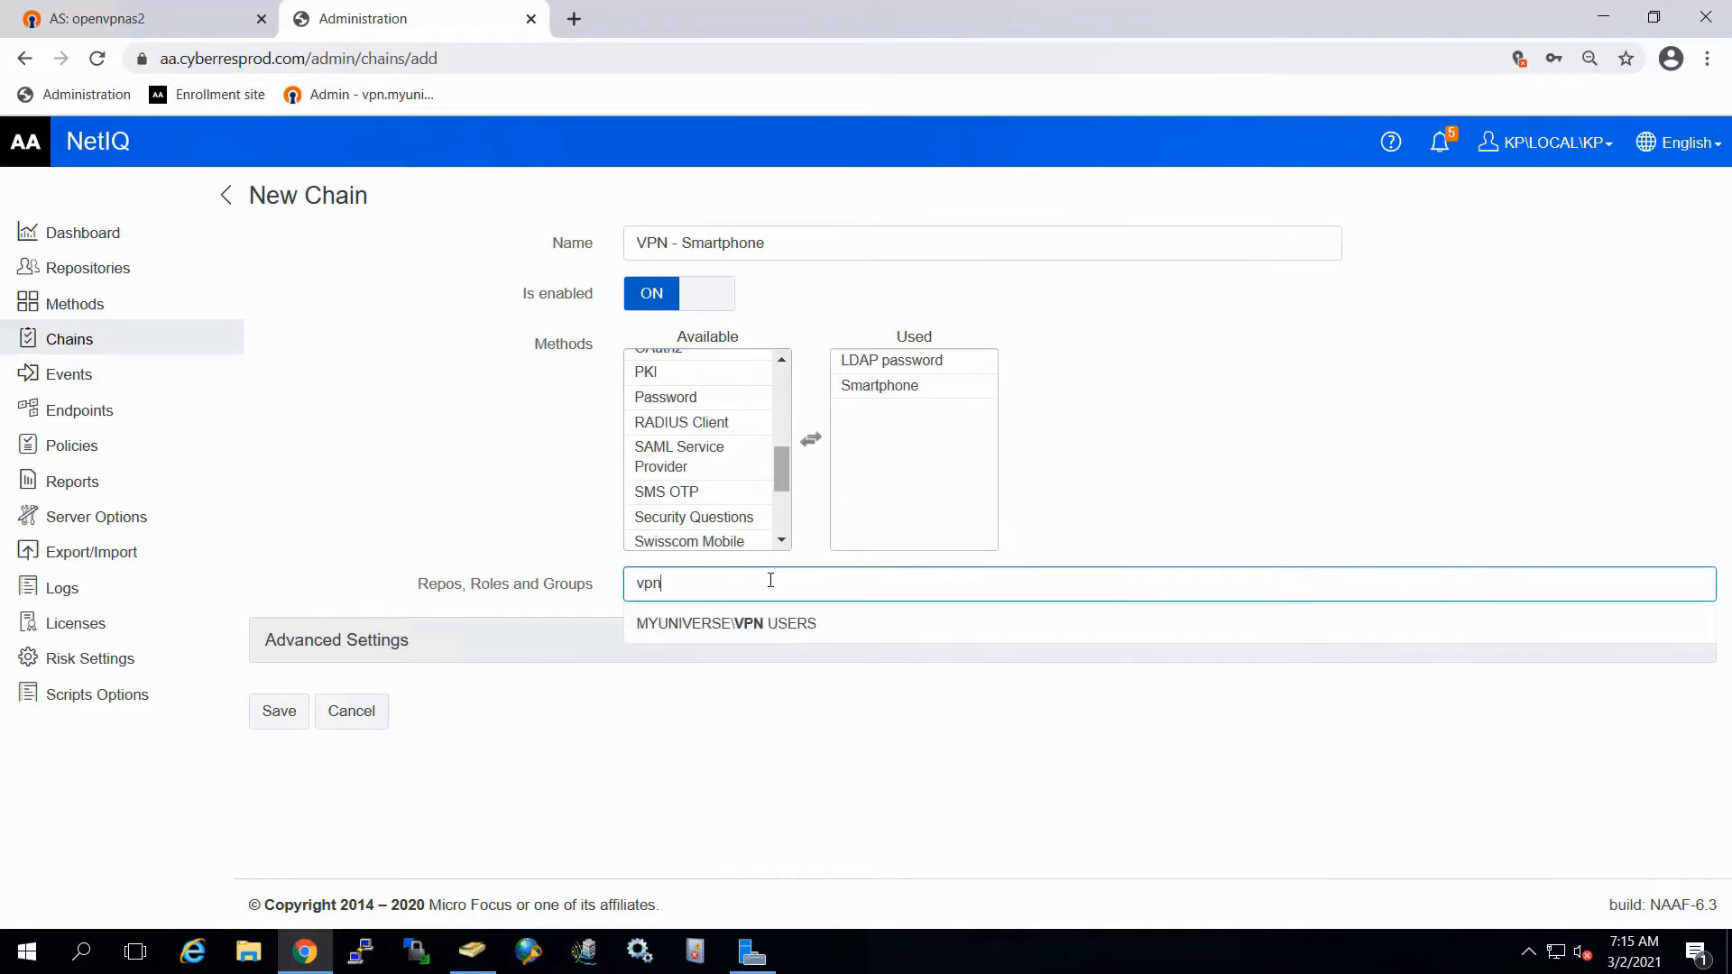
pyautogui.click(725, 624)
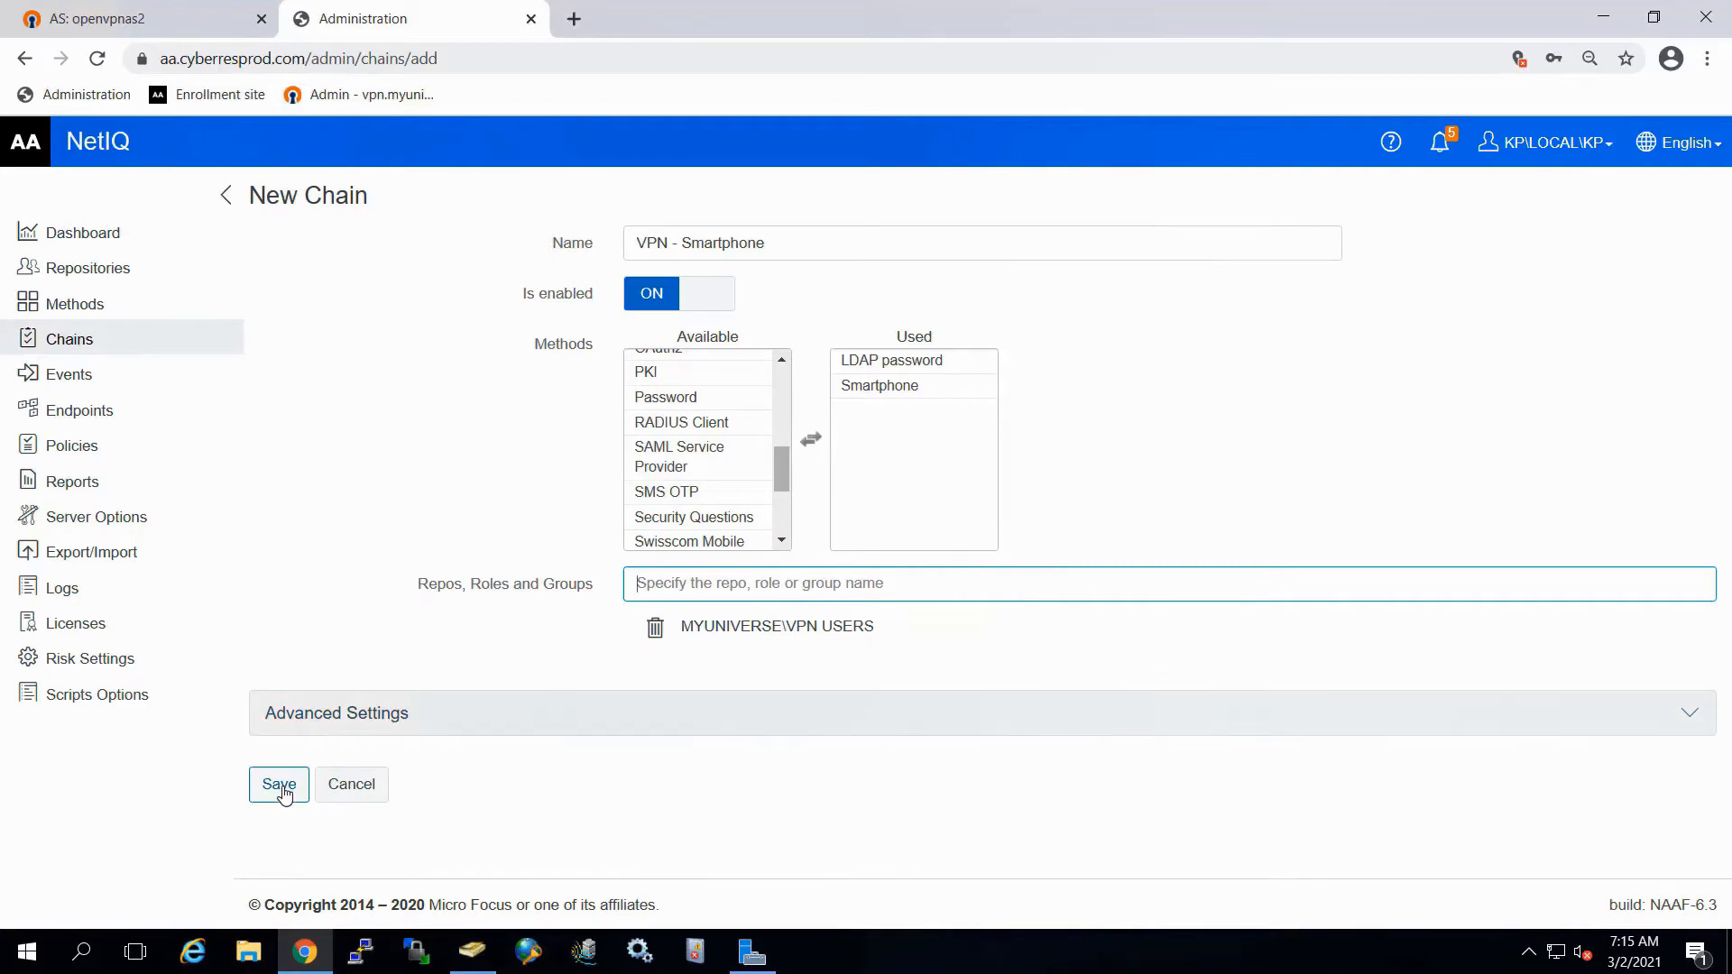
pyautogui.click(279, 784)
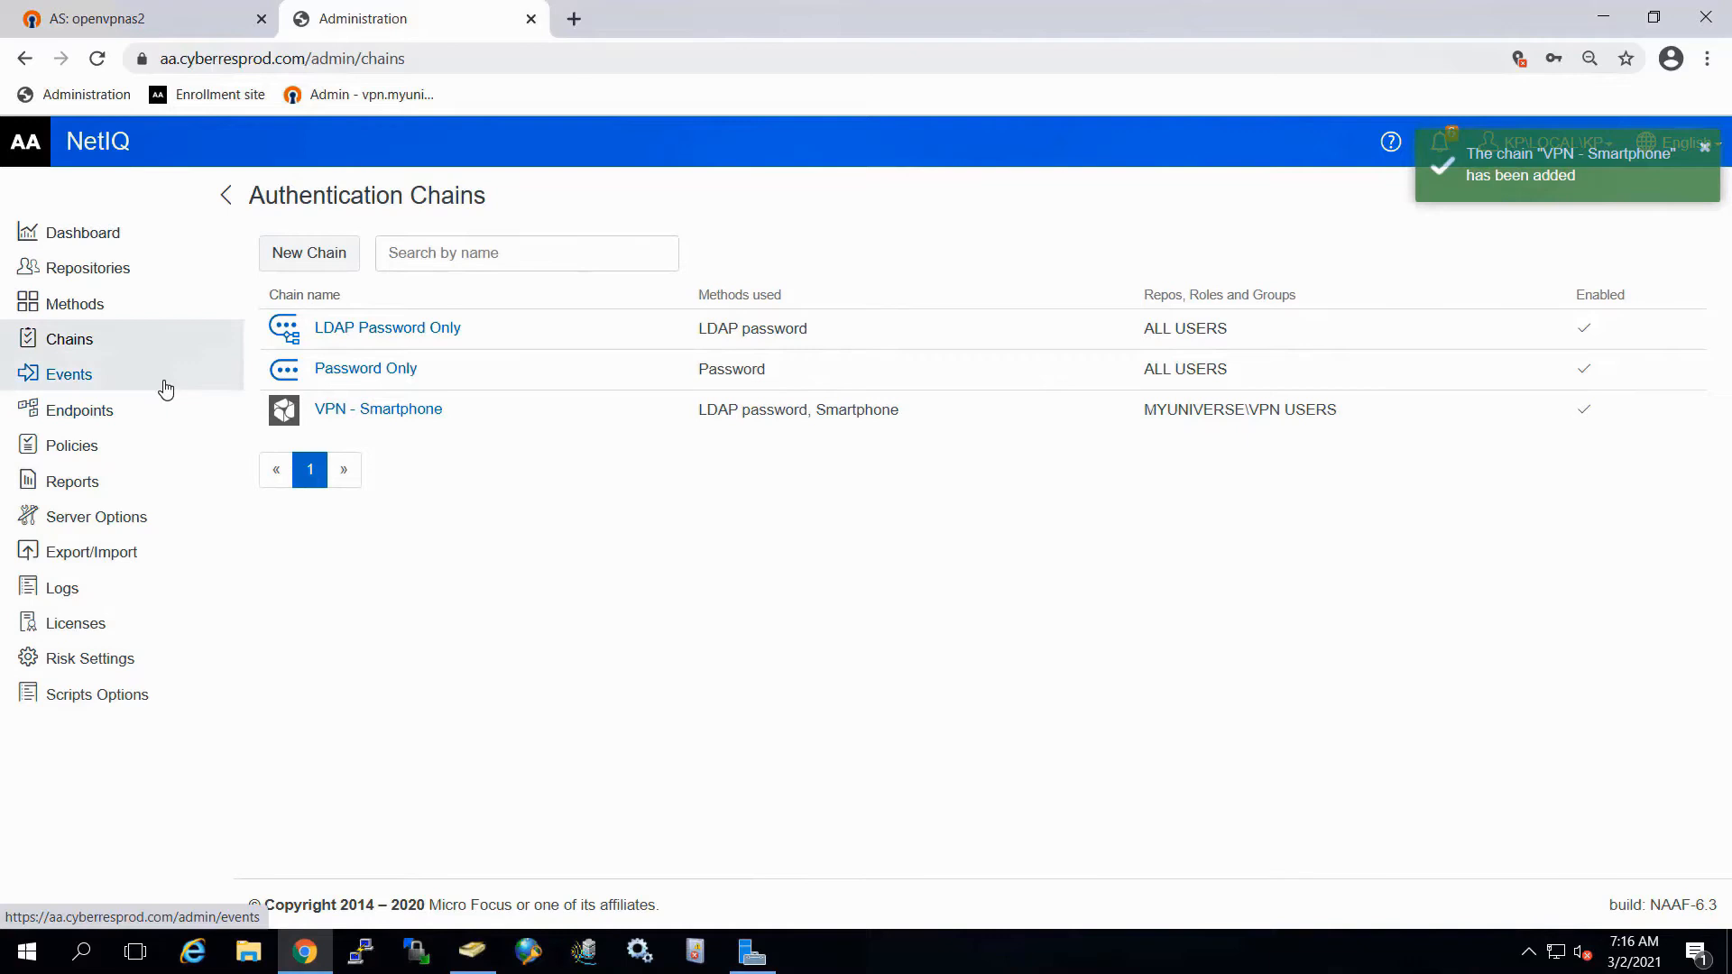
# Step: Add the VPN - Smartphone chain to the RADIUS Server event and save
pyautogui.click(69, 373)
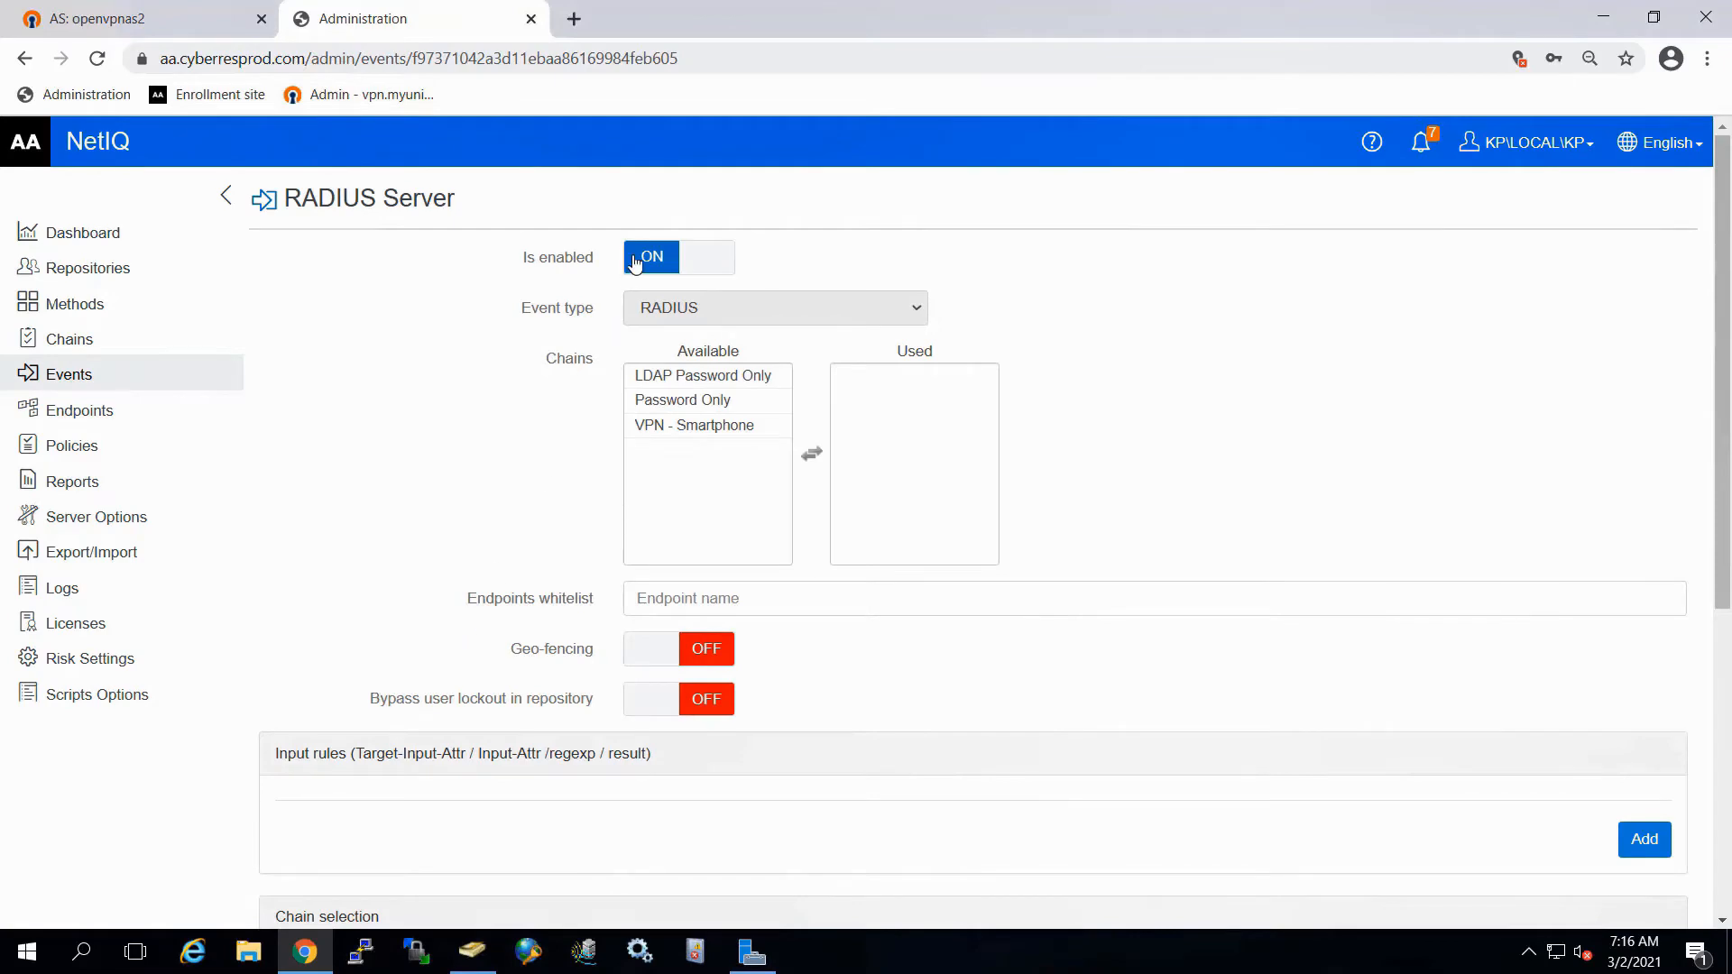
pyautogui.click(693, 425)
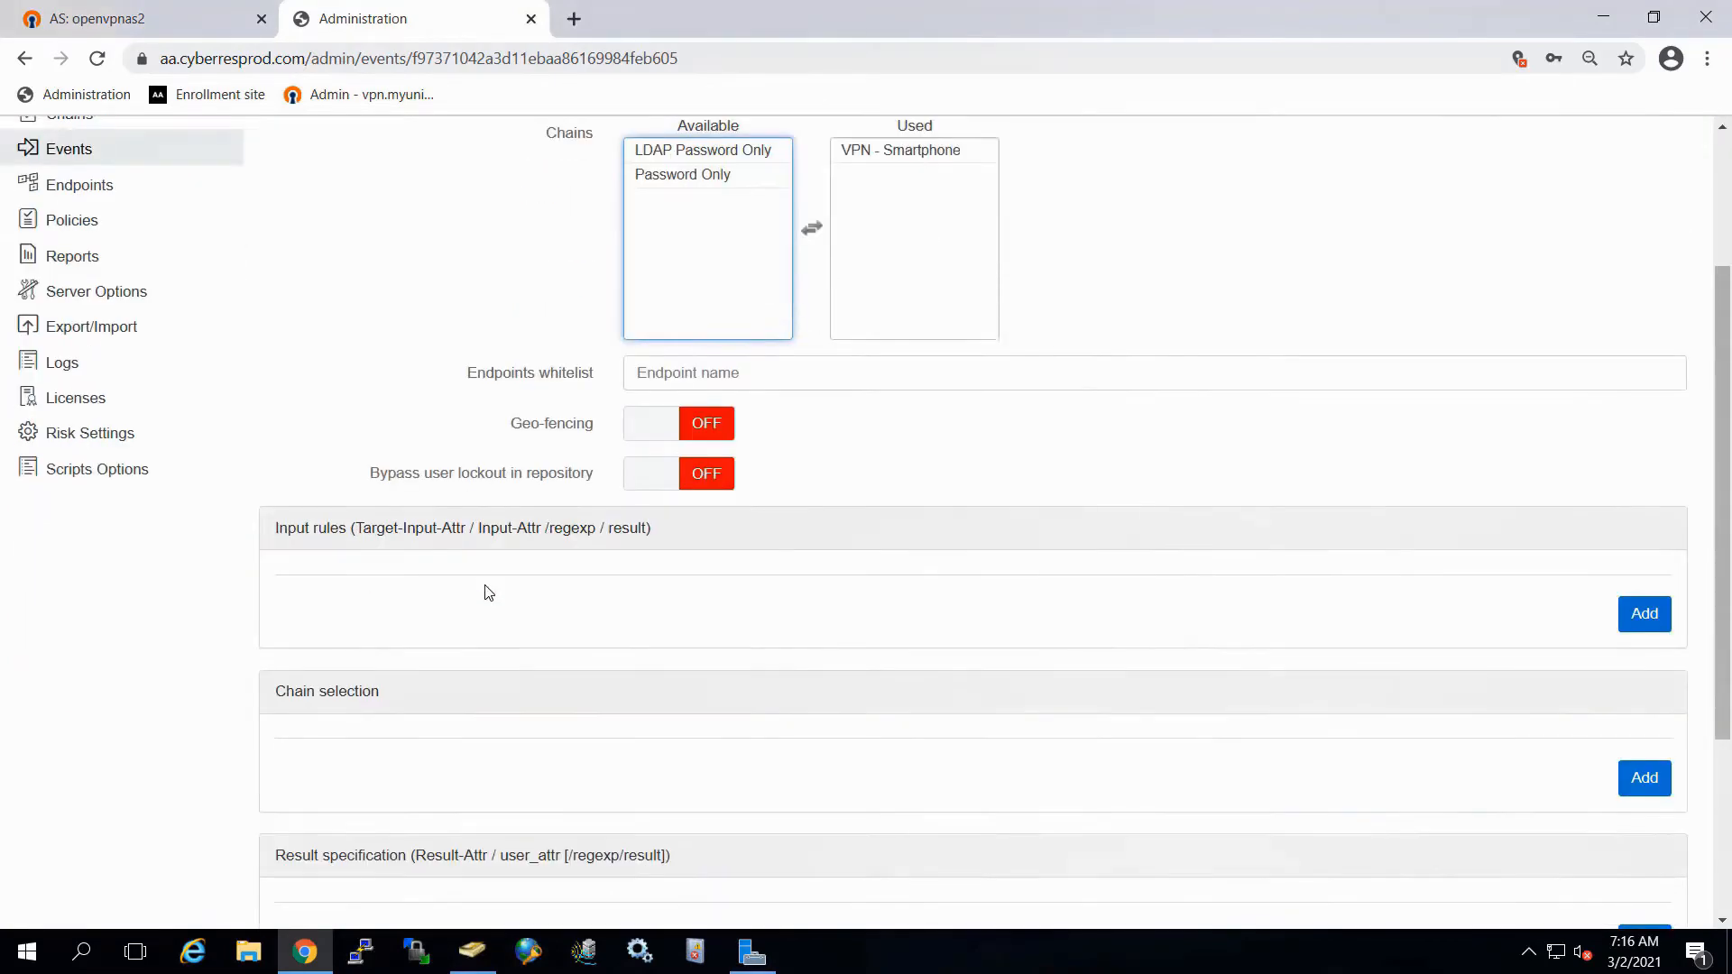
pyautogui.scroll(-3)
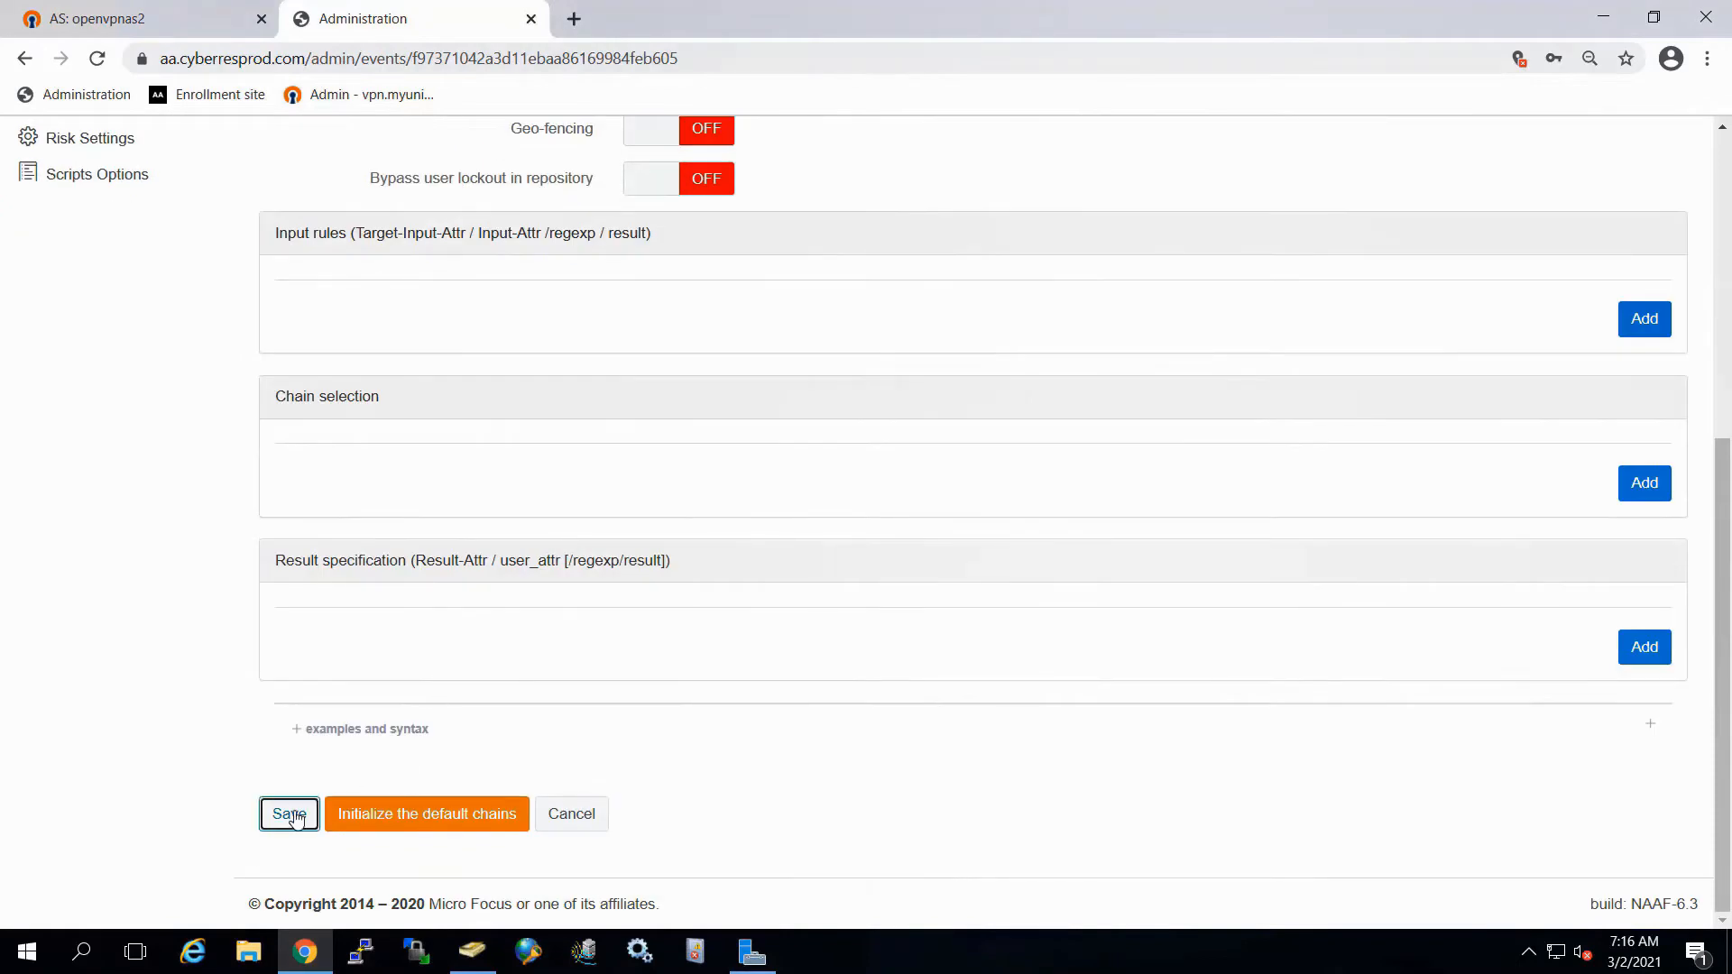
pyautogui.click(289, 813)
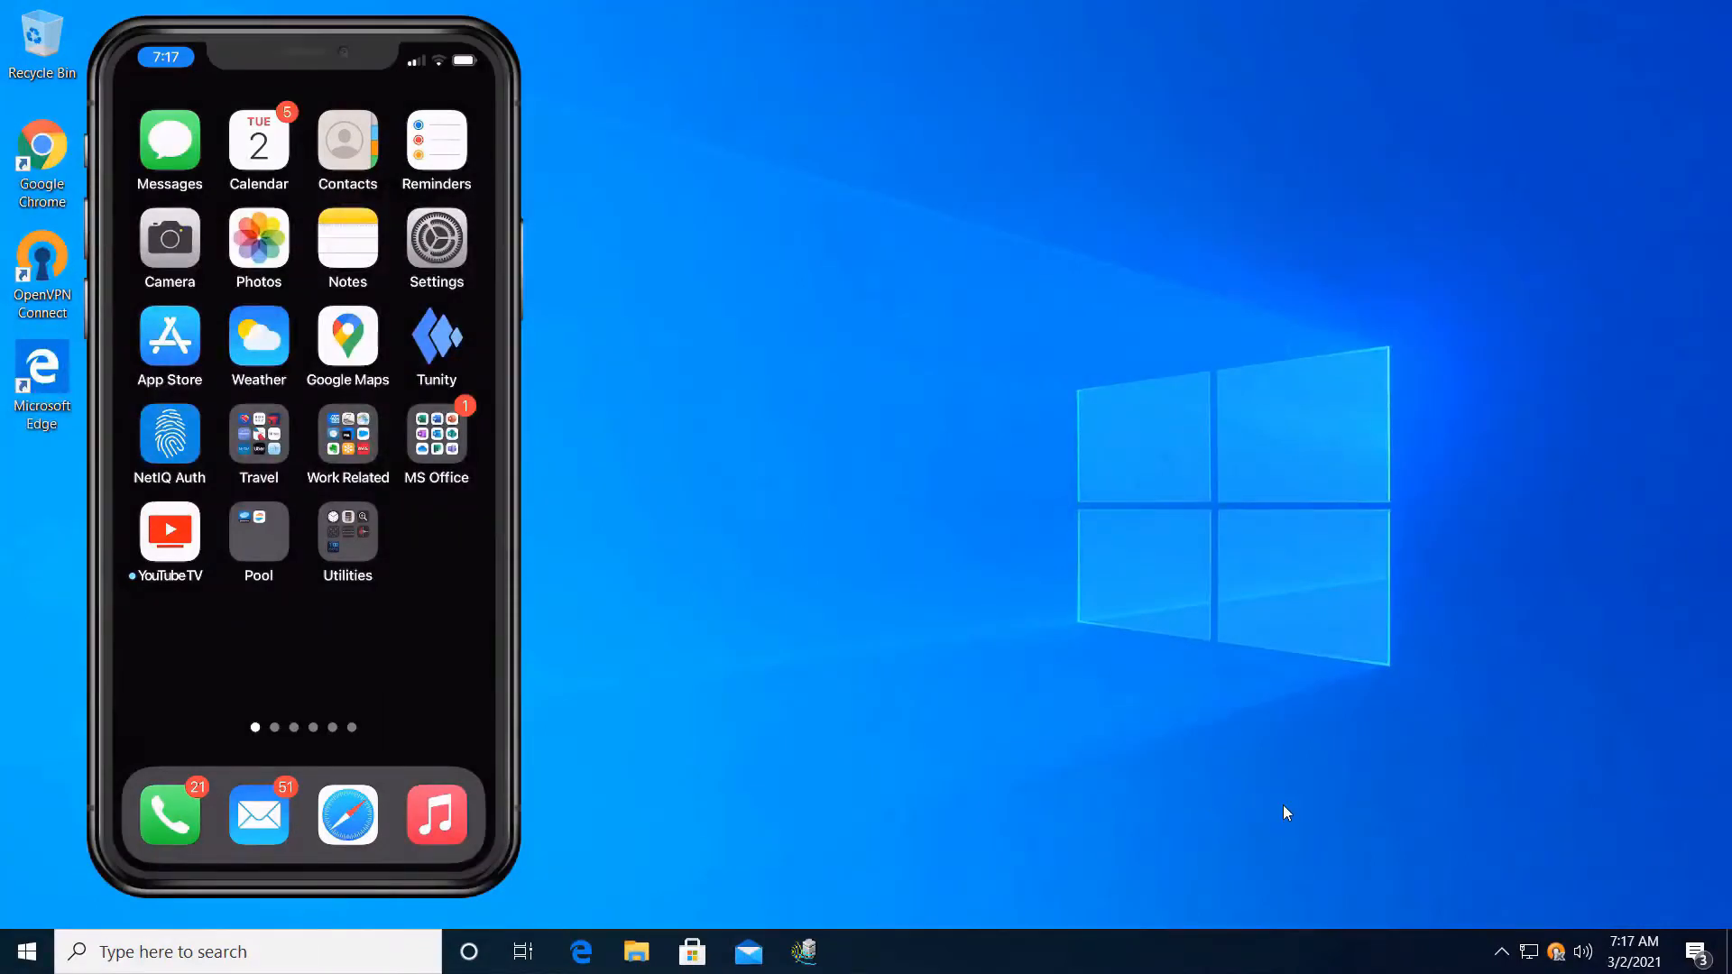
# Step: Submit a VPN login to 10.0.0.14 with the account password
pyautogui.click(1561, 953)
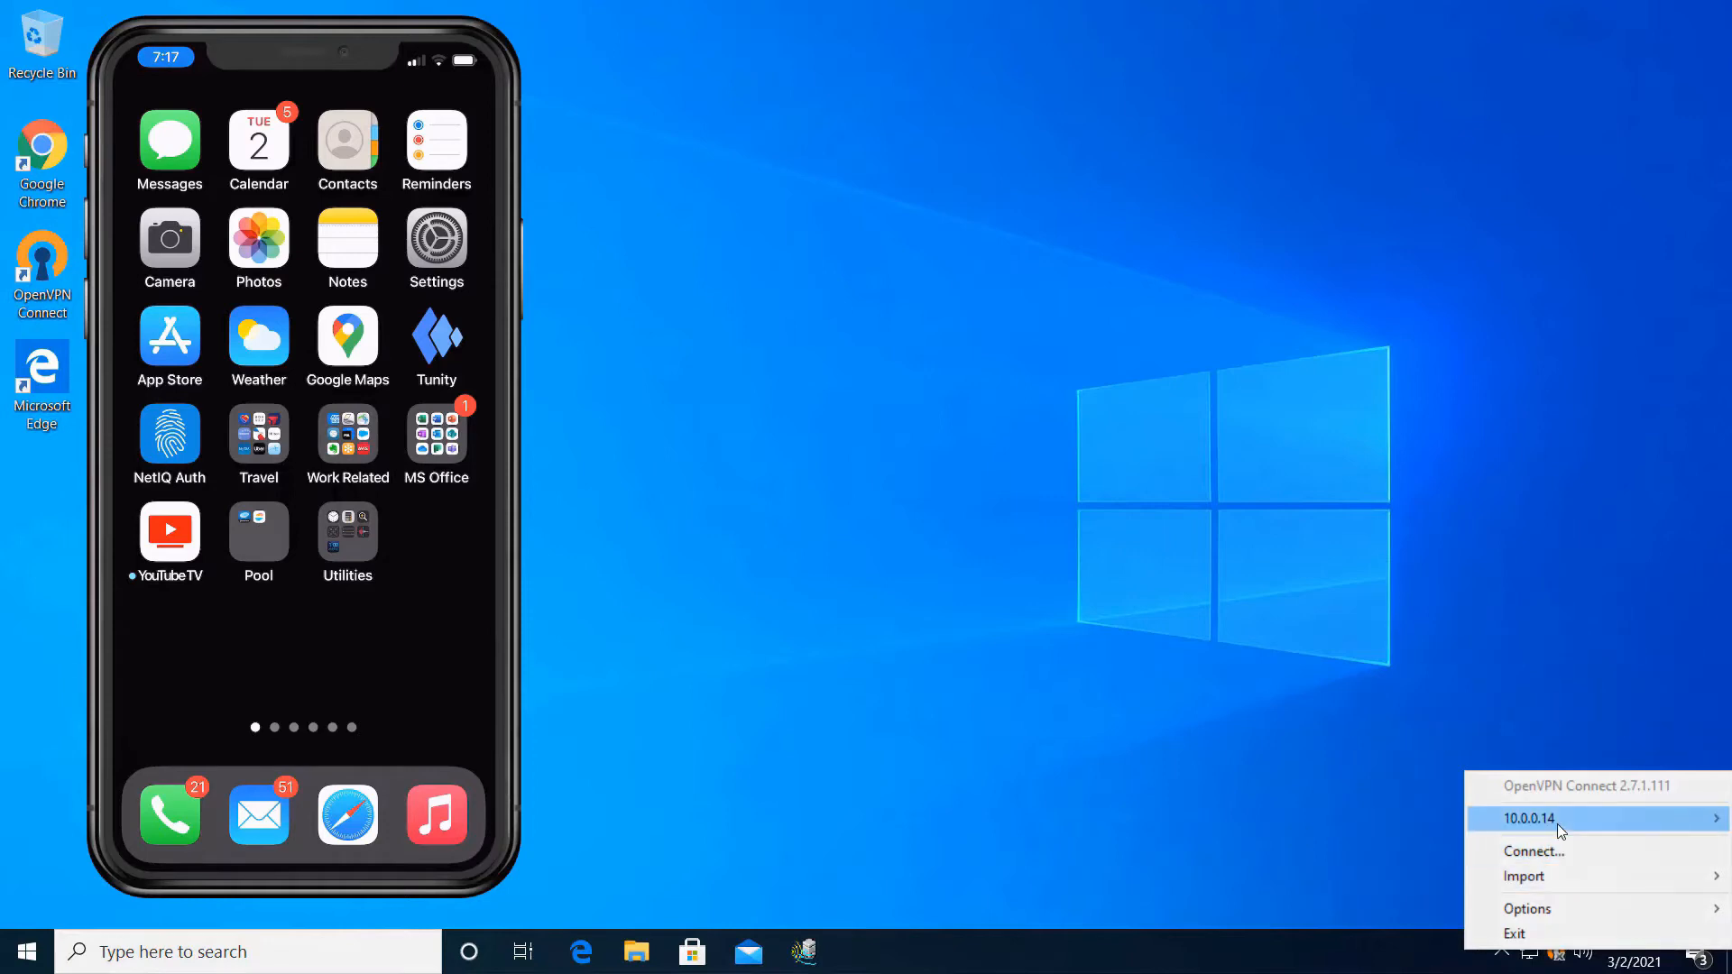
pyautogui.moveTo(1527, 817)
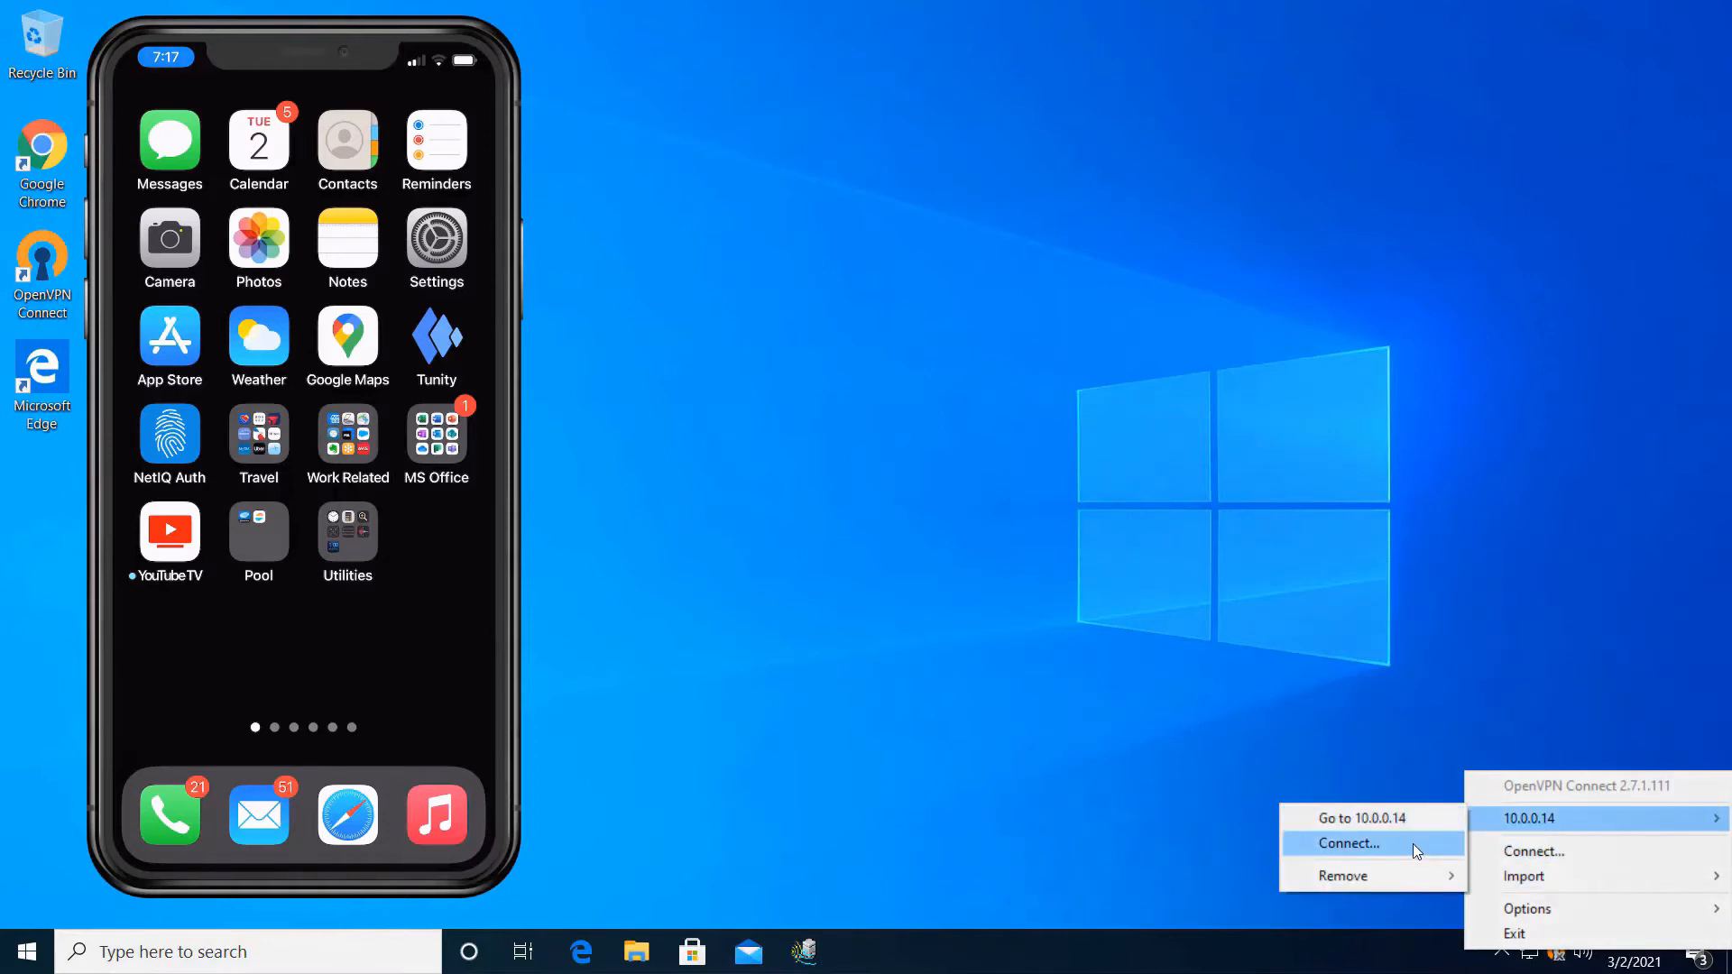
pyautogui.click(1347, 842)
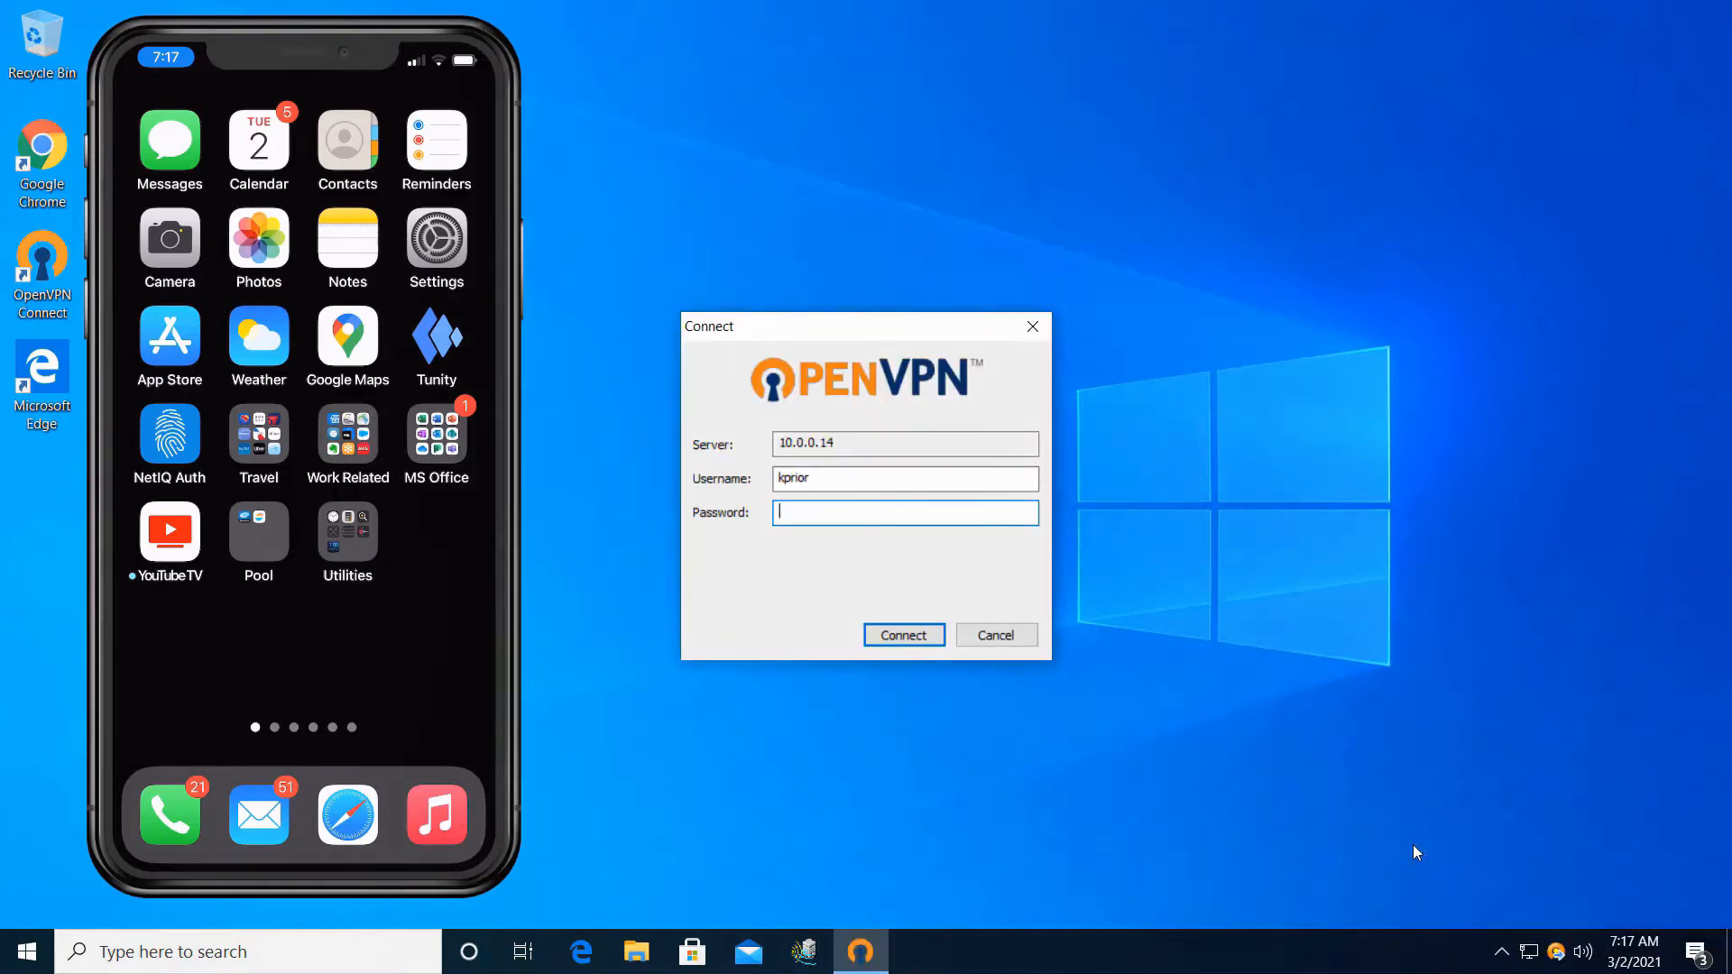
pyautogui.write('•')
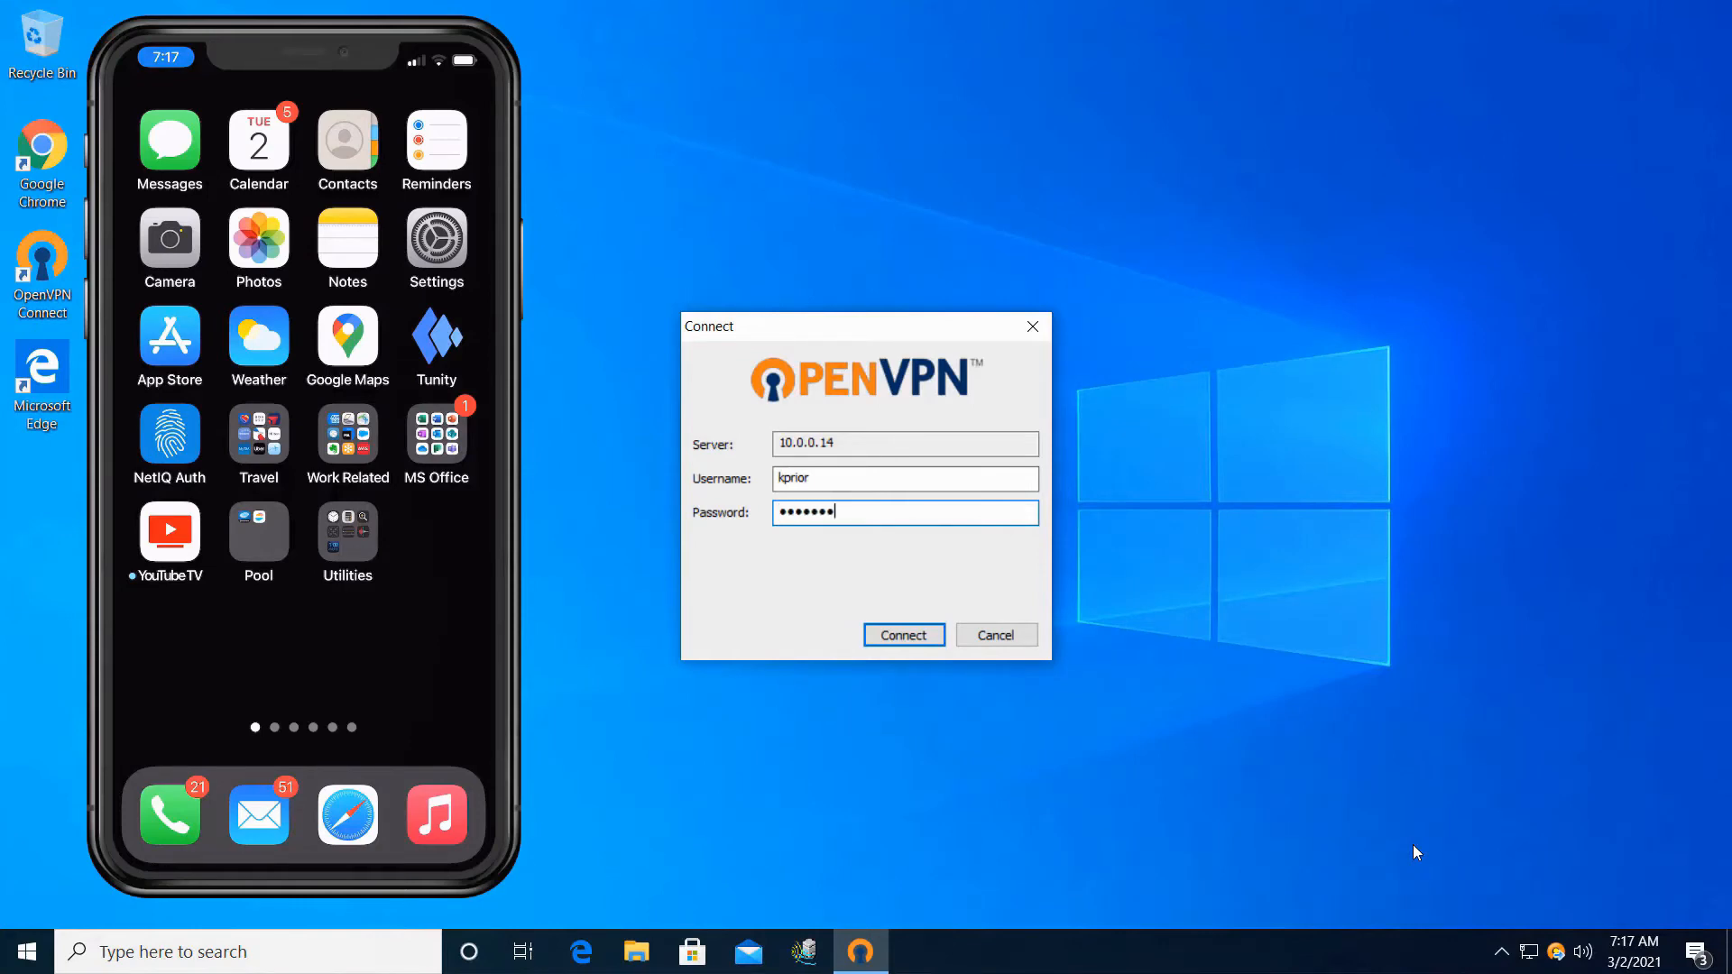
pyautogui.write('•')
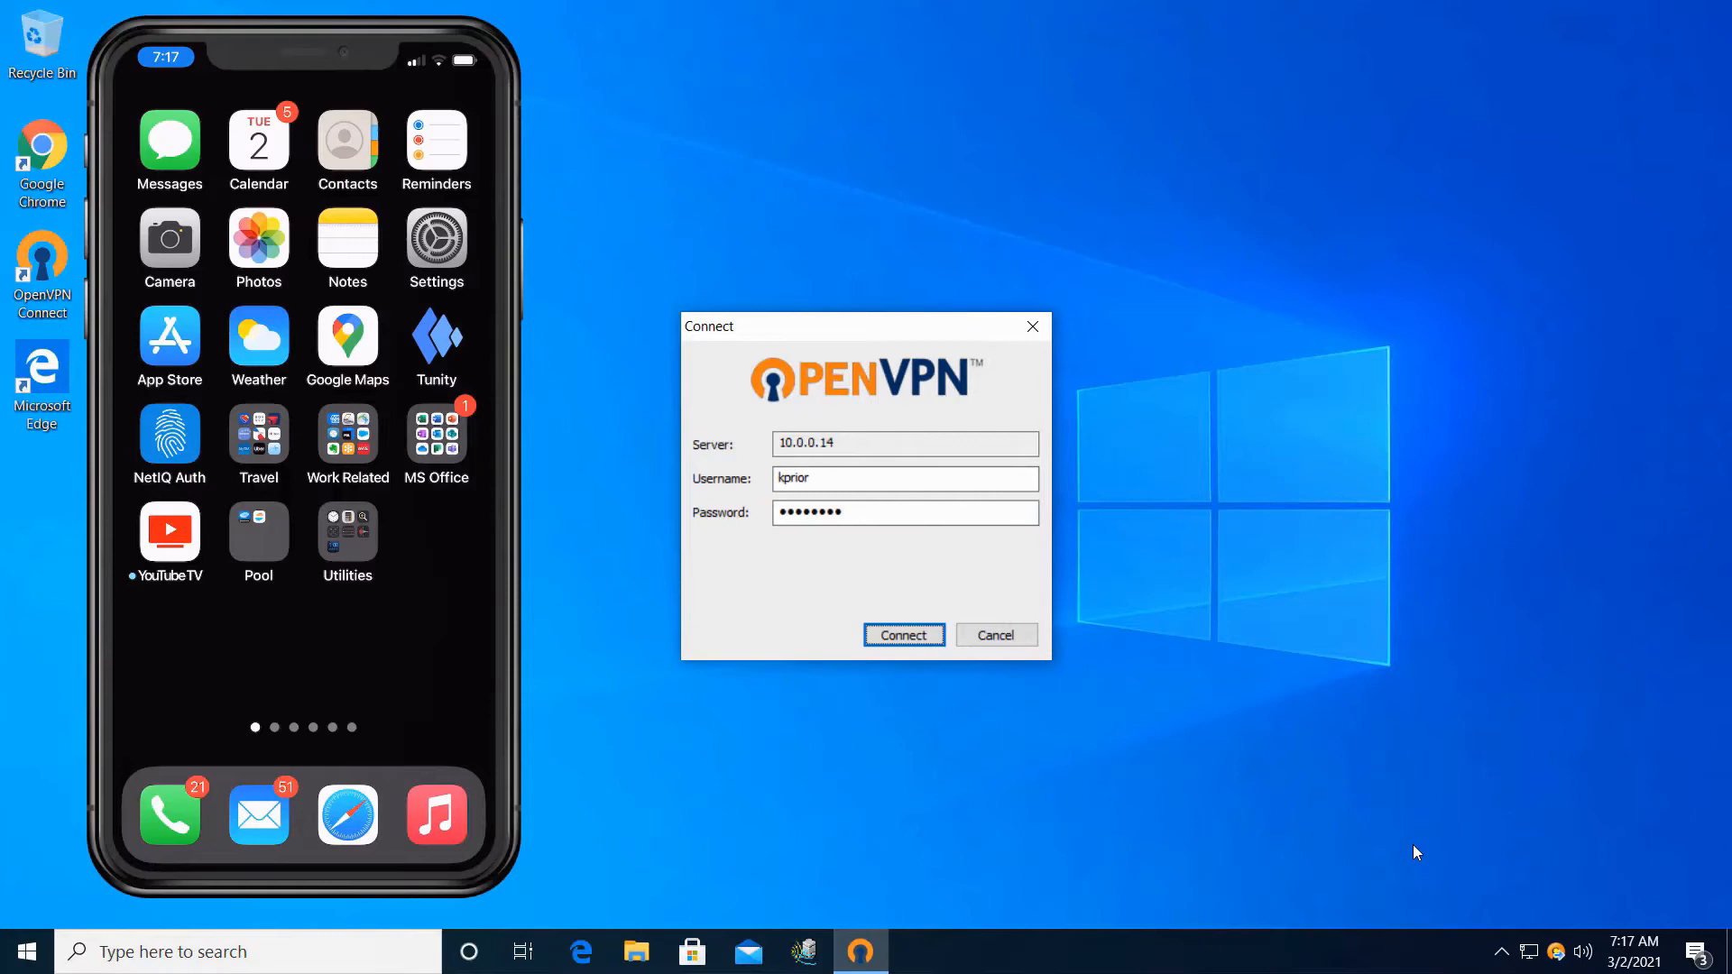
pyautogui.click(902, 635)
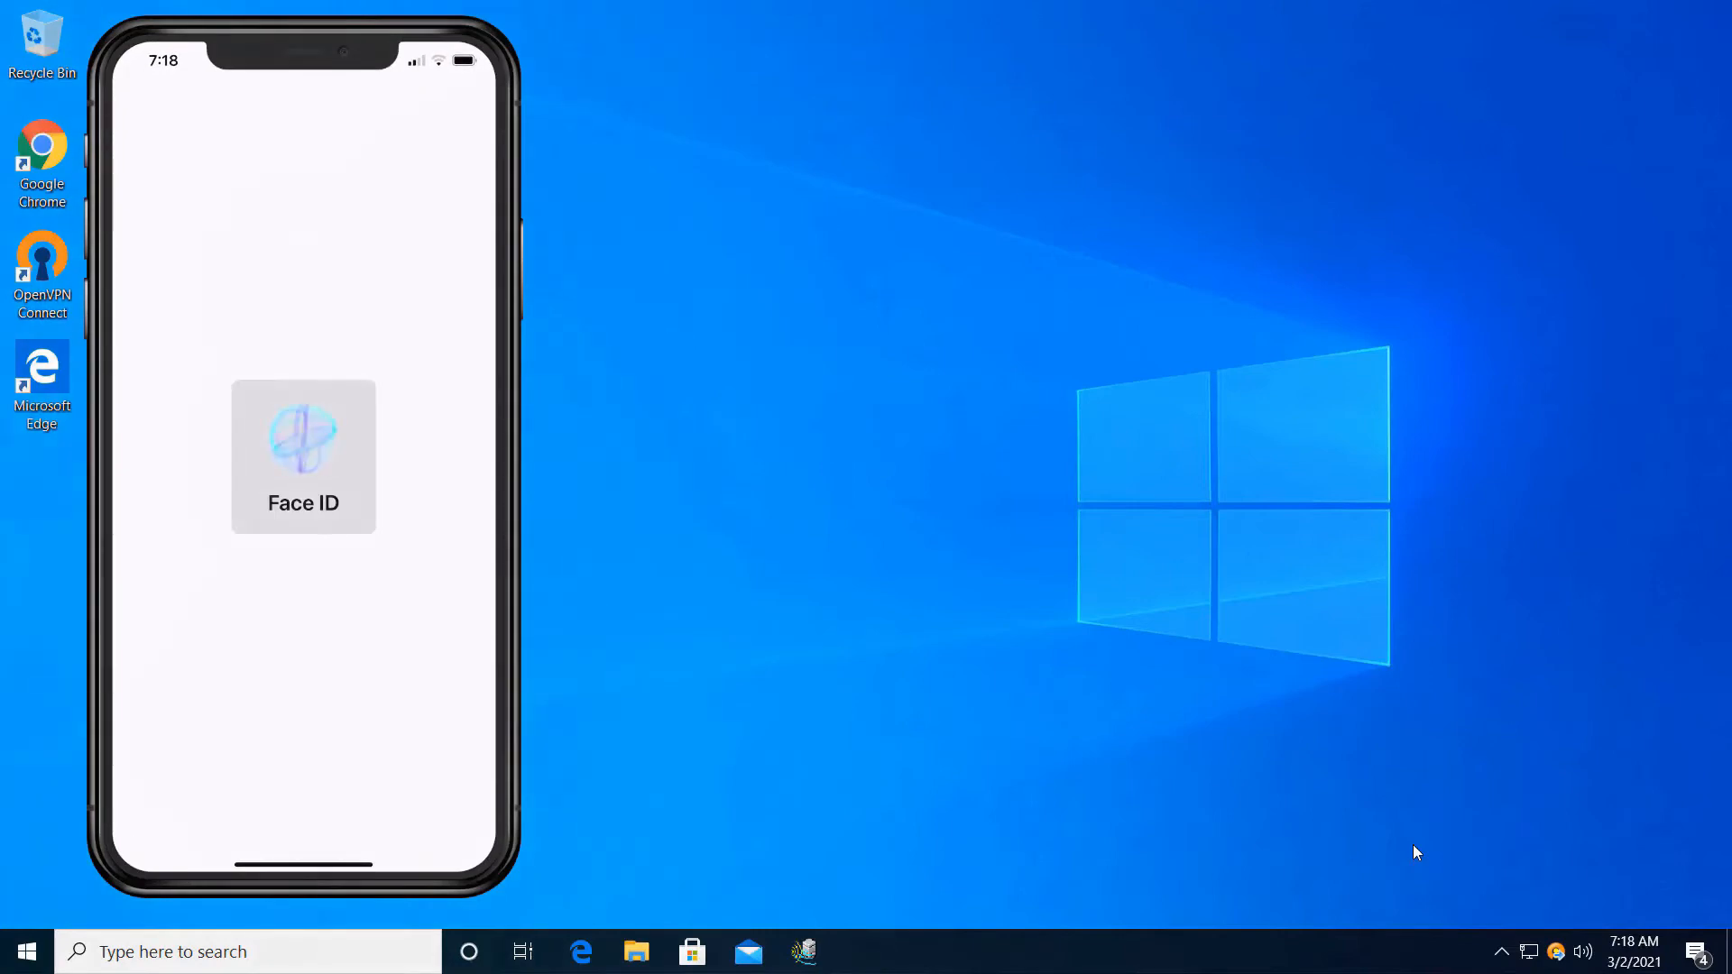
# Step: Approve the pending NetIQ Auth VPN request and dismiss the notification
pyautogui.click(303, 457)
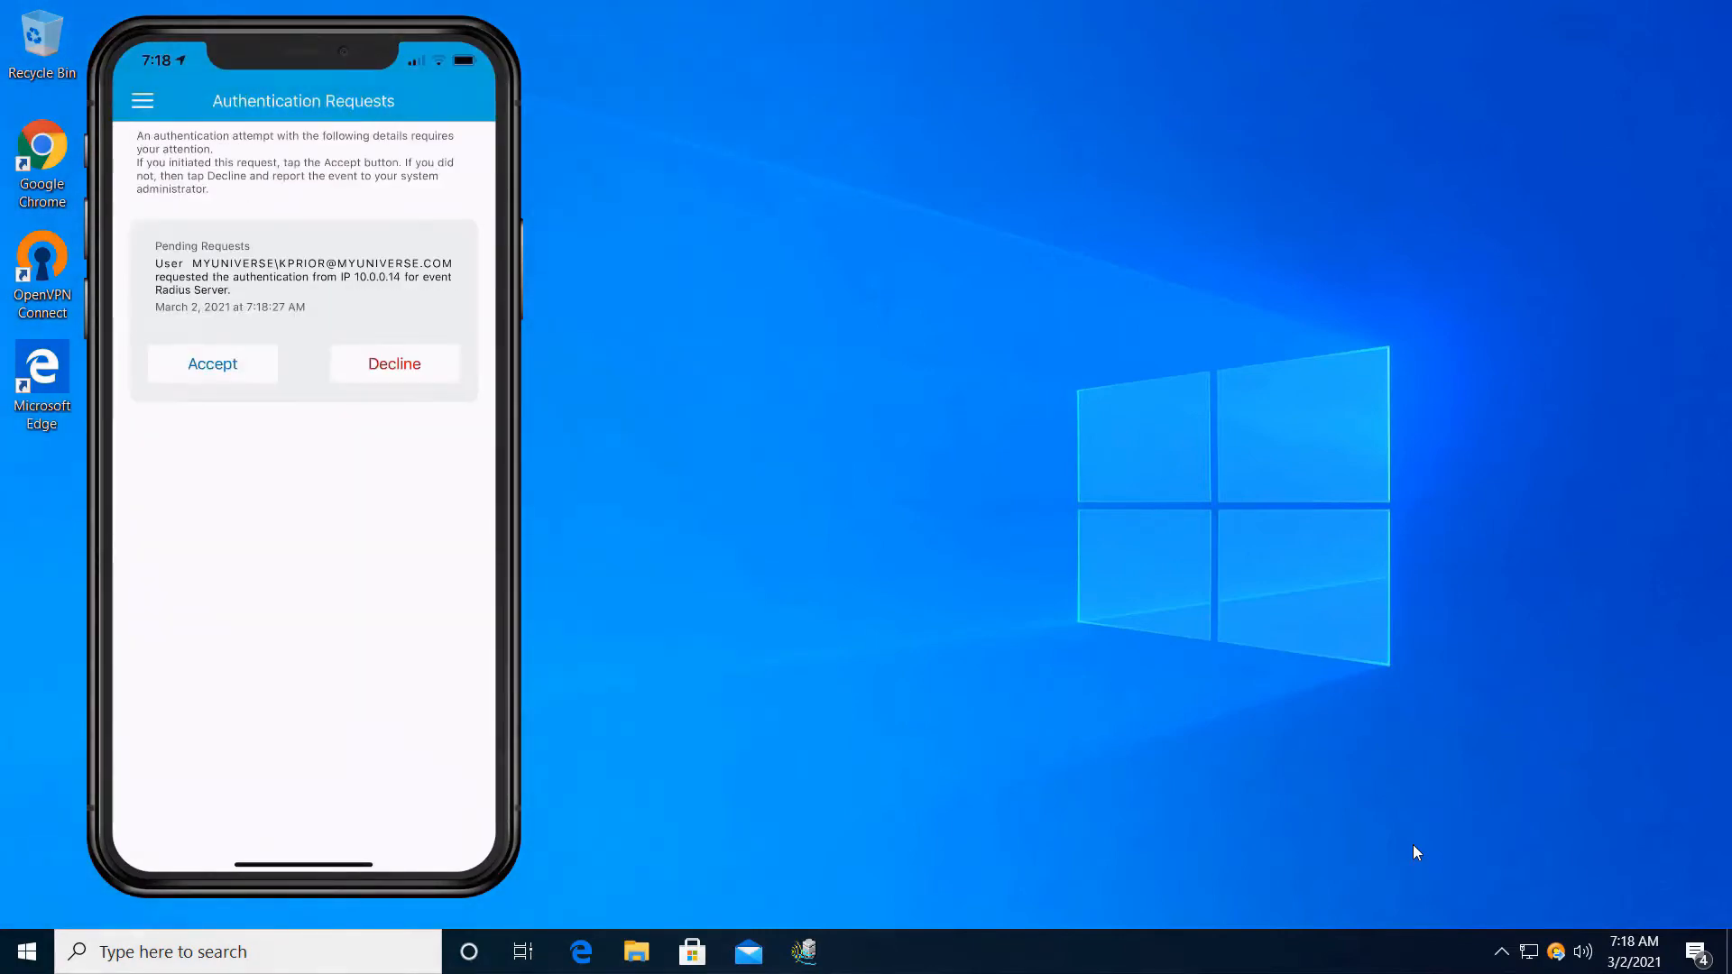
pyautogui.click(211, 363)
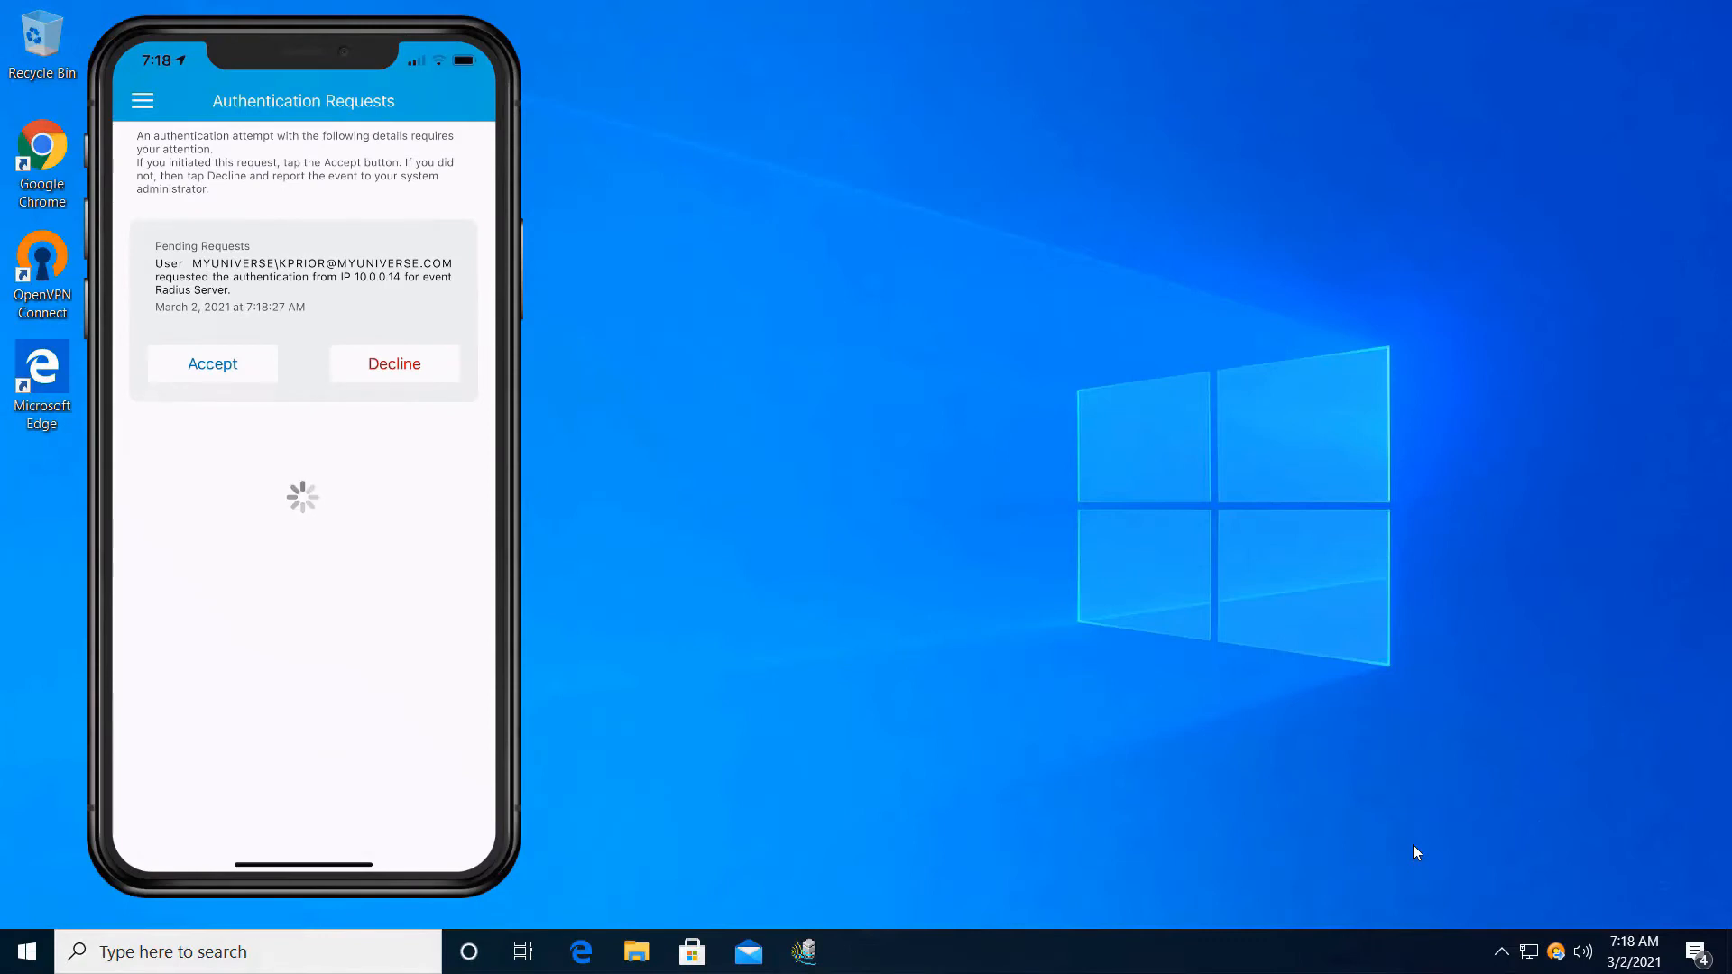
pyautogui.click(211, 364)
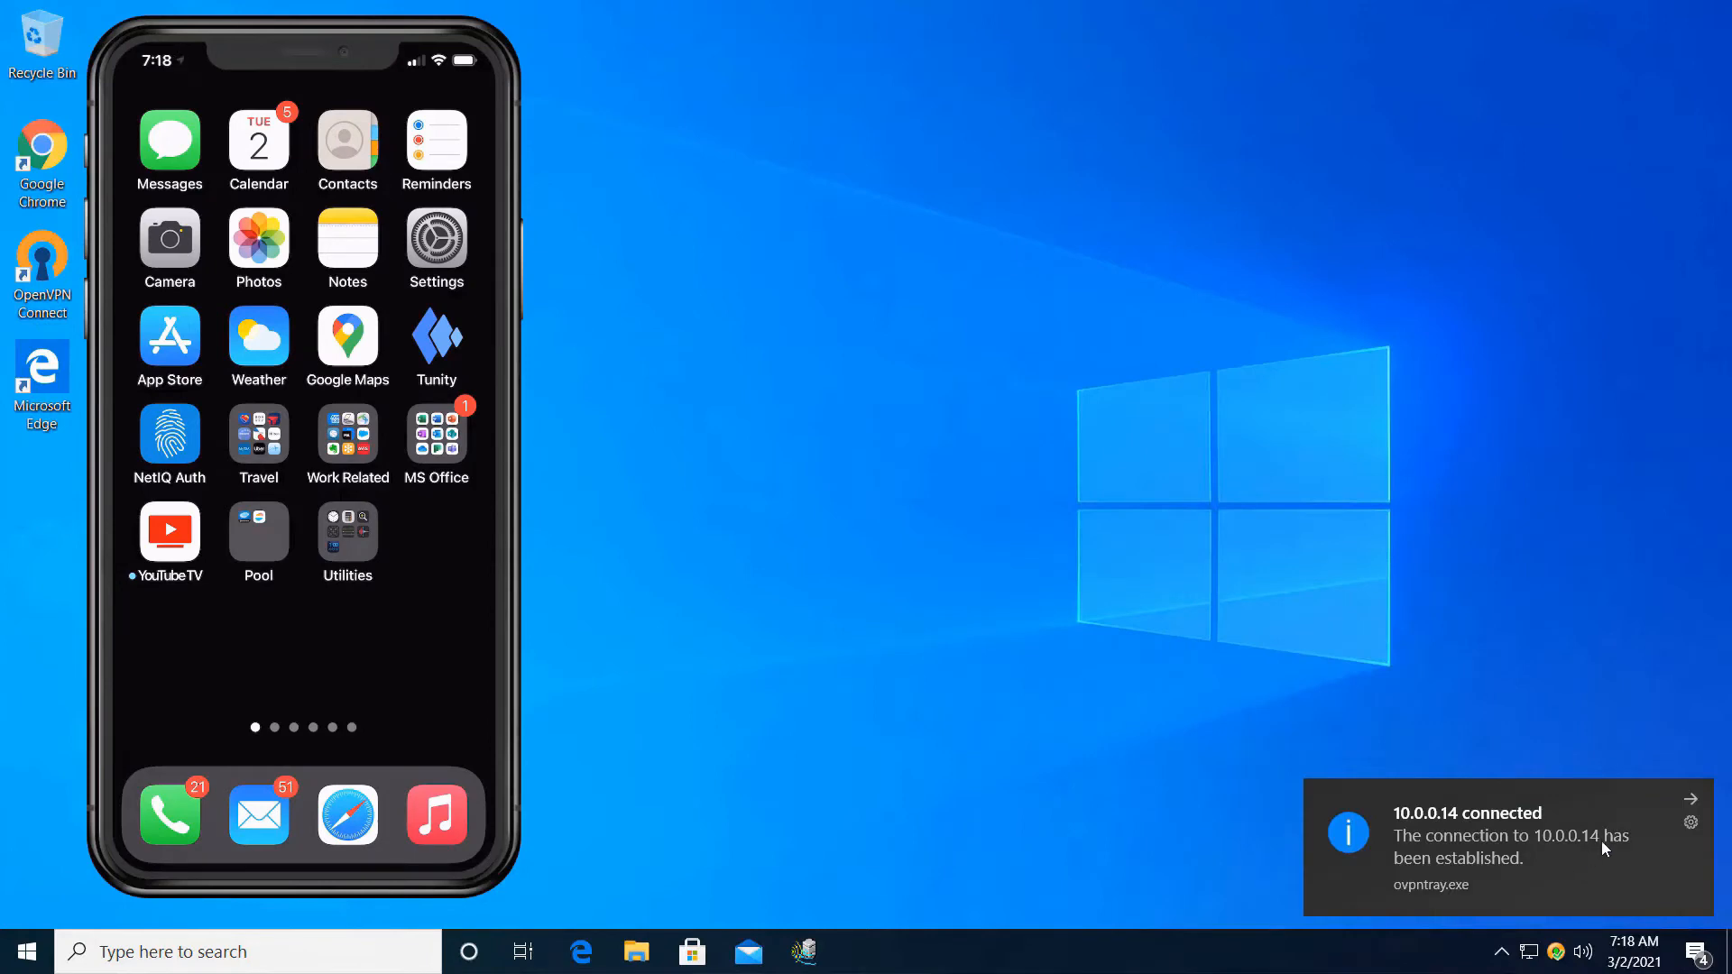
pyautogui.moveTo(1699, 800)
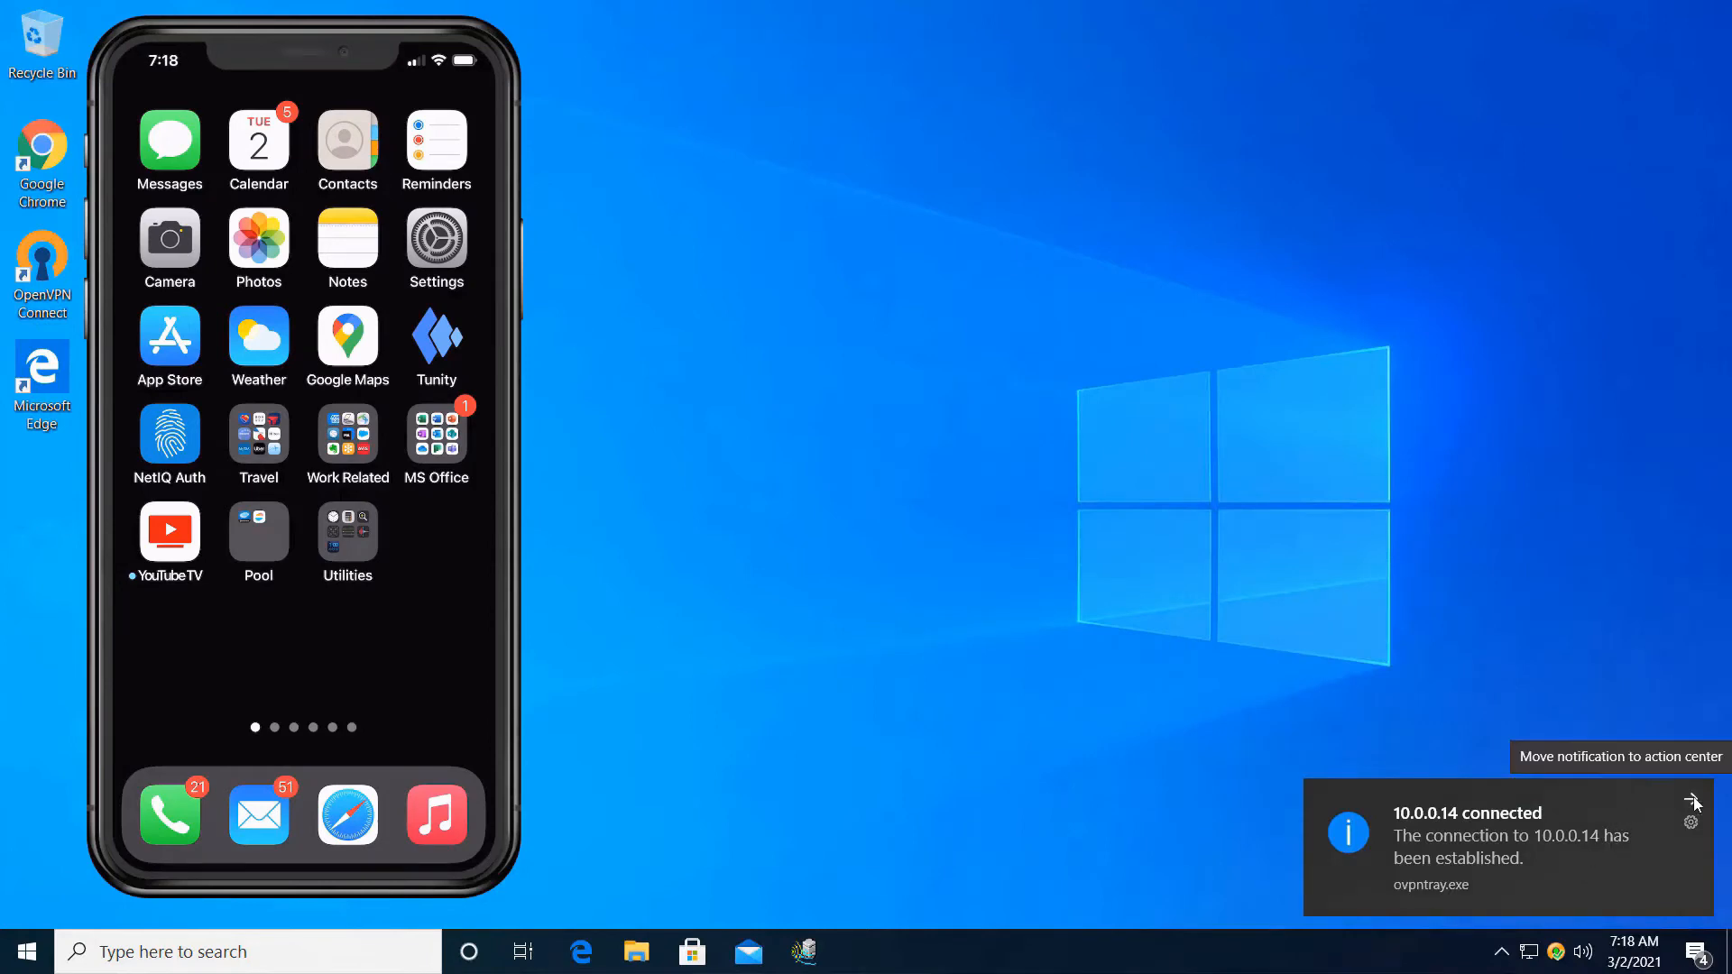
pyautogui.click(1691, 801)
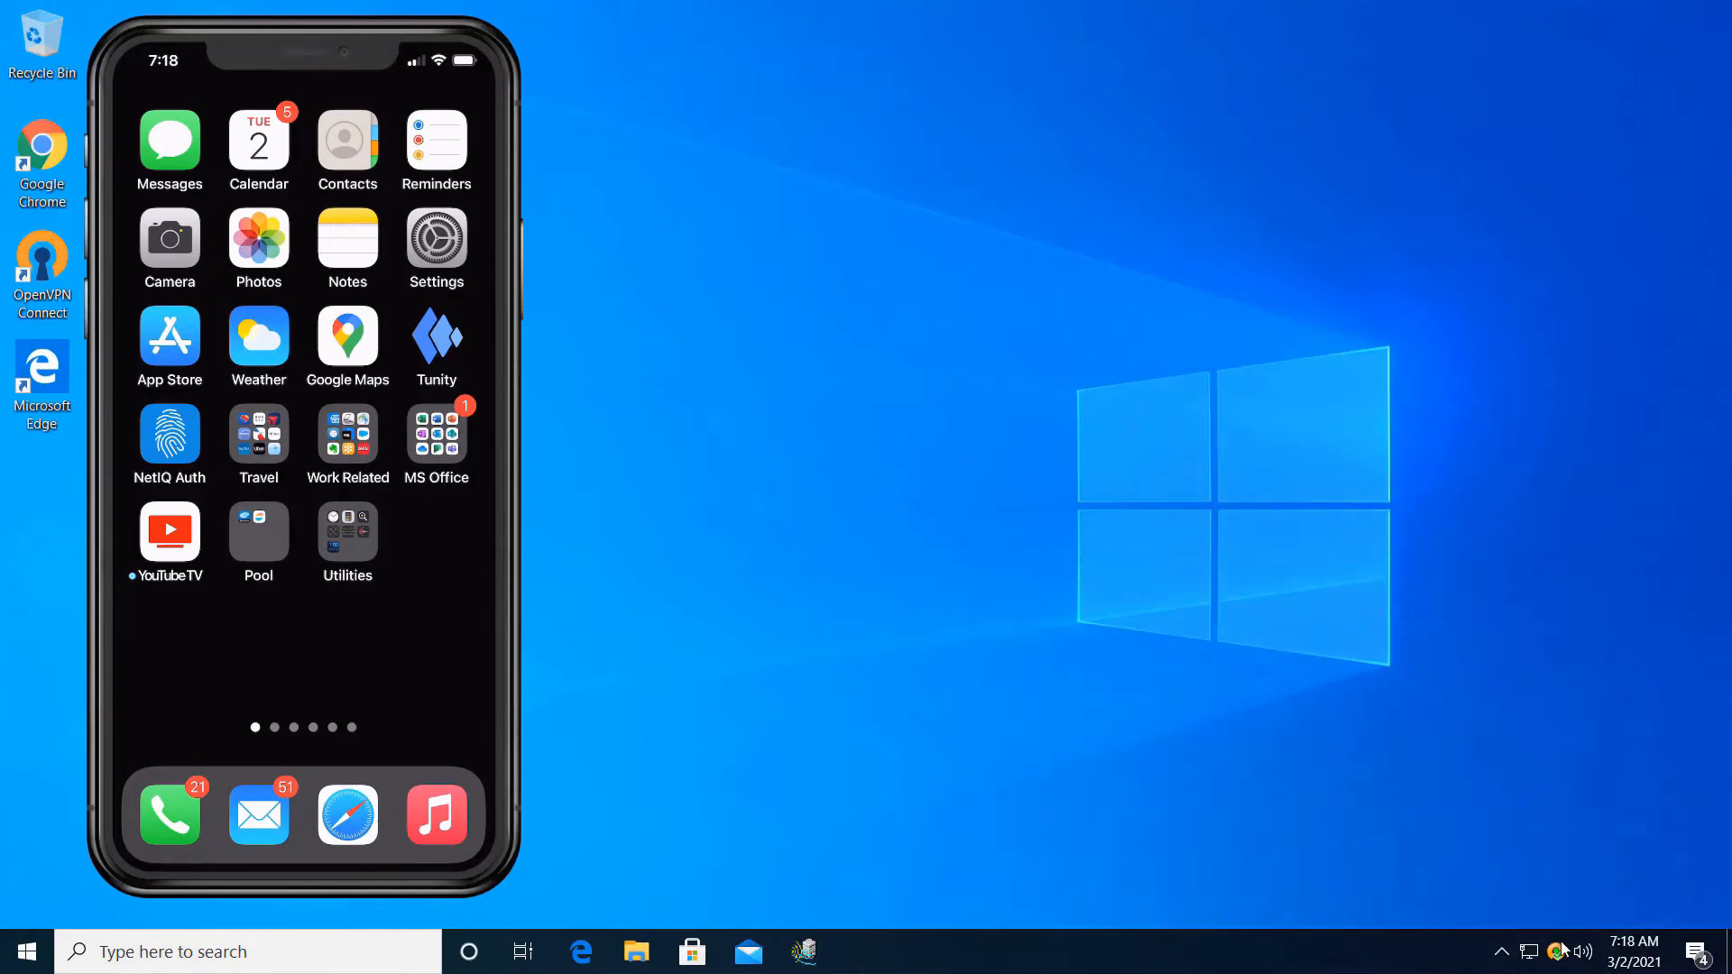
# Step: Disconnect the VPN session to 10.0.0.14
pyautogui.click(1559, 951)
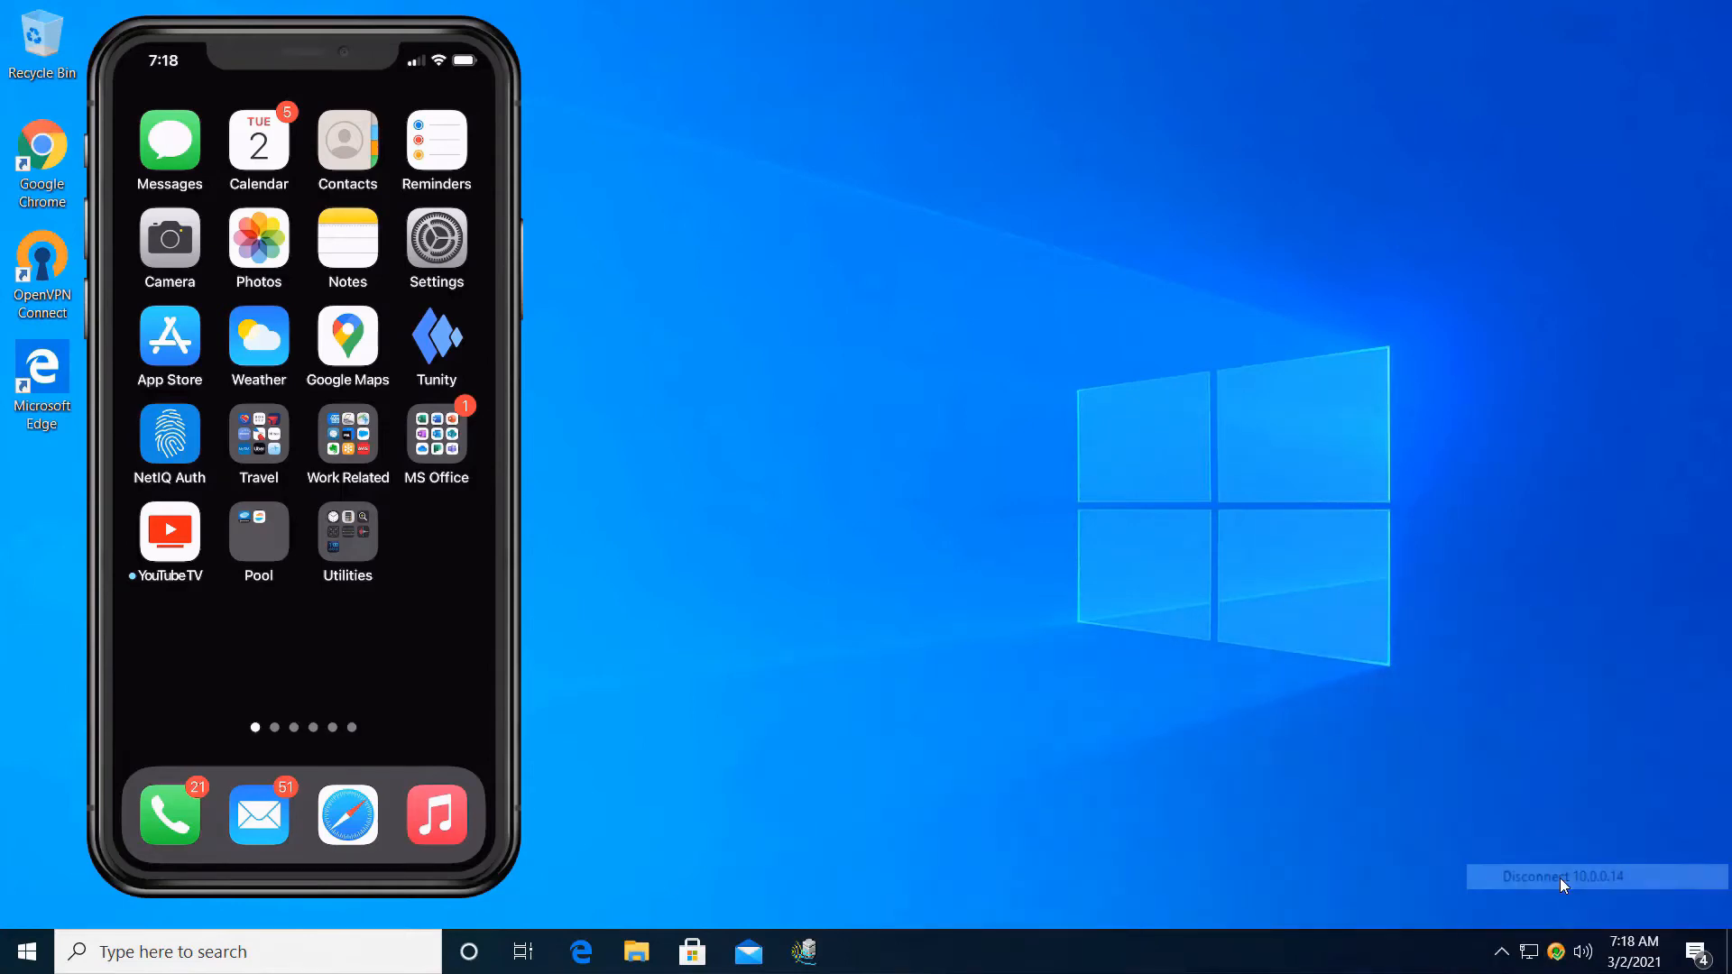
pyautogui.click(1562, 876)
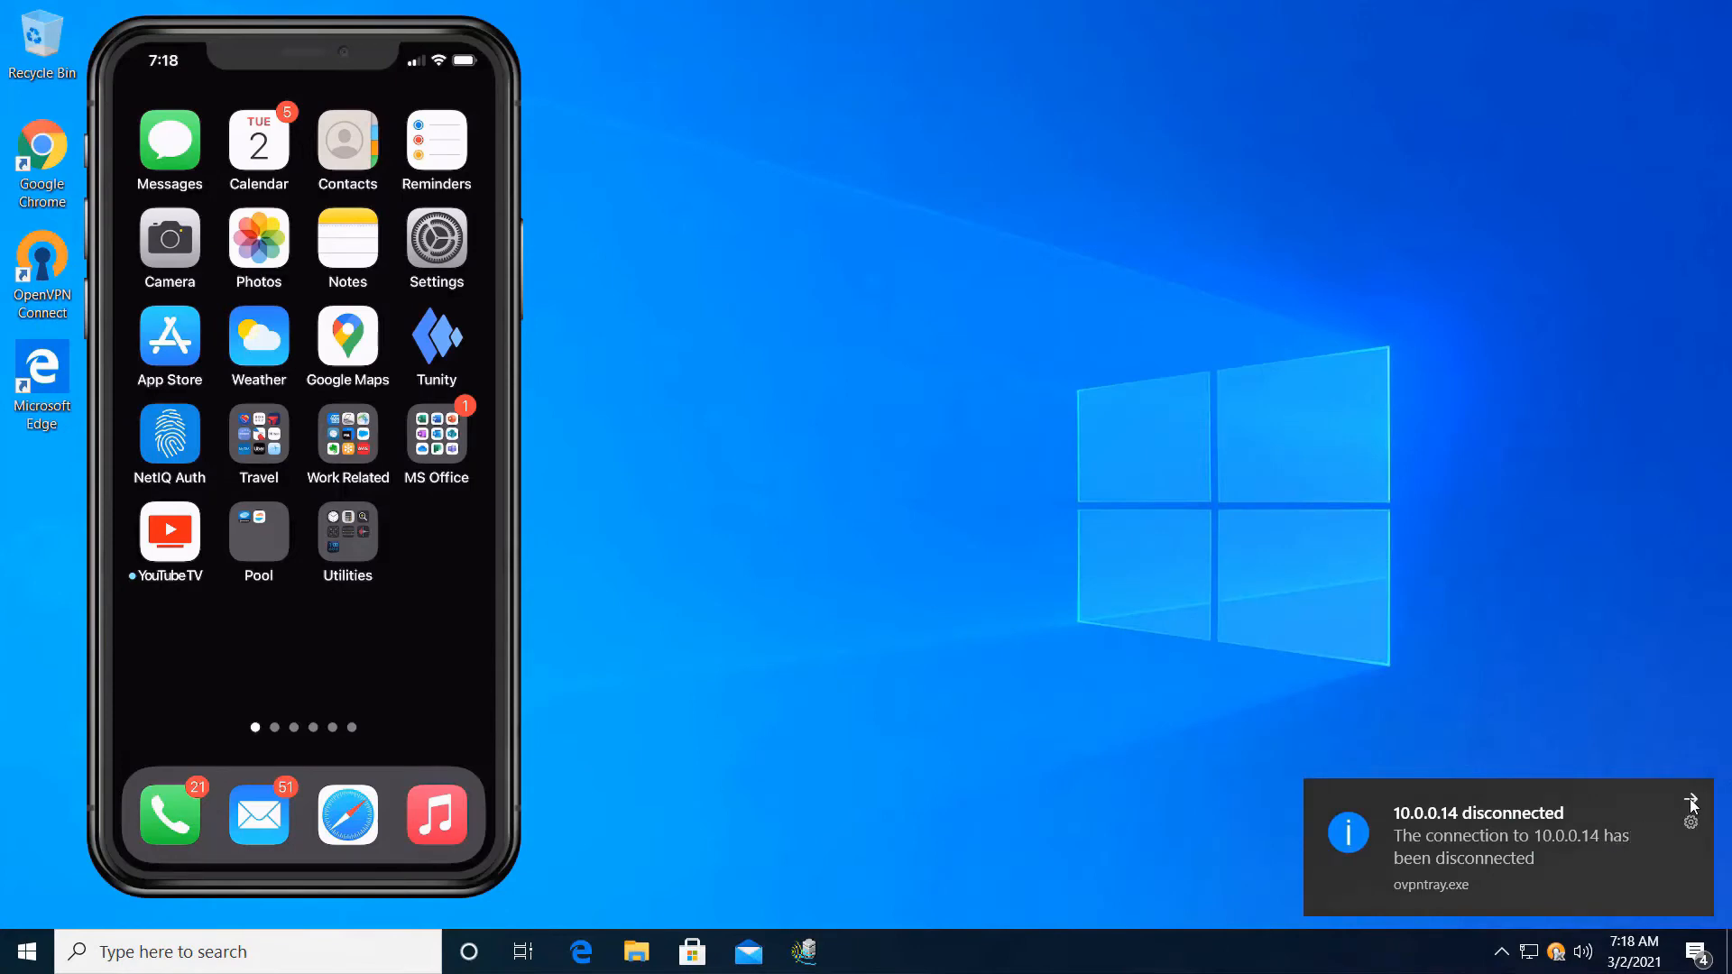
pyautogui.click(1690, 804)
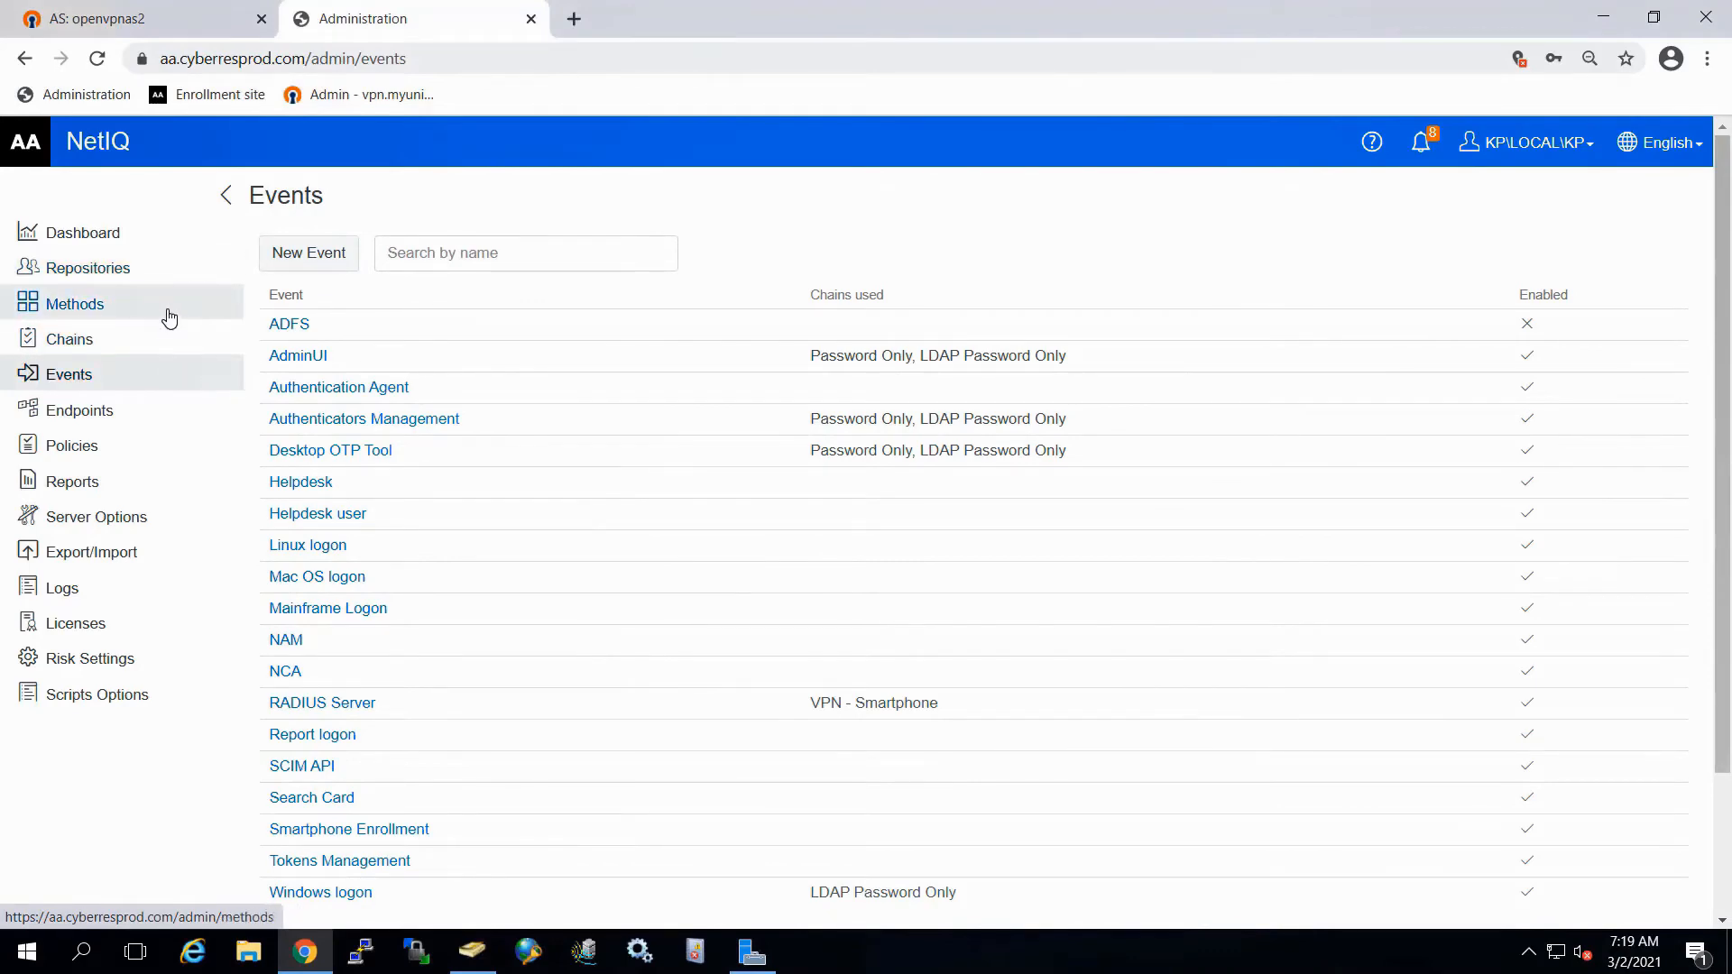
# Step: Open the Smartphone method's geo zones and view the Zone 1 - Not In and Zone 3 - State maps without changes
pyautogui.click(74, 303)
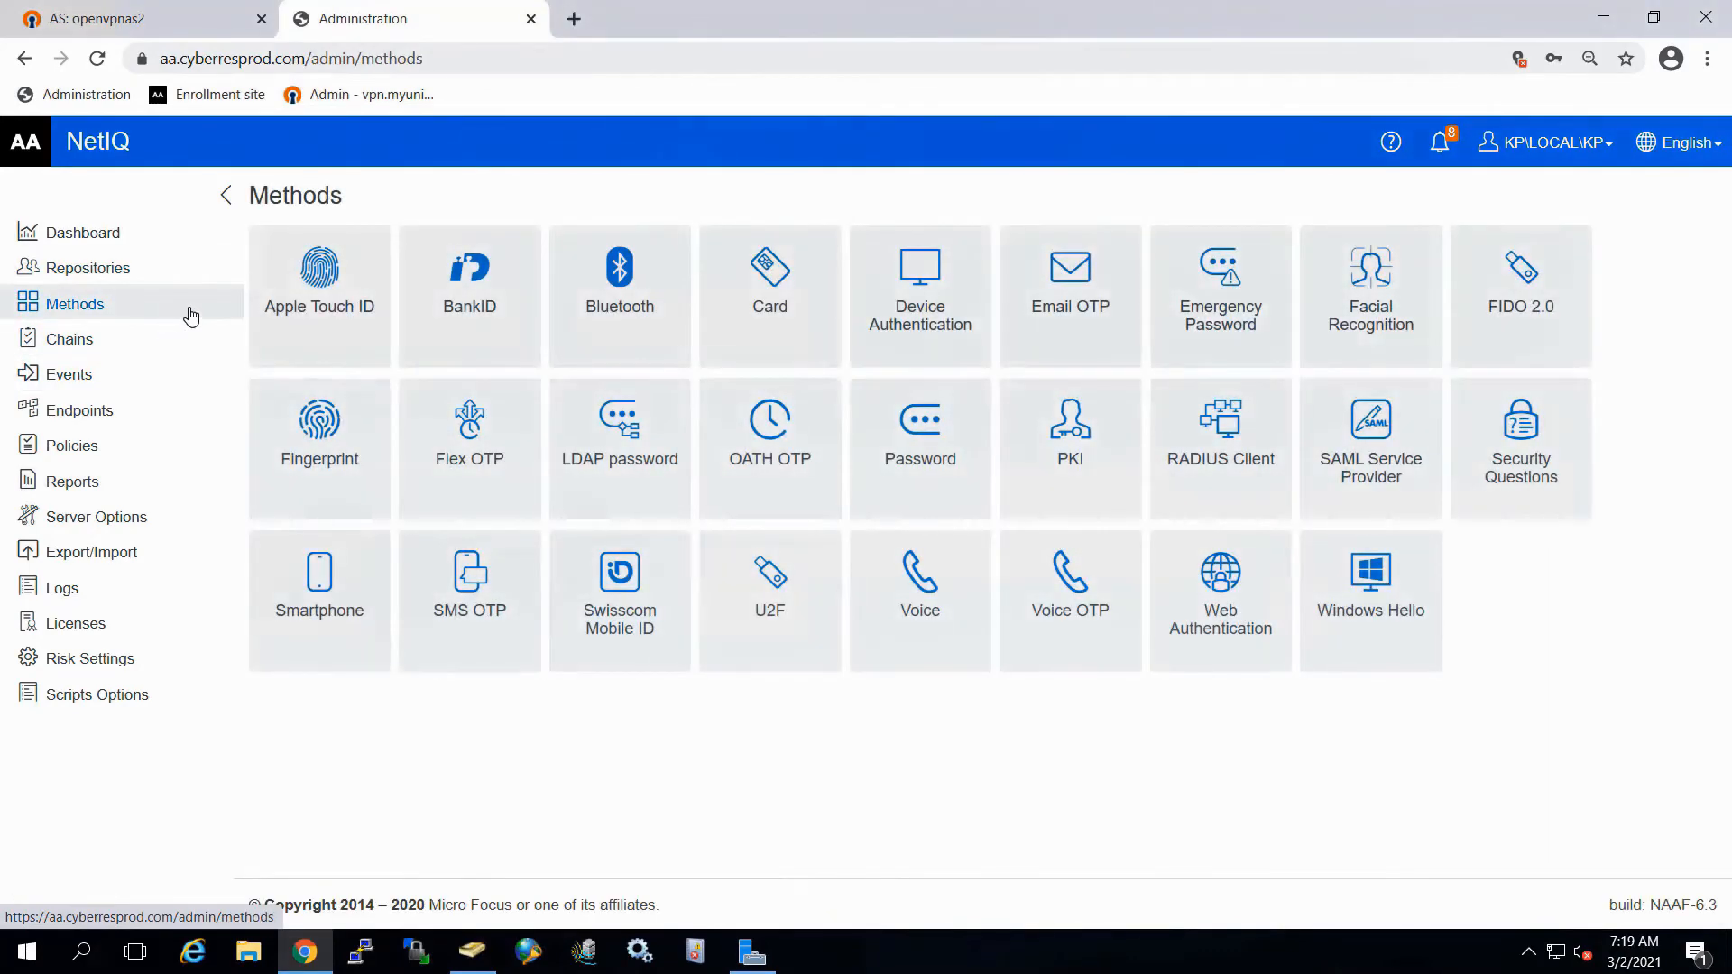
pyautogui.click(319, 585)
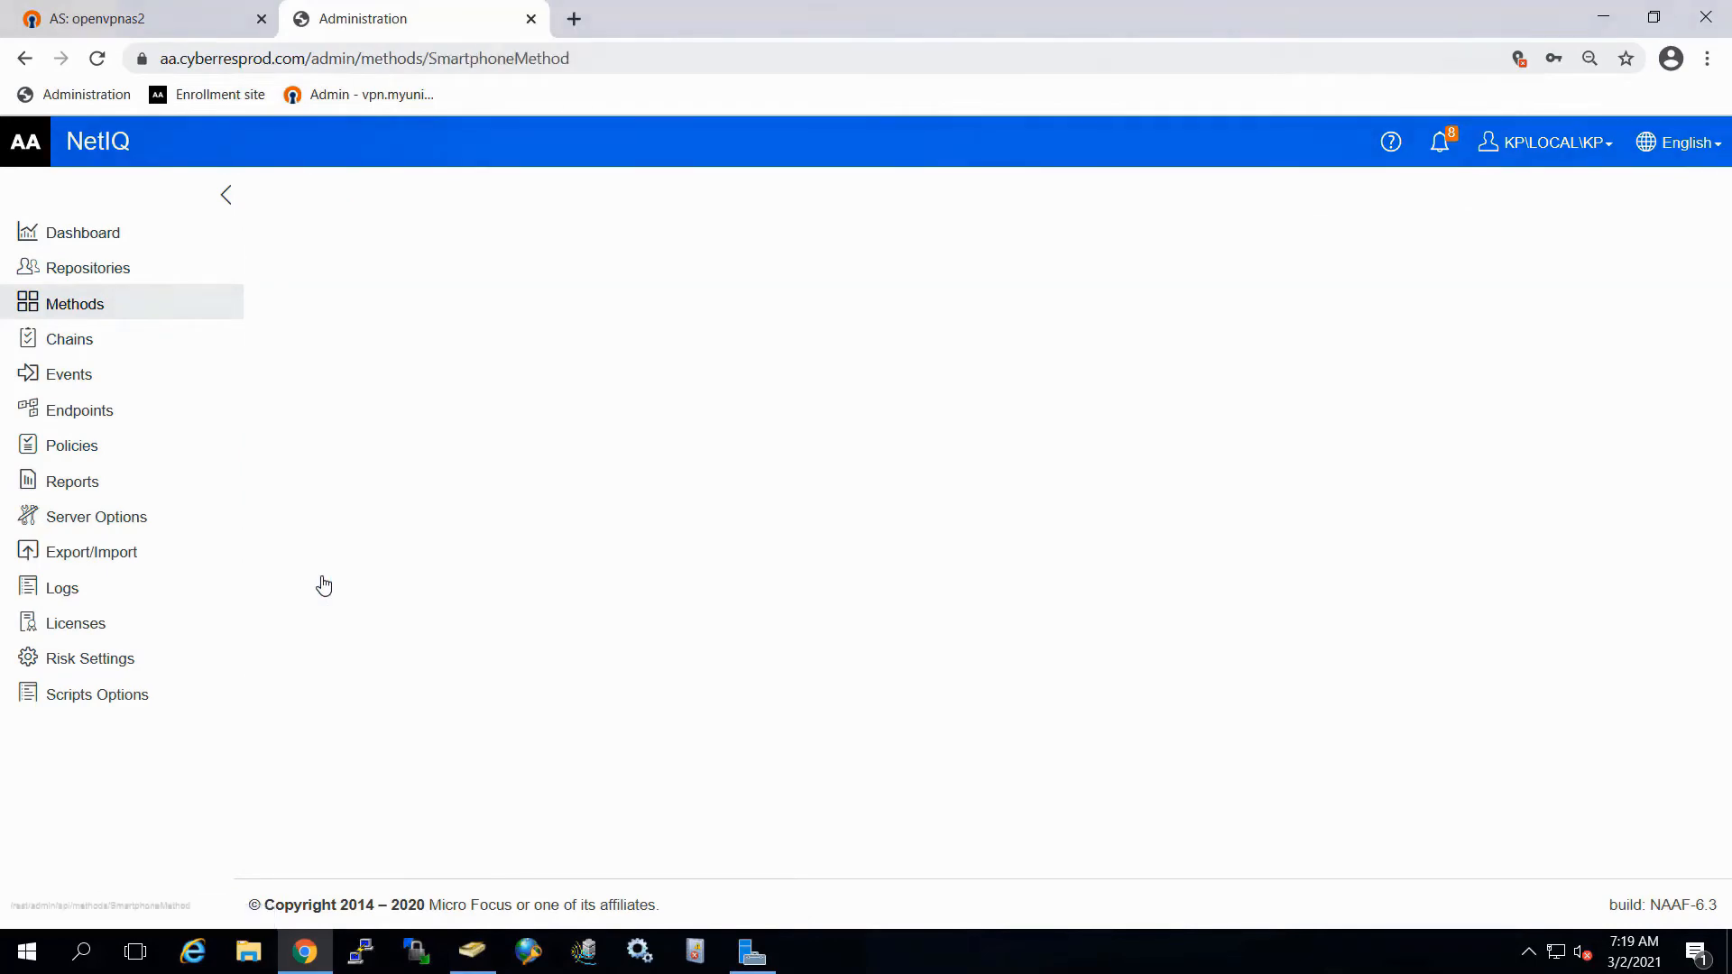
pyautogui.click(477, 270)
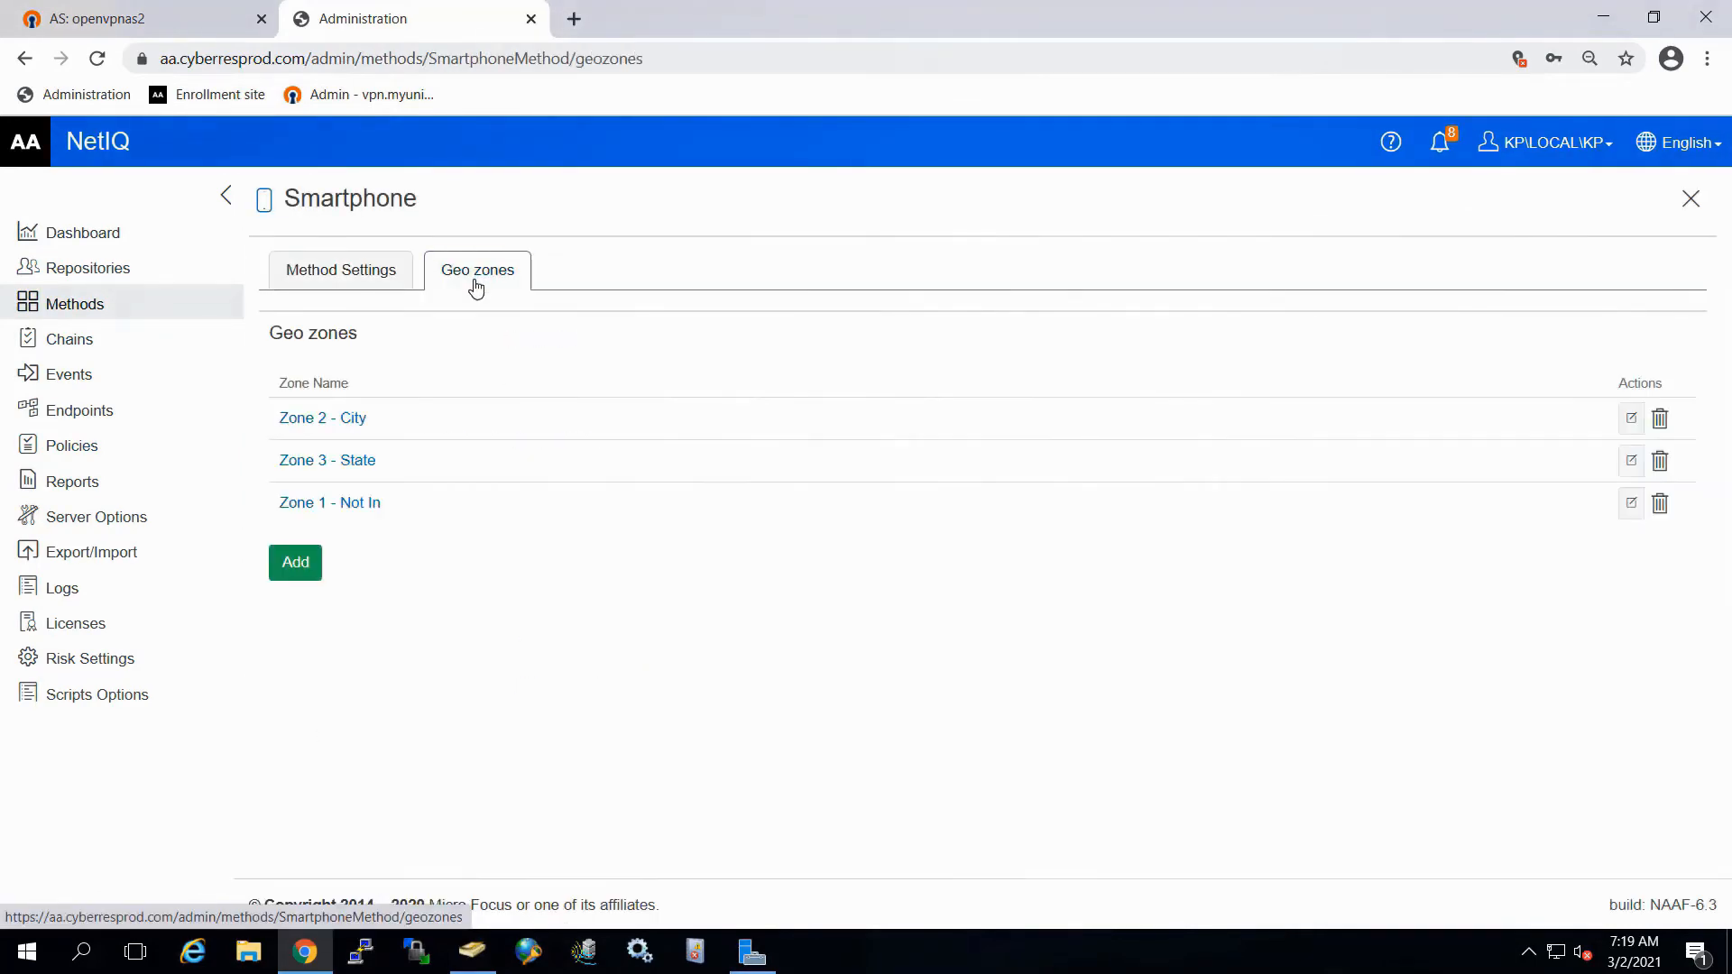
pyautogui.moveTo(330, 503)
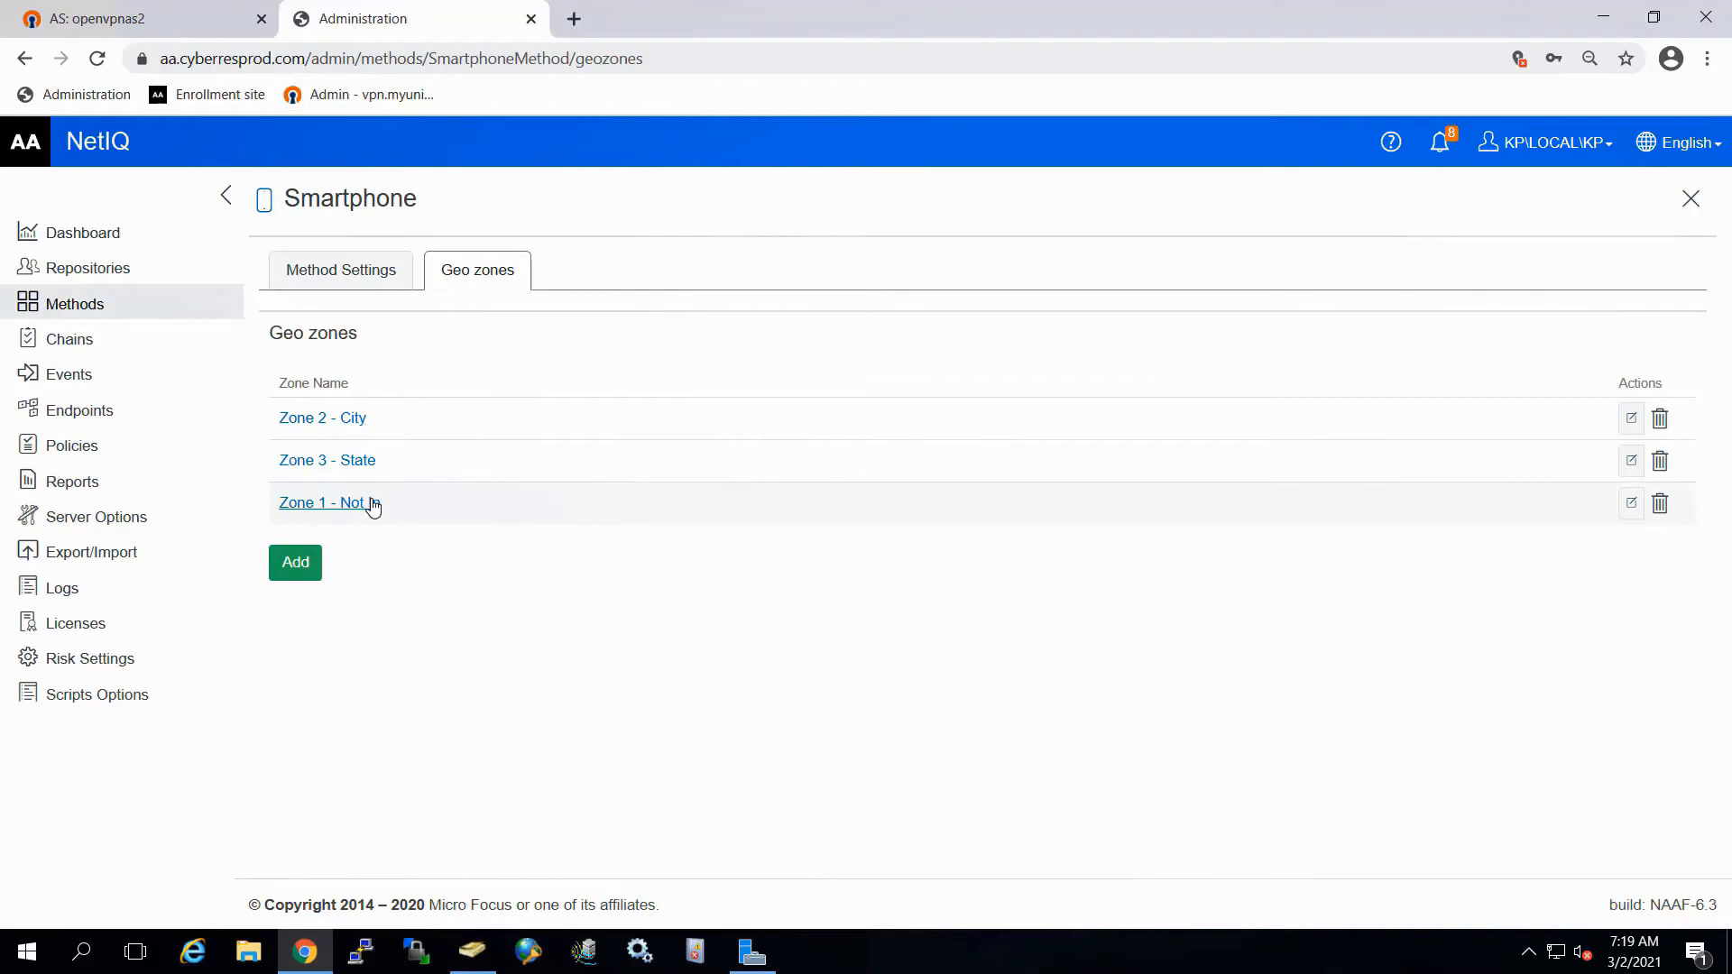
pyautogui.click(324, 503)
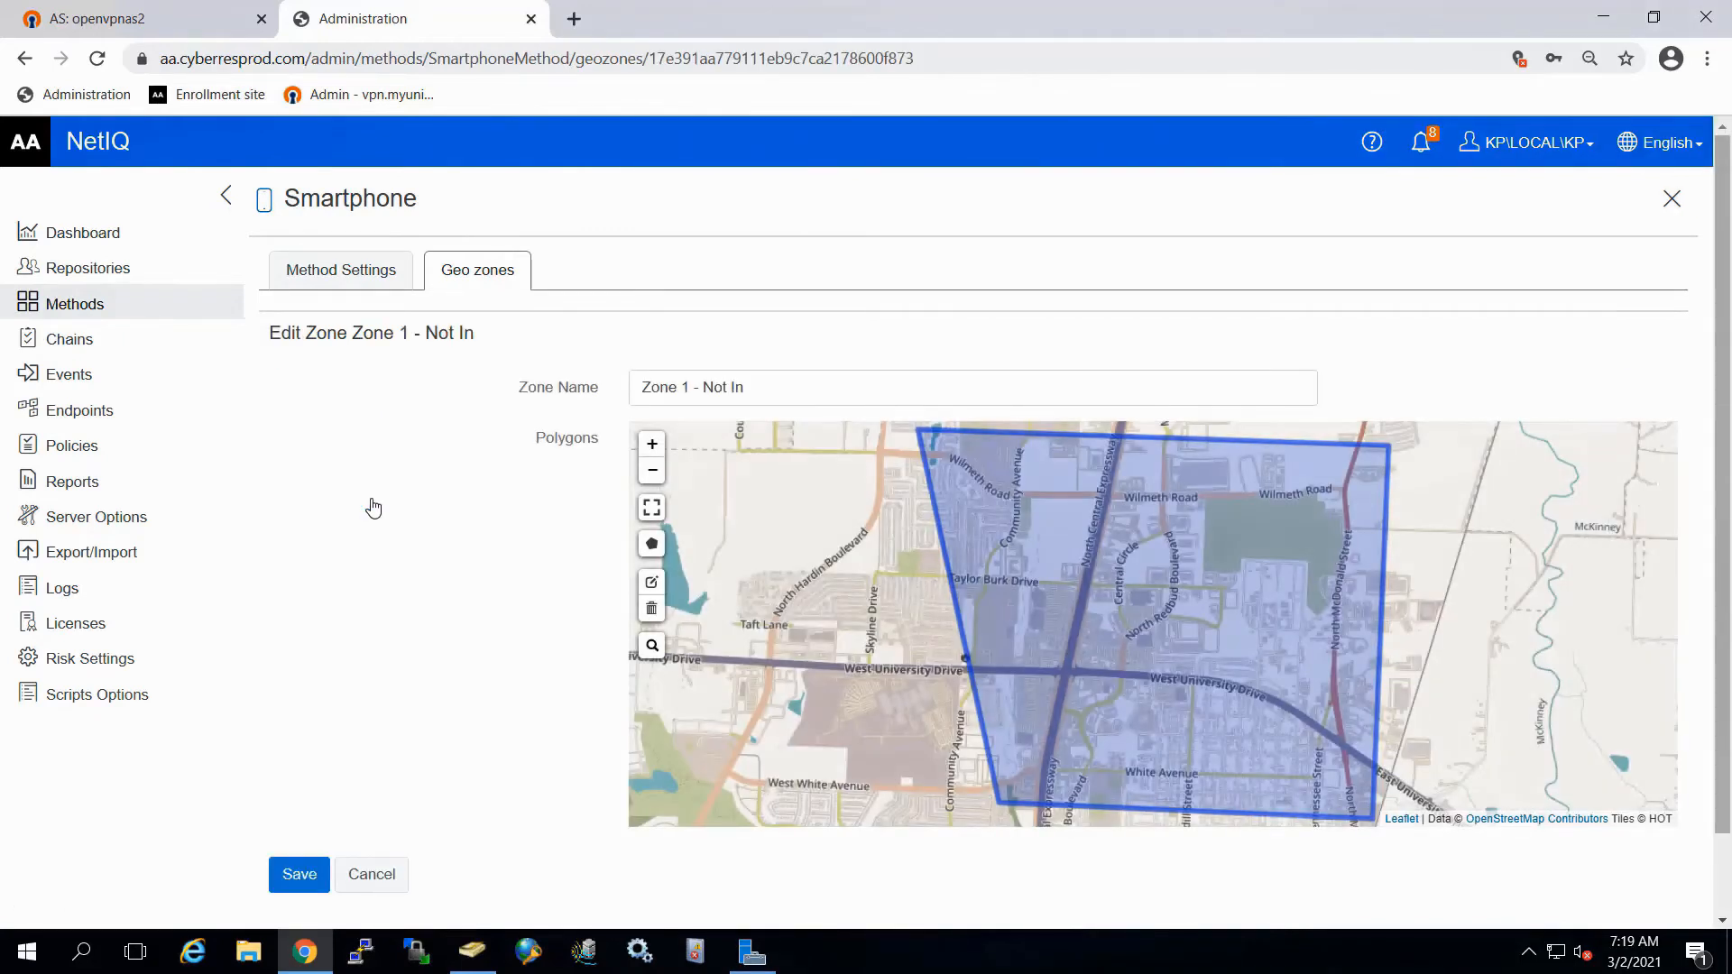
pyautogui.click(371, 874)
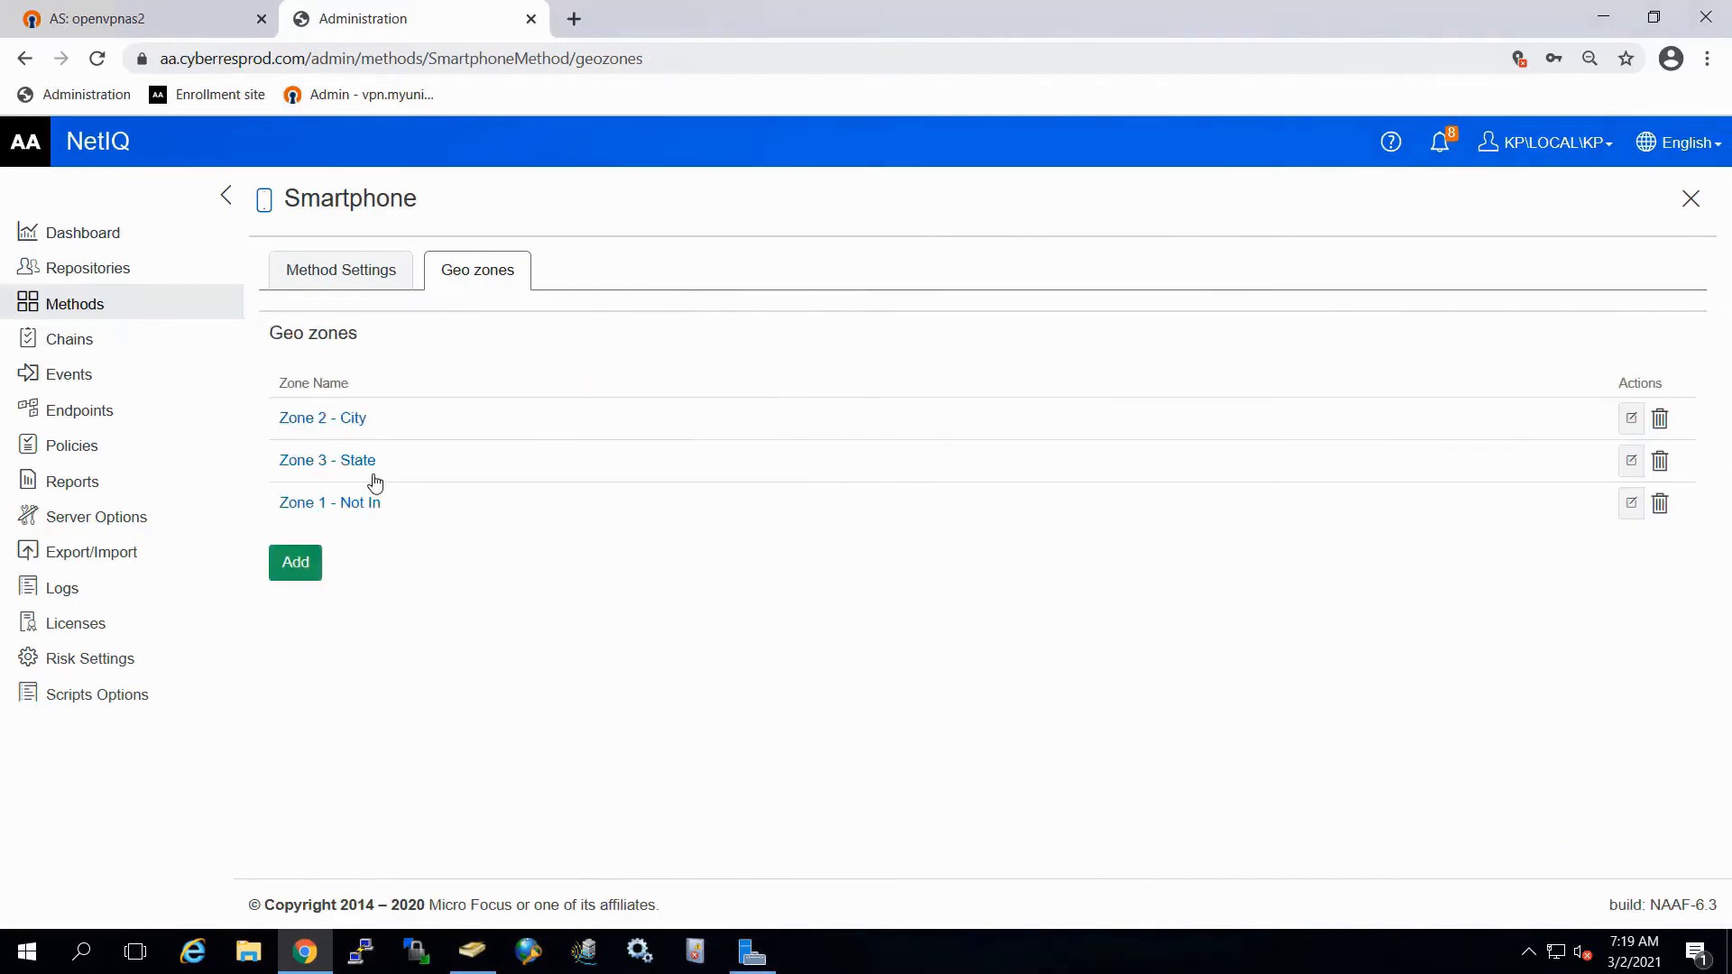
pyautogui.click(321, 417)
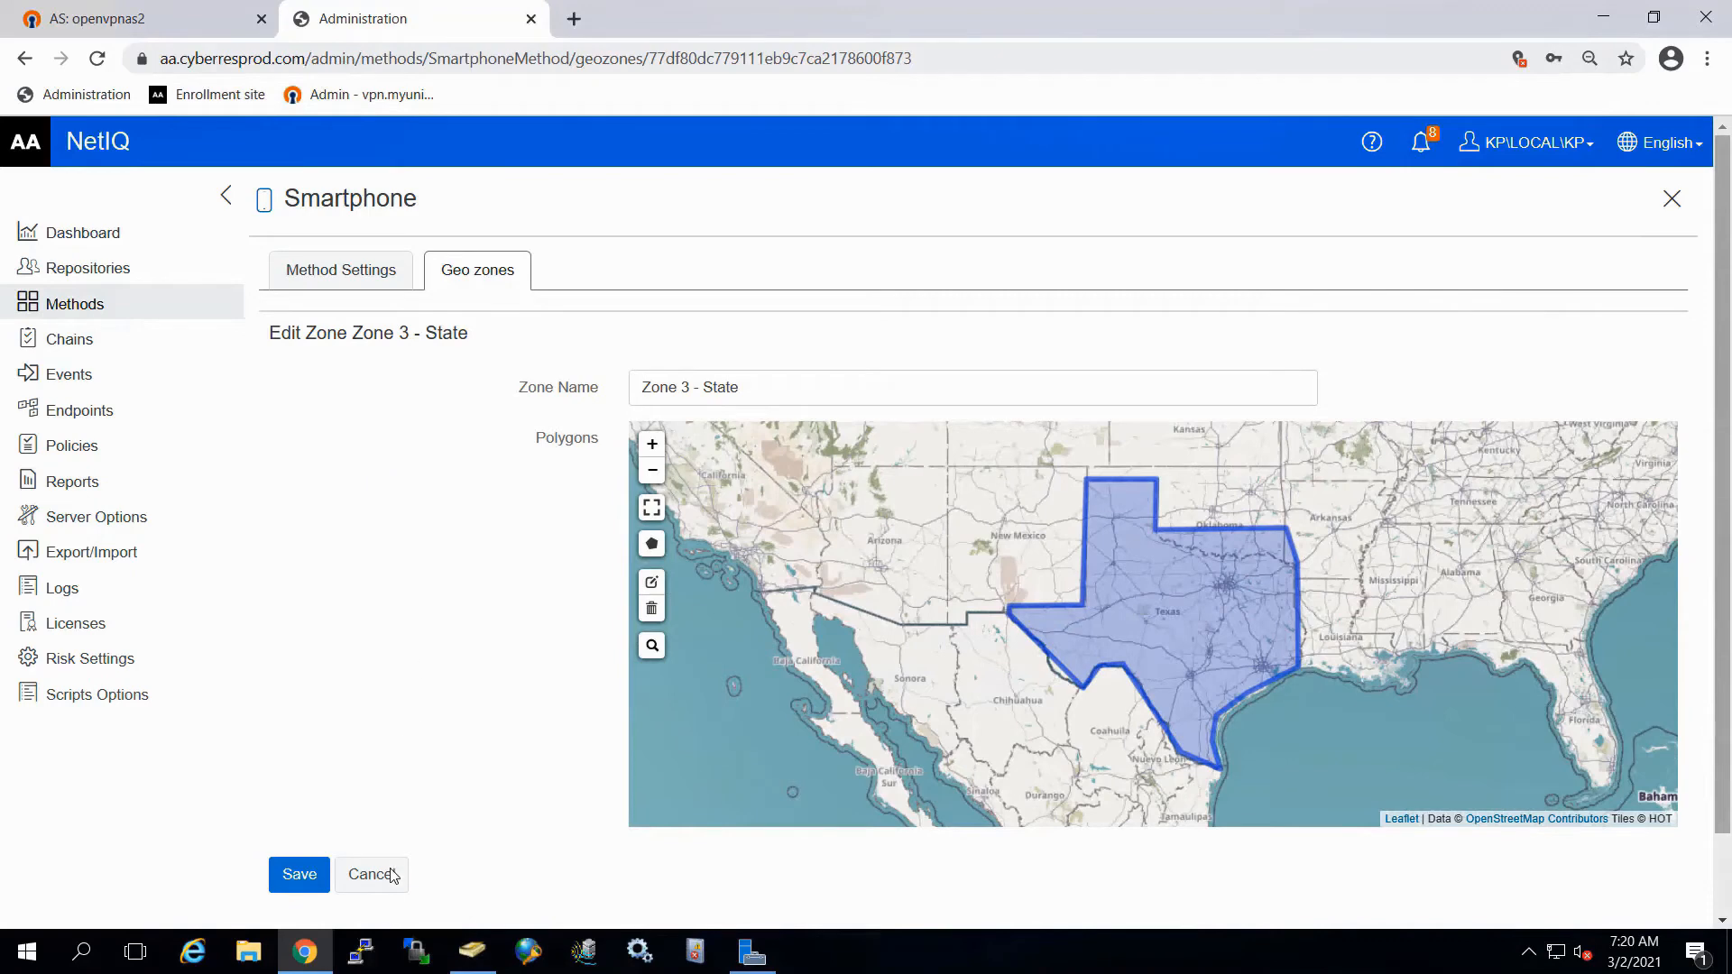
pyautogui.click(373, 874)
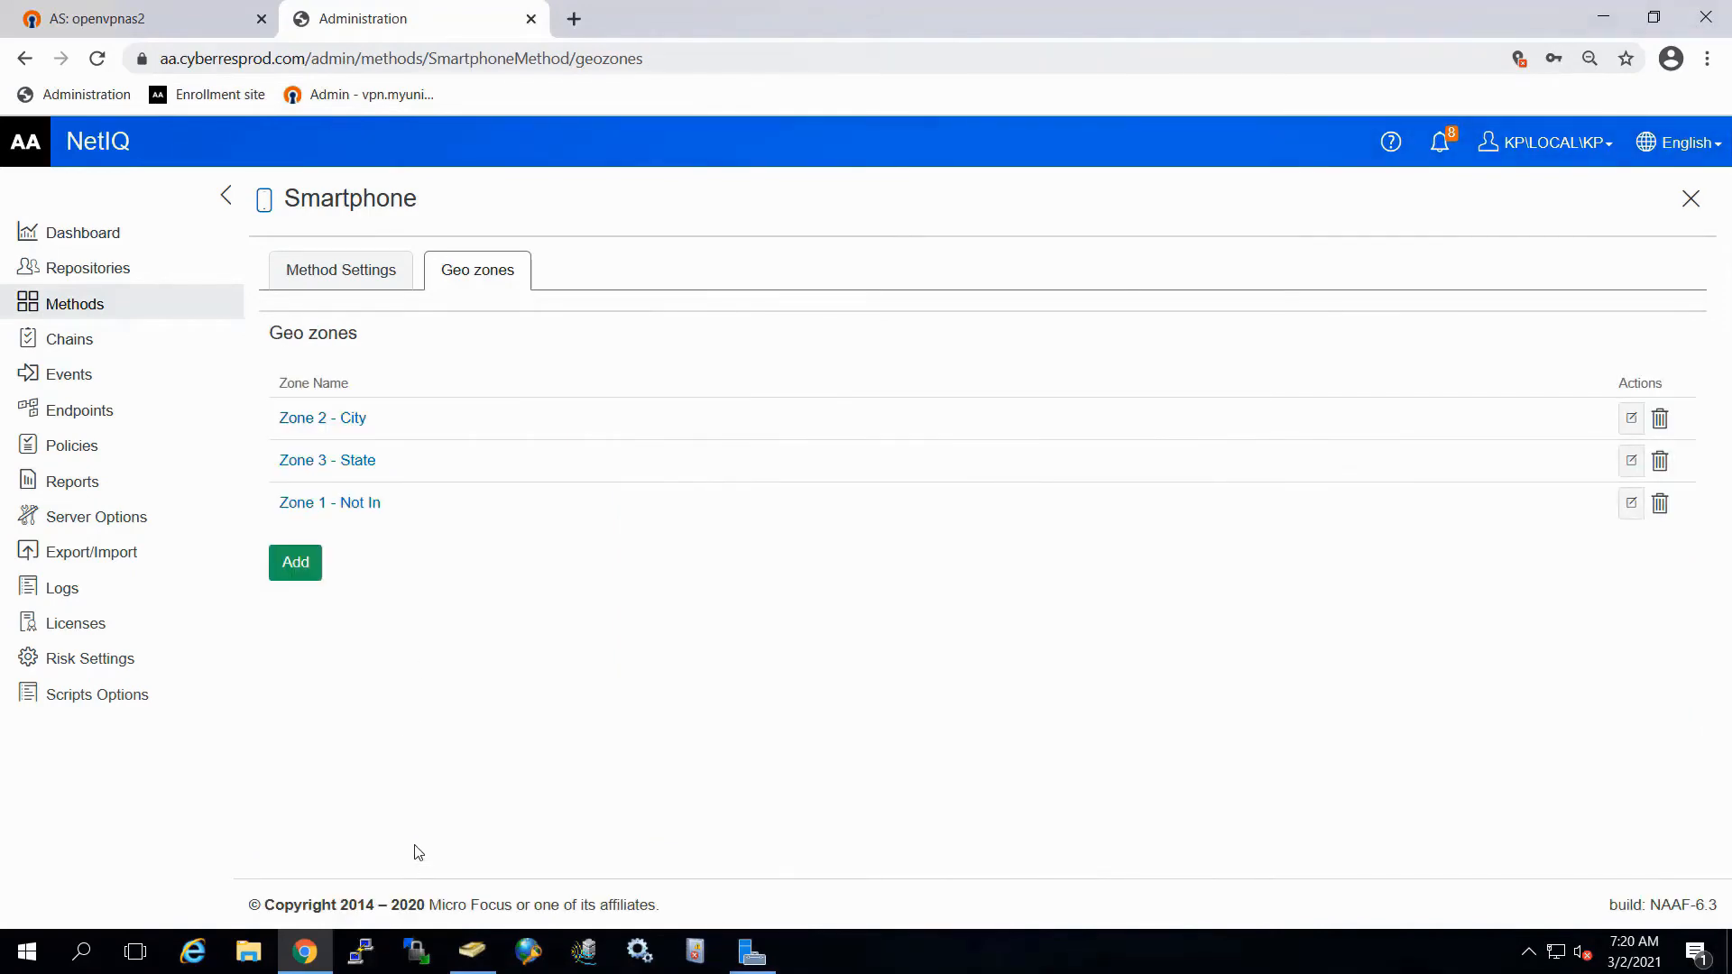
pyautogui.moveTo(155, 374)
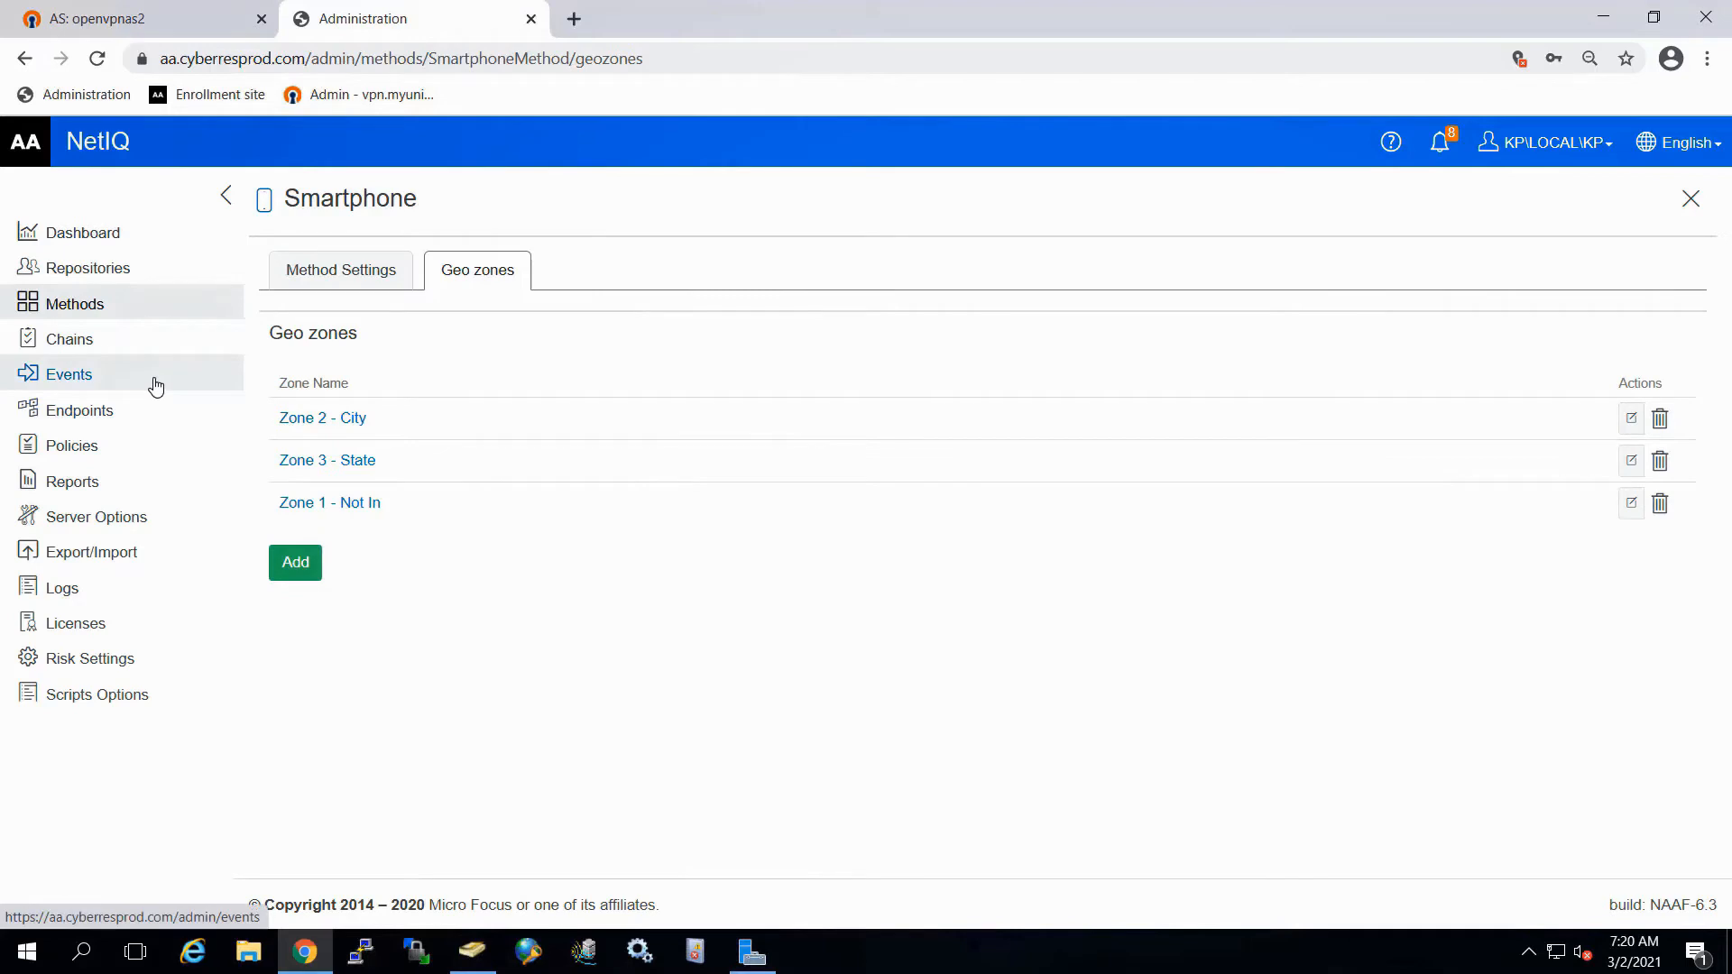
# Step: Switch Geo-fencing ON for the RADIUS Server event, using Zone 1 - Not In, and save
pyautogui.click(68, 374)
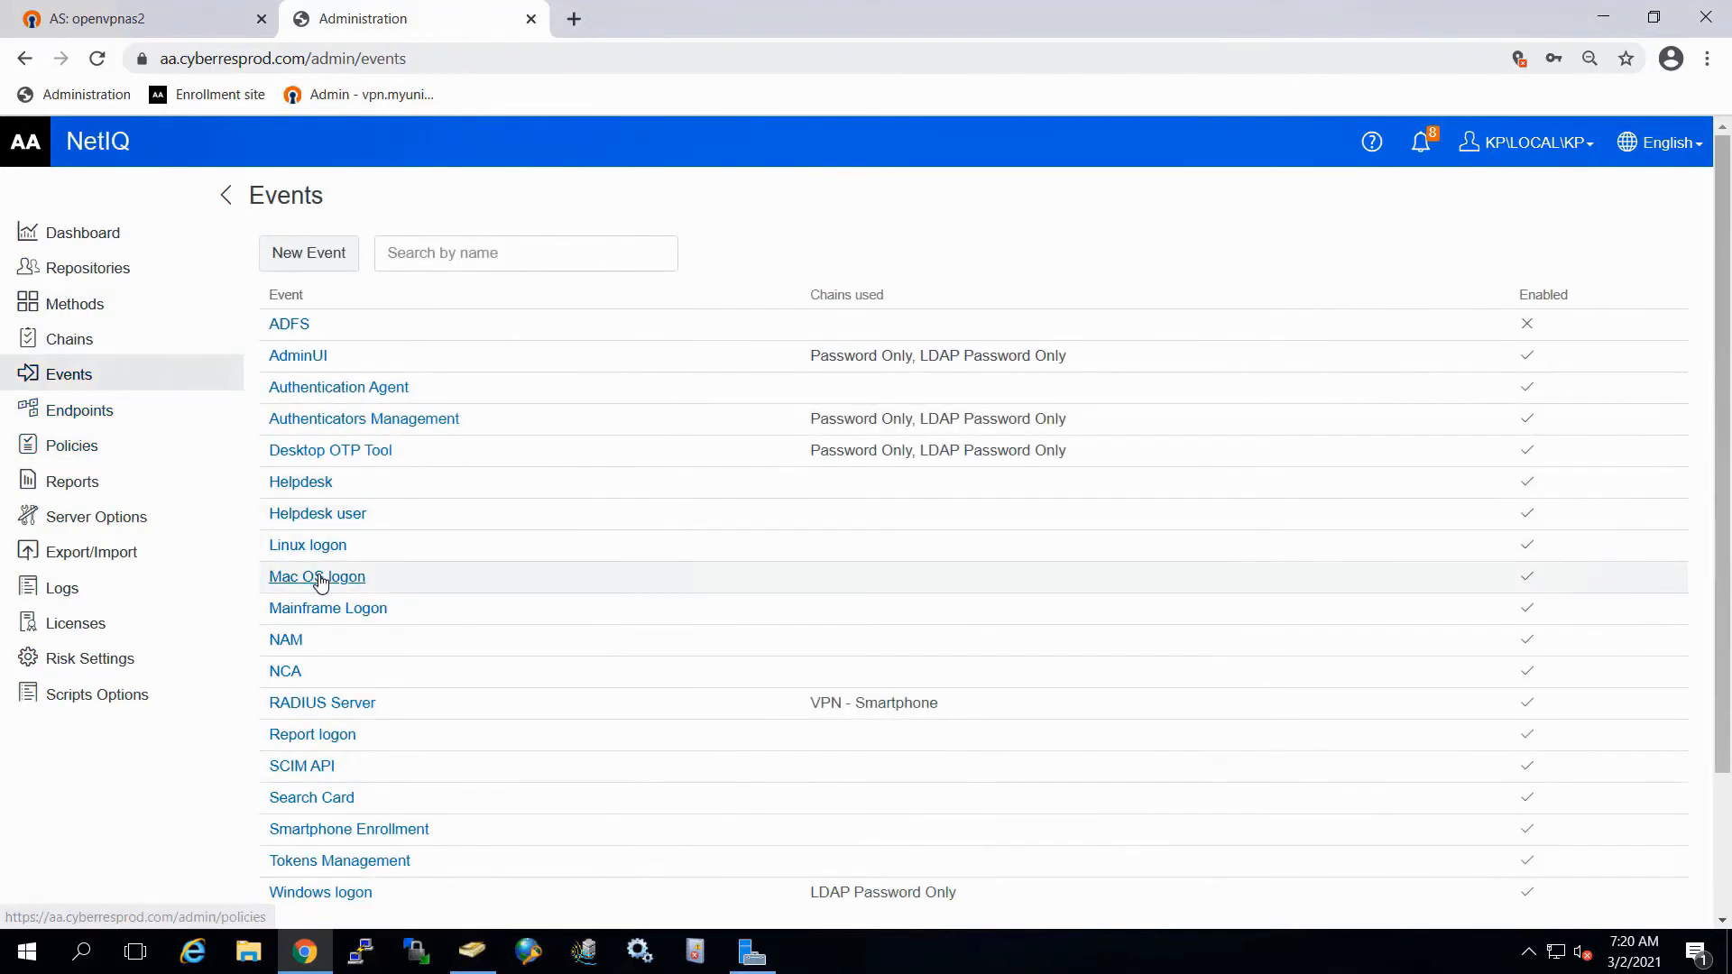
pyautogui.click(317, 575)
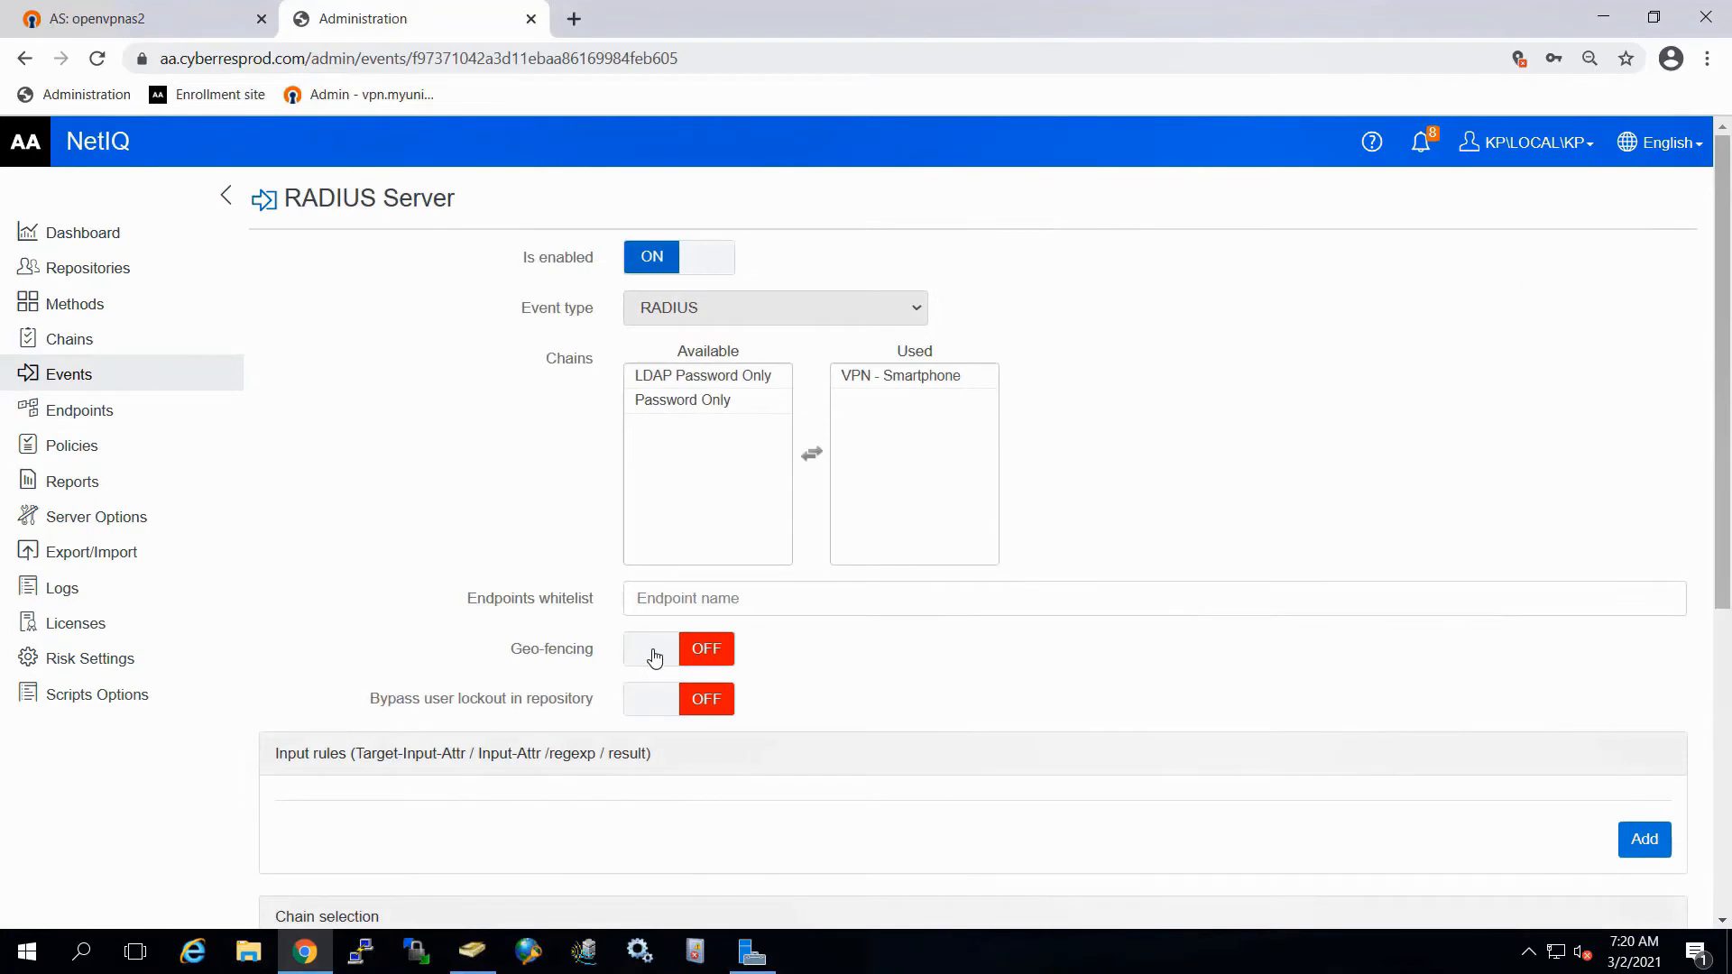
pyautogui.click(650, 649)
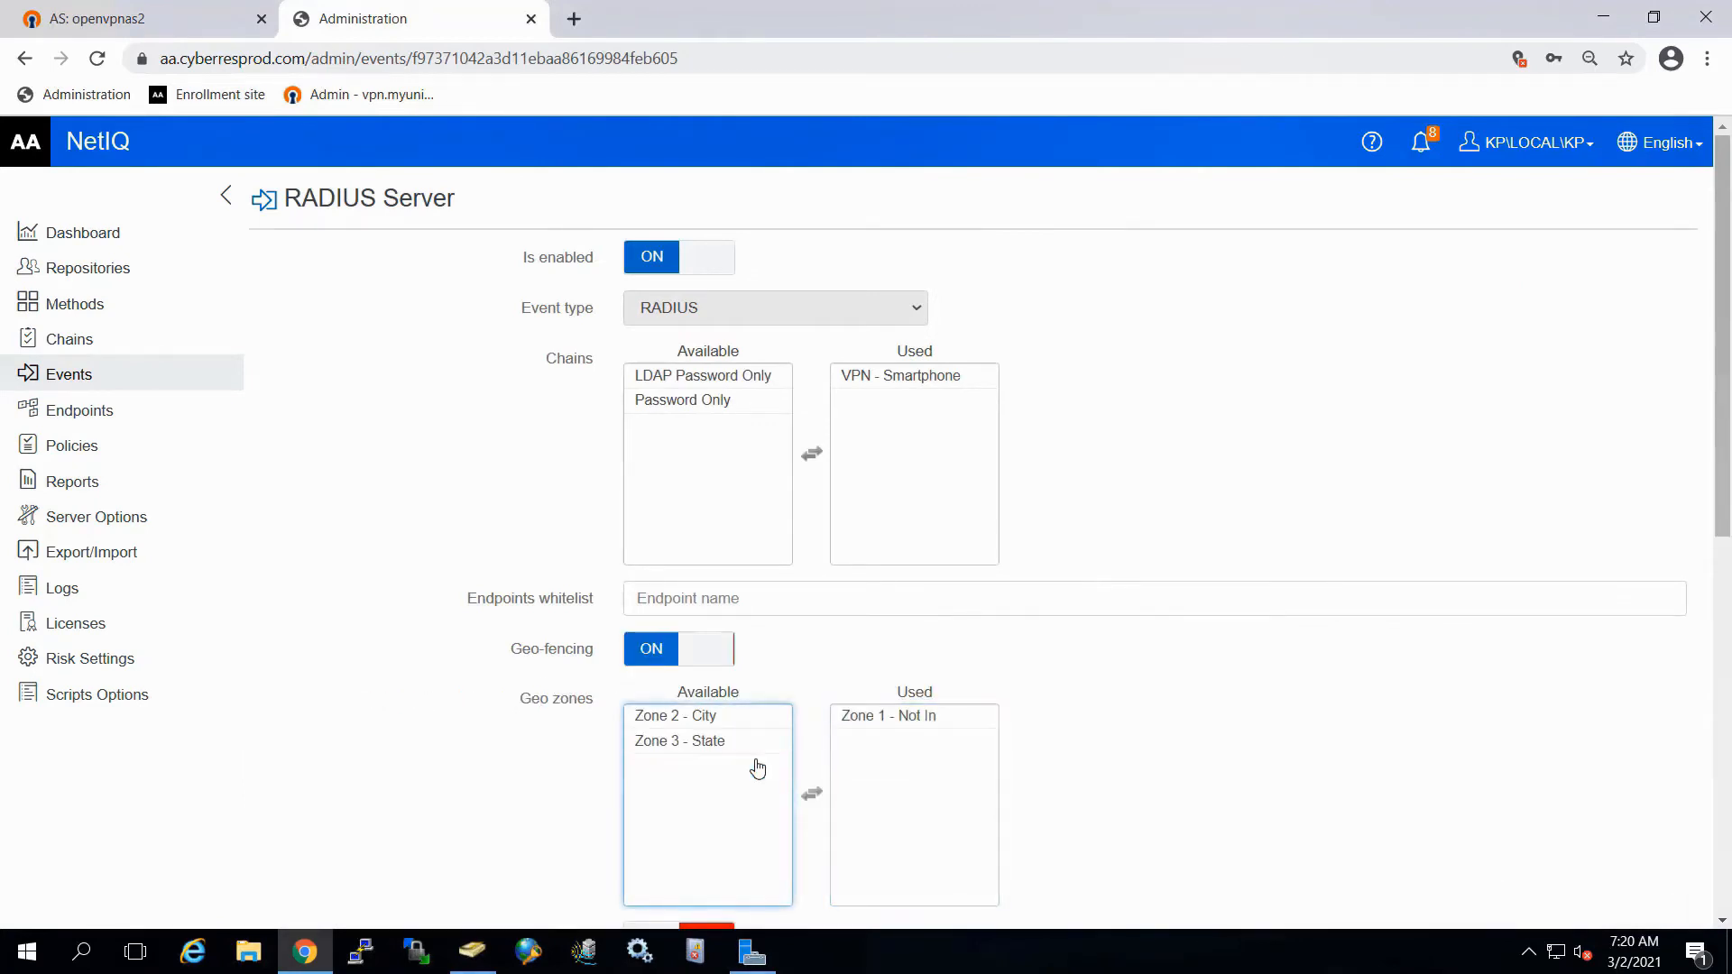
pyautogui.scroll(-3)
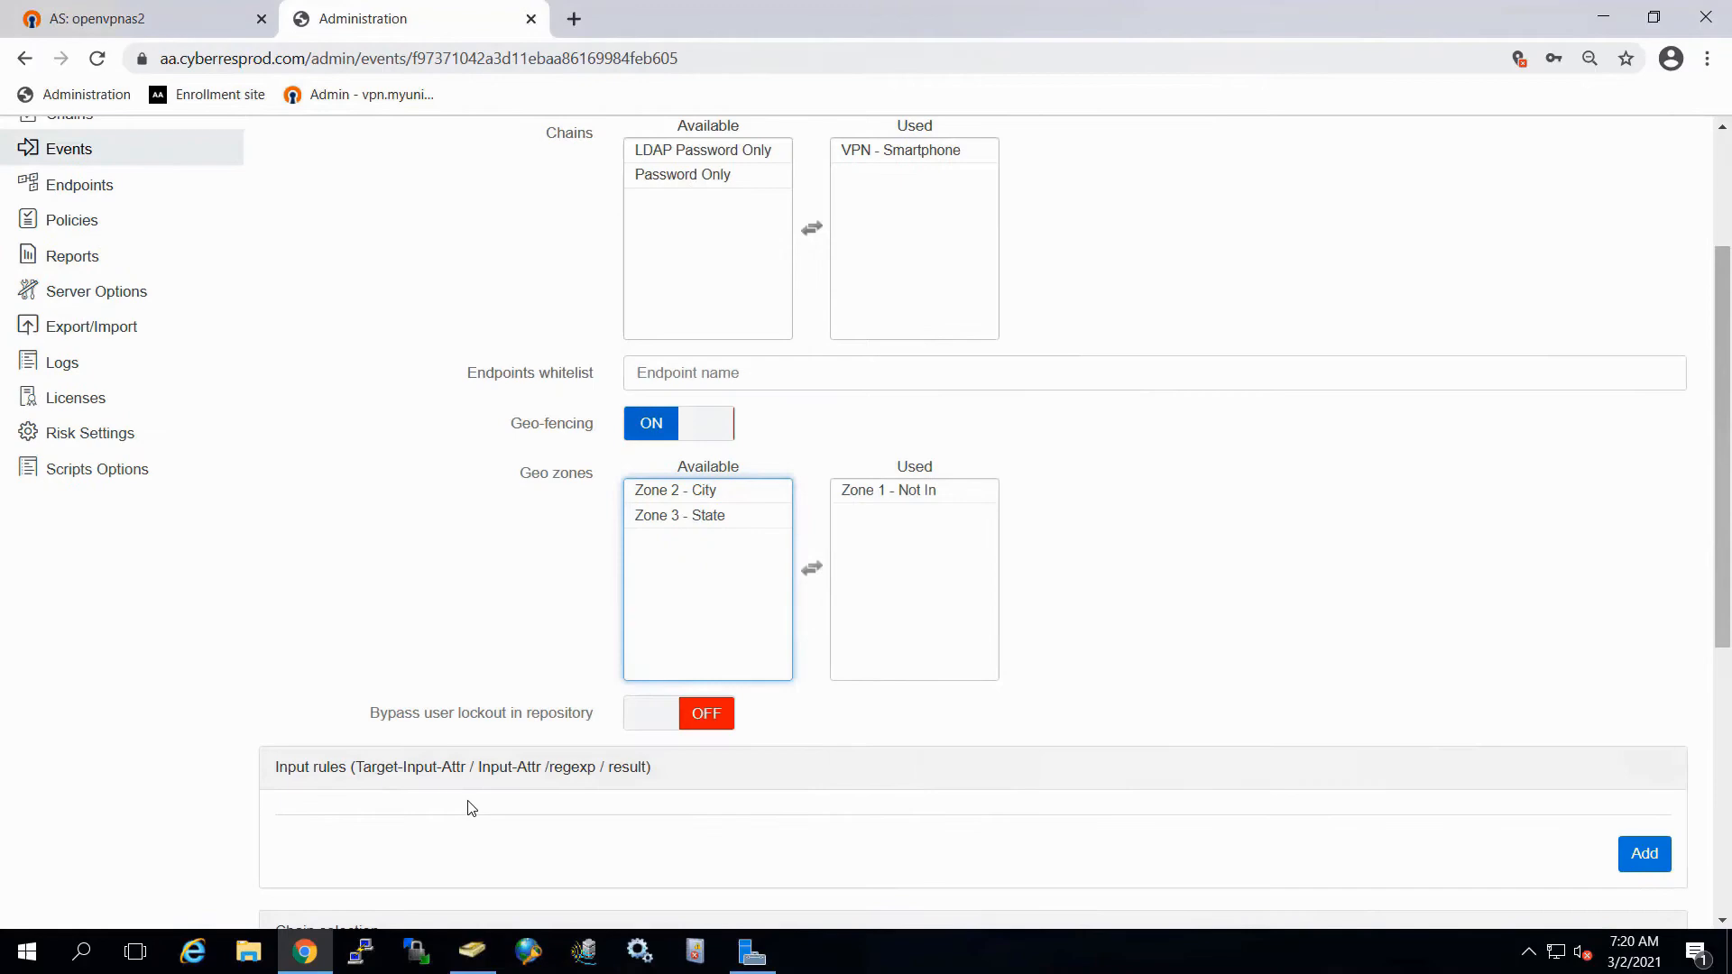
pyautogui.scroll(-3)
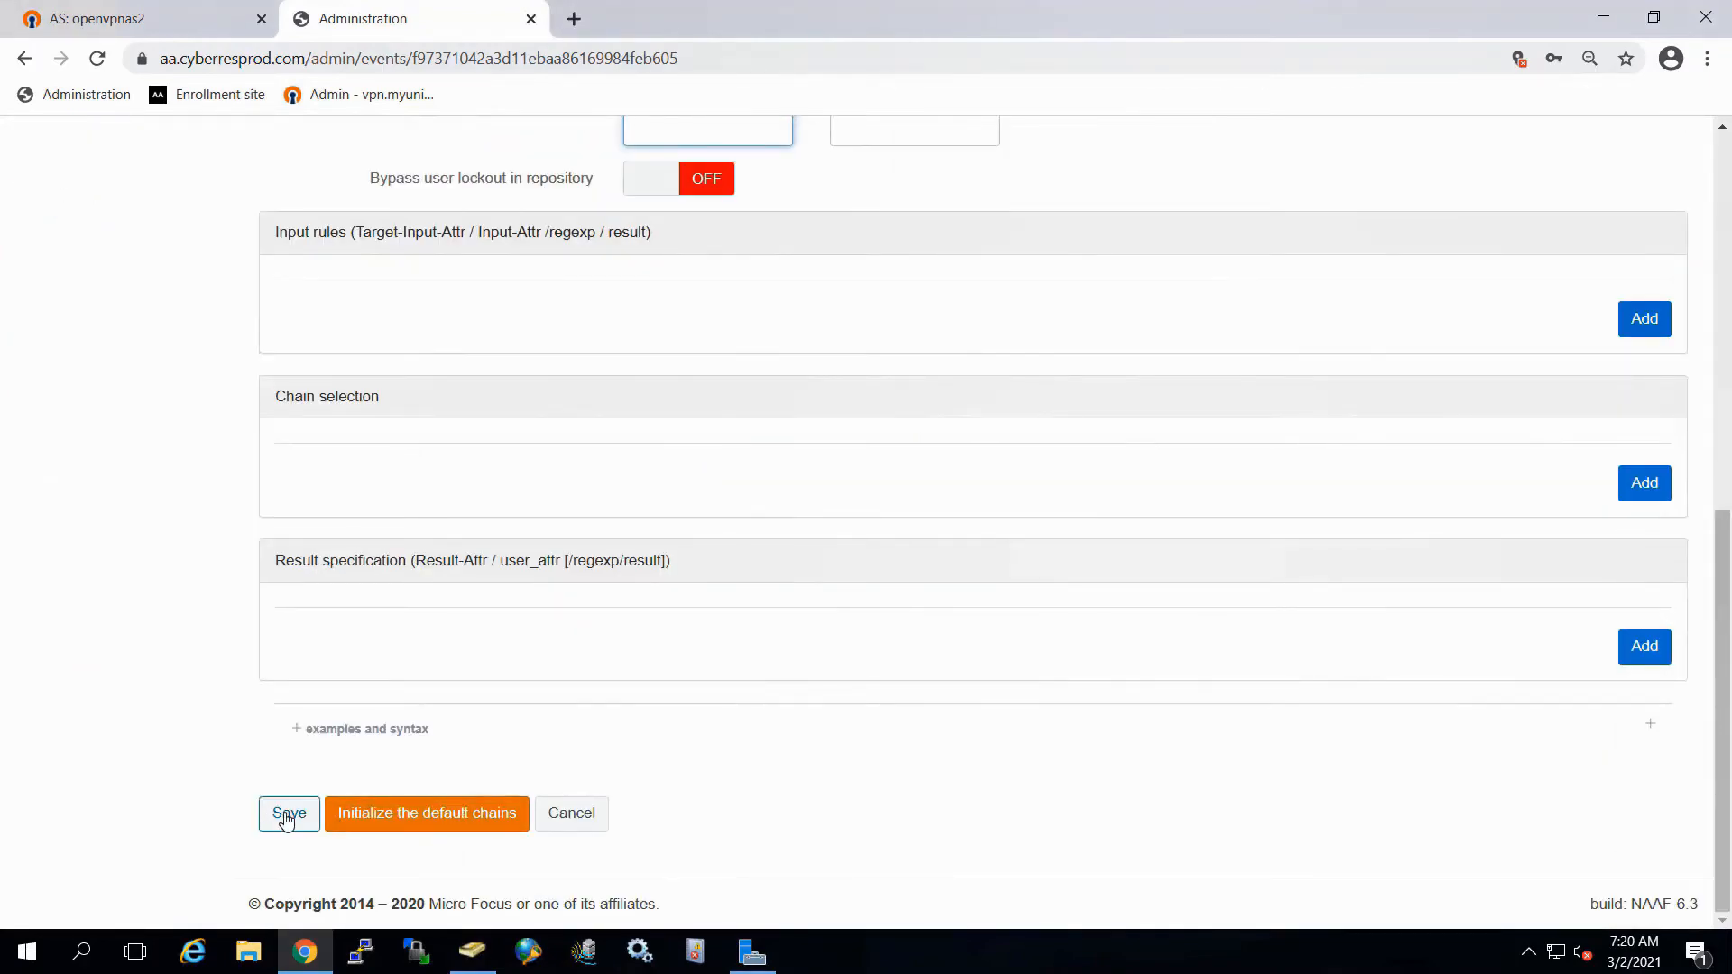
pyautogui.click(286, 813)
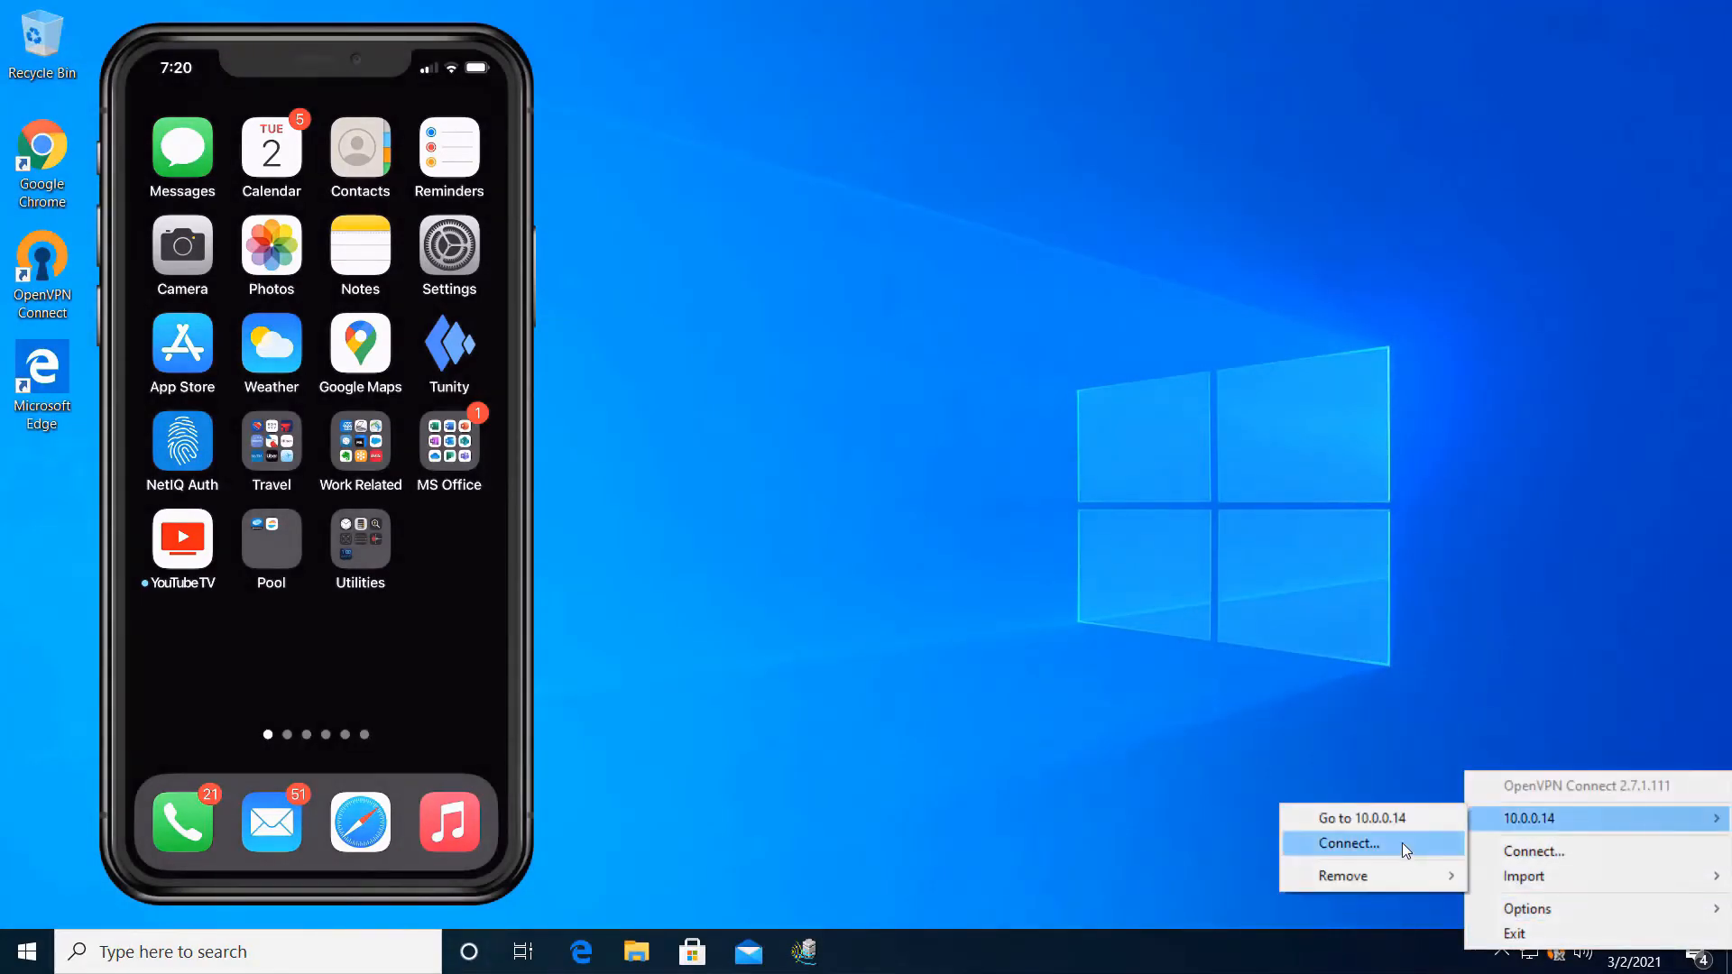
# Step: Connect to the 10.0.0.14 VPN and respond to the phone's Radius Server request
pyautogui.click(1347, 842)
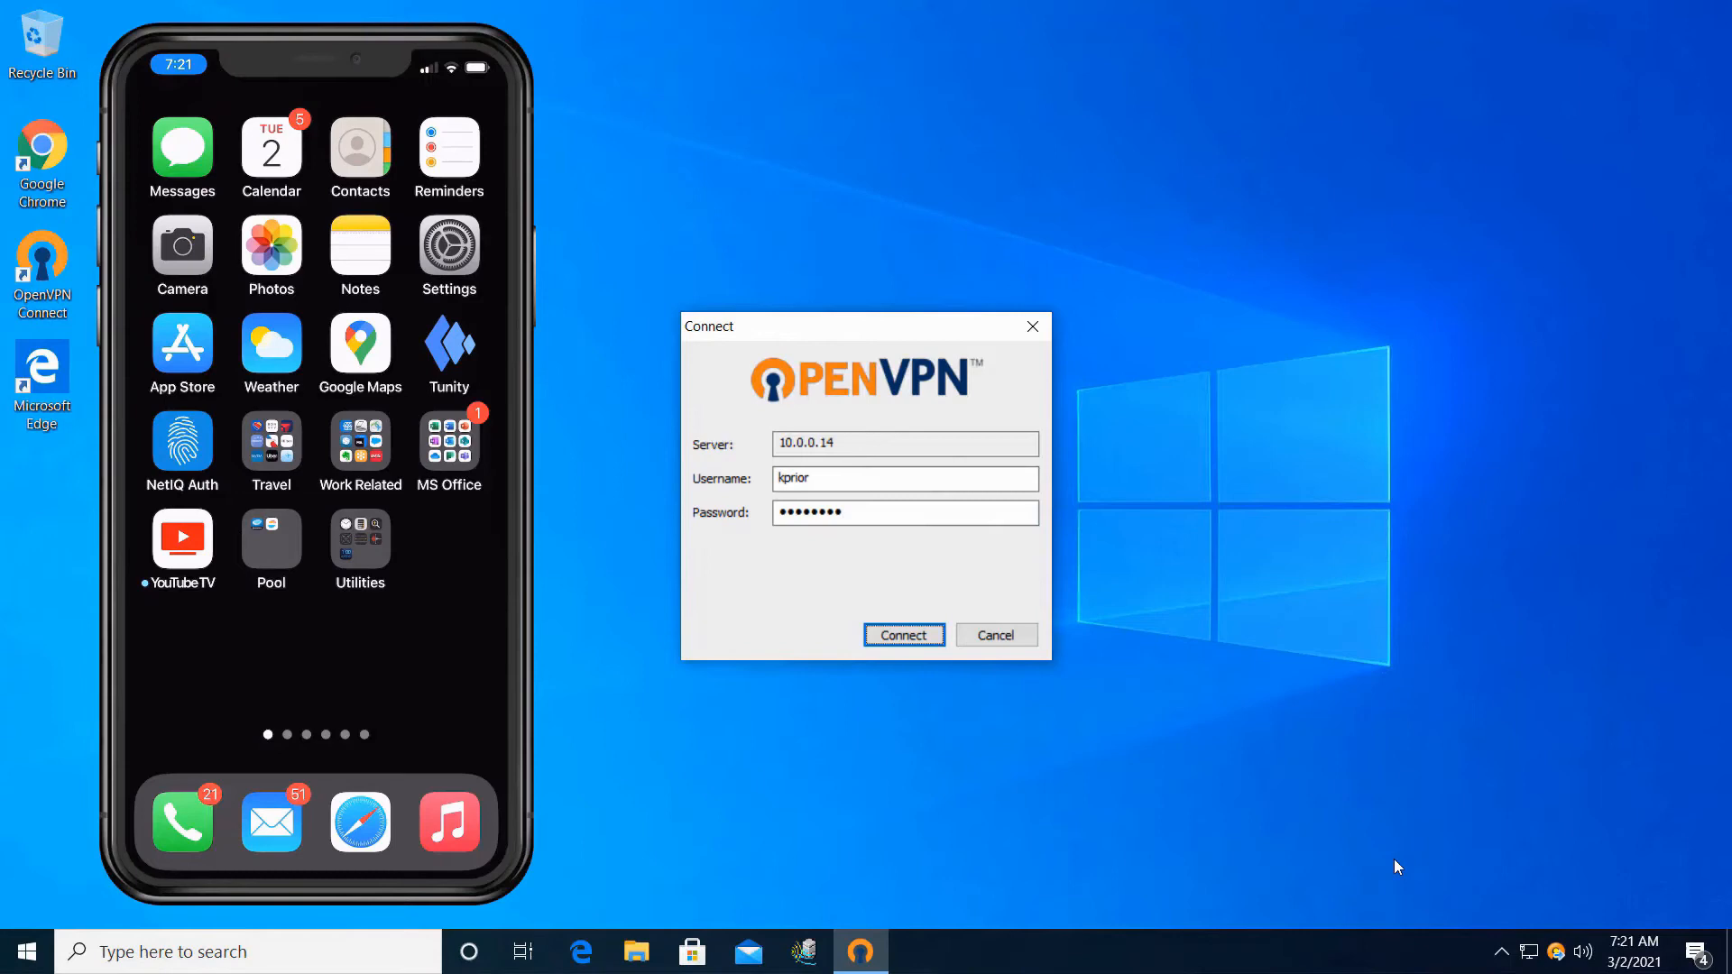
pyautogui.click(902, 635)
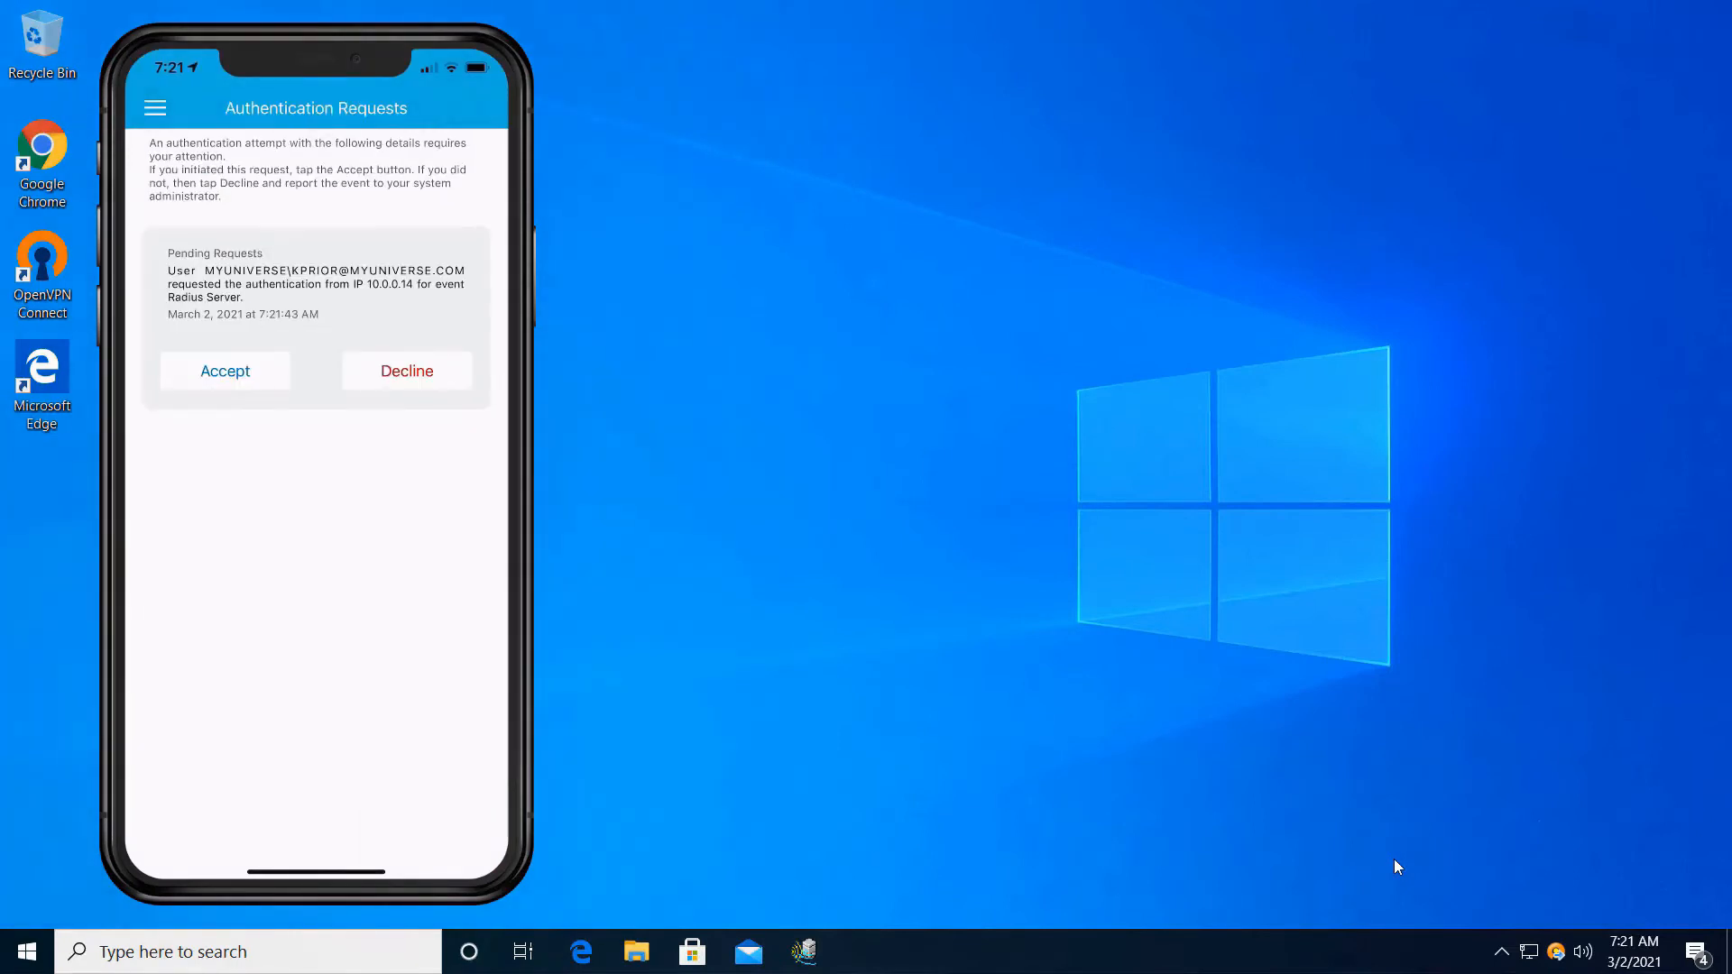
pyautogui.click(225, 370)
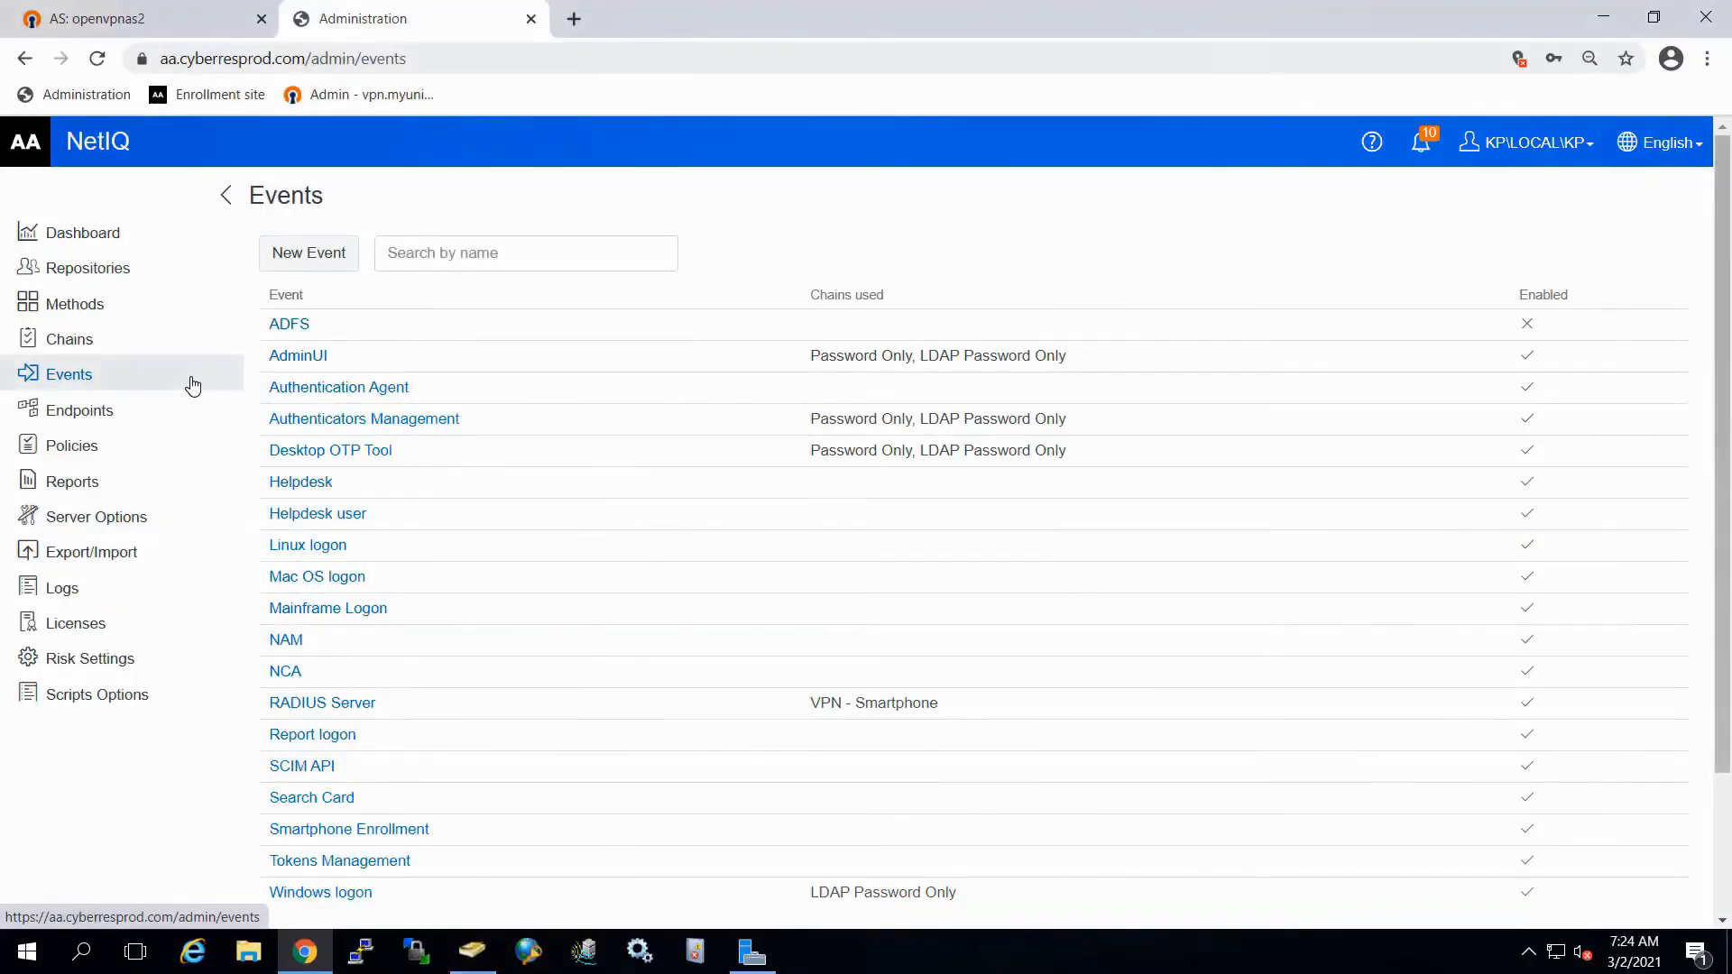
# Step: Replace Zone 1 - Not In with Zone 3 - State in the RADIUS Server event and save
pyautogui.click(323, 703)
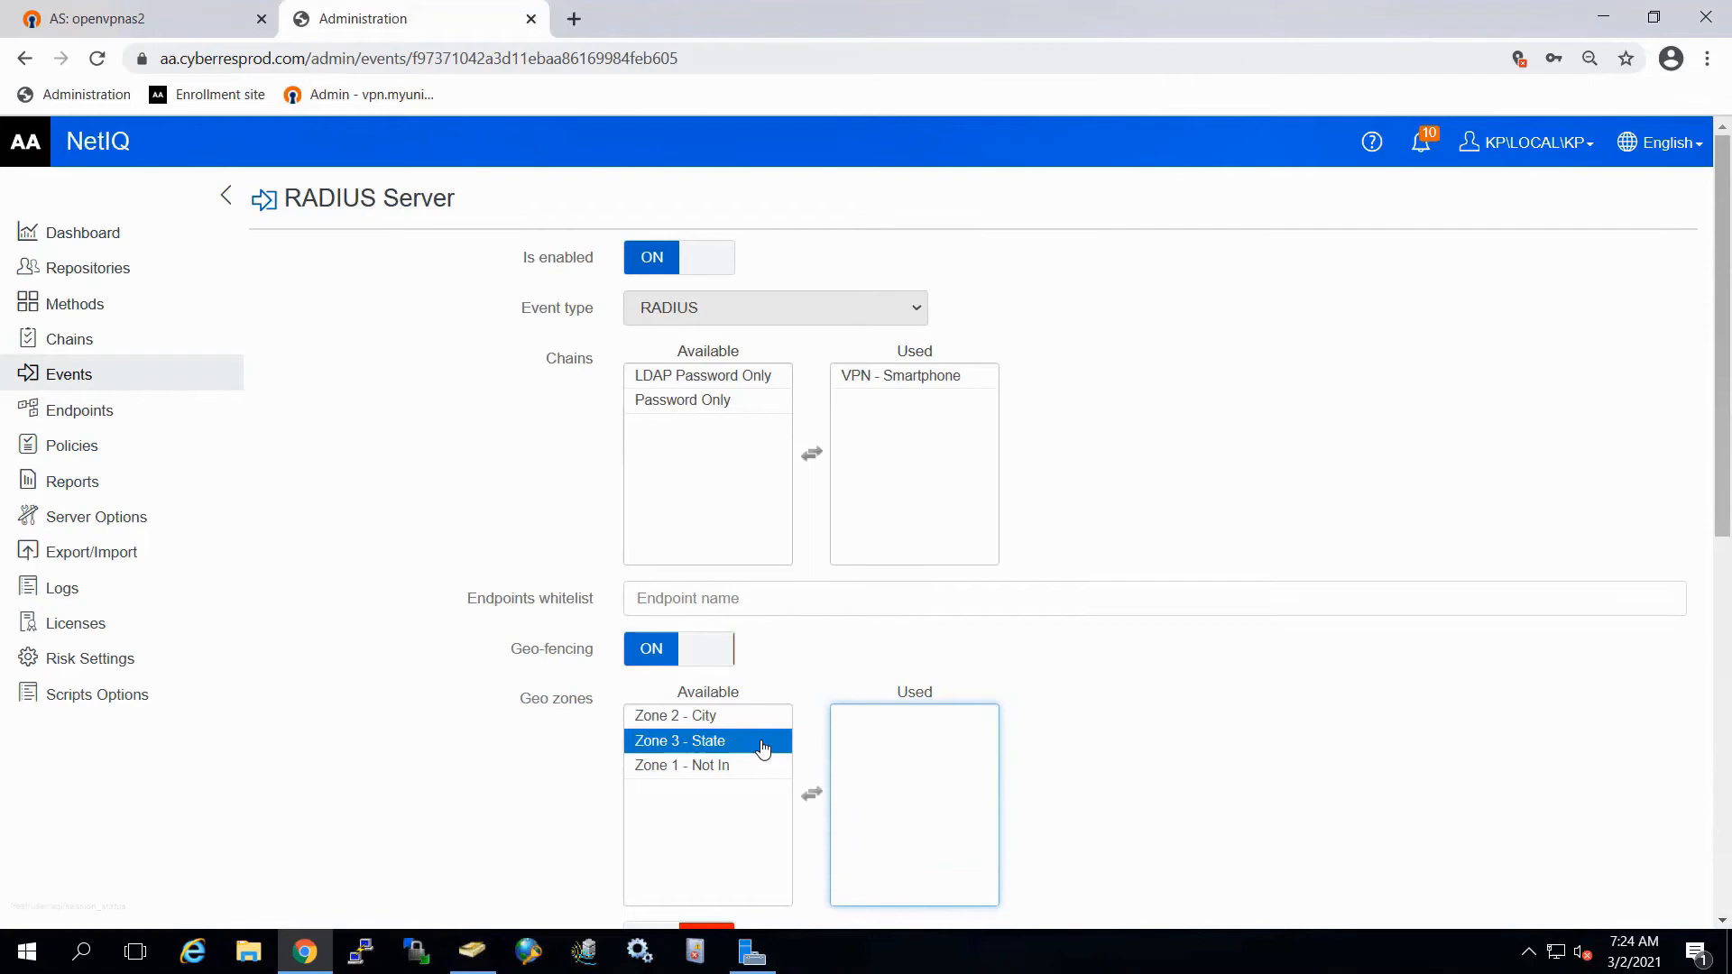
pyautogui.doubleClick(679, 740)
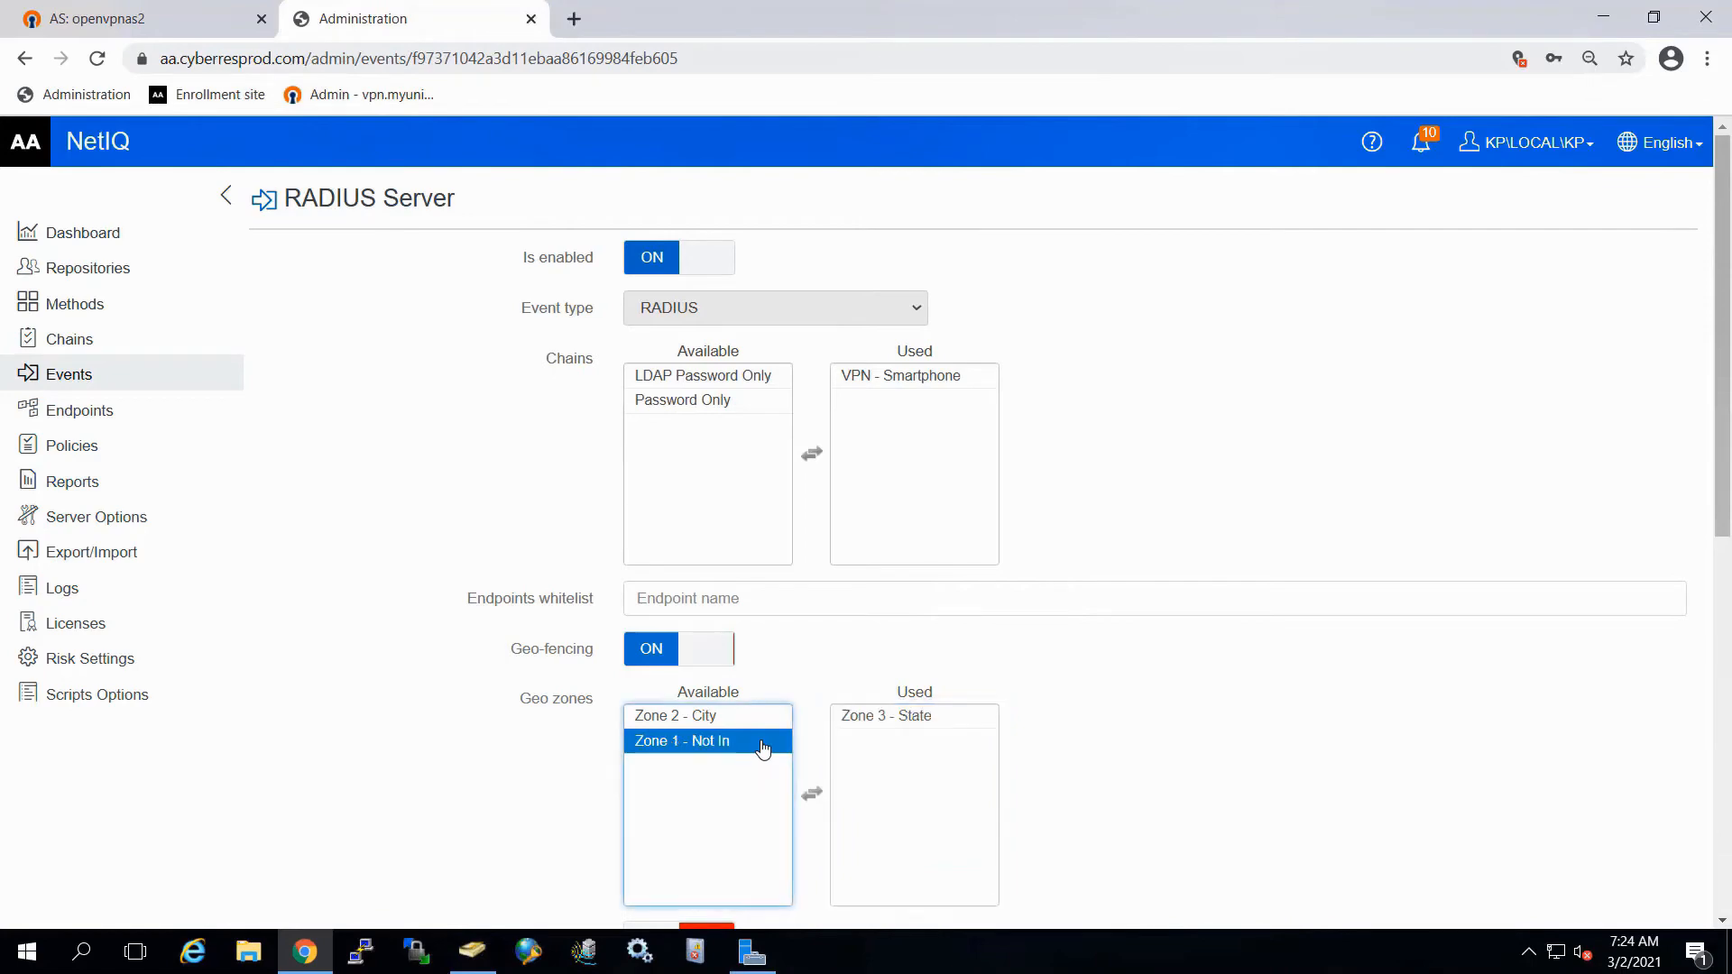
pyautogui.scroll(-3)
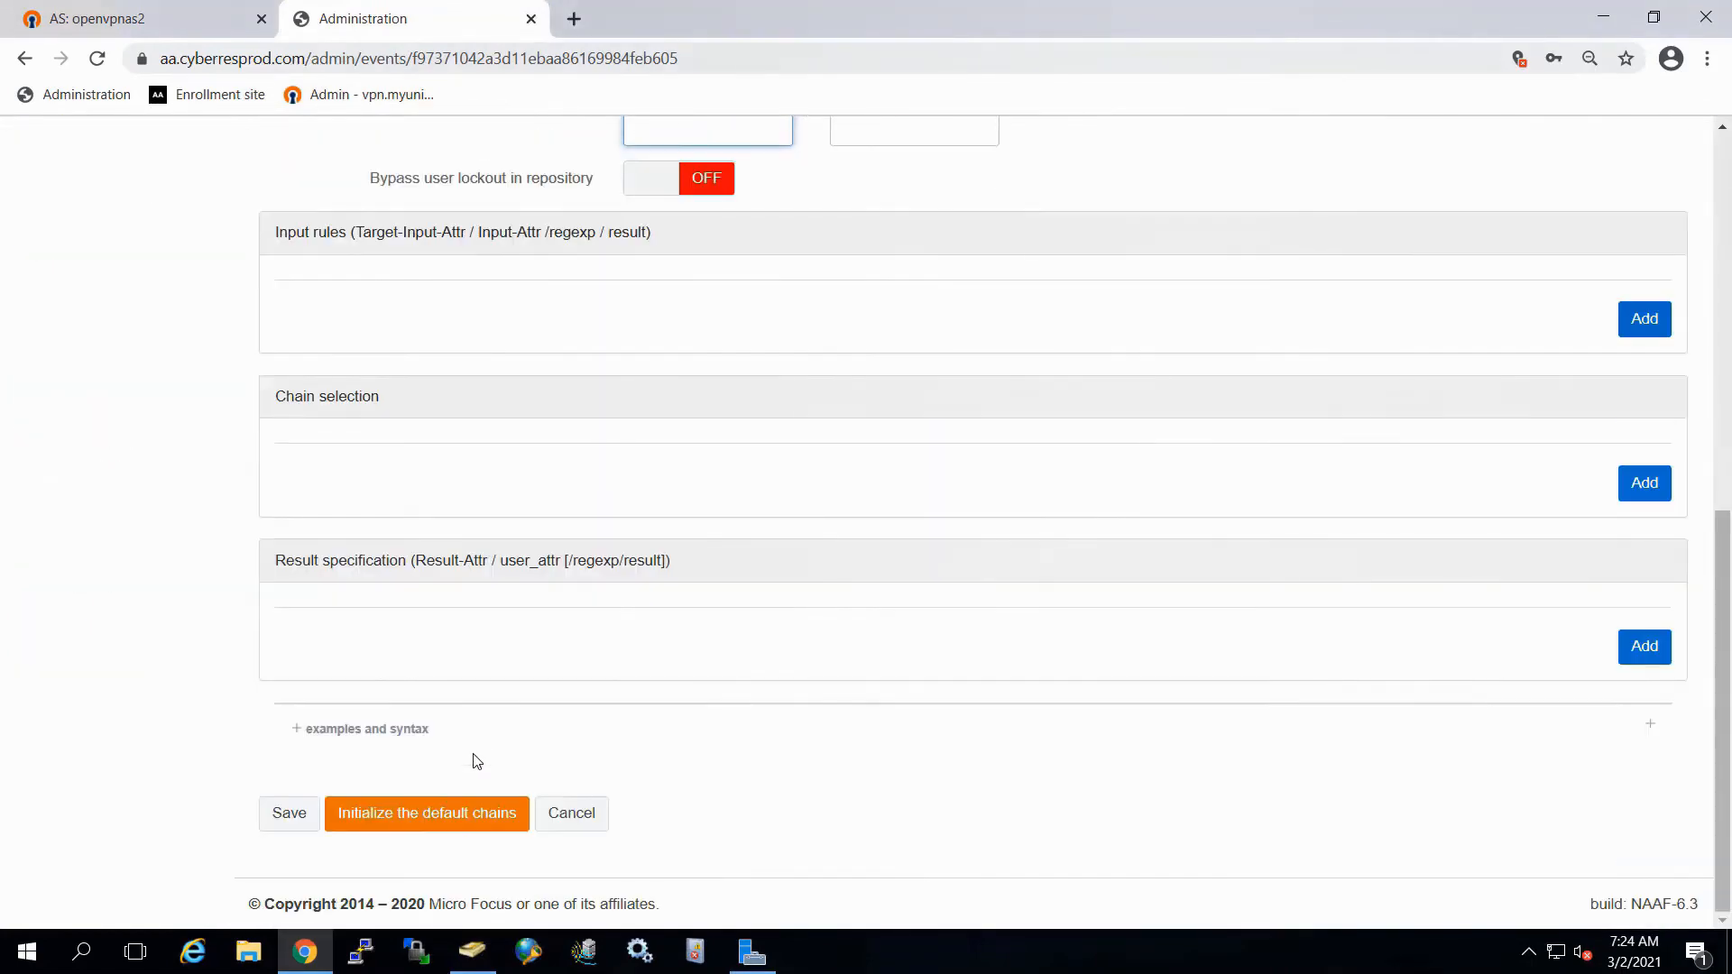
pyautogui.click(288, 813)
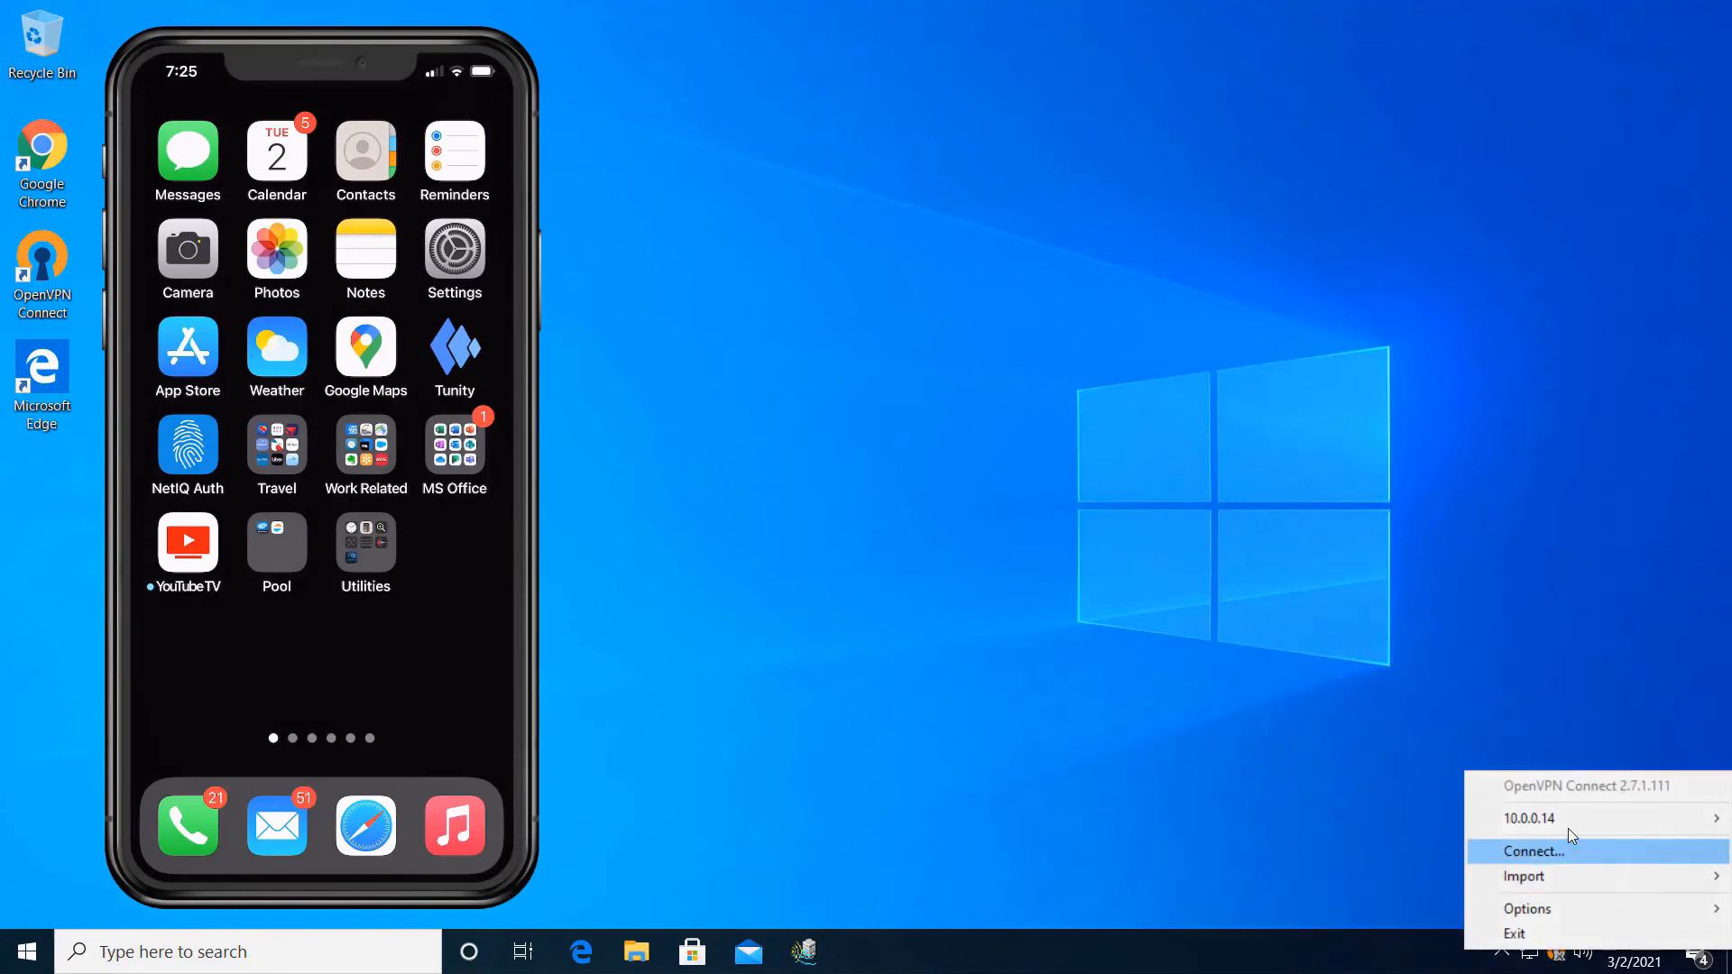
pyautogui.moveTo(1524, 819)
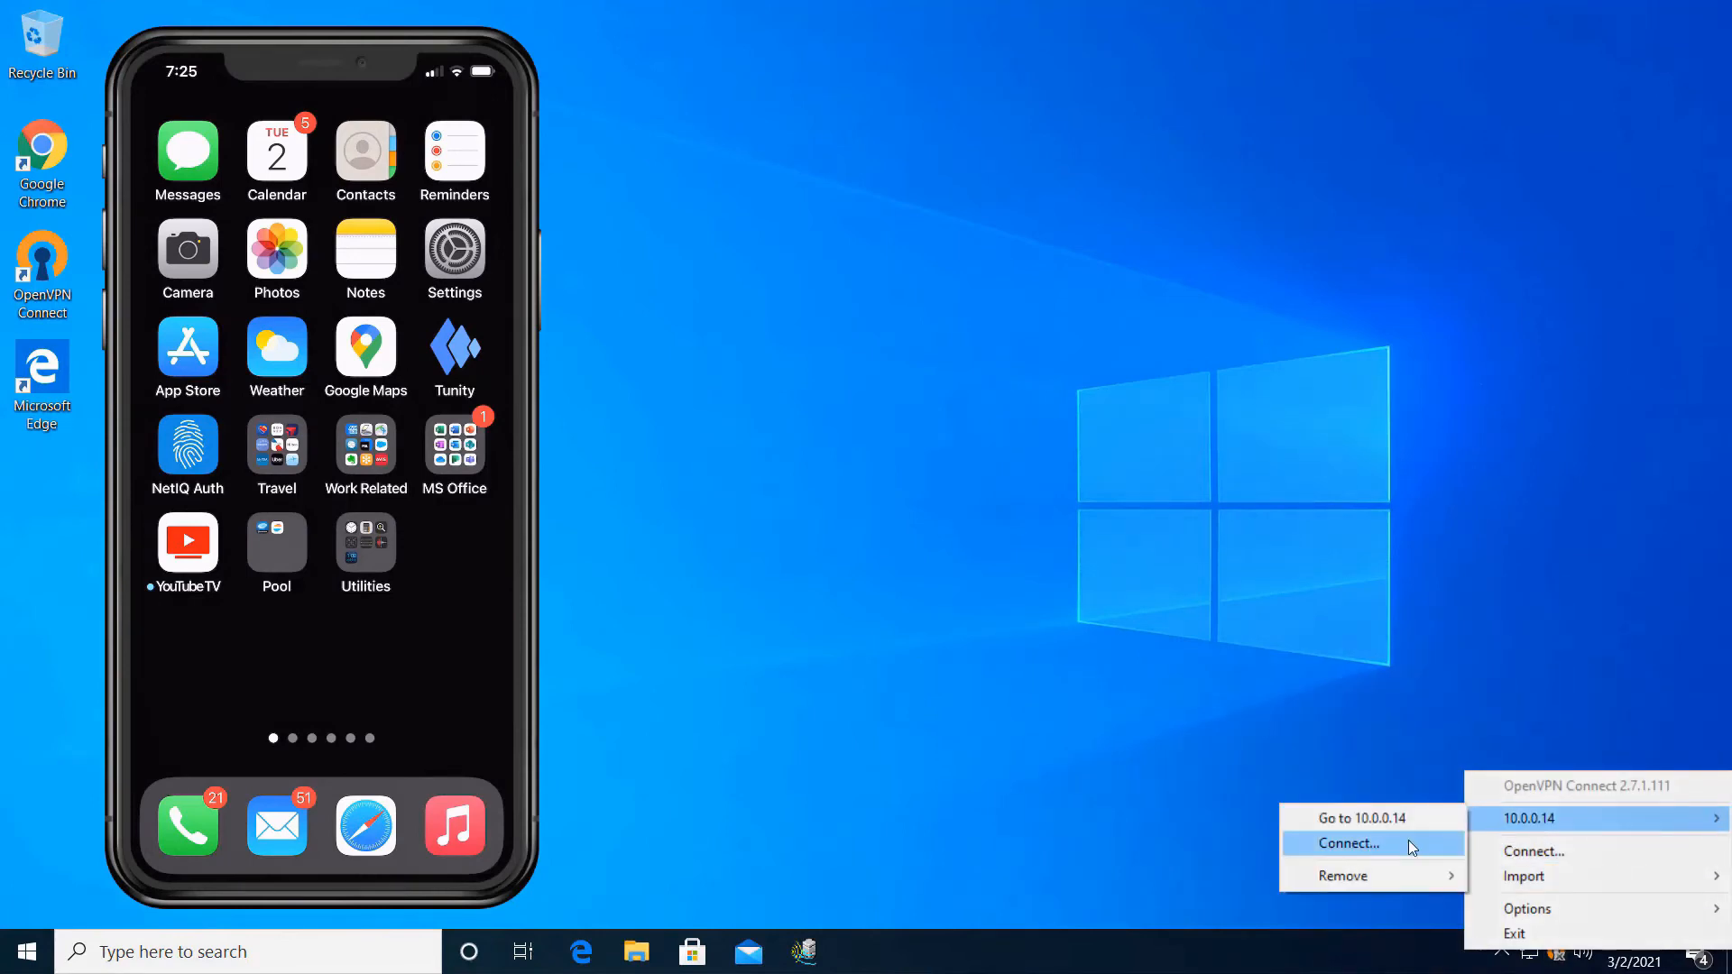
# Step: Log in to 10.0.0.14 again, approve the phone request, then exit and dismiss the disconnection notice
pyautogui.click(1347, 842)
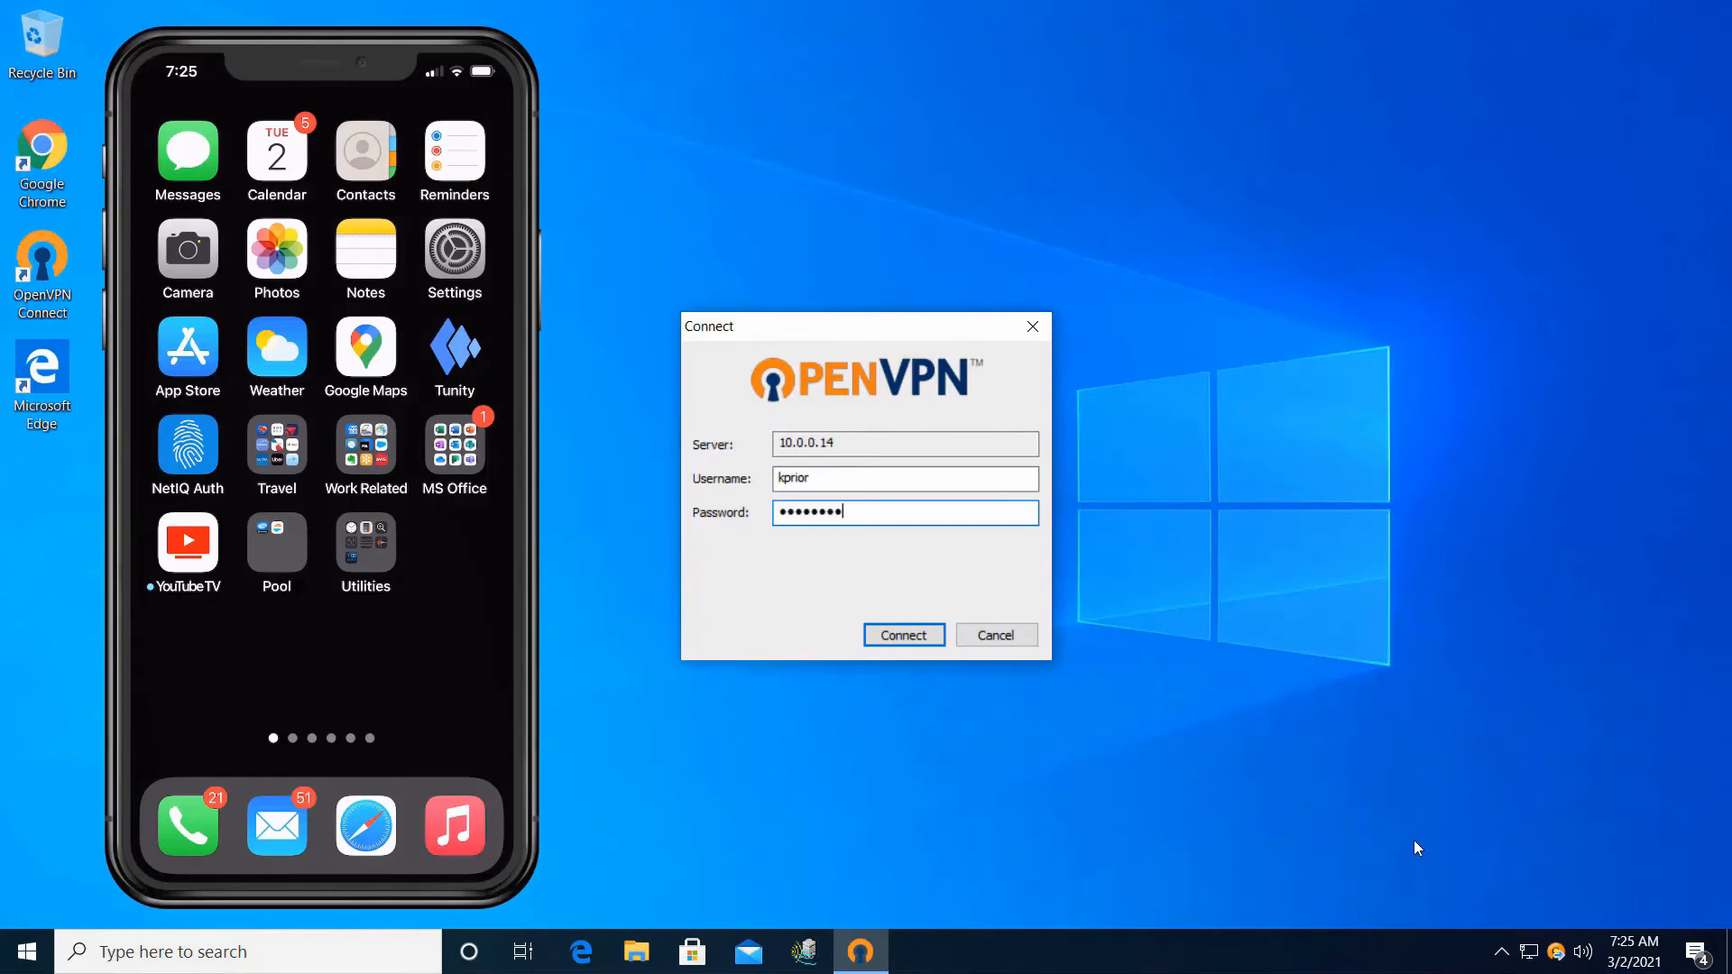
pyautogui.click(902, 635)
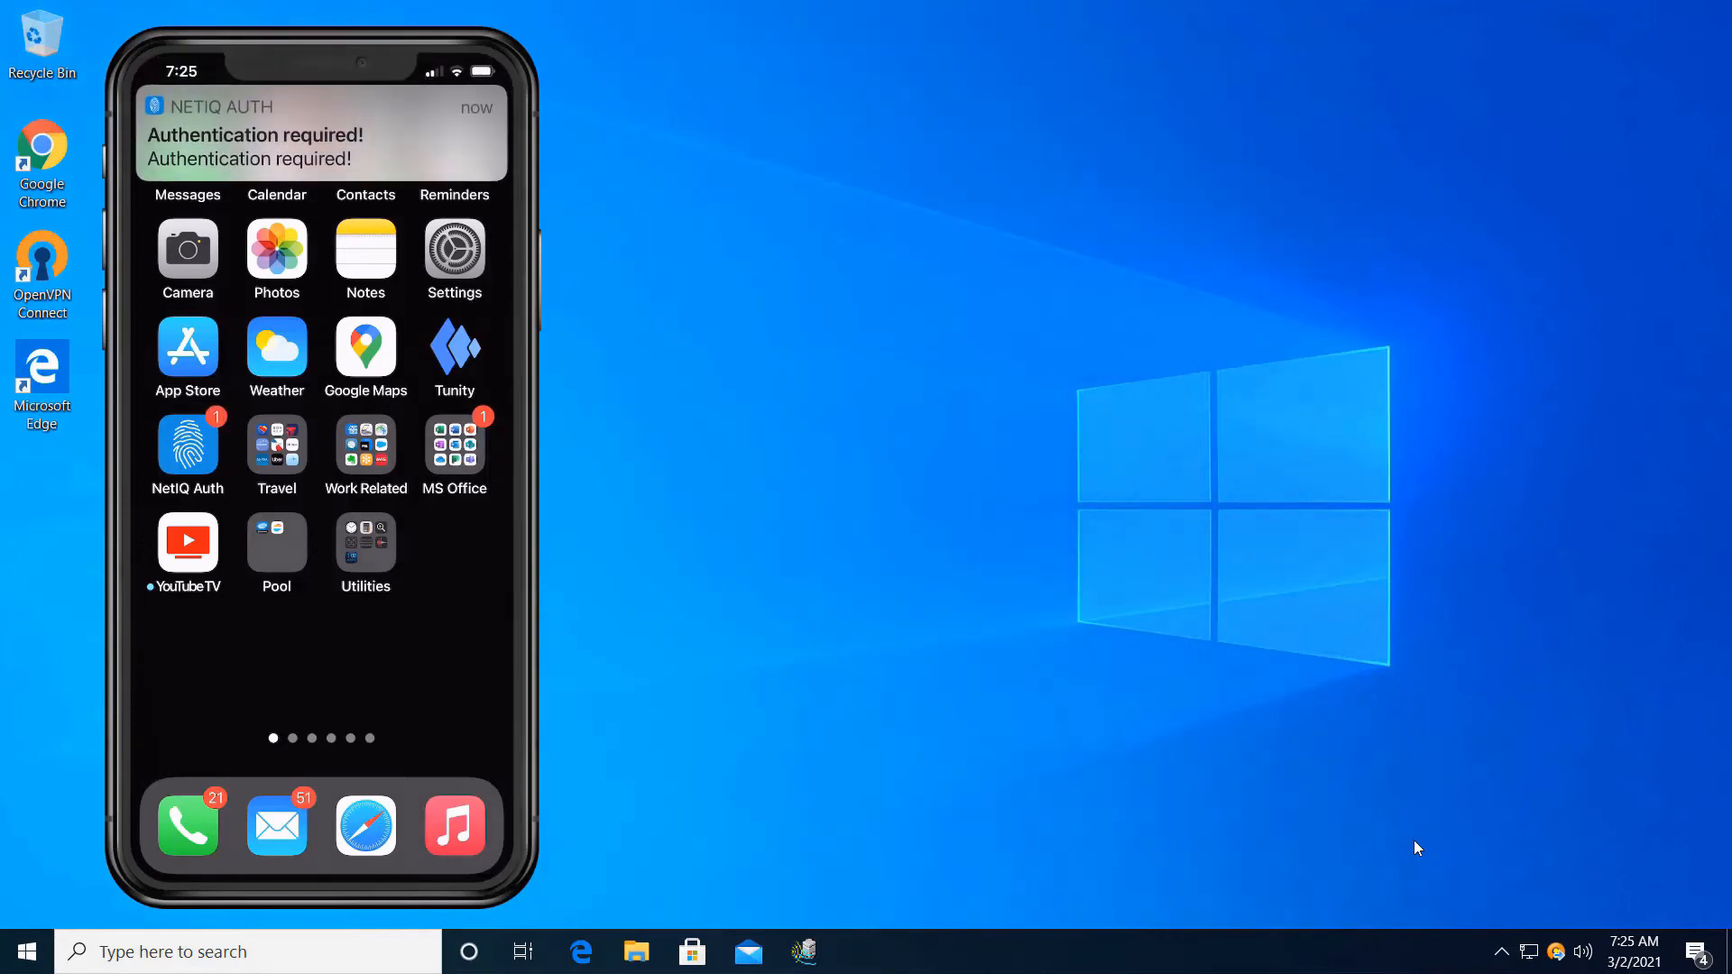
pyautogui.click(320, 146)
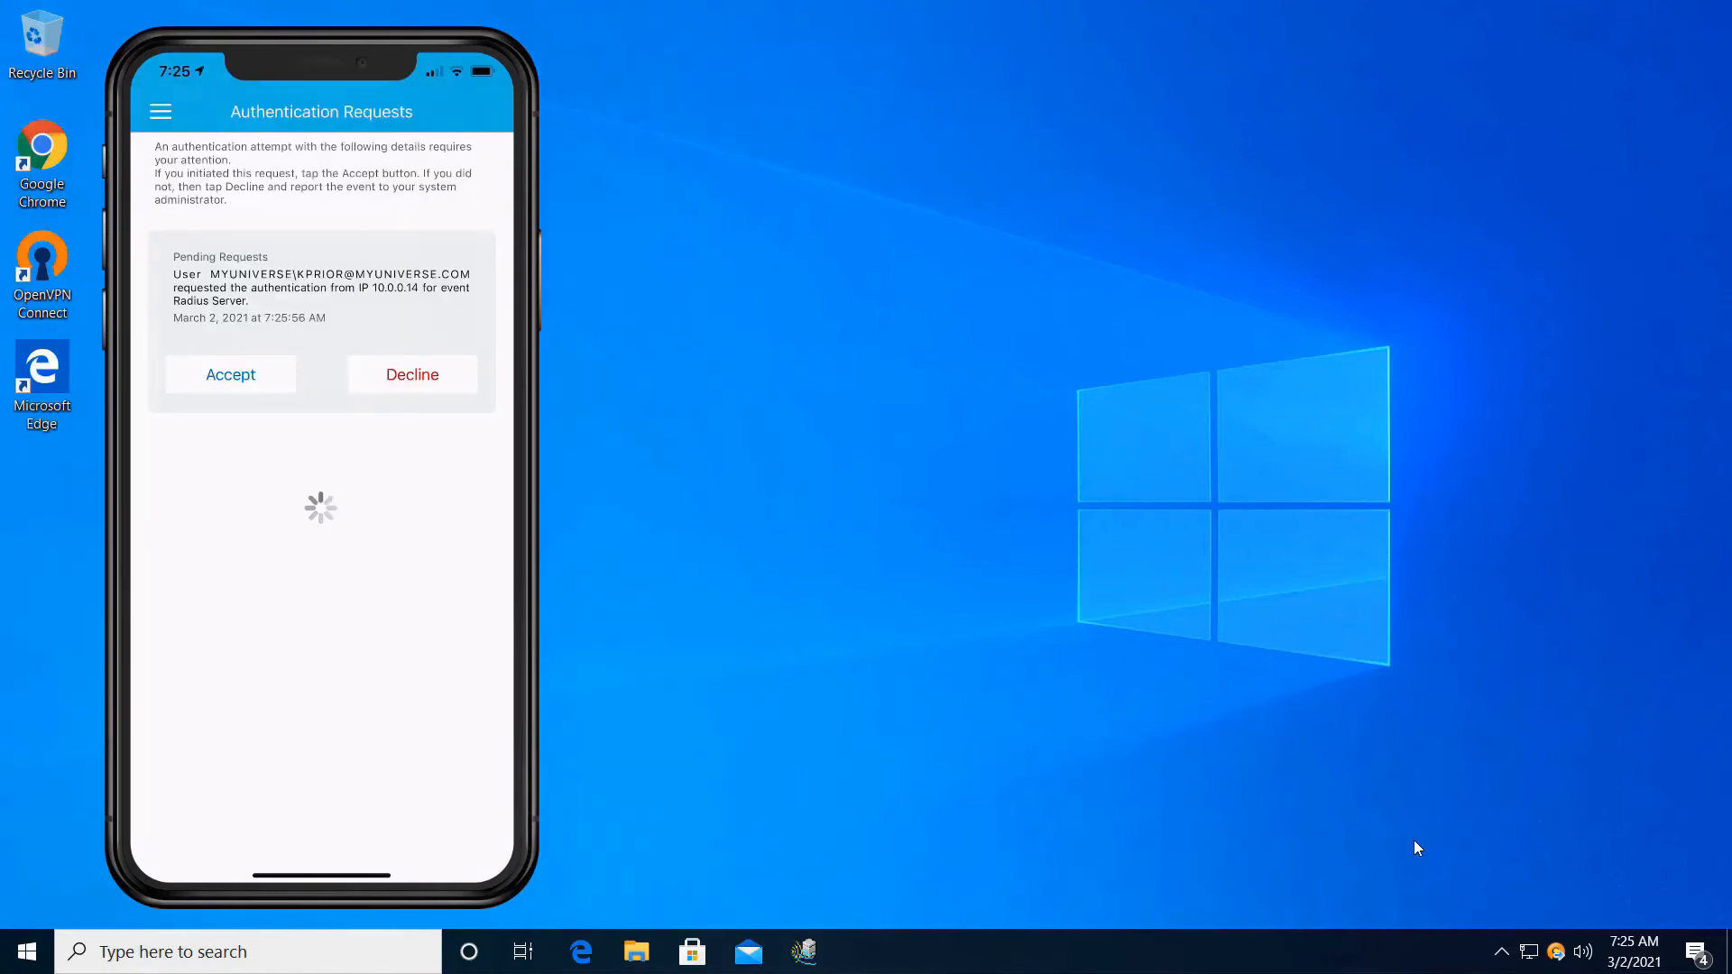
pyautogui.click(230, 375)
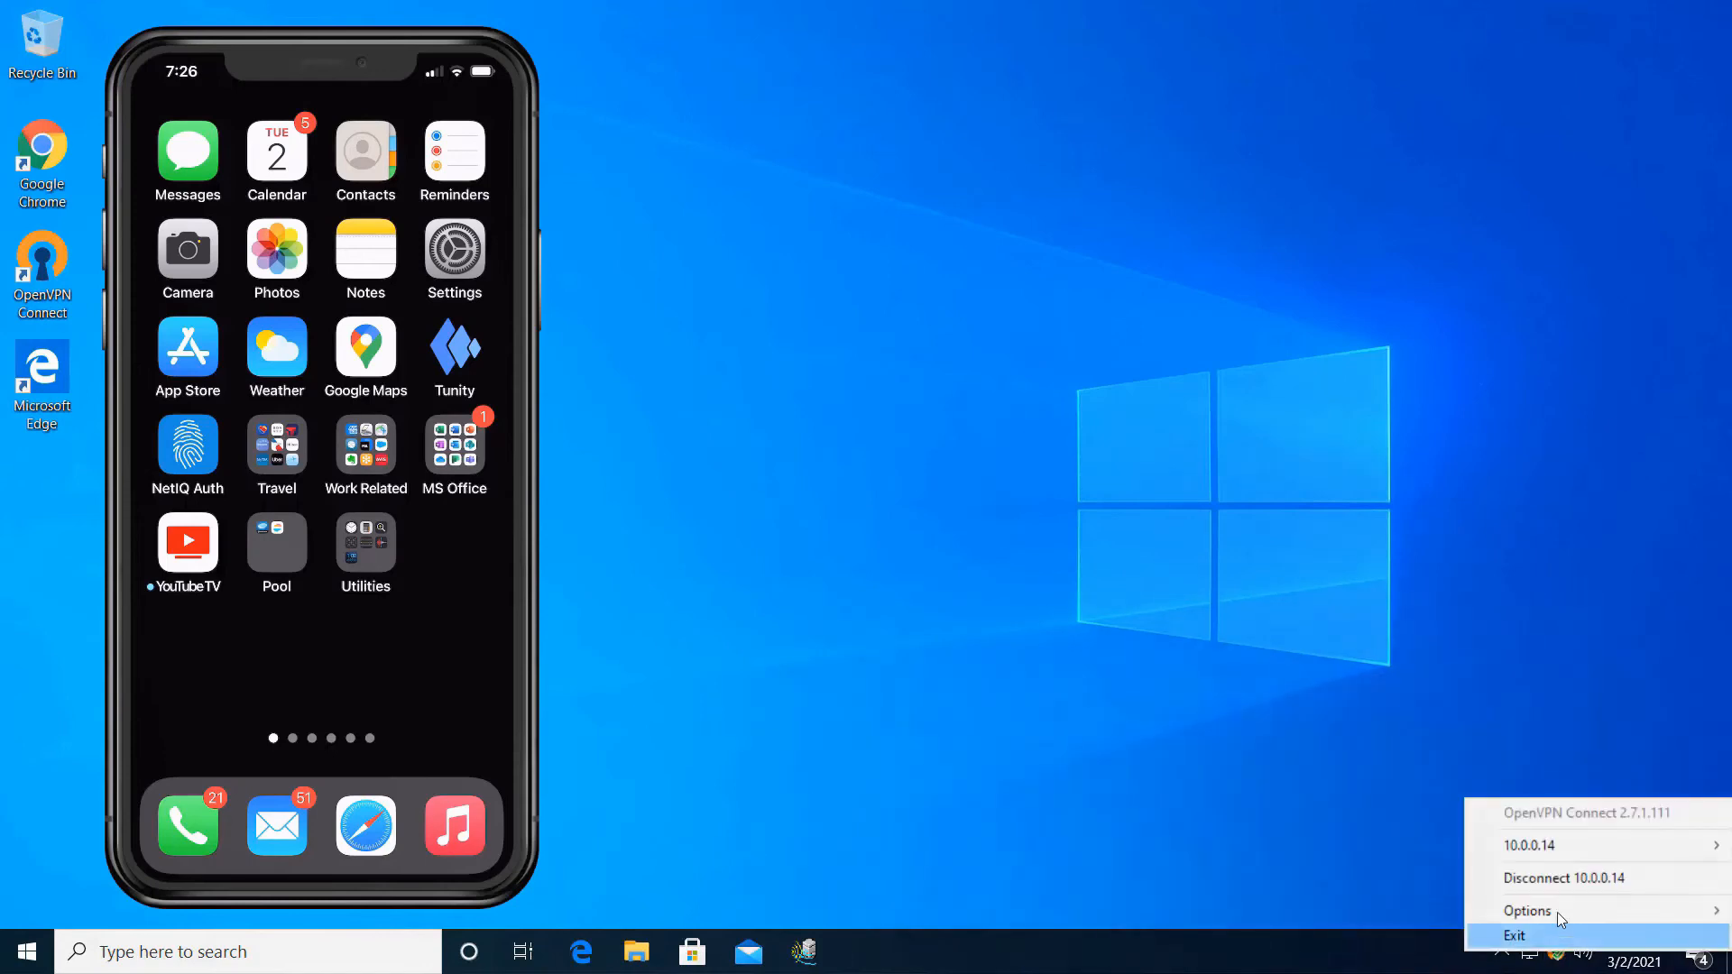
pyautogui.click(1566, 886)
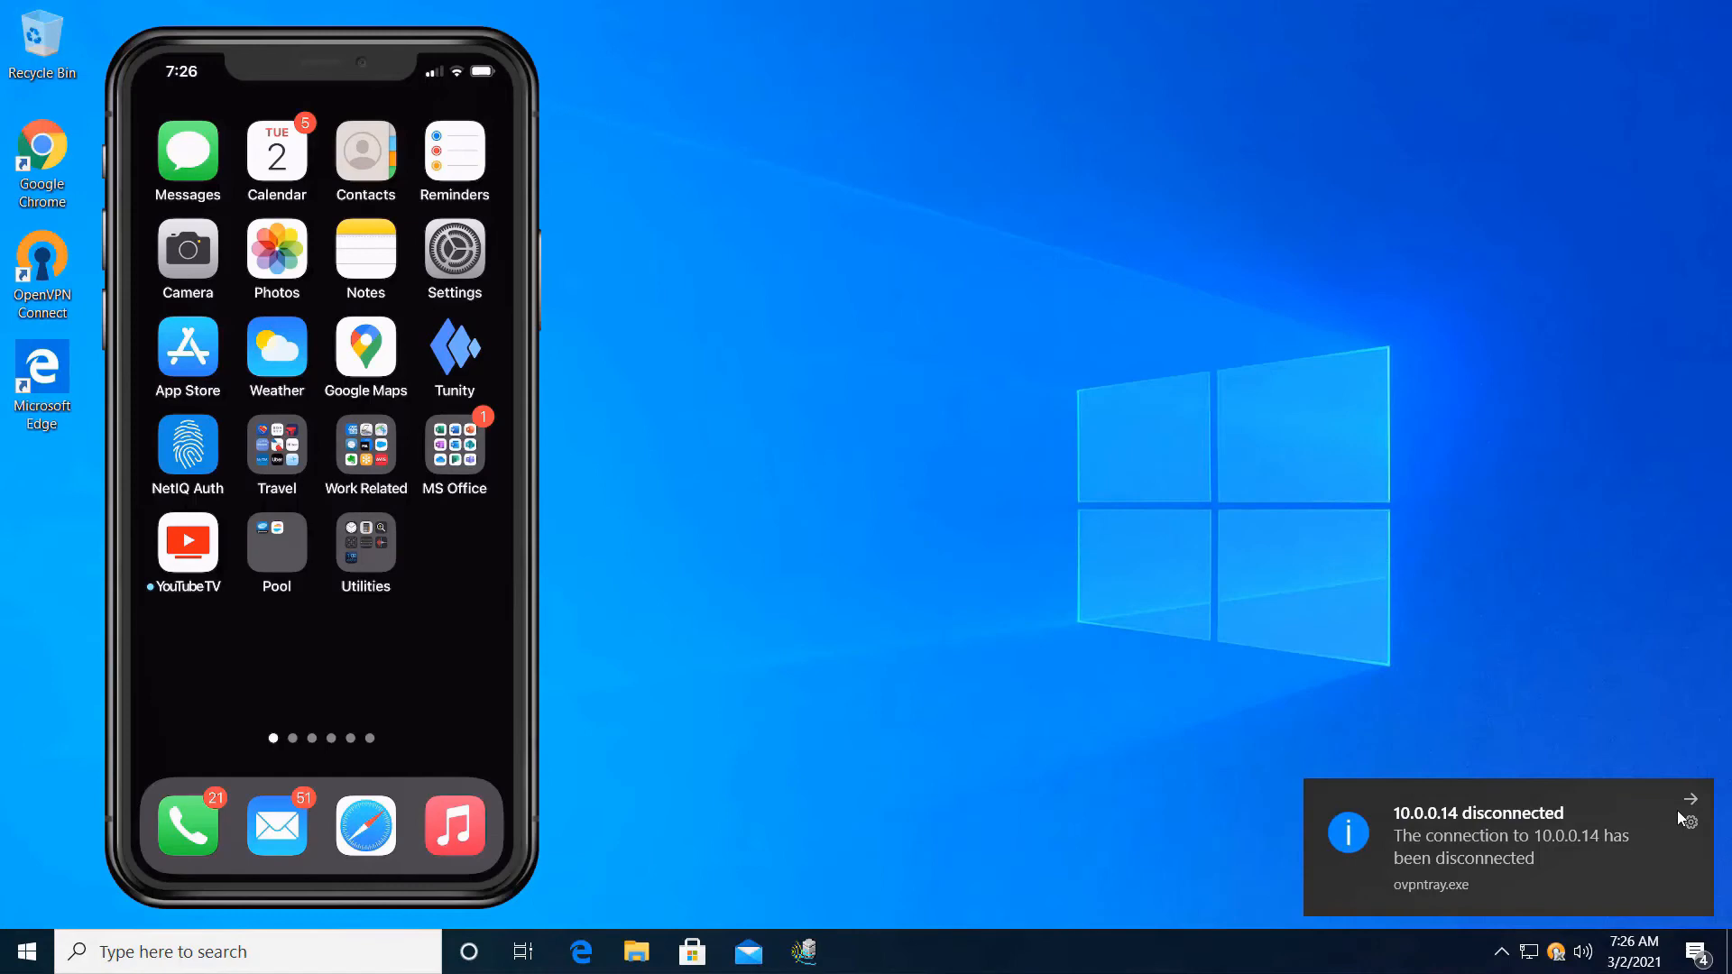
pyautogui.click(1689, 799)
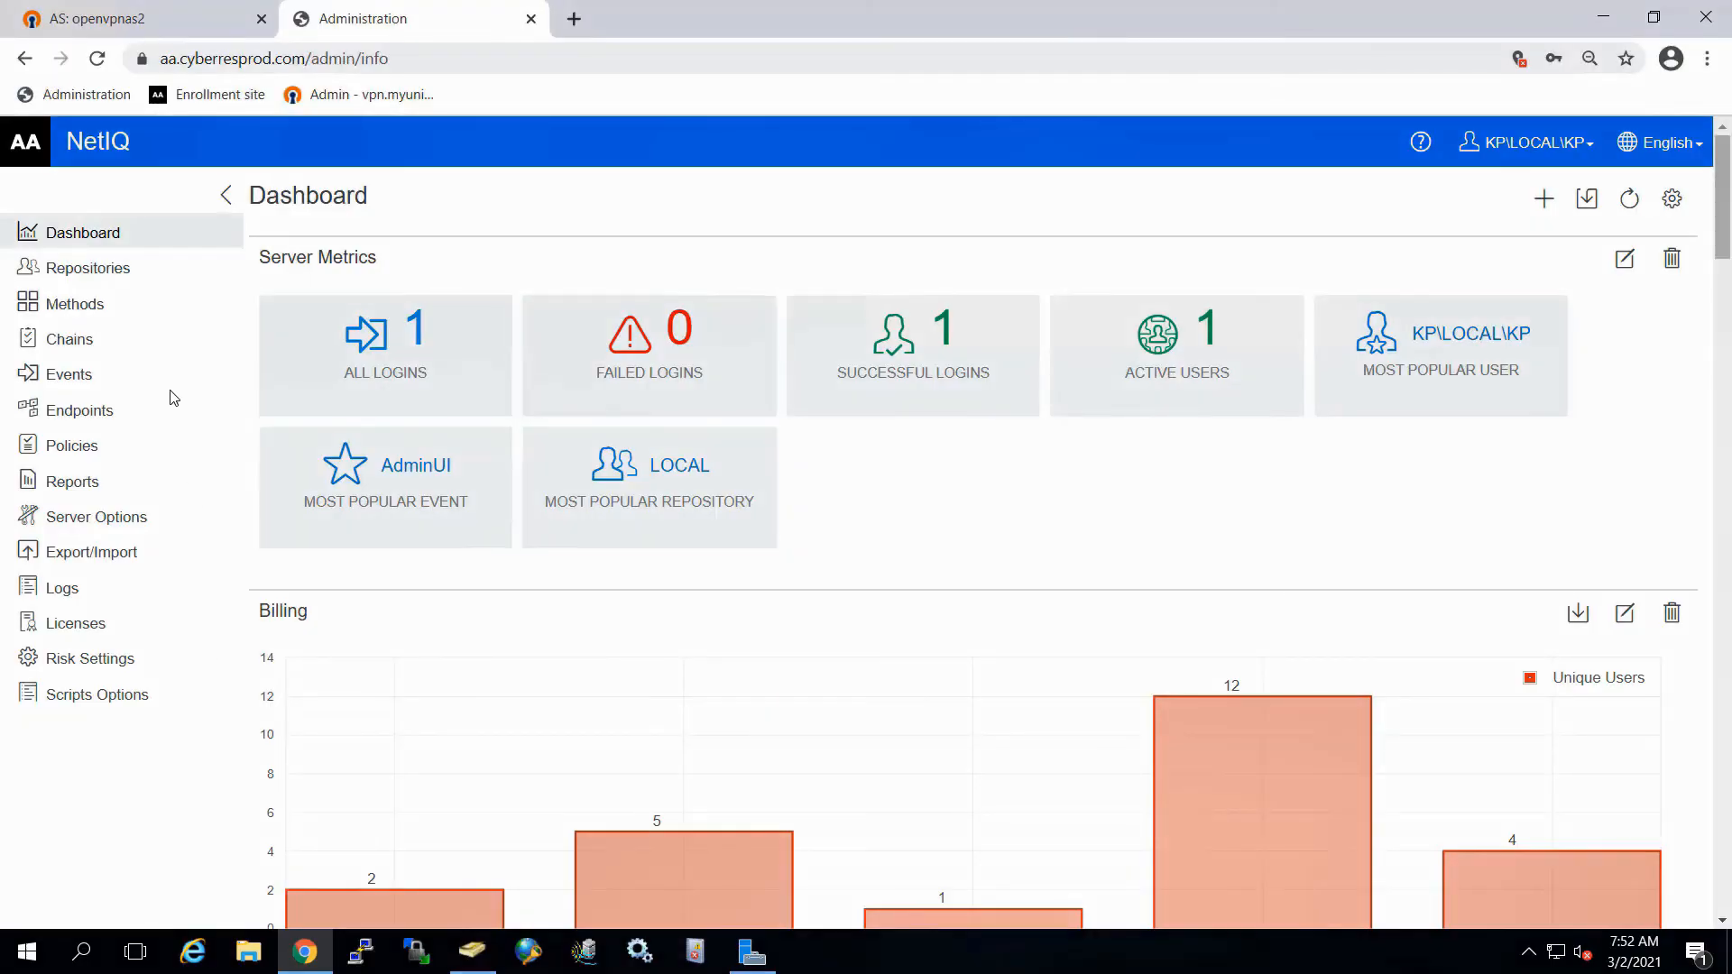
# Step: Open Chains in the admin portal's left navigation pane
pyautogui.click(69, 339)
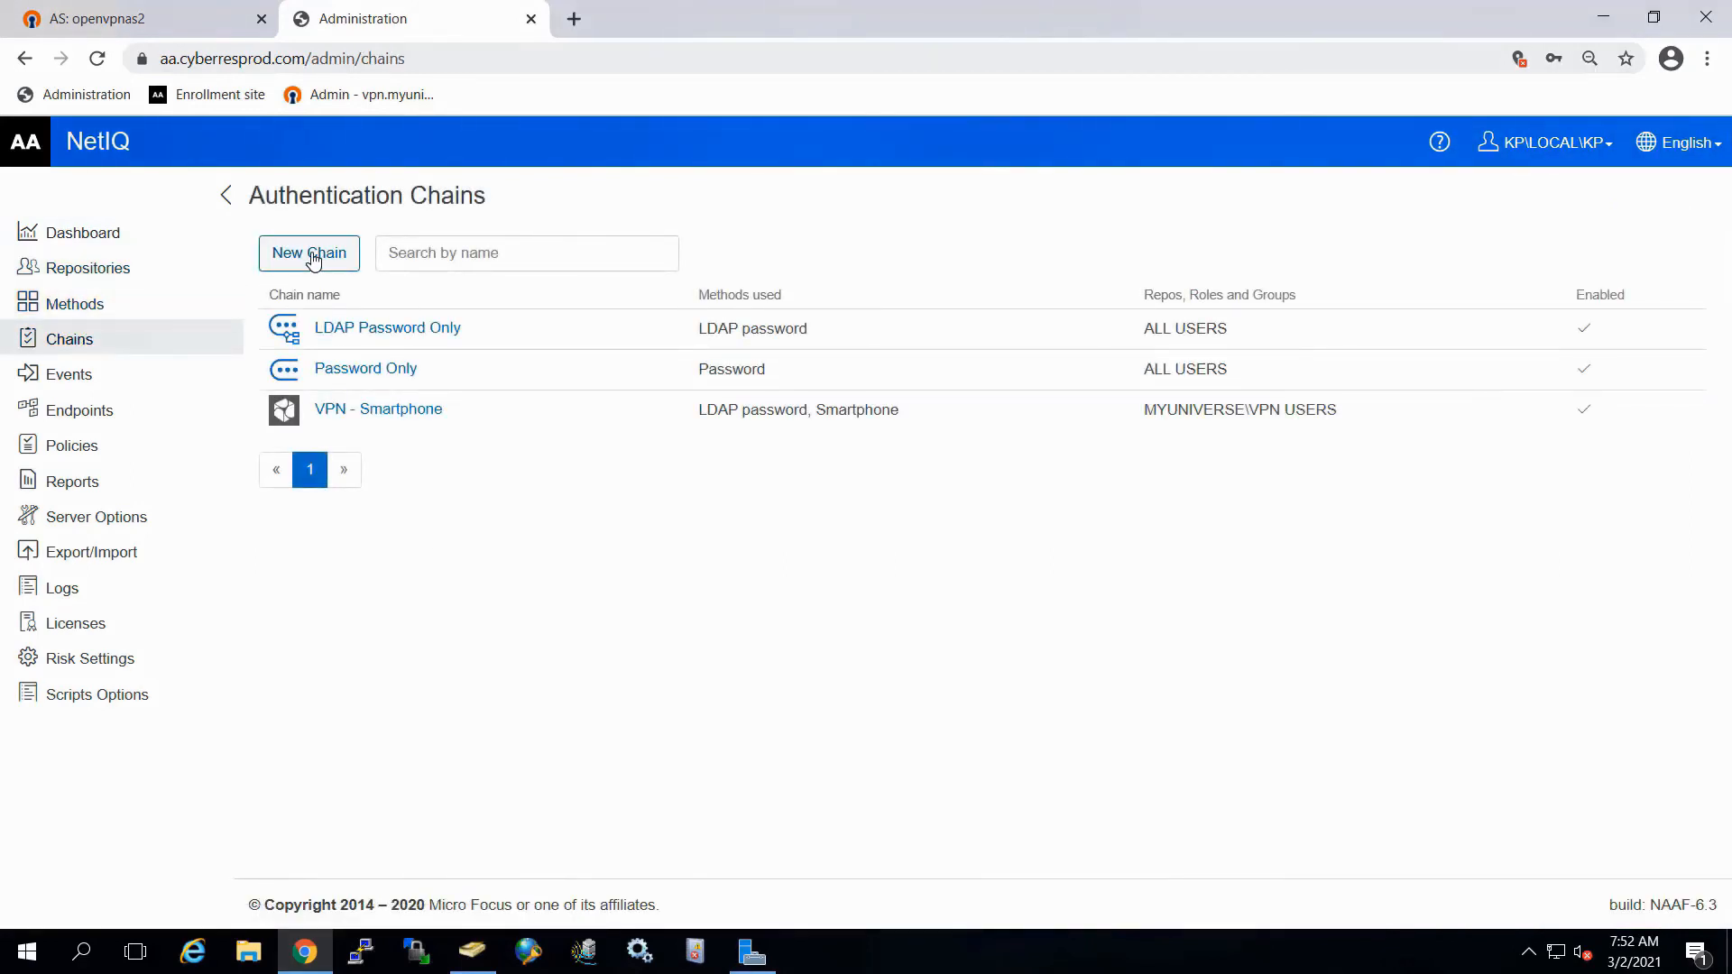
# Step: Start a new authentication chain named 'Smartphone + LDAP Password'
pyautogui.click(309, 253)
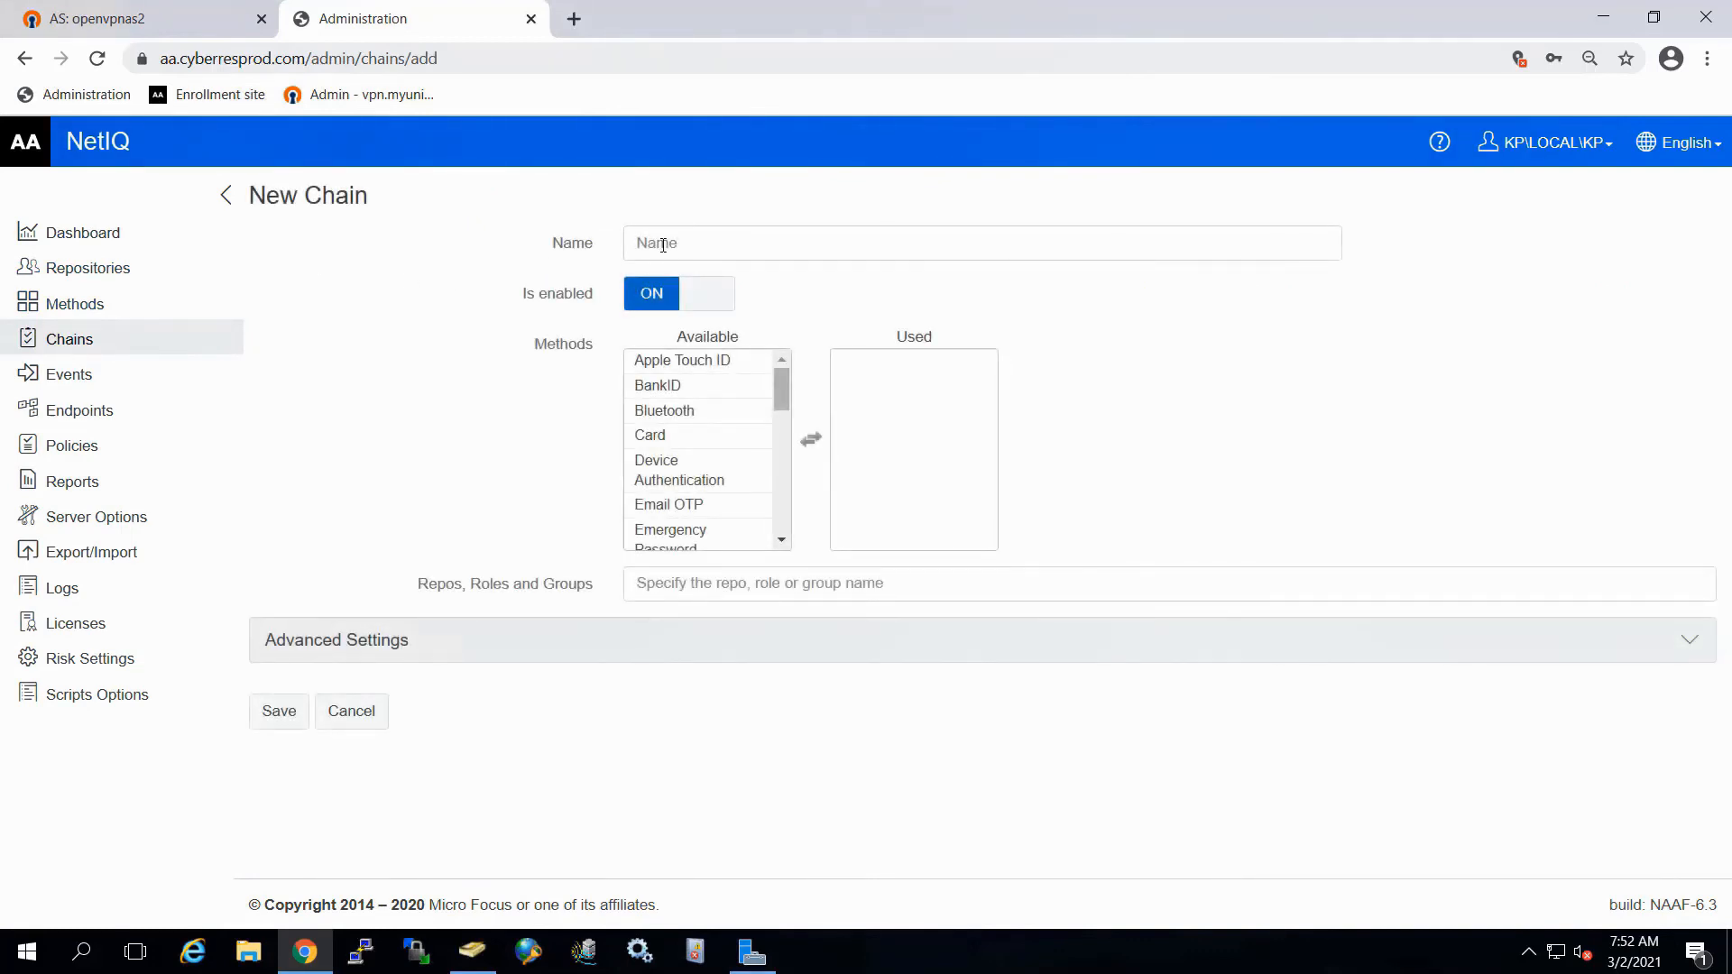
pyautogui.click(981, 243)
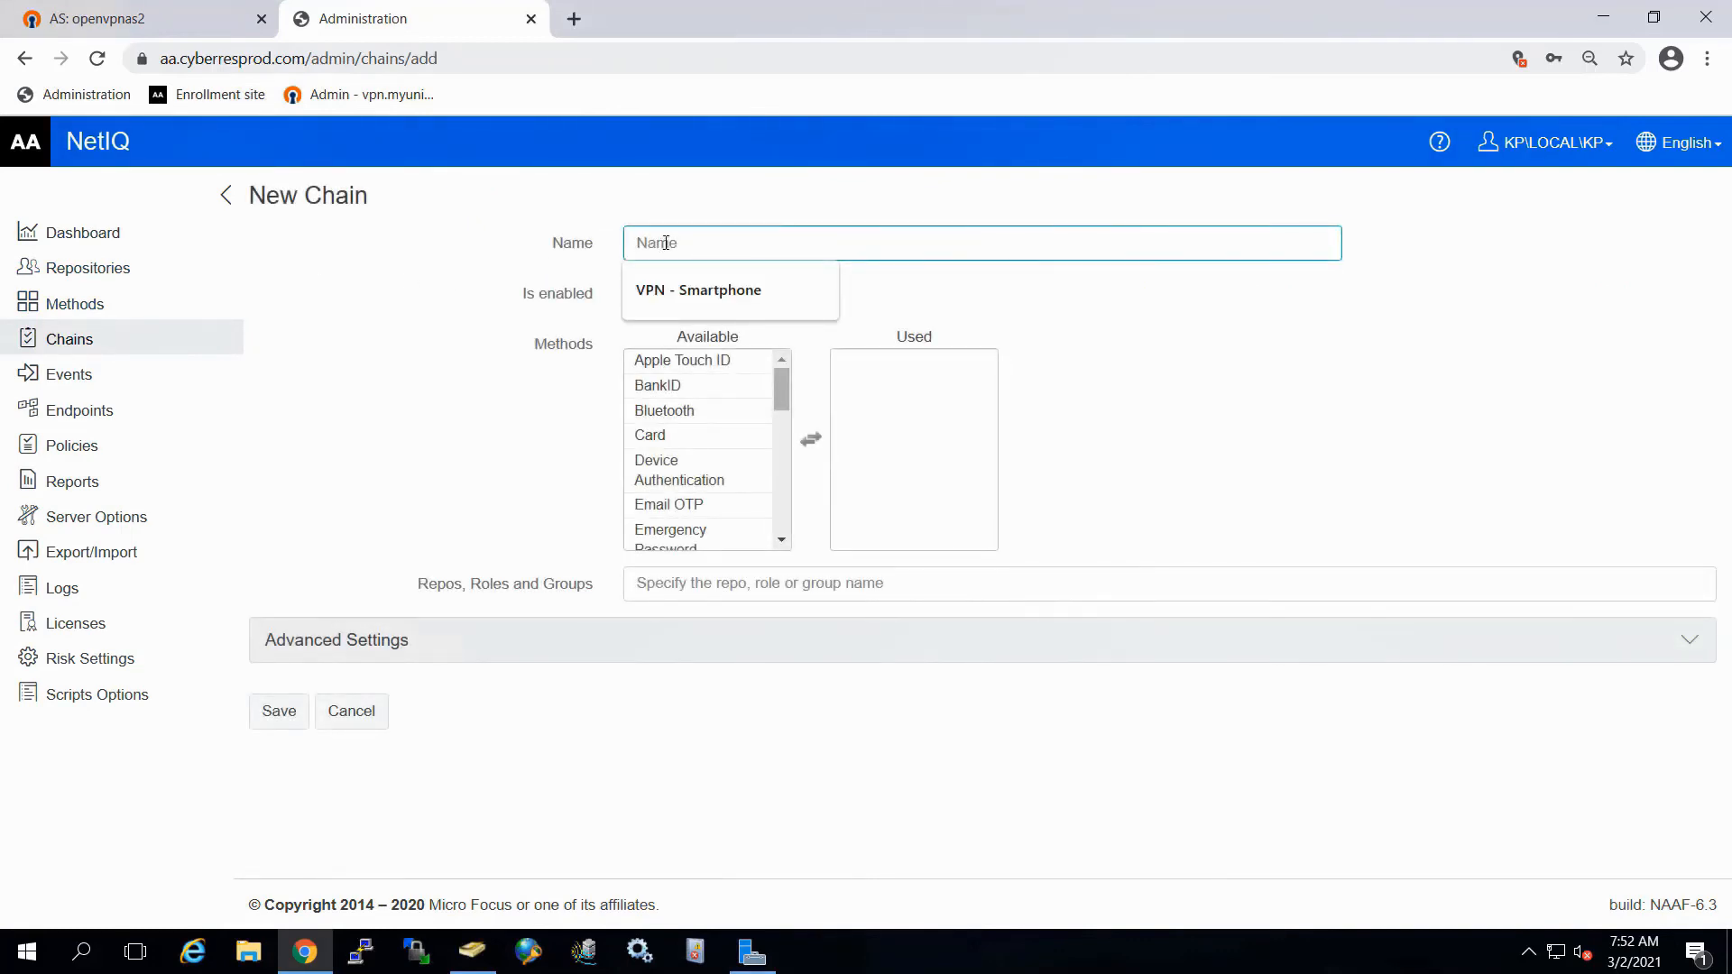
pyautogui.write('Smart')
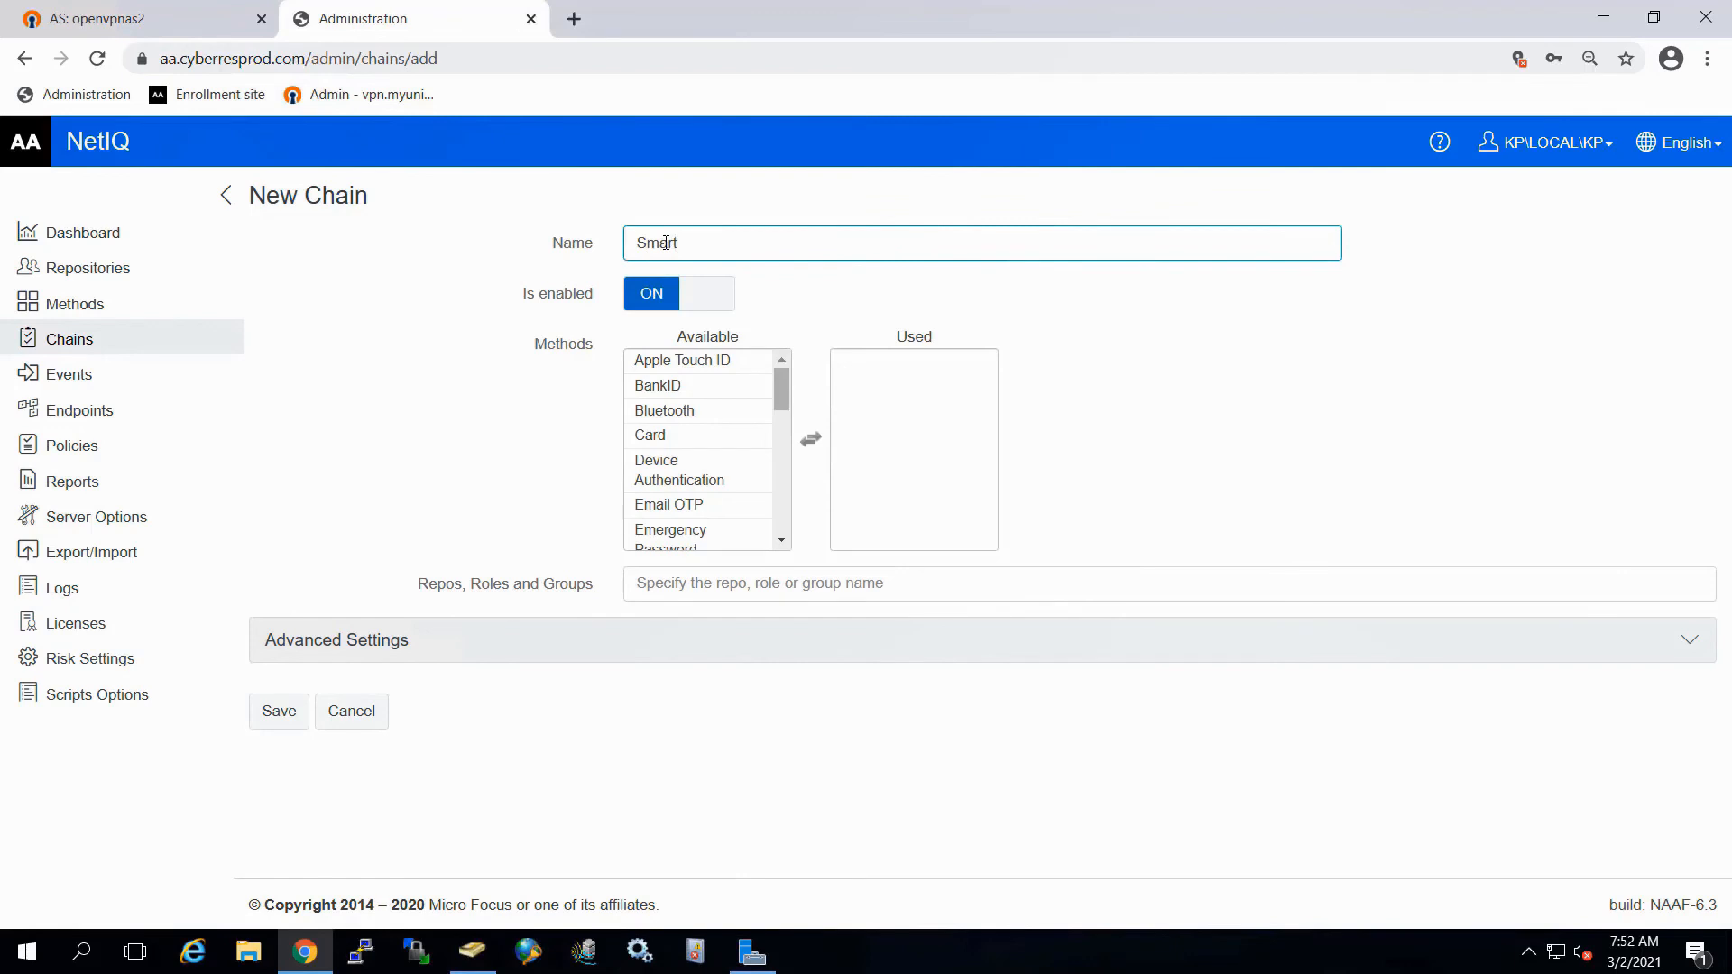
pyautogui.write('phone')
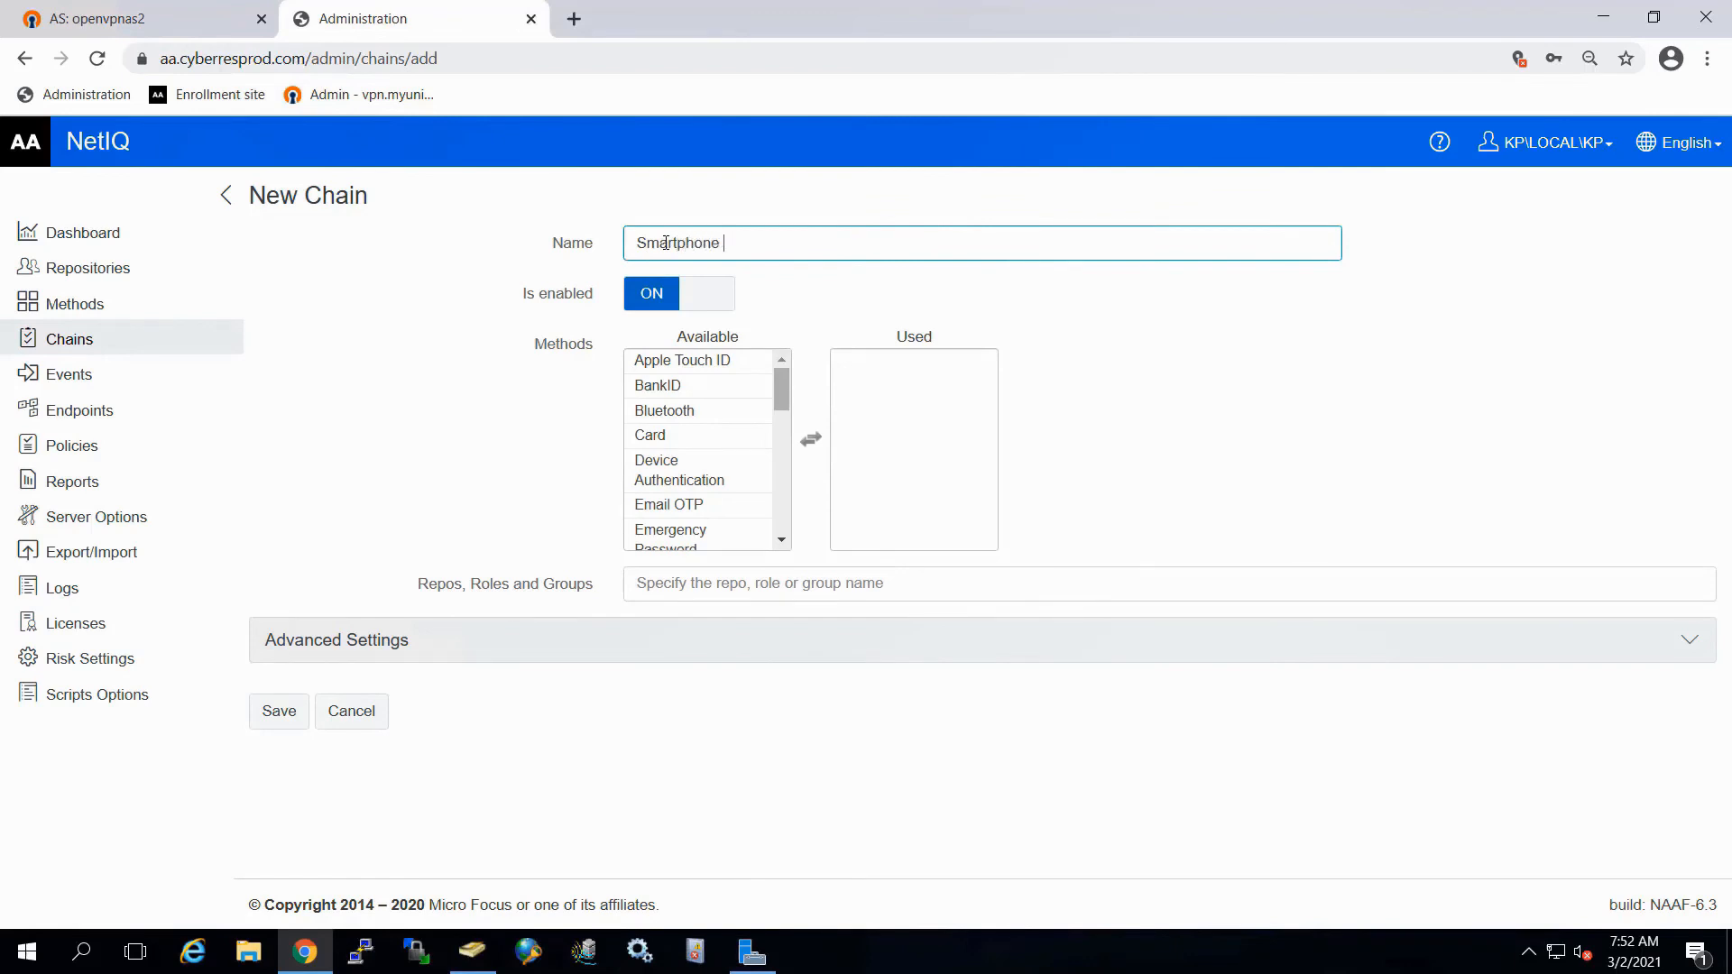
pyautogui.write('+ LDAP')
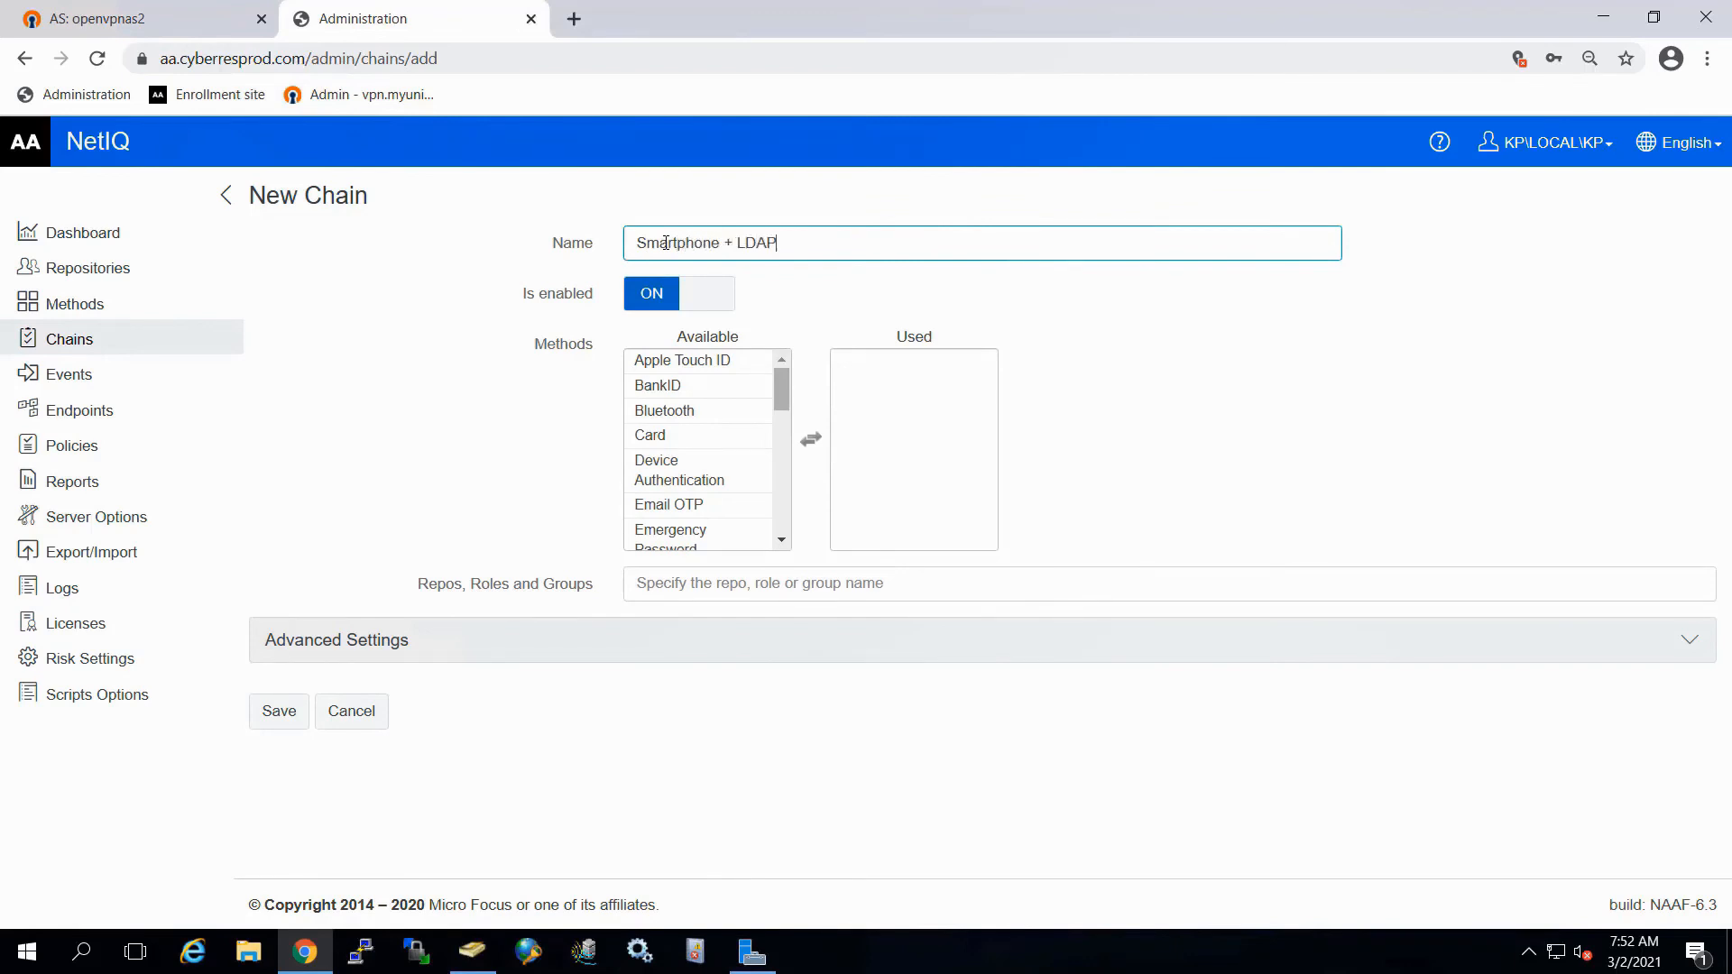
pyautogui.write('Password')
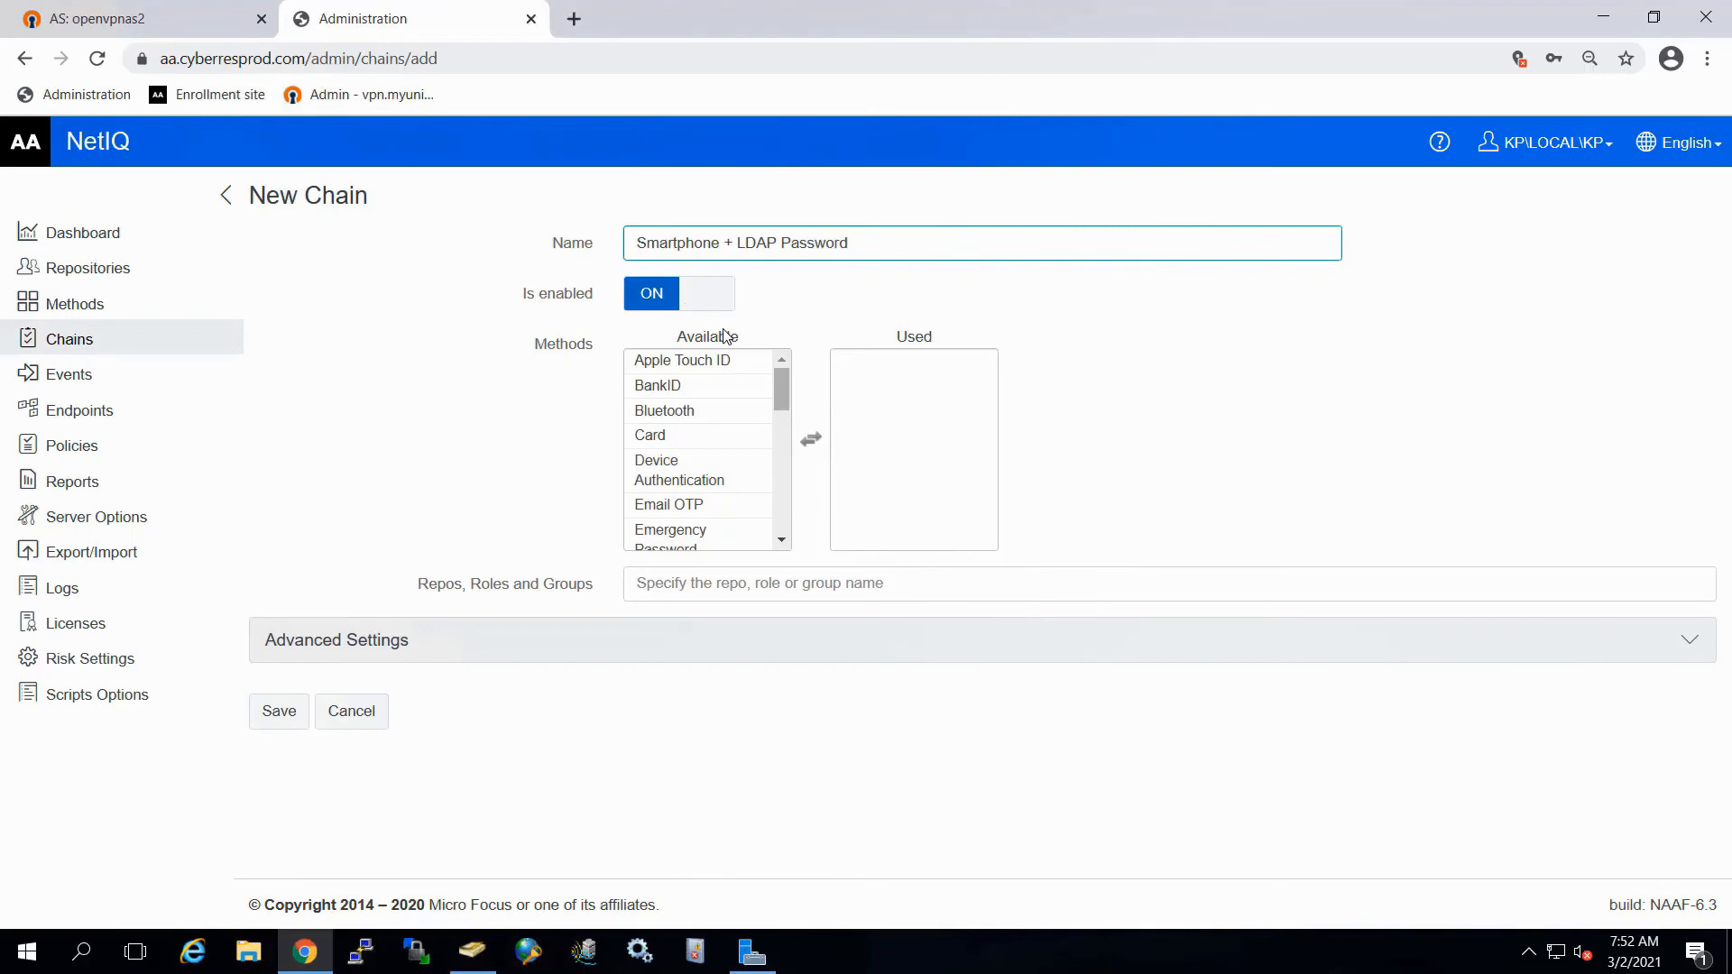
# Step: Add Smartphone and LDAP password methods, assign MYUNIVERSE\WORKSTATION MFA, and save the chain
pyautogui.scroll(-3)
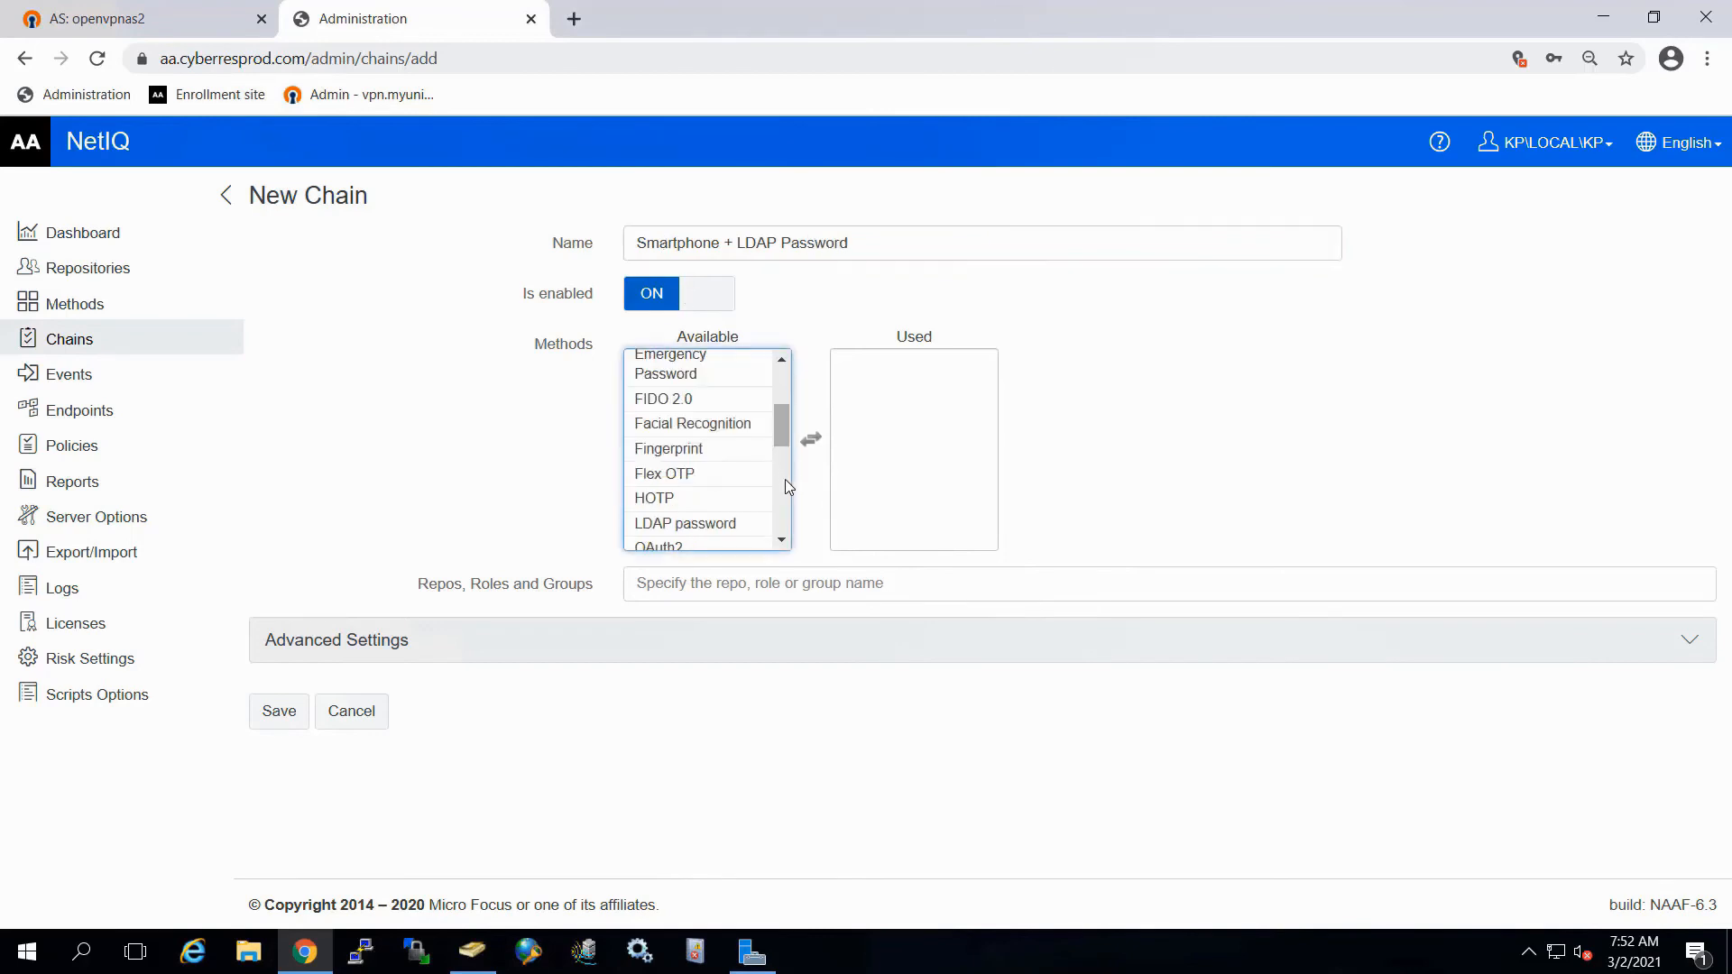
pyautogui.scroll(-3)
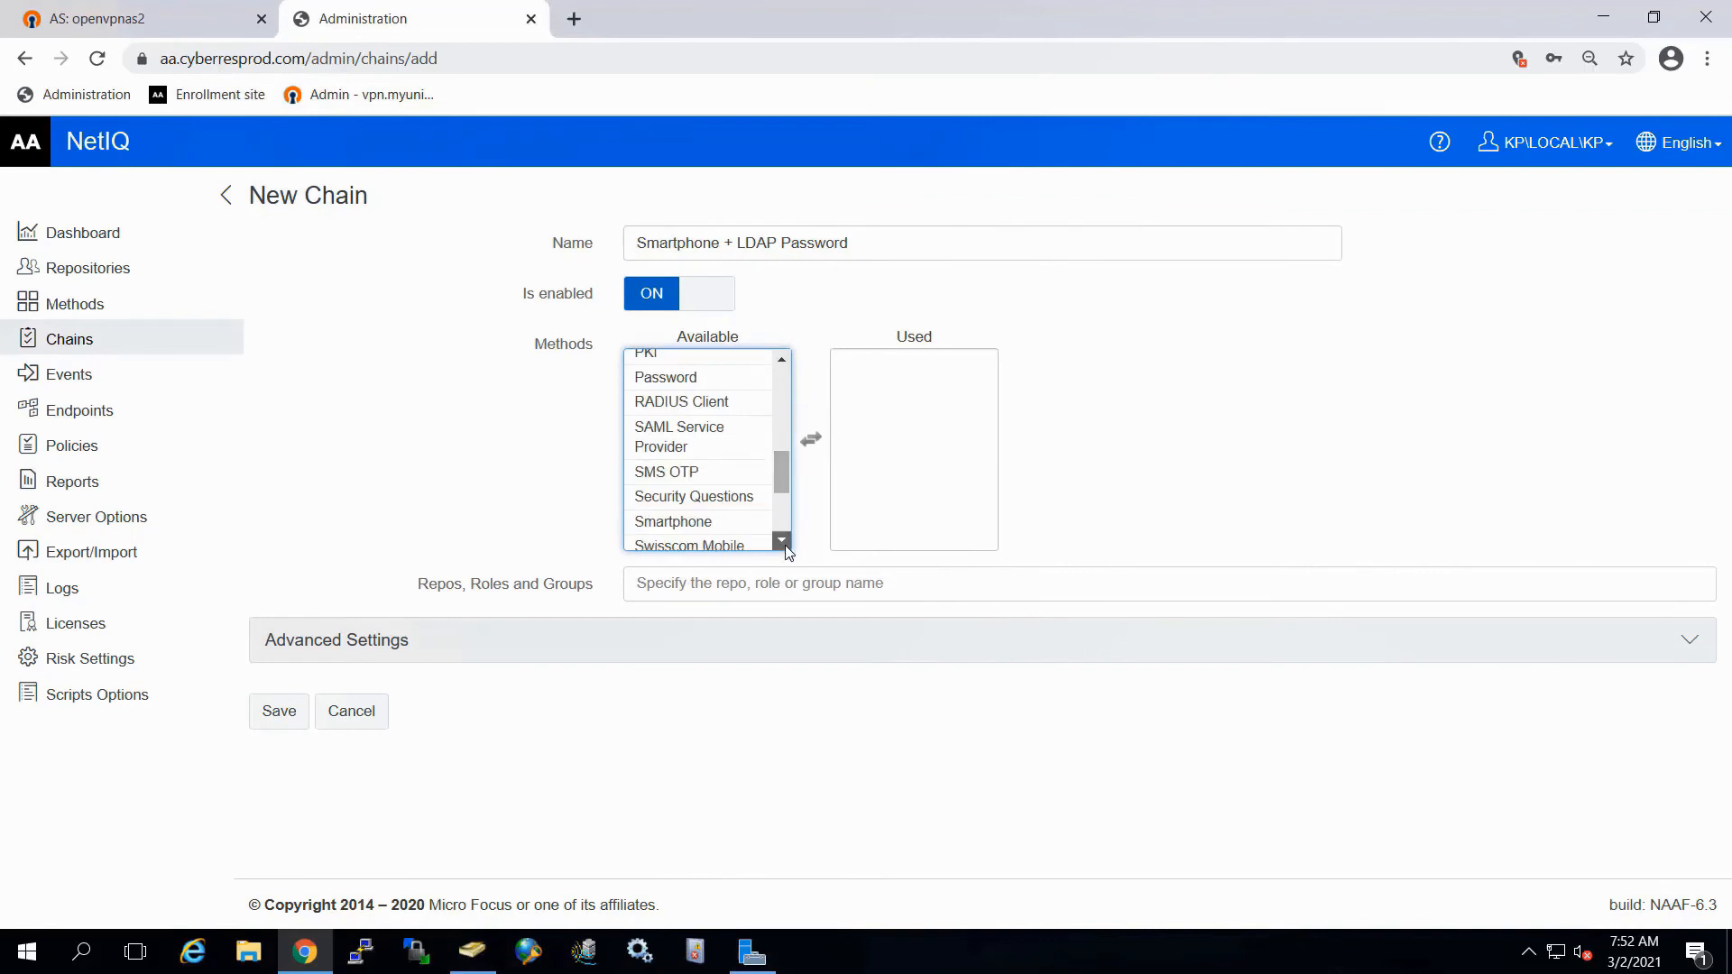
pyautogui.doubleClick(673, 521)
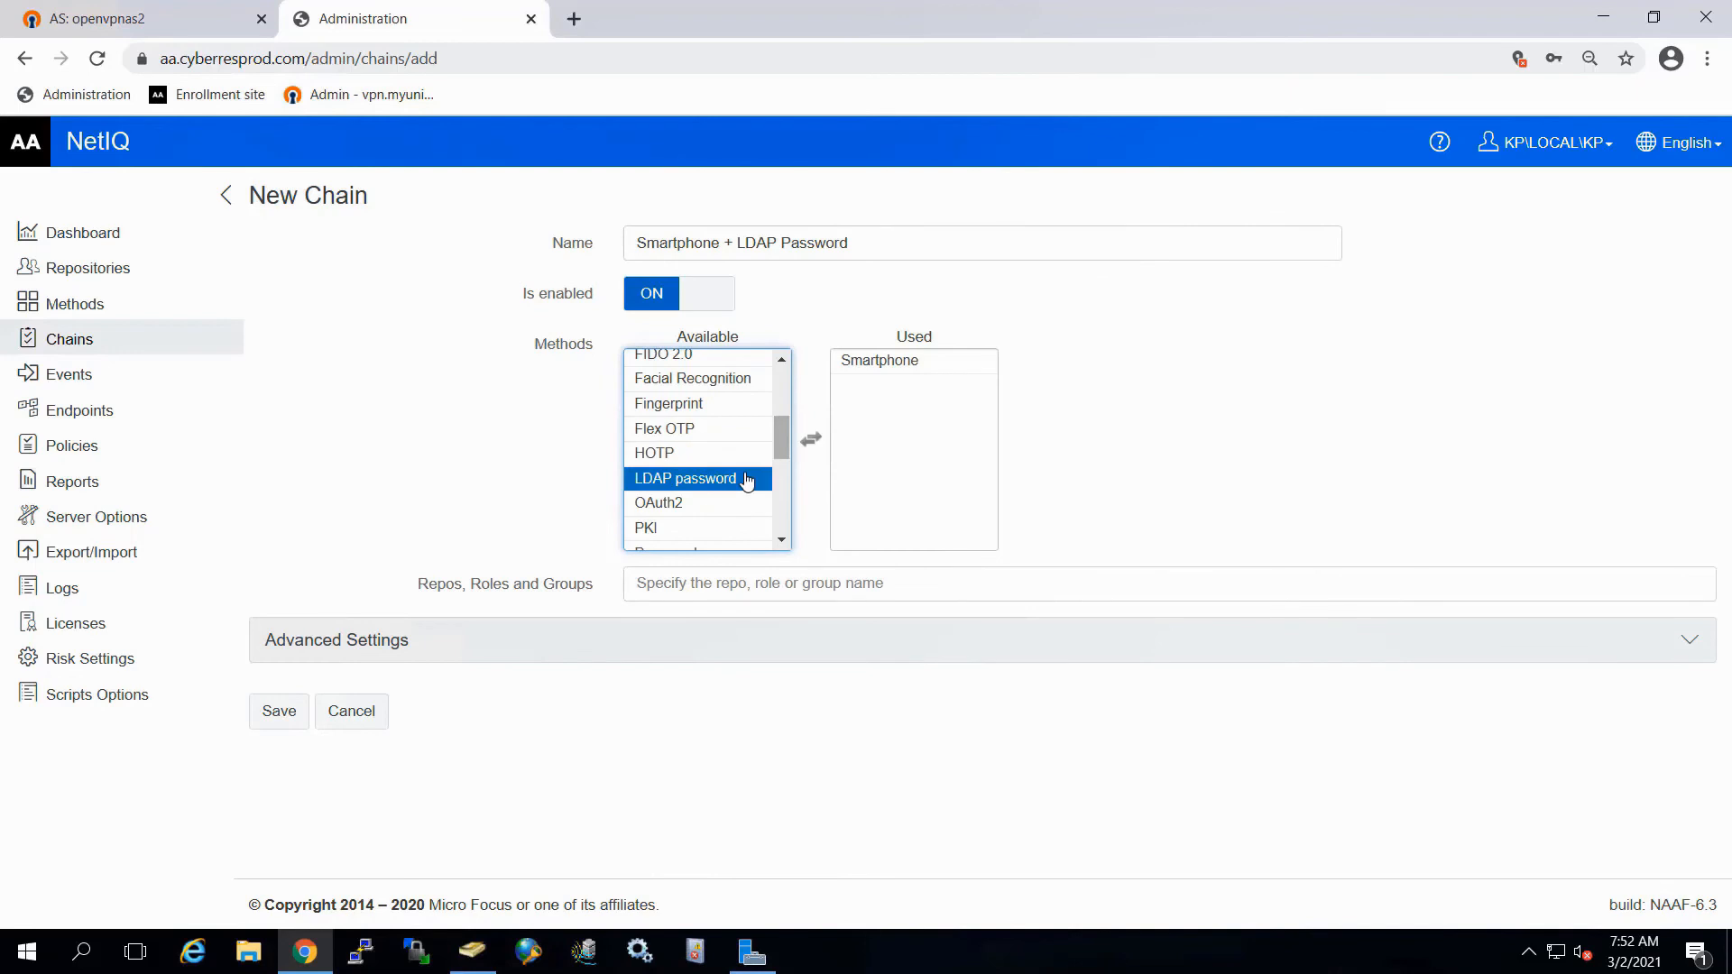
pyautogui.doubleClick(684, 478)
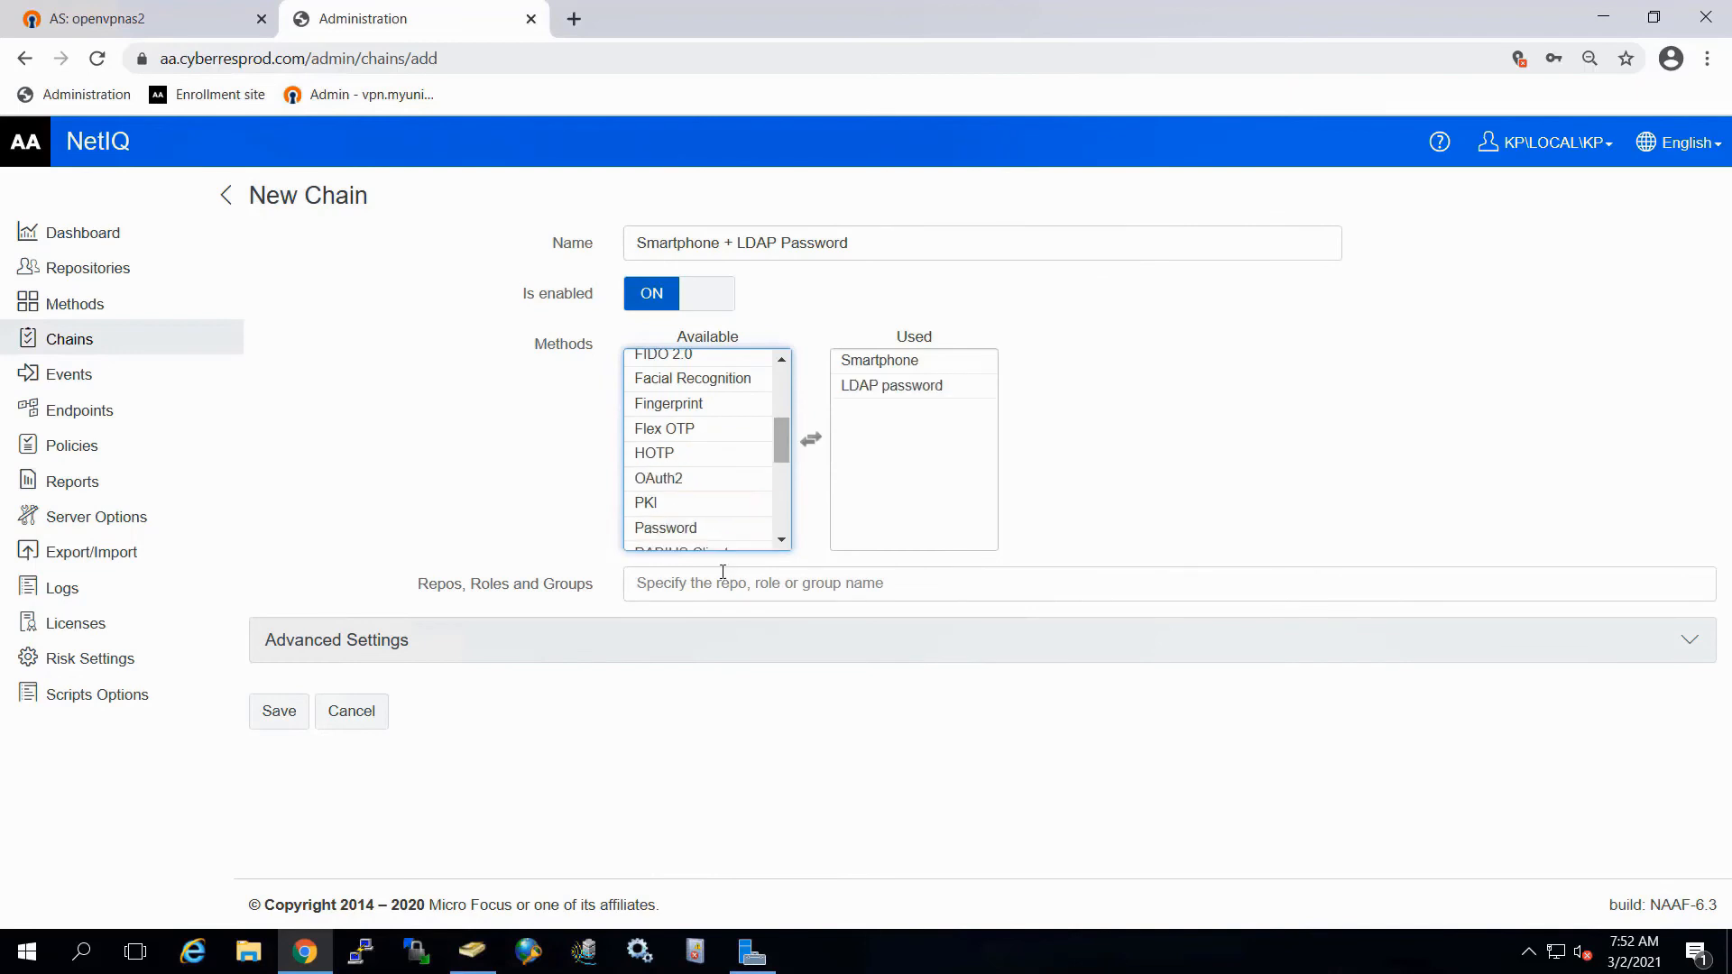
pyautogui.write('w')
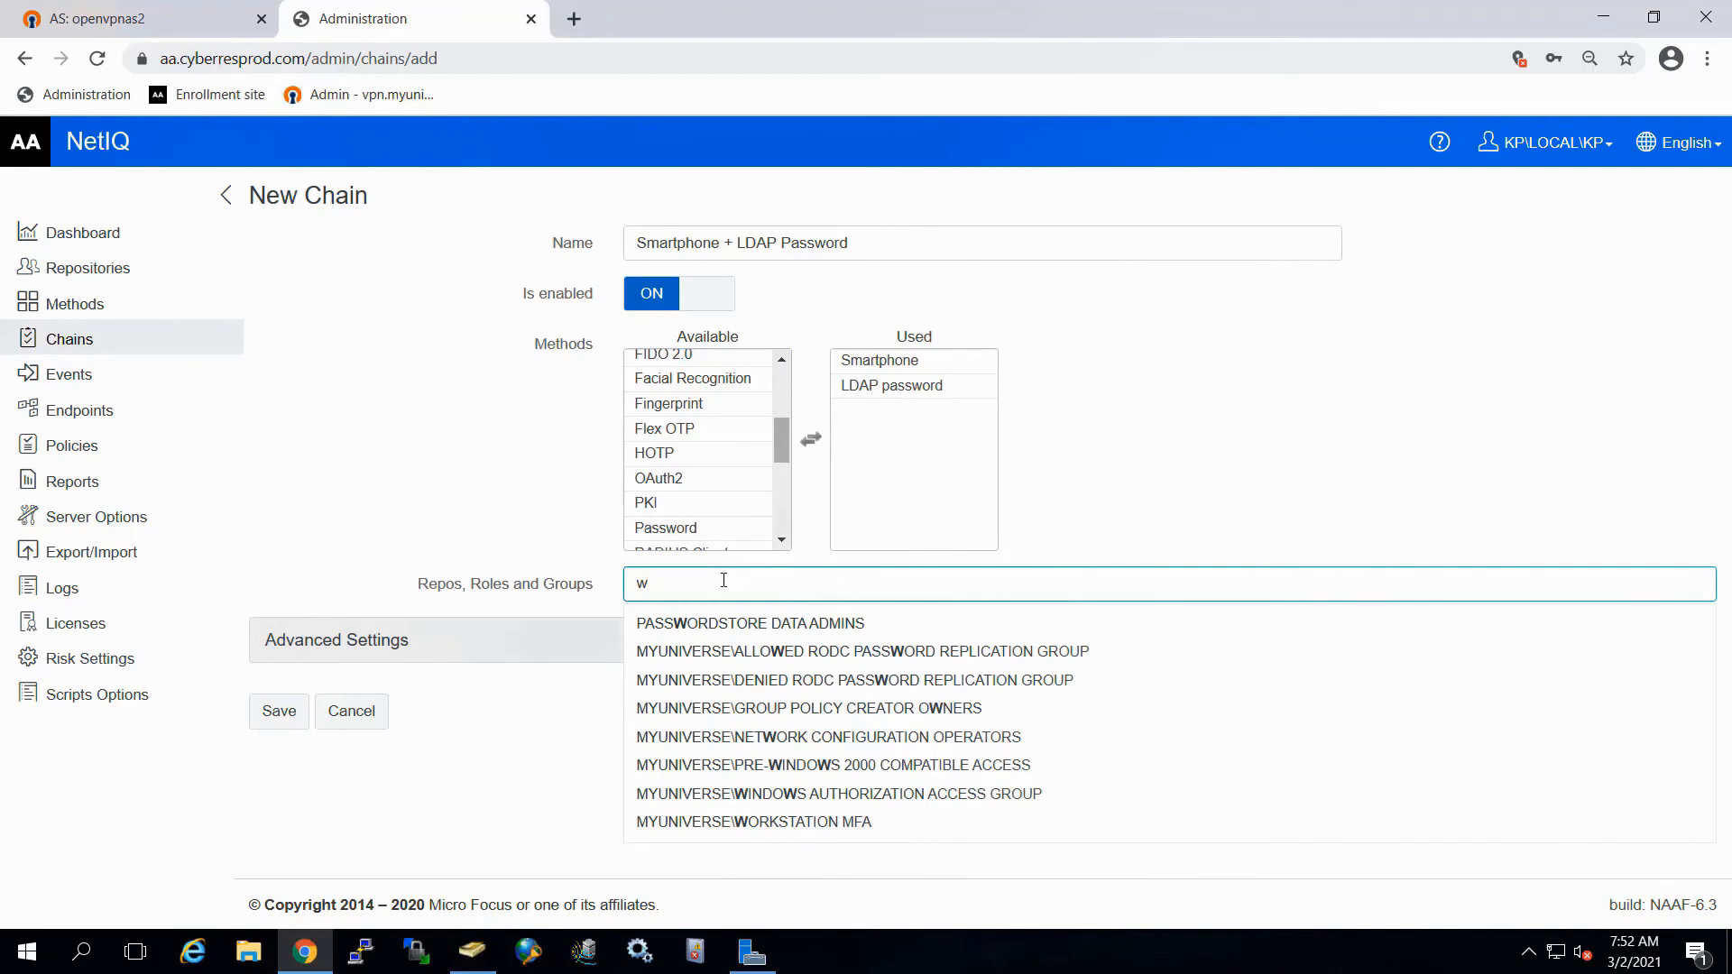
pyautogui.write('ork')
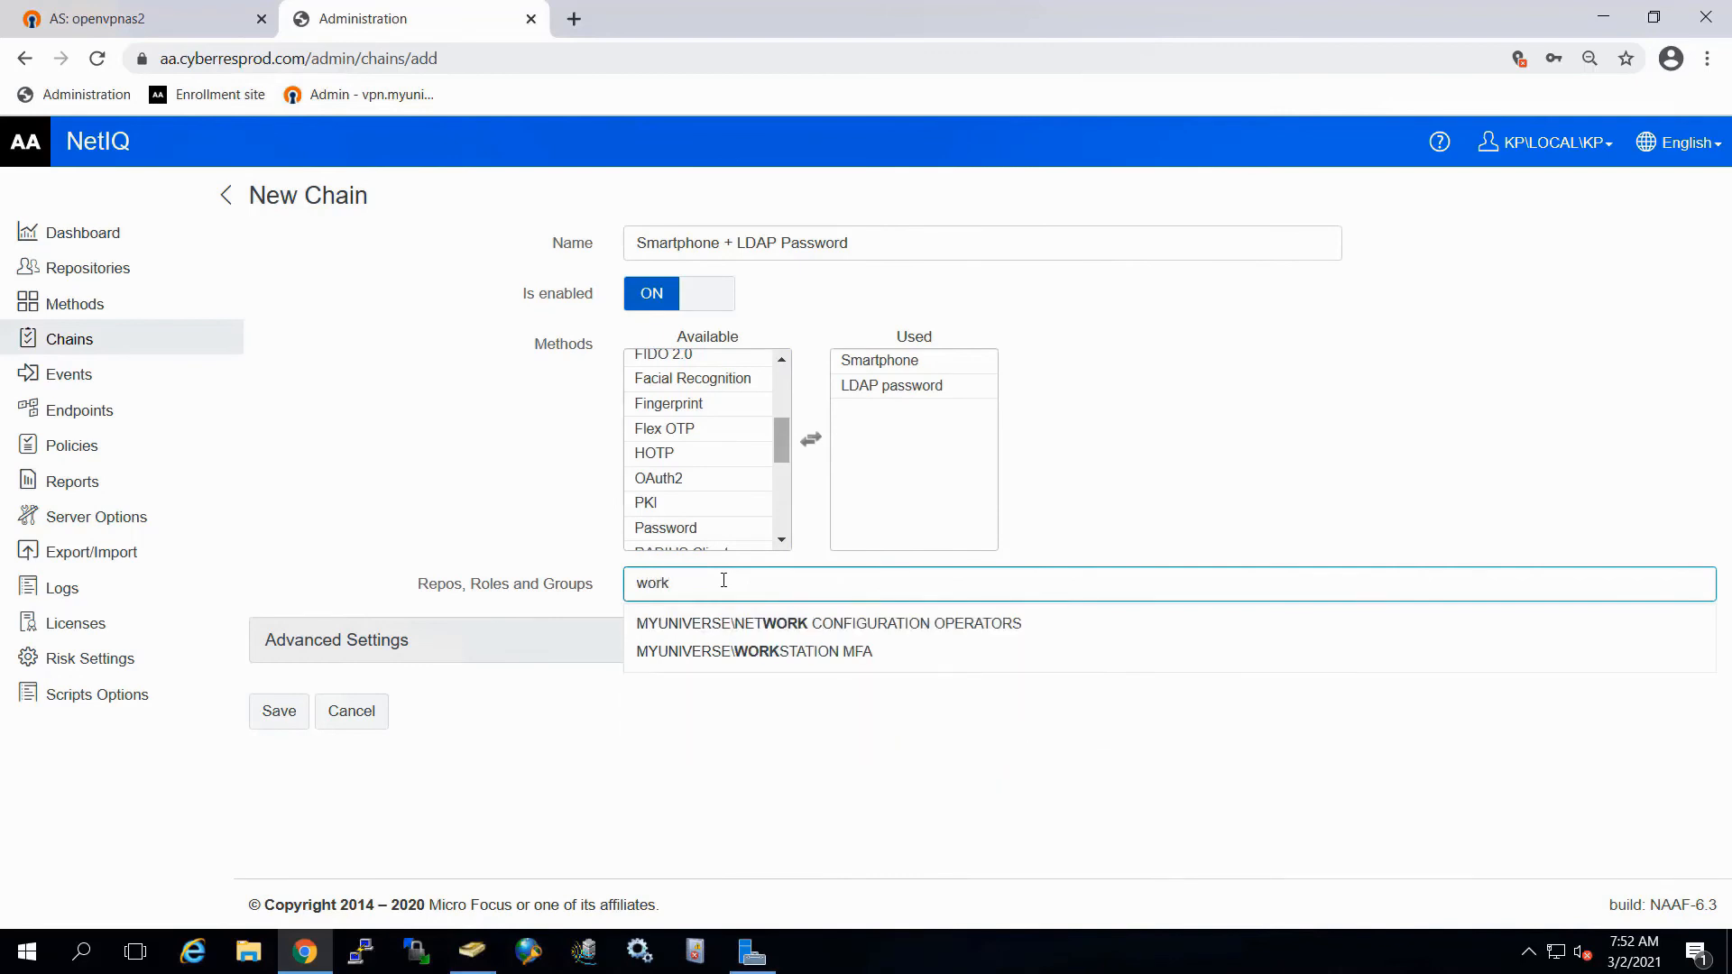
pyautogui.moveTo(812, 659)
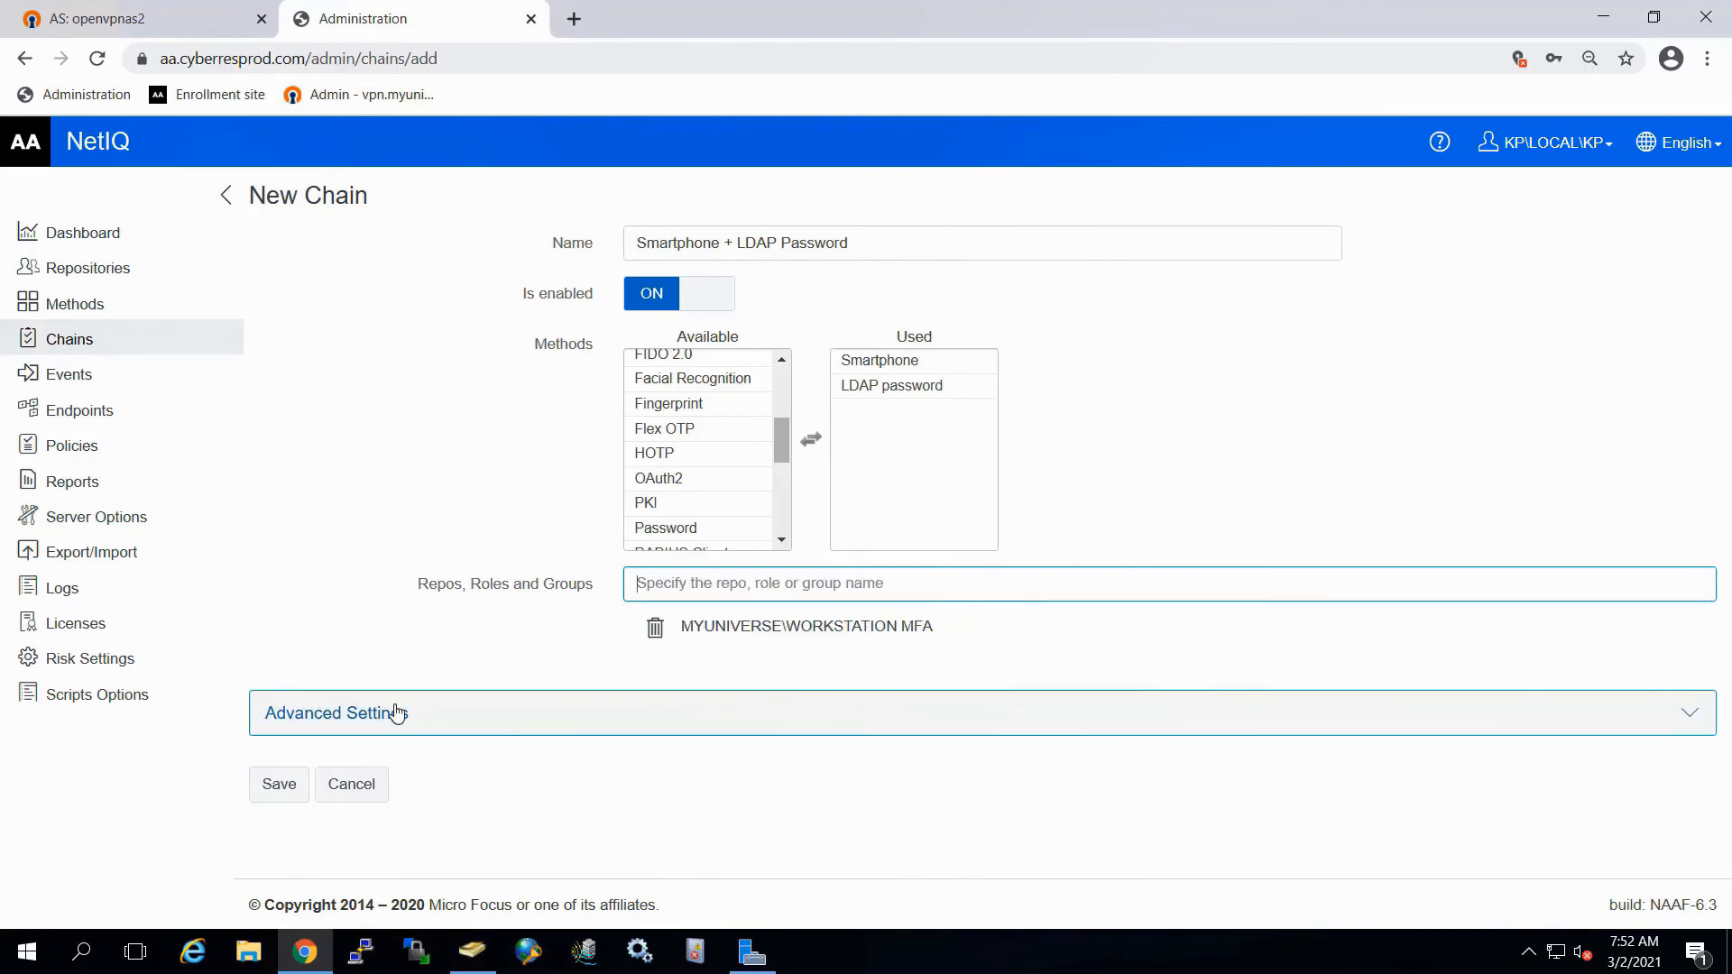
pyautogui.click(279, 784)
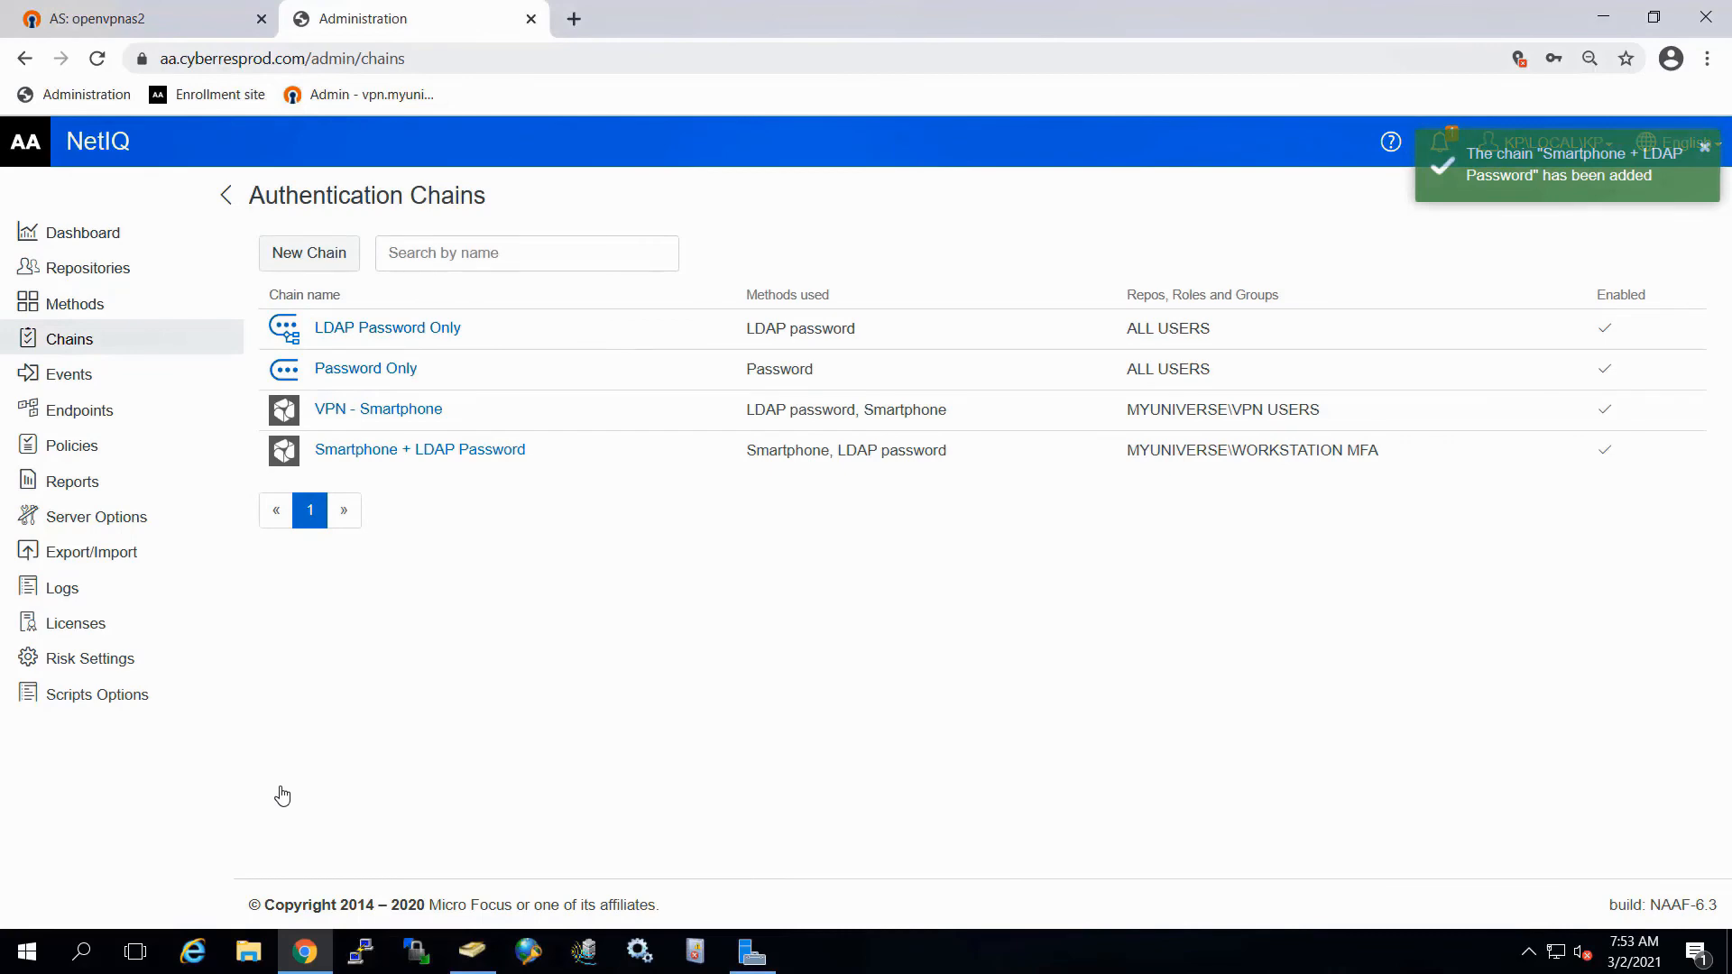
pyautogui.moveTo(70, 373)
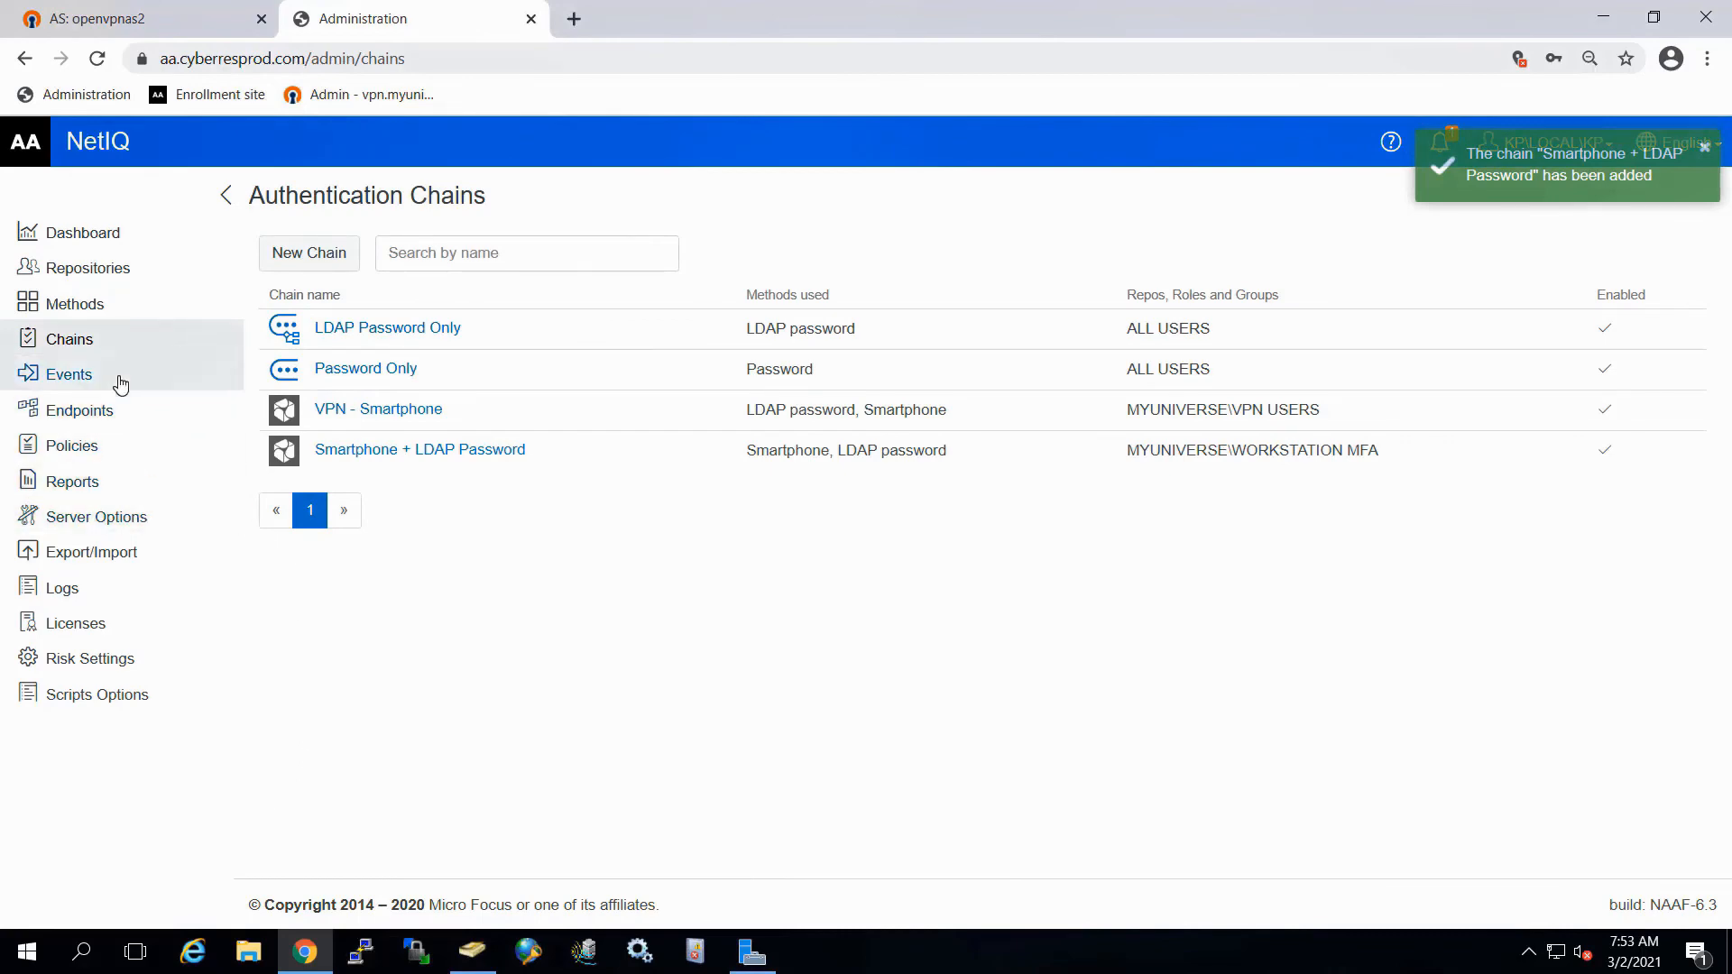
# Step: Add the Smartphone + LDAP Password chain to the Windows logon event's used chains and save
pyautogui.click(70, 373)
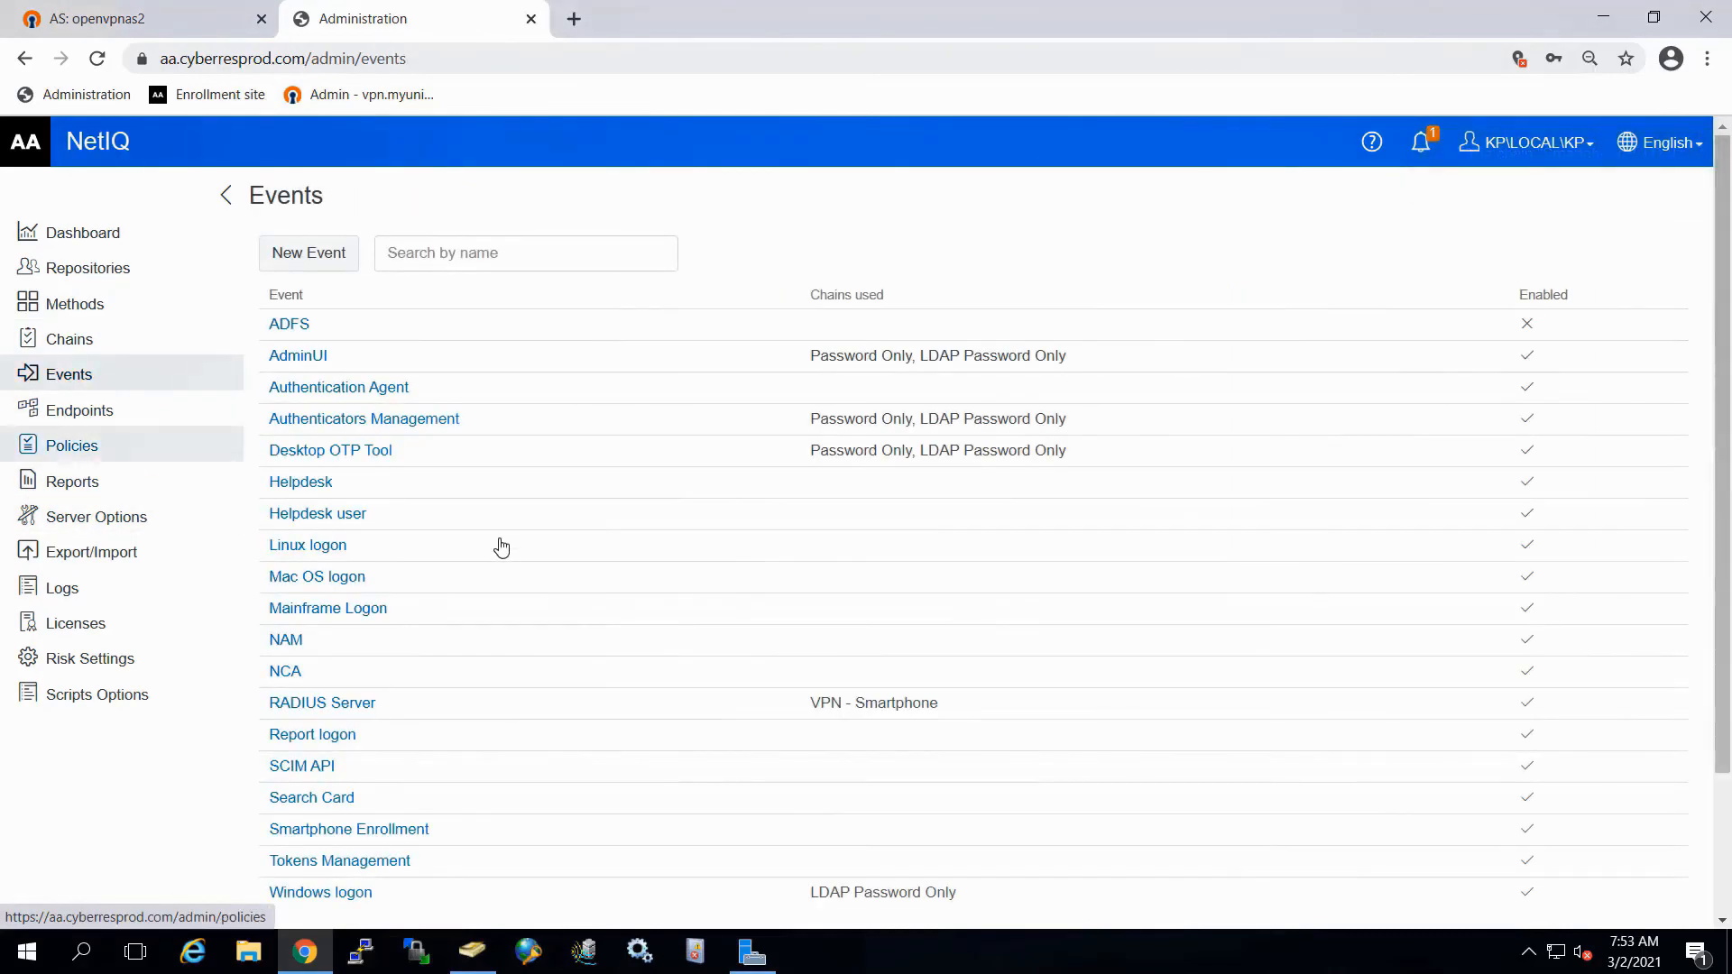
pyautogui.scroll(-3)
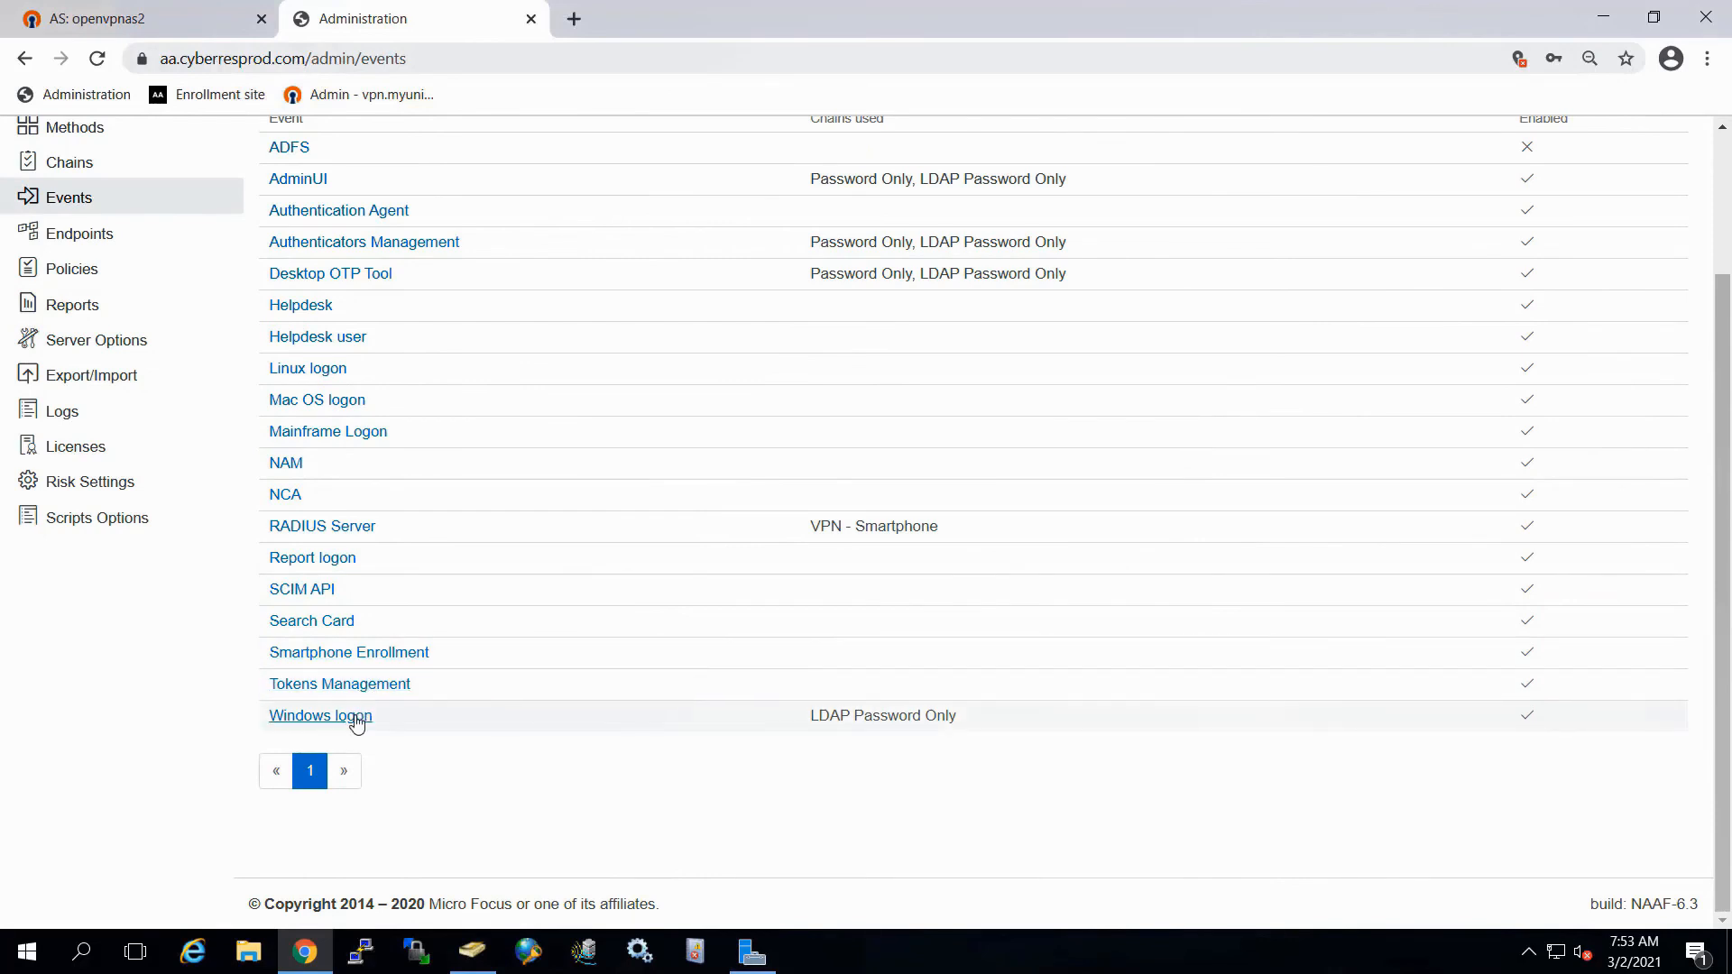
pyautogui.click(320, 715)
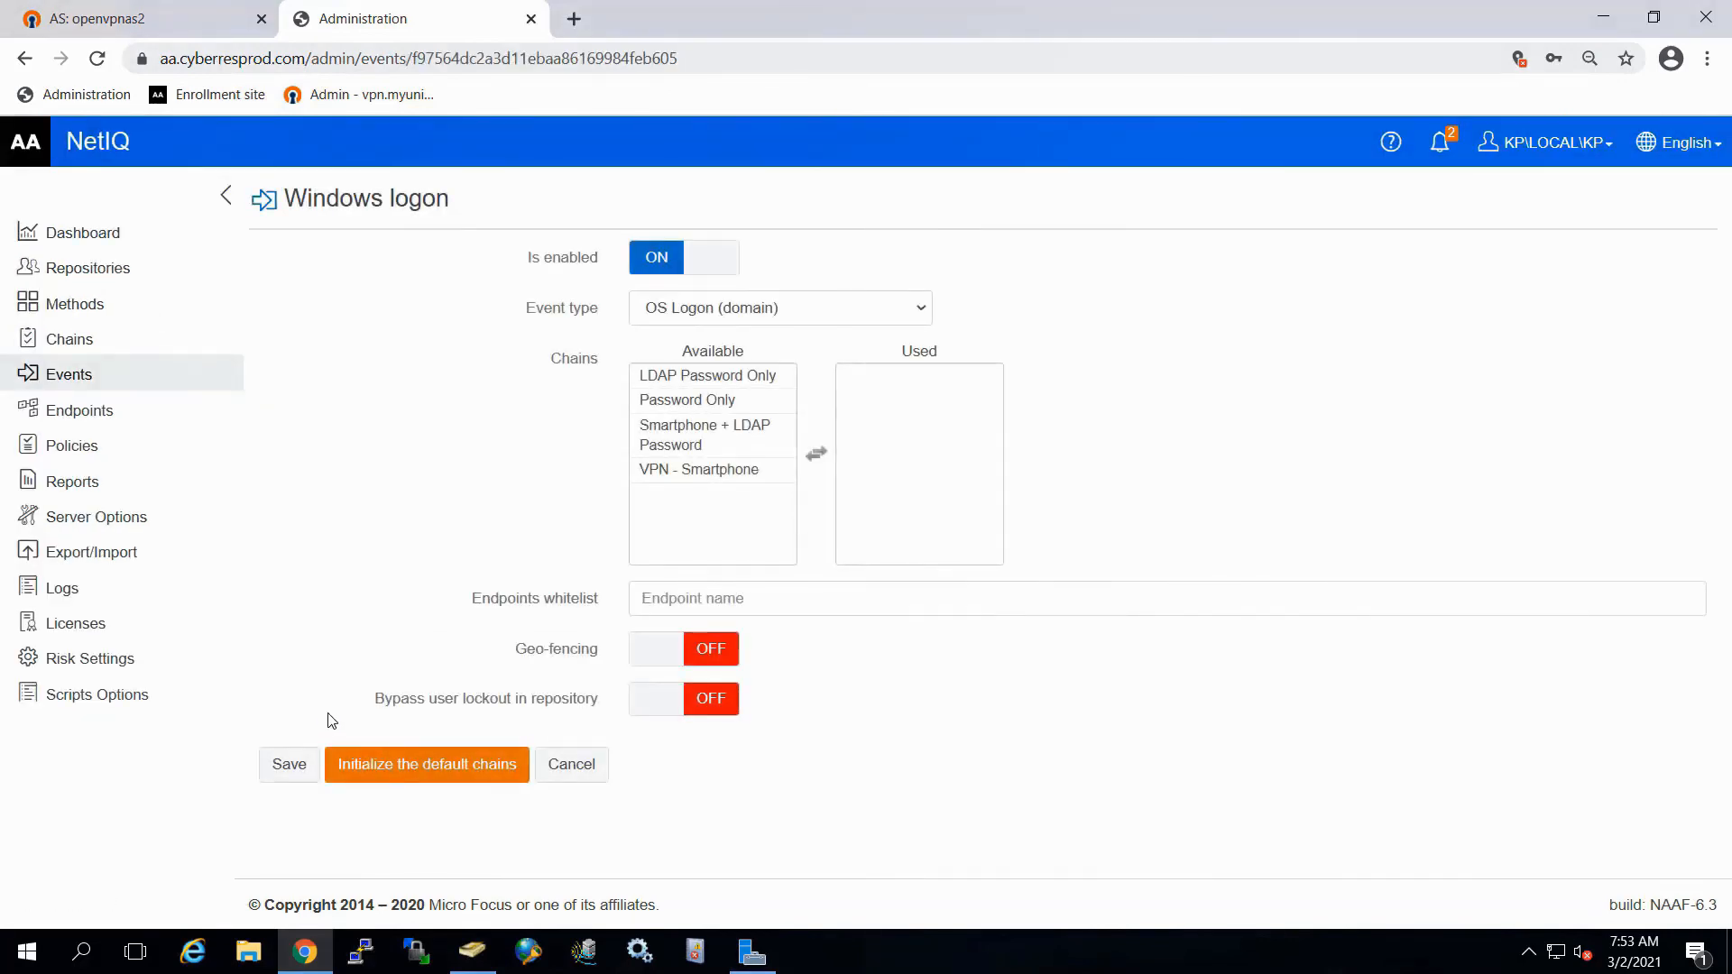
pyautogui.moveTo(751, 469)
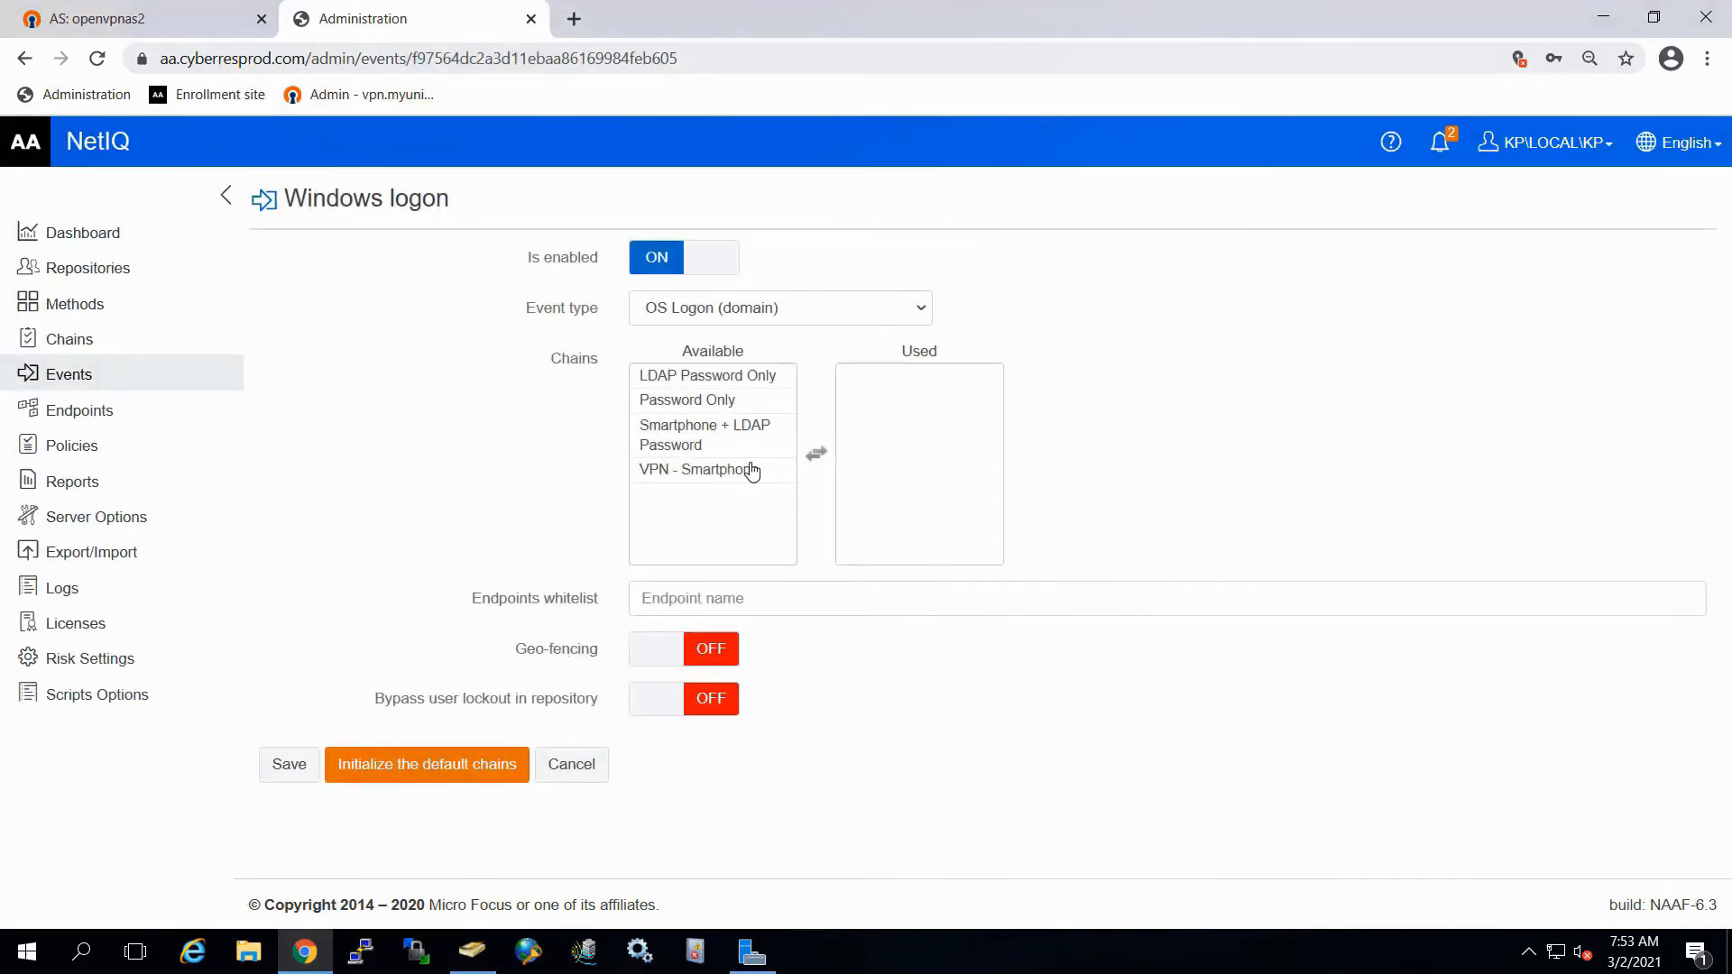
pyautogui.doubleClick(705, 434)
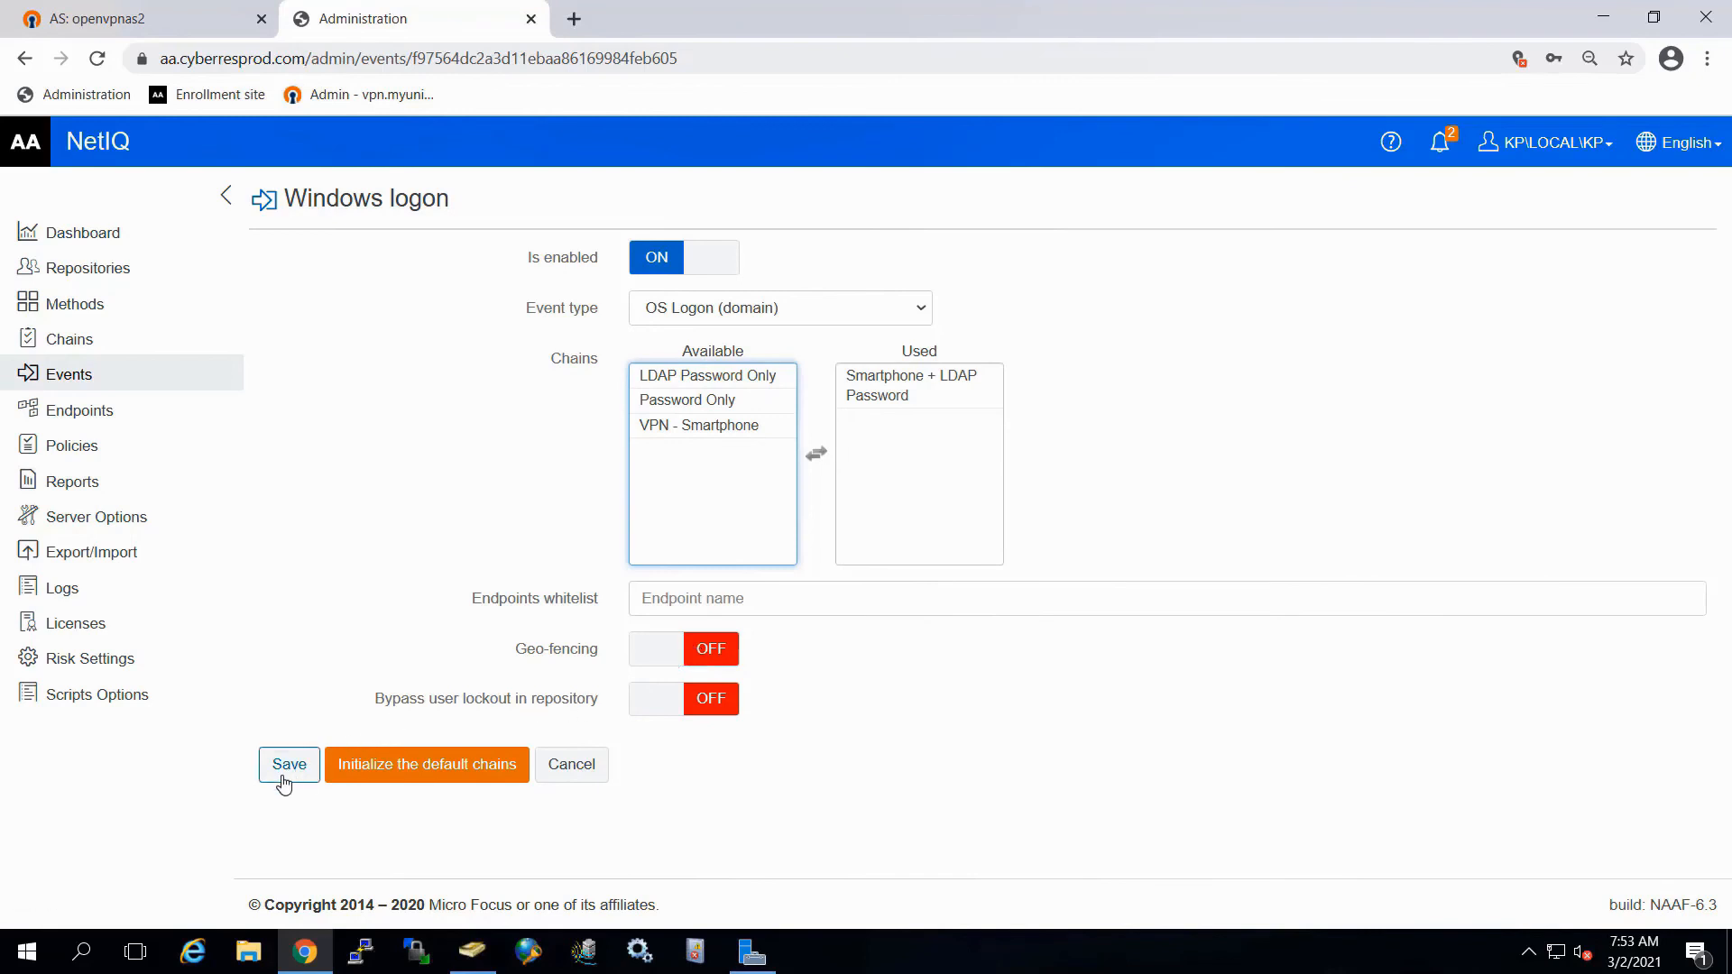
pyautogui.click(289, 764)
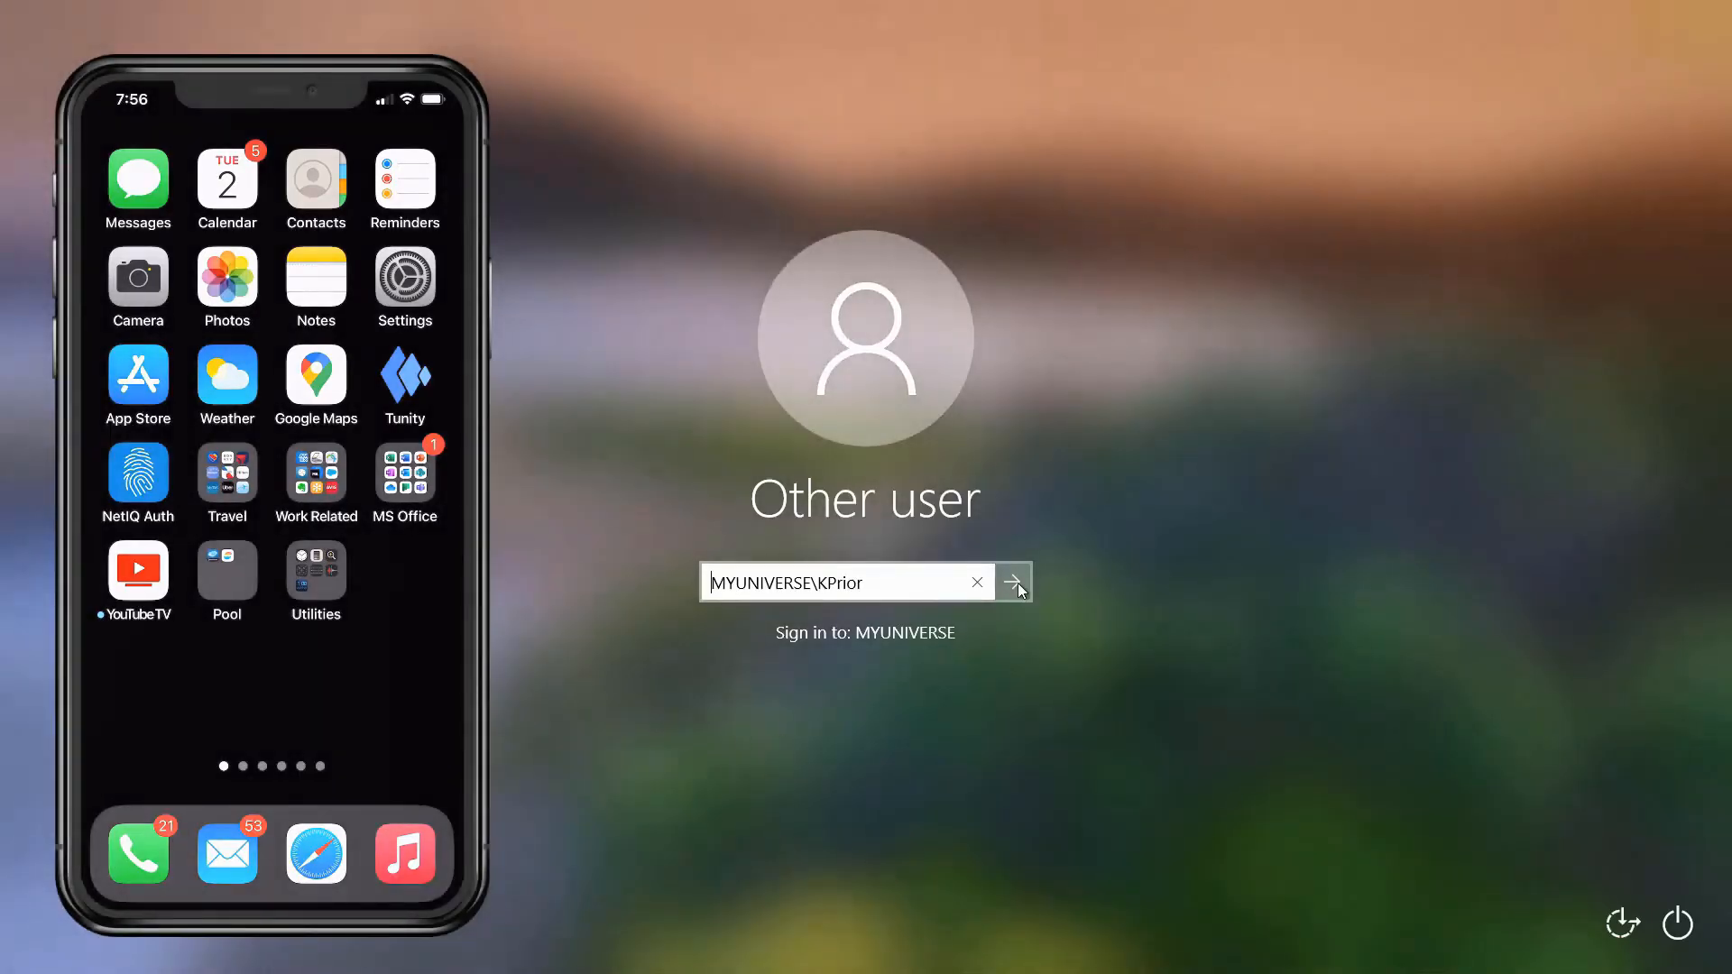
pyautogui.click(1012, 582)
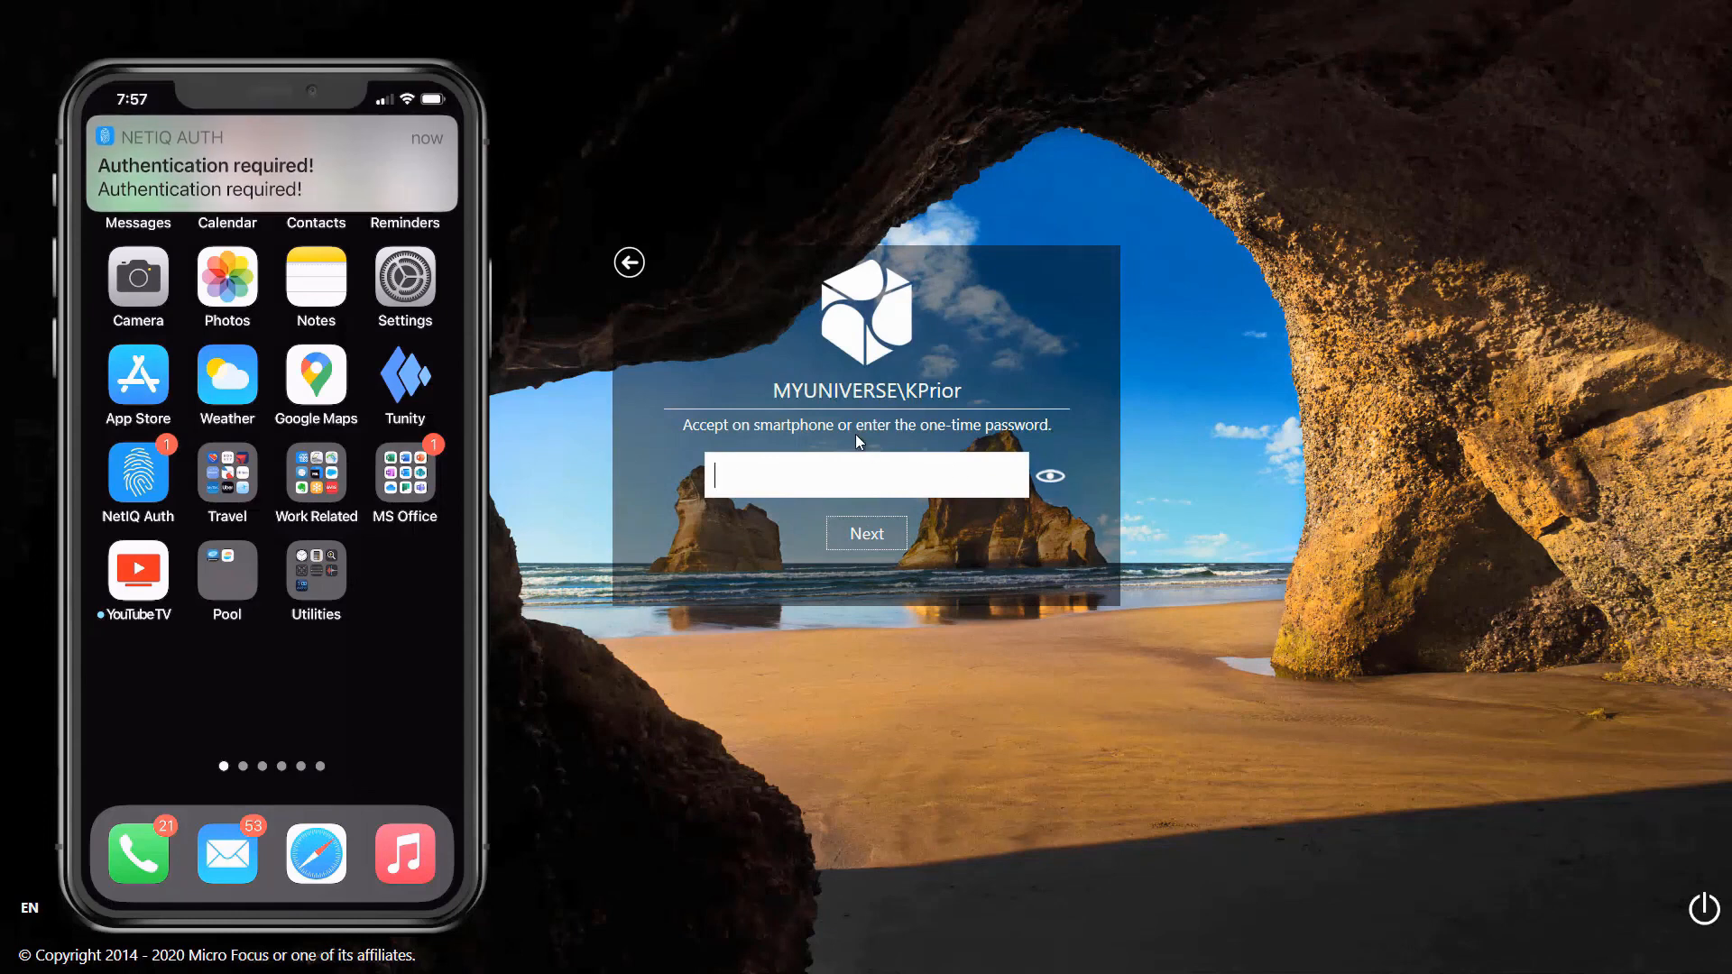
pyautogui.click(138, 474)
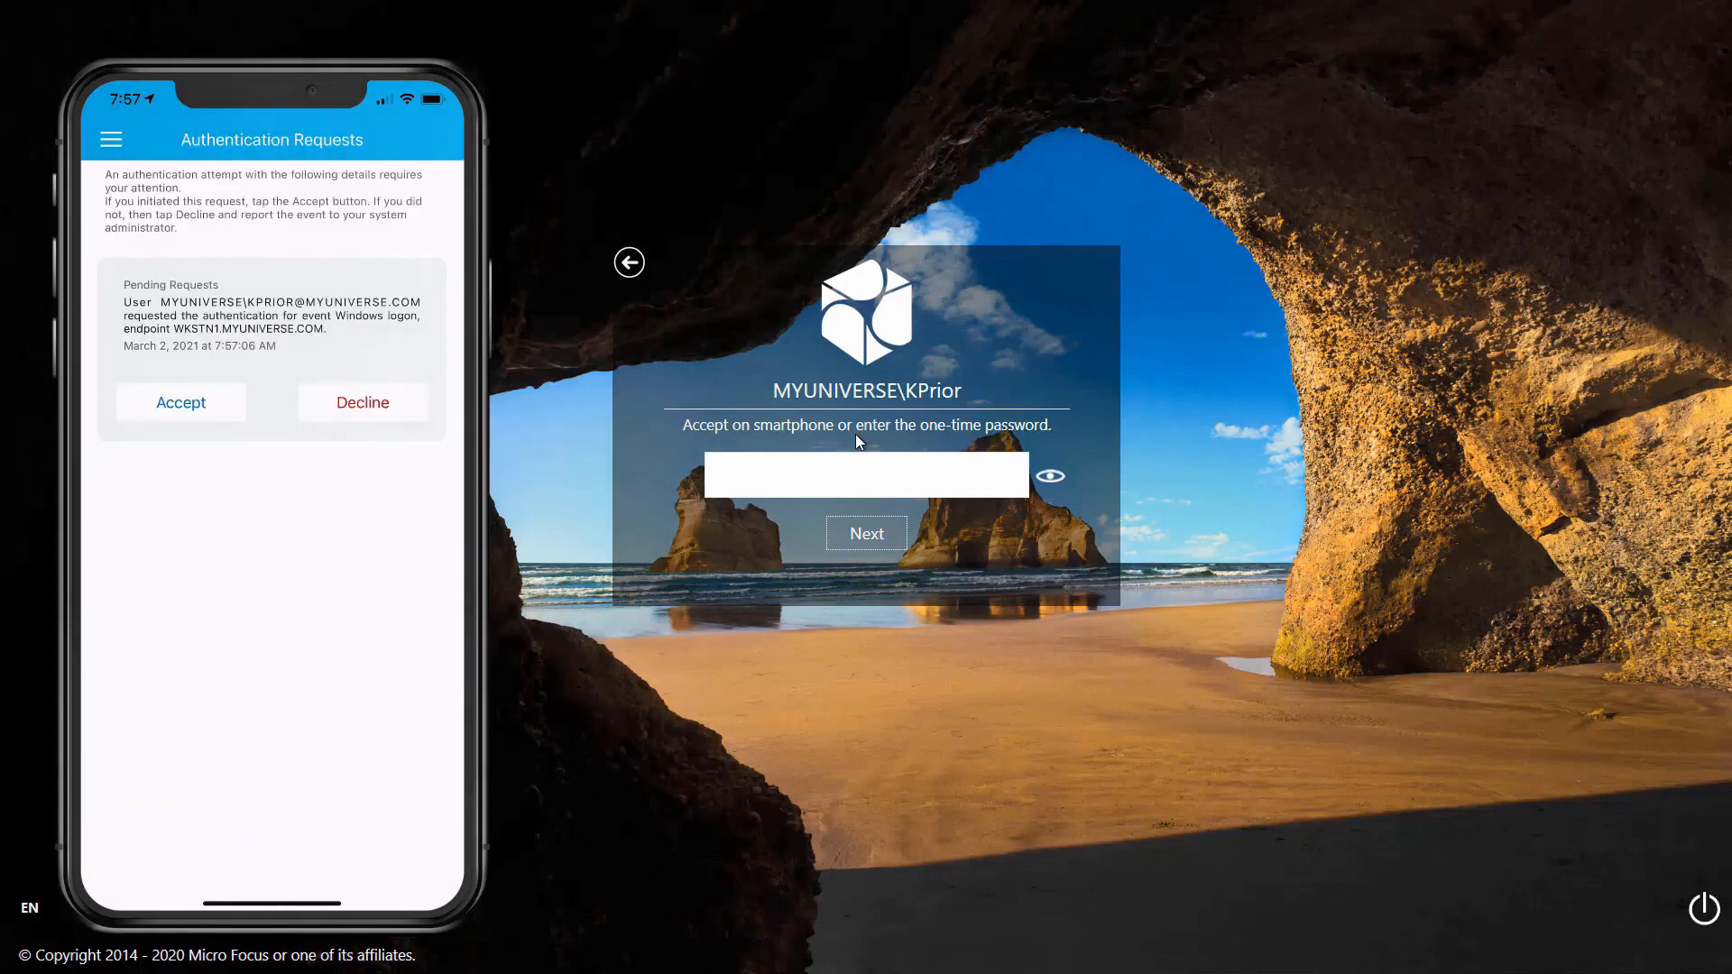
pyautogui.click(180, 403)
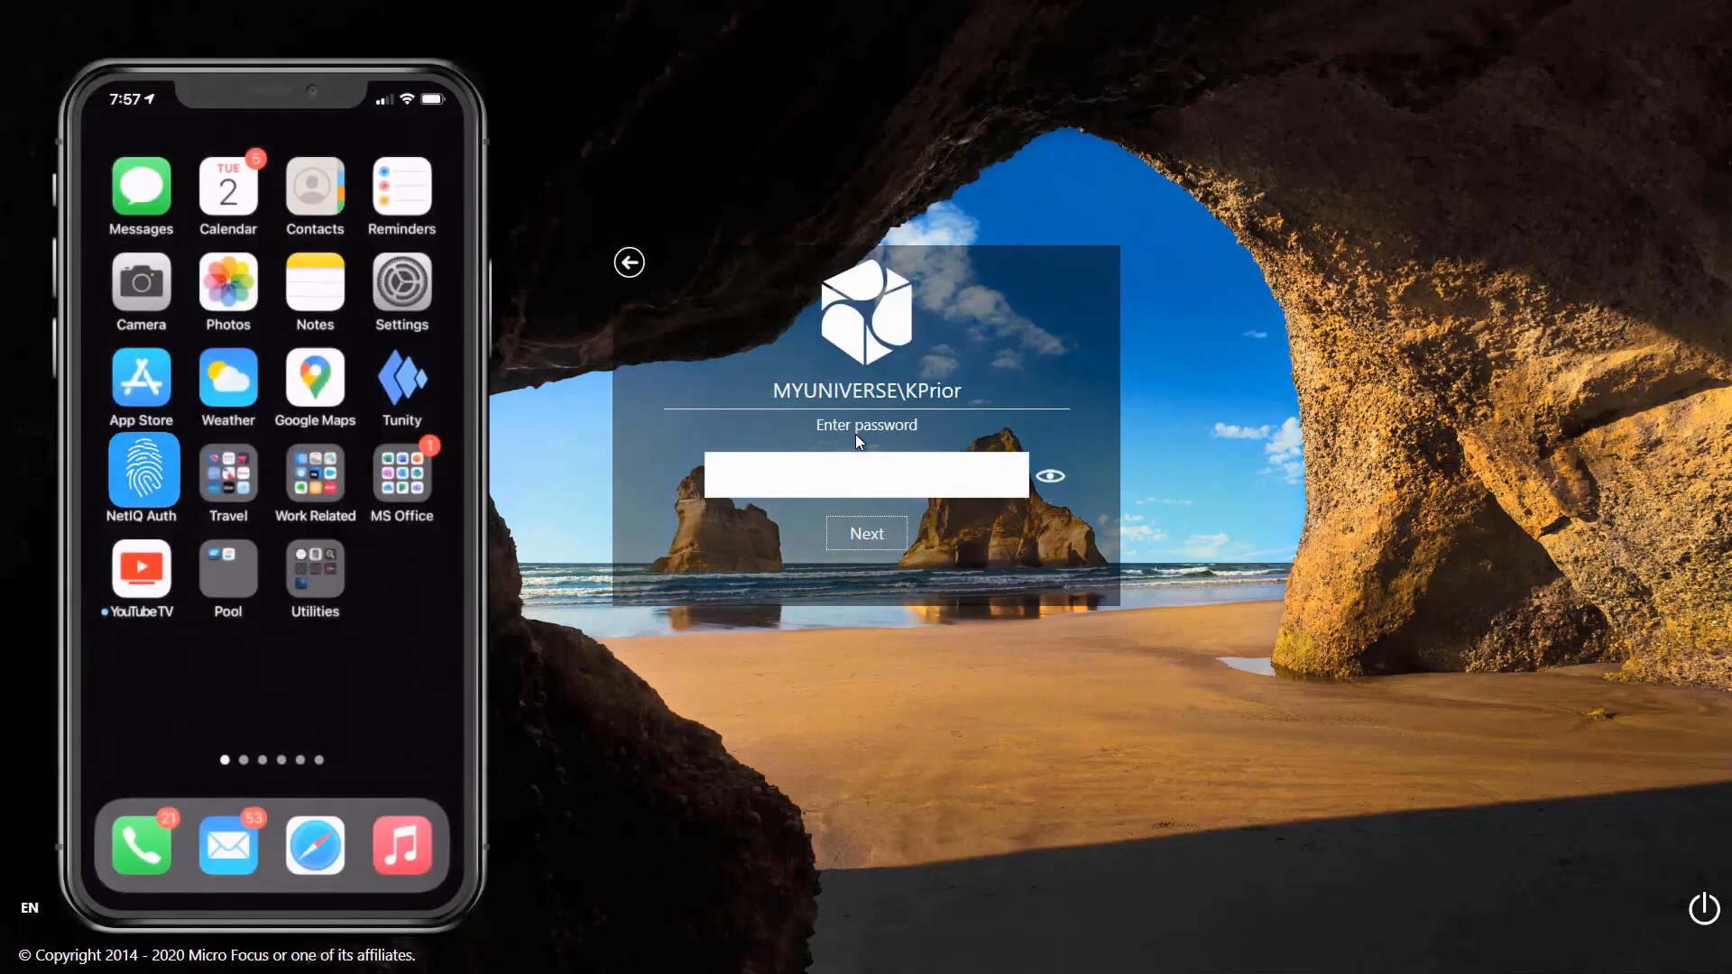
pyautogui.write('•')
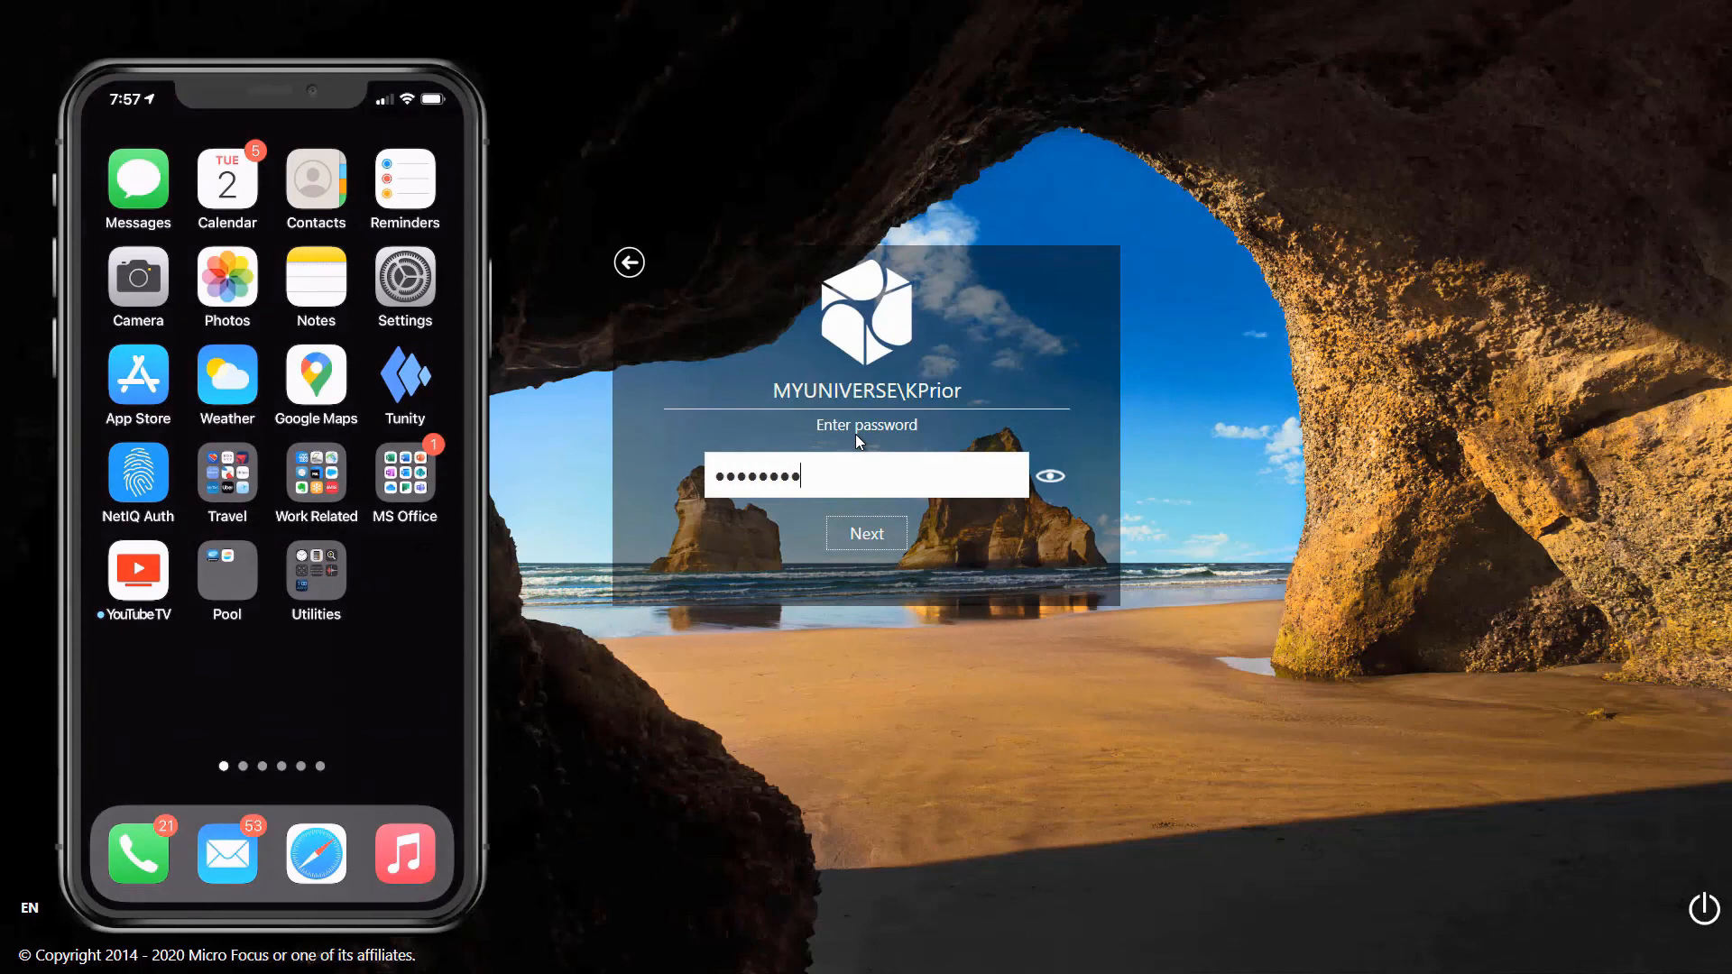
pyautogui.click(866, 533)
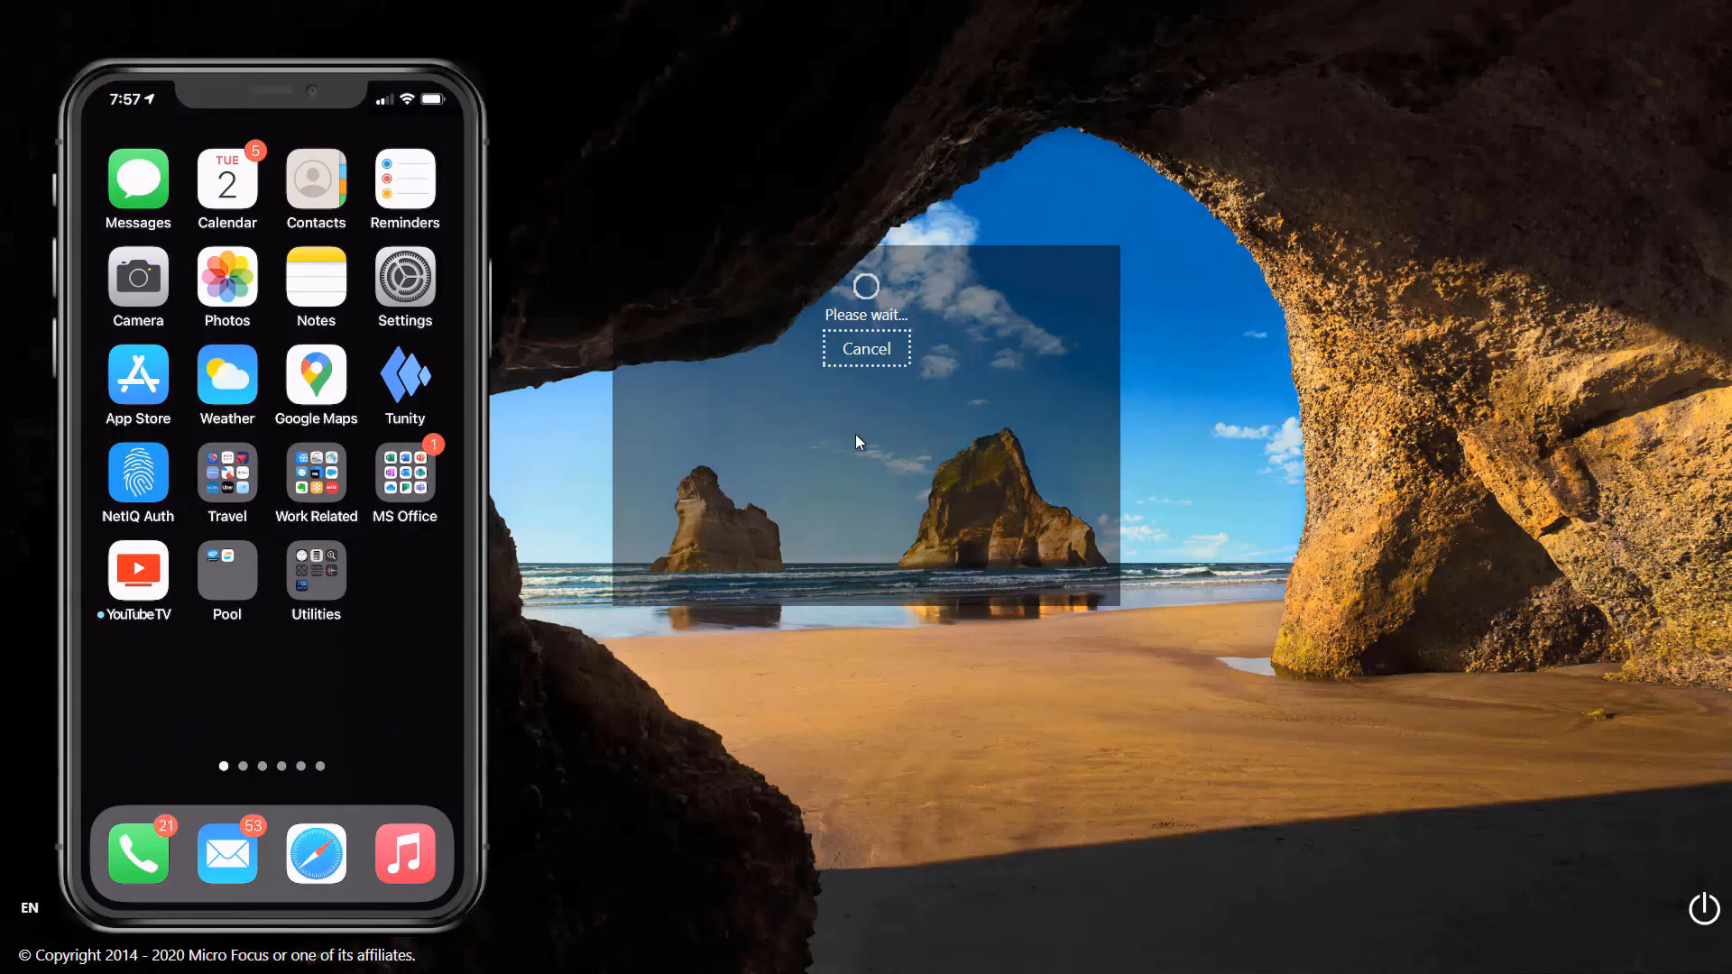